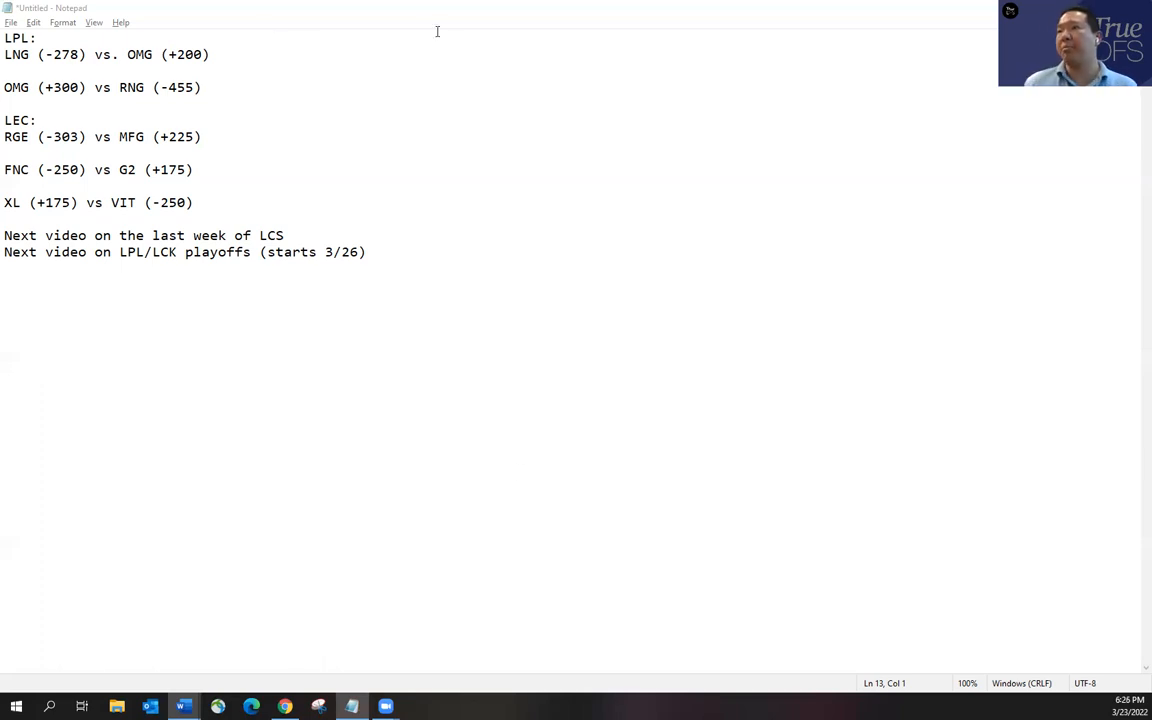
mouse_move(276, 94)
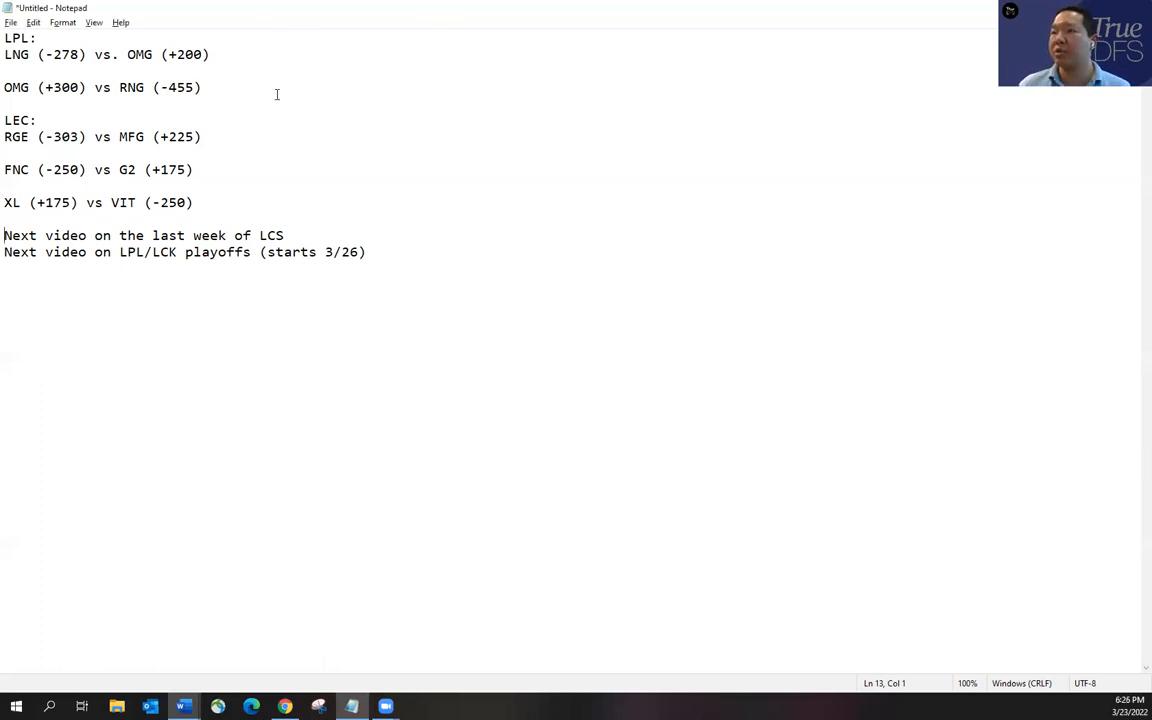
mouse_move(472, 46)
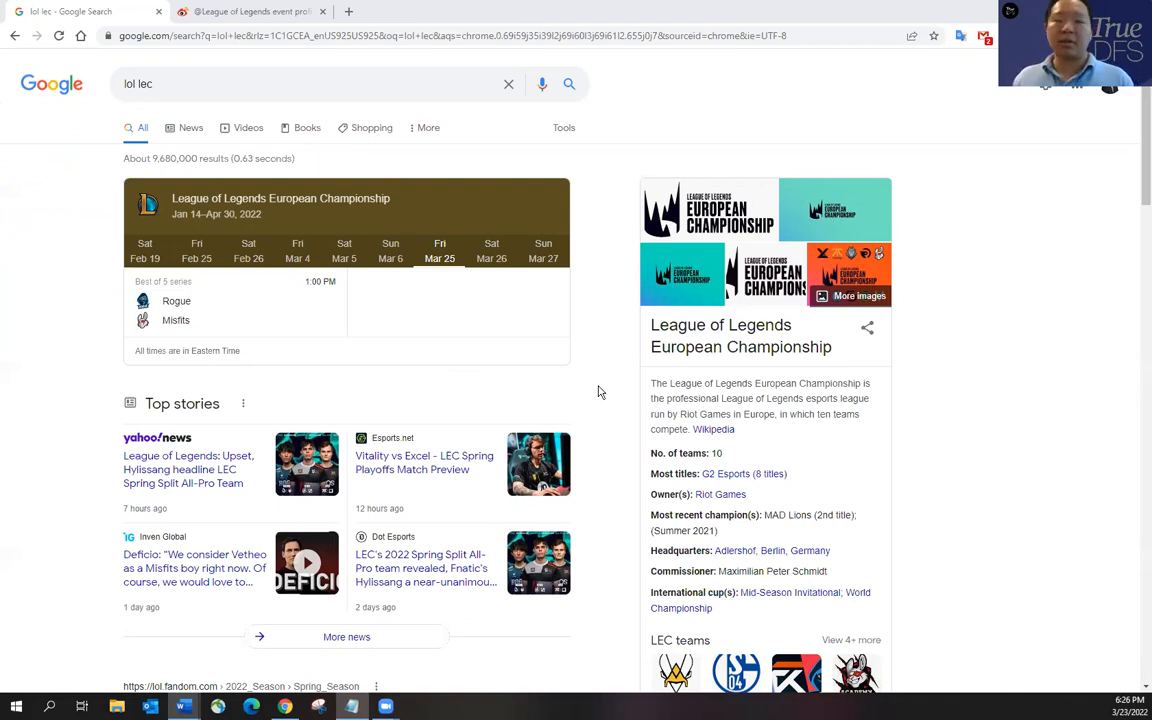
mouse_move(592, 392)
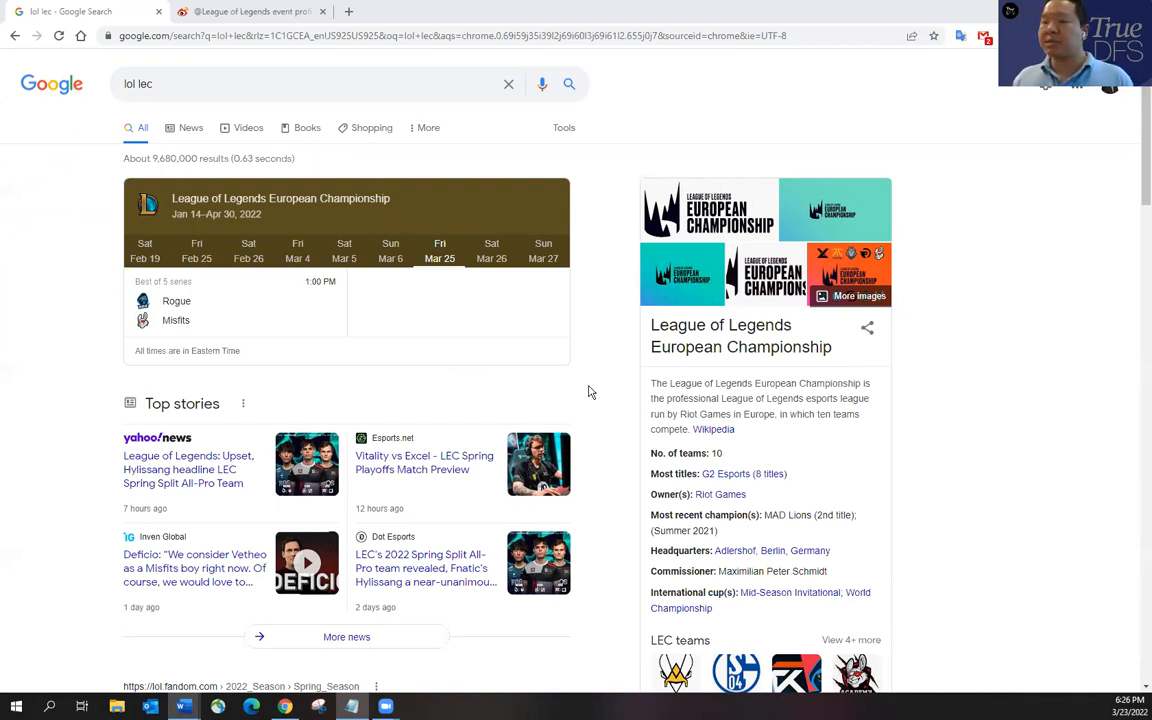
mouse_move(408, 296)
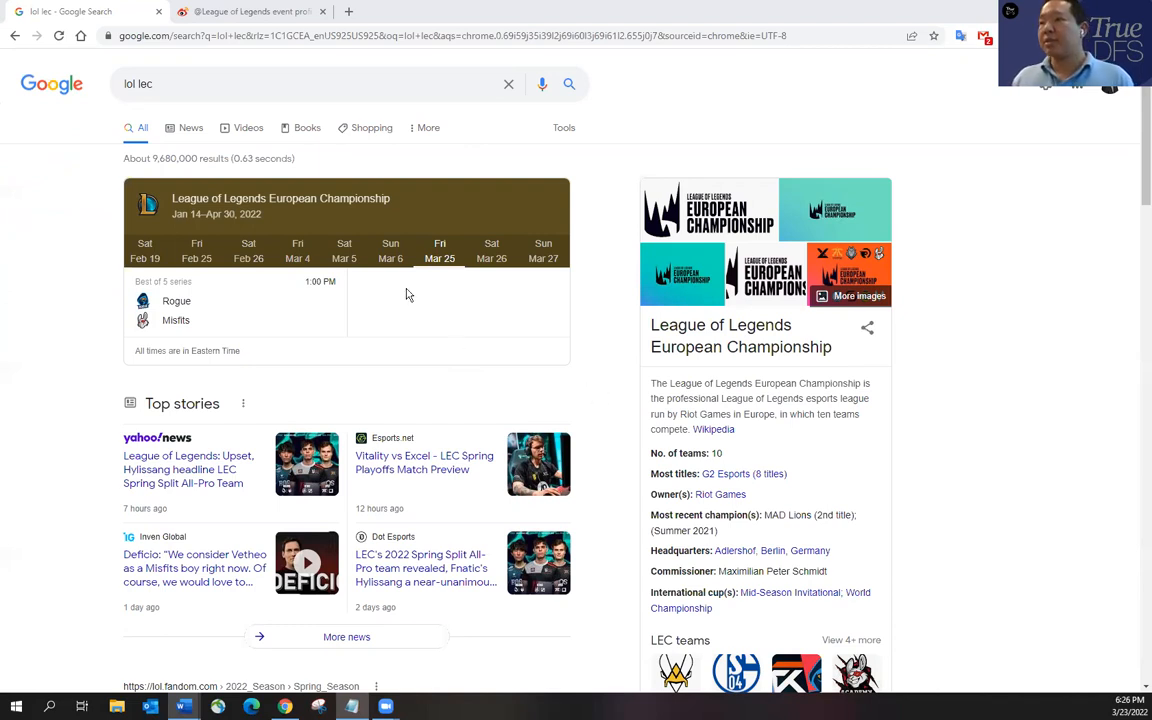
- View the Weibo post with the LNG vs OMG starting lineups and coaches
left_click(250, 12)
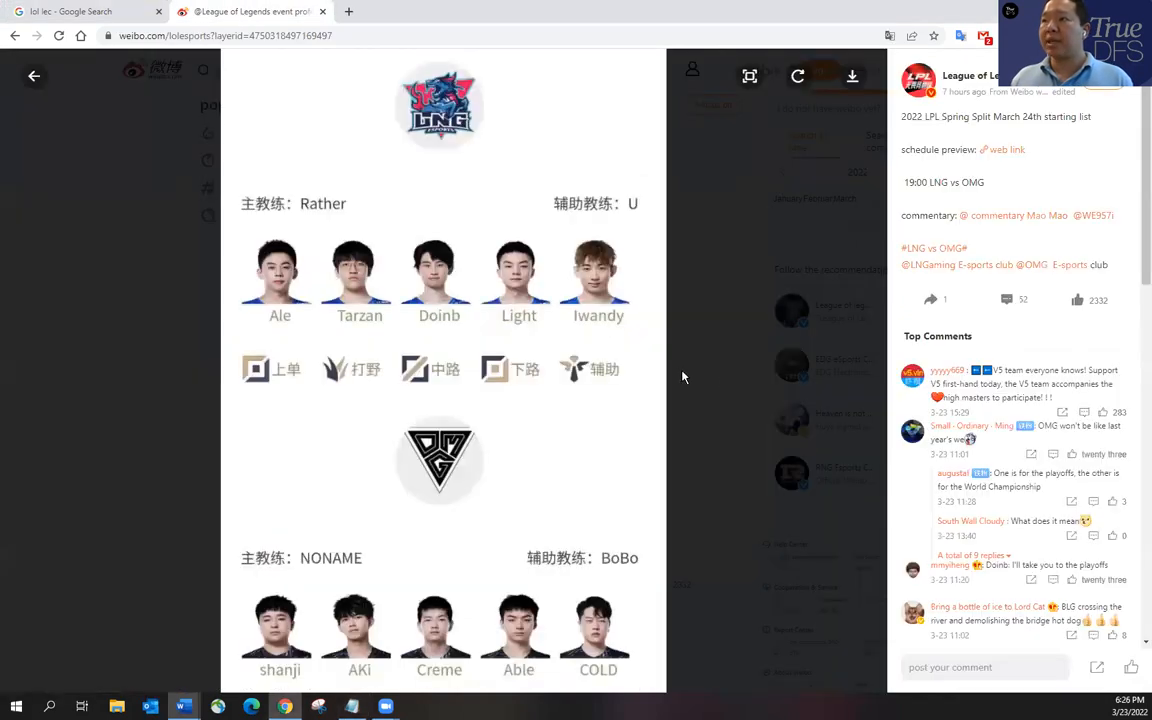
mouse_move(616, 488)
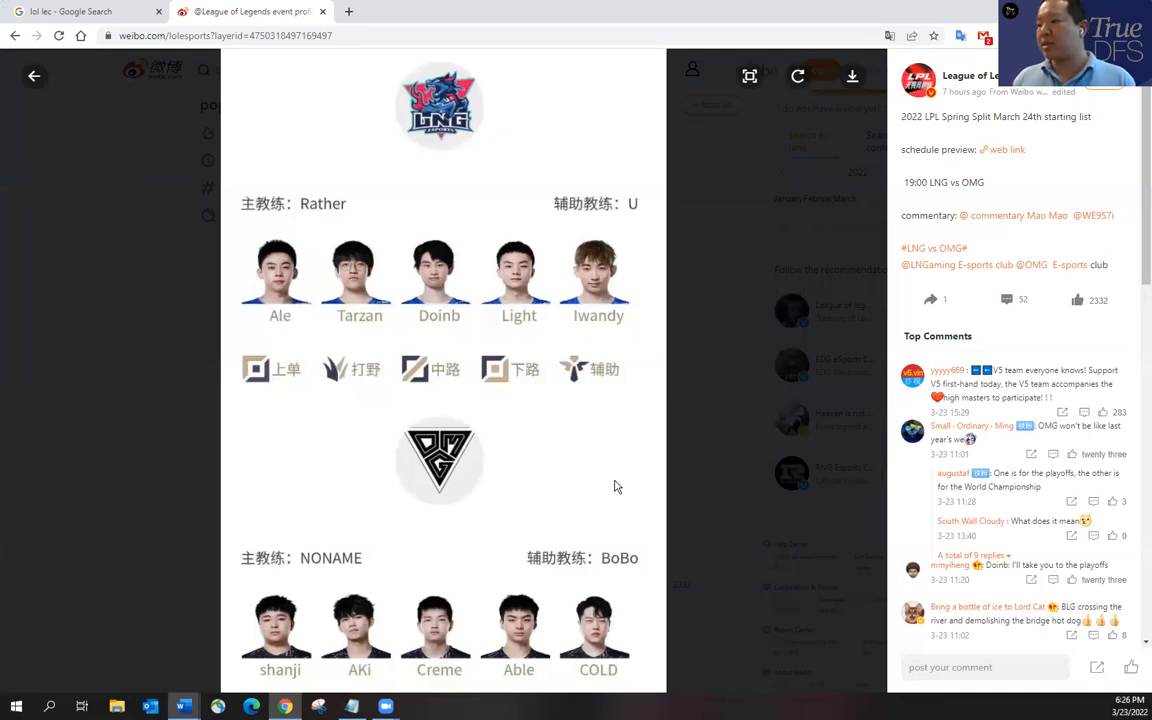
mouse_move(464, 680)
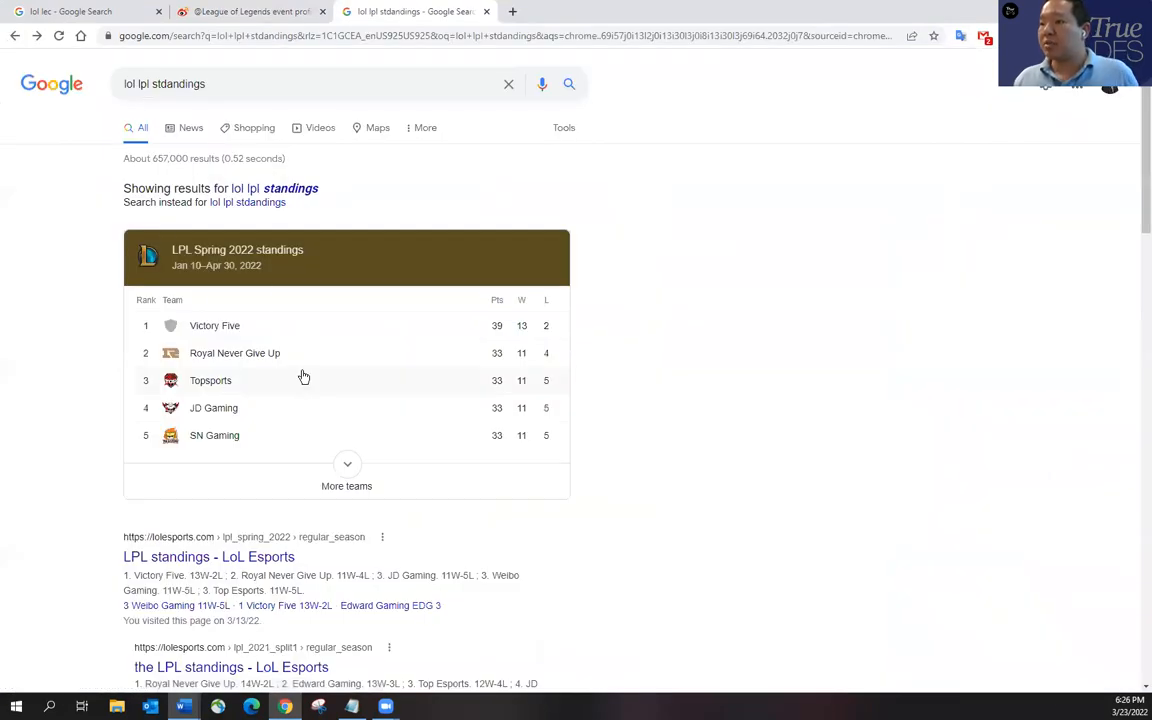
- Reach the Leaguepedia LPL 2022 Spring Season page and scroll to its standings table with Victory Five leading
scroll("down", 3)
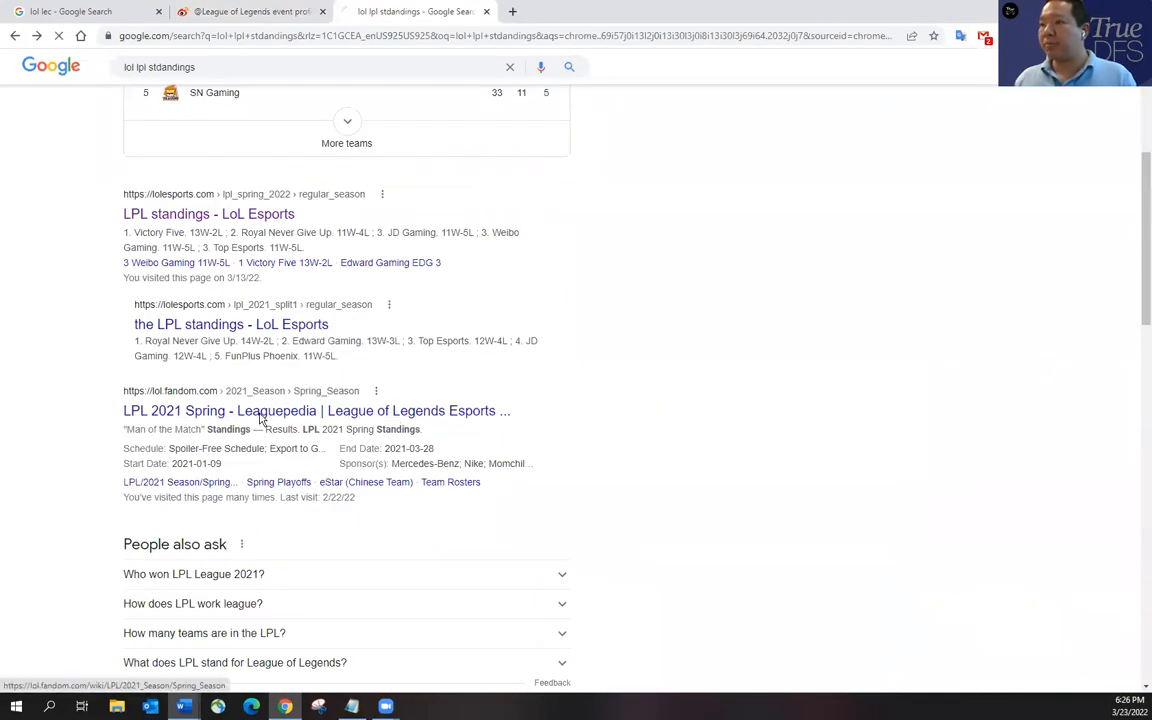
left_click(316, 410)
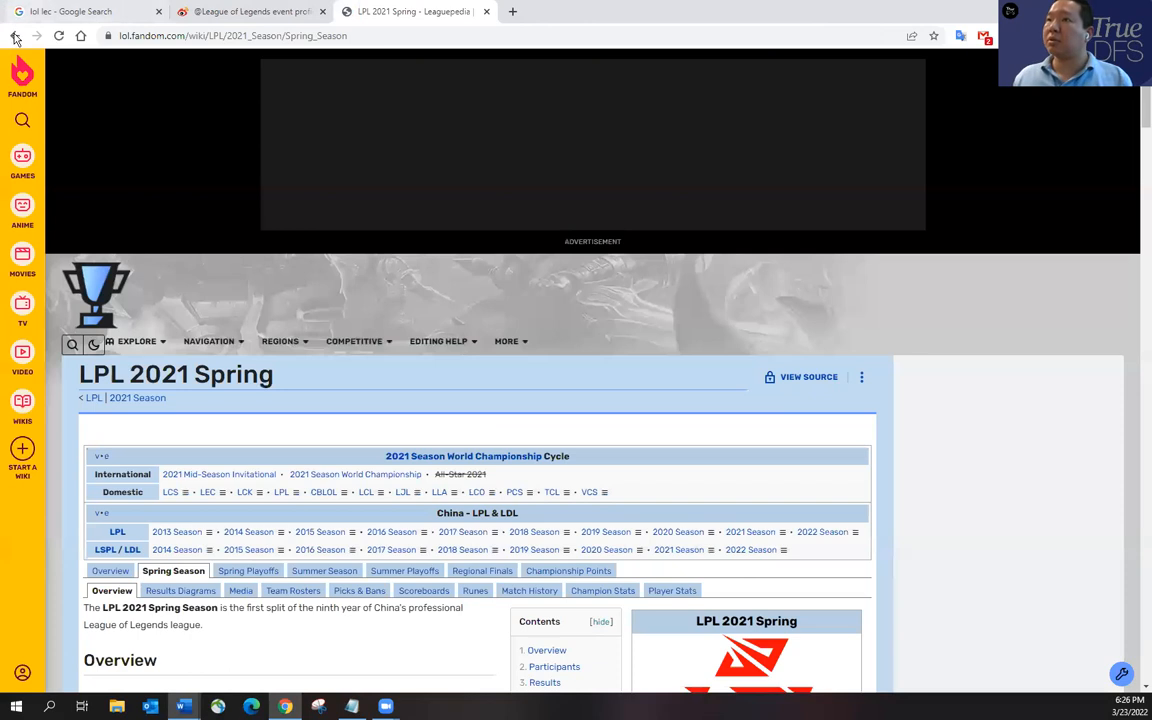
left_click(16, 36)
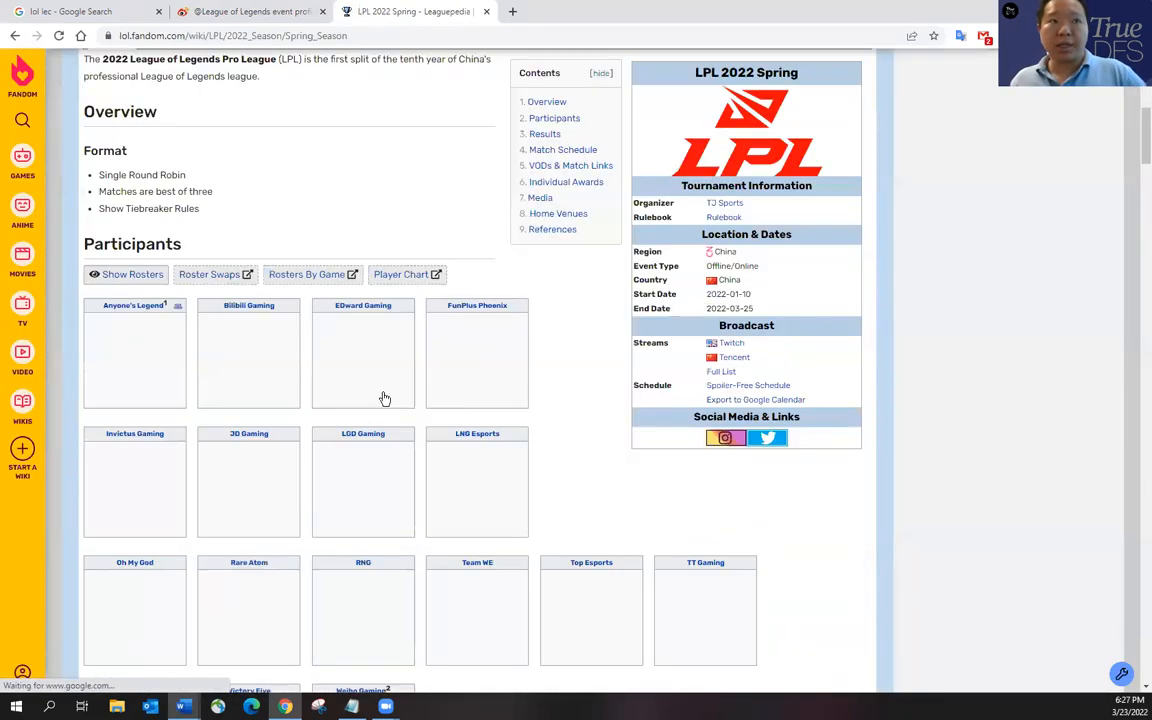
scroll("down", 3)
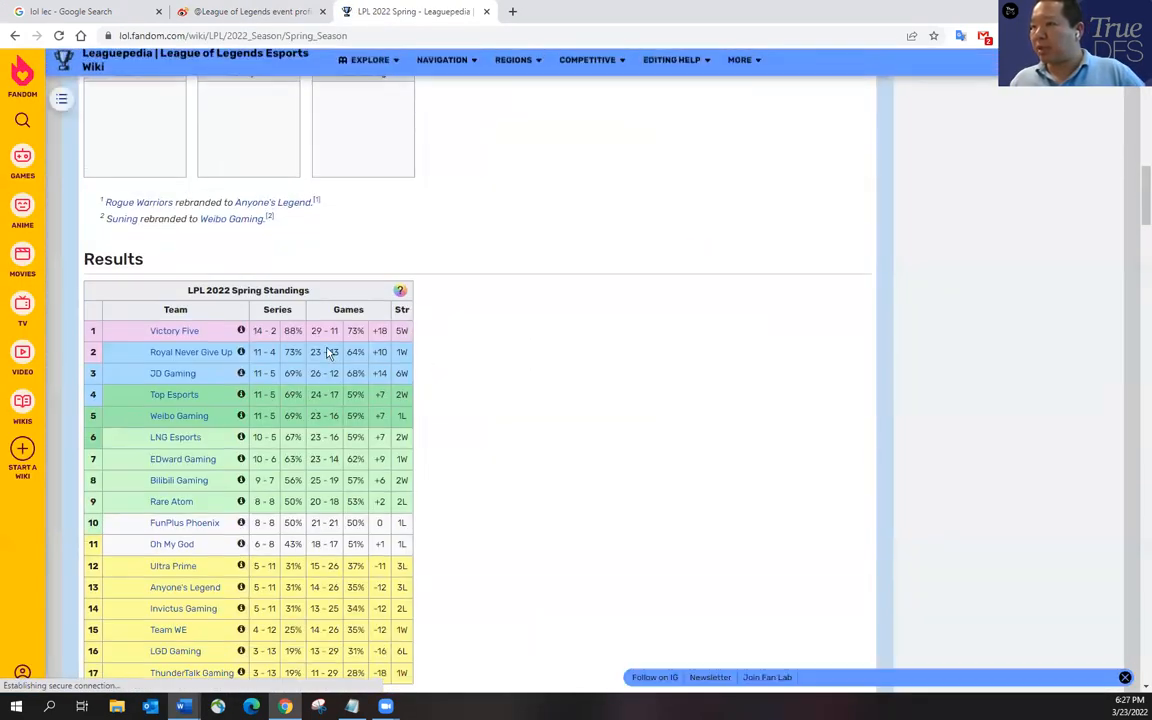
mouse_move(176, 436)
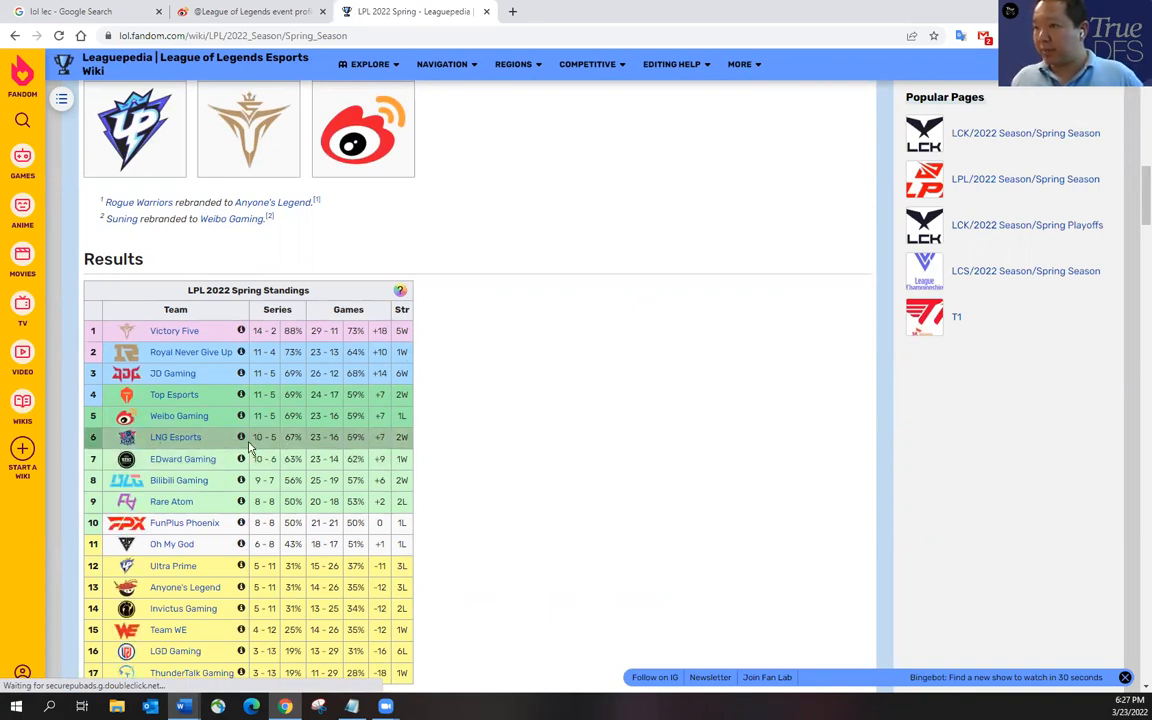
mouse_move(196, 430)
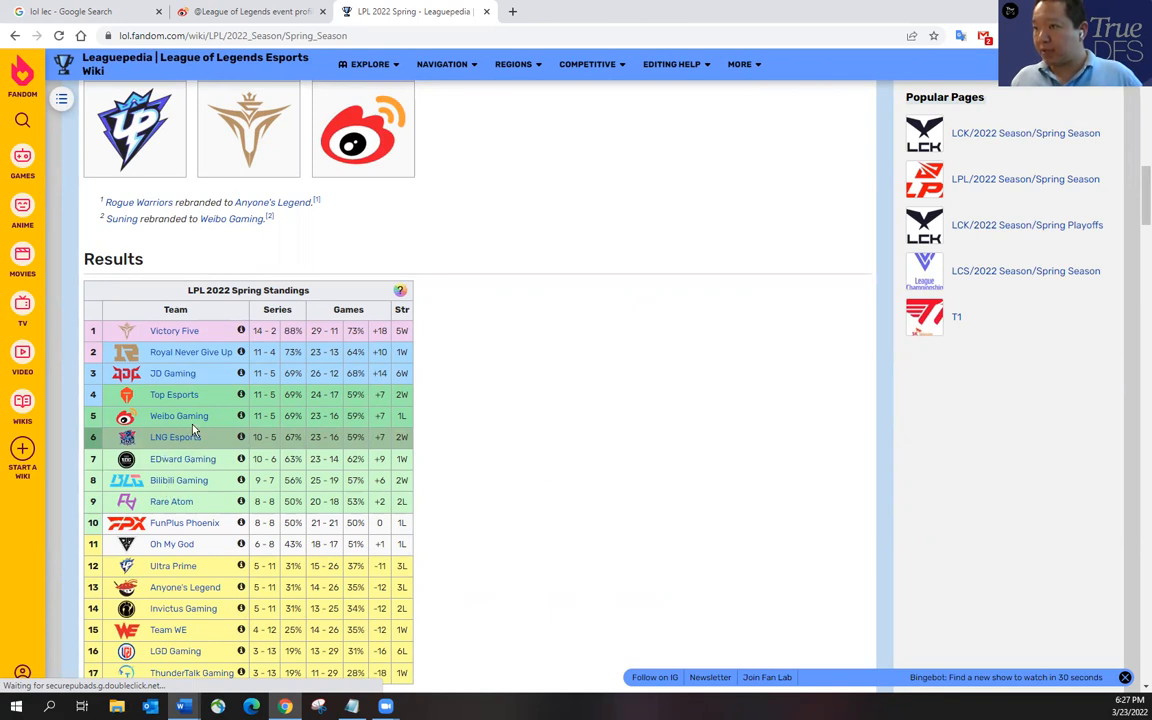
mouse_move(362, 434)
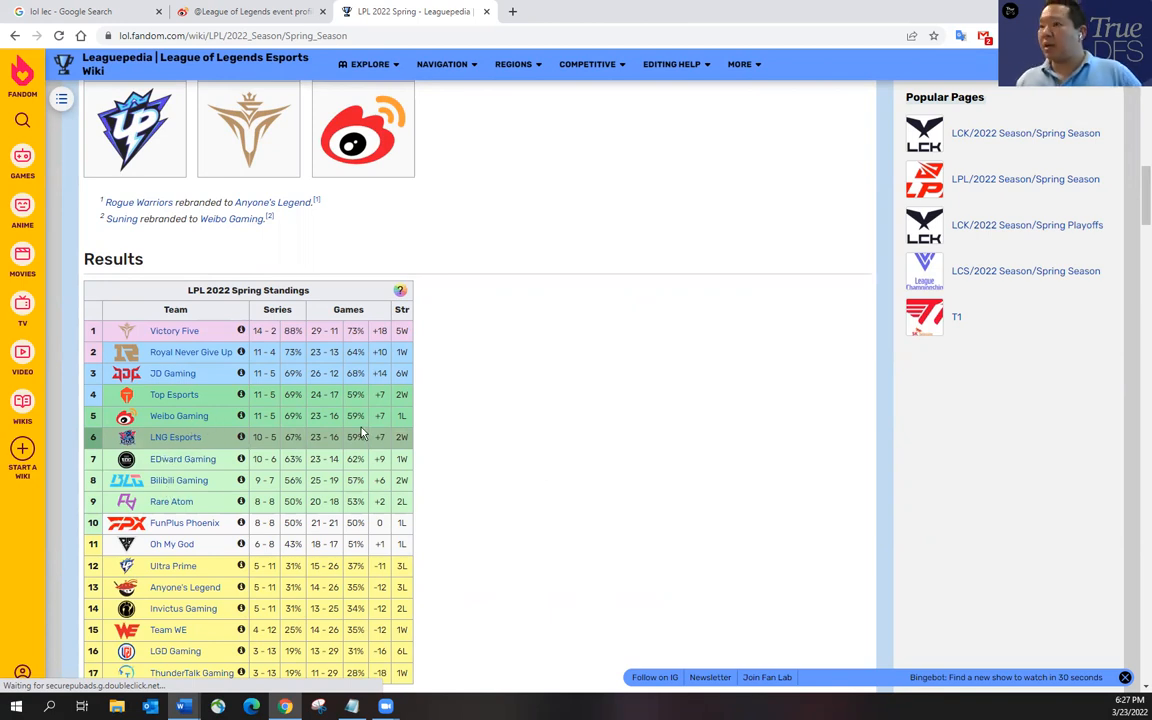
scroll("down", 3)
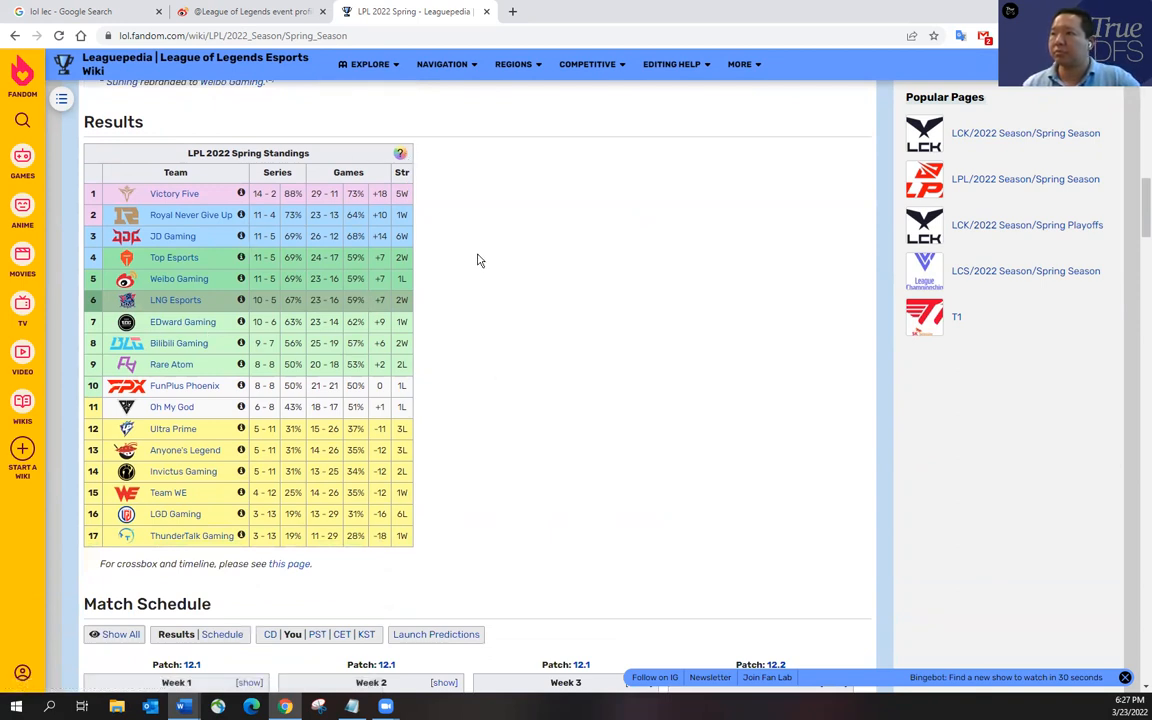
scroll("up", 3)
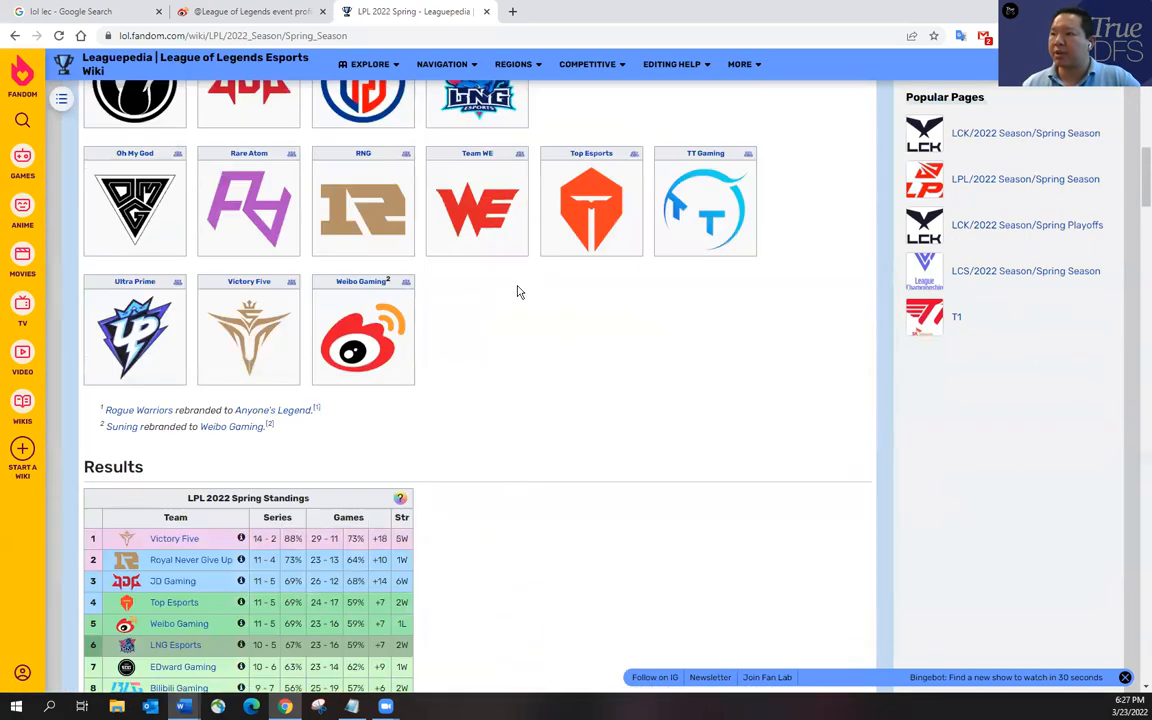
scroll("down", 3)
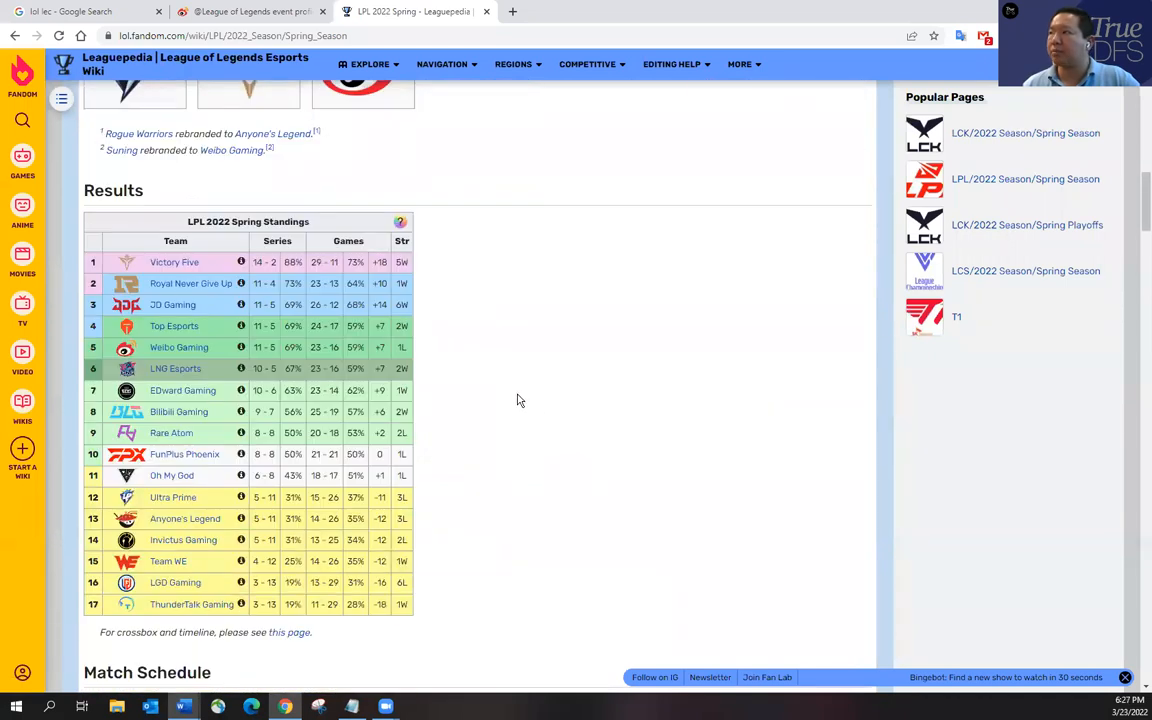
mouse_move(624, 628)
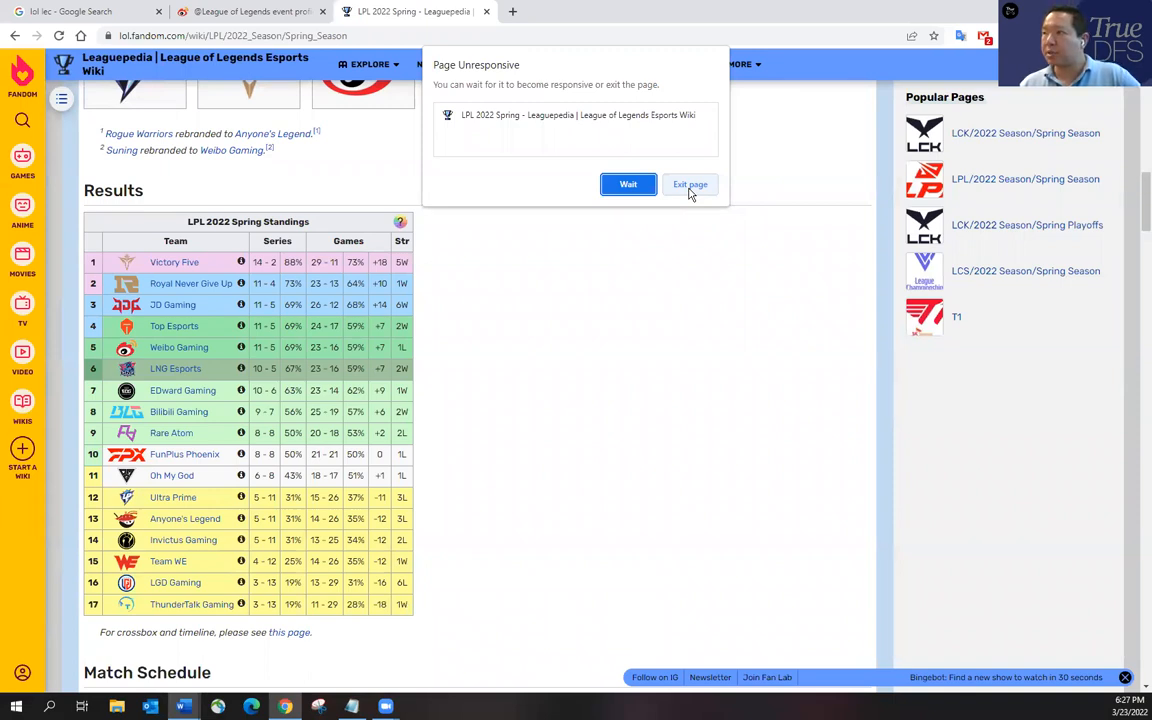
- Exit the unresponsive Leaguepedia page and close its crashed tab
left_click(690, 184)
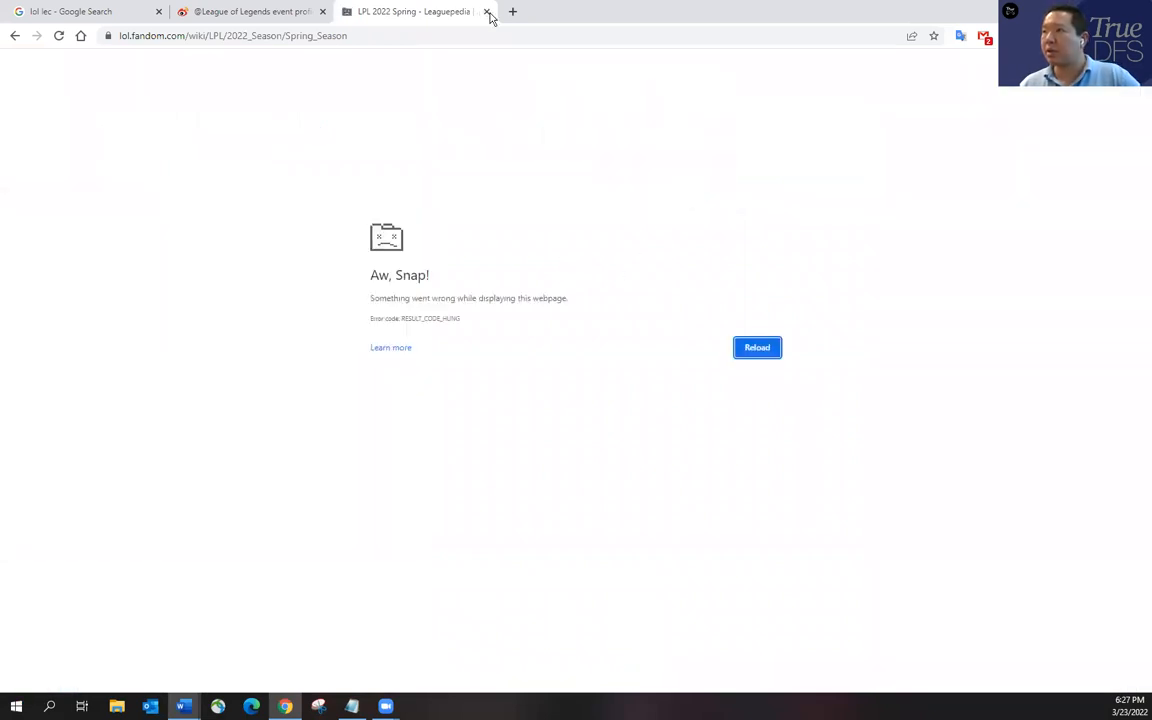
left_click(488, 12)
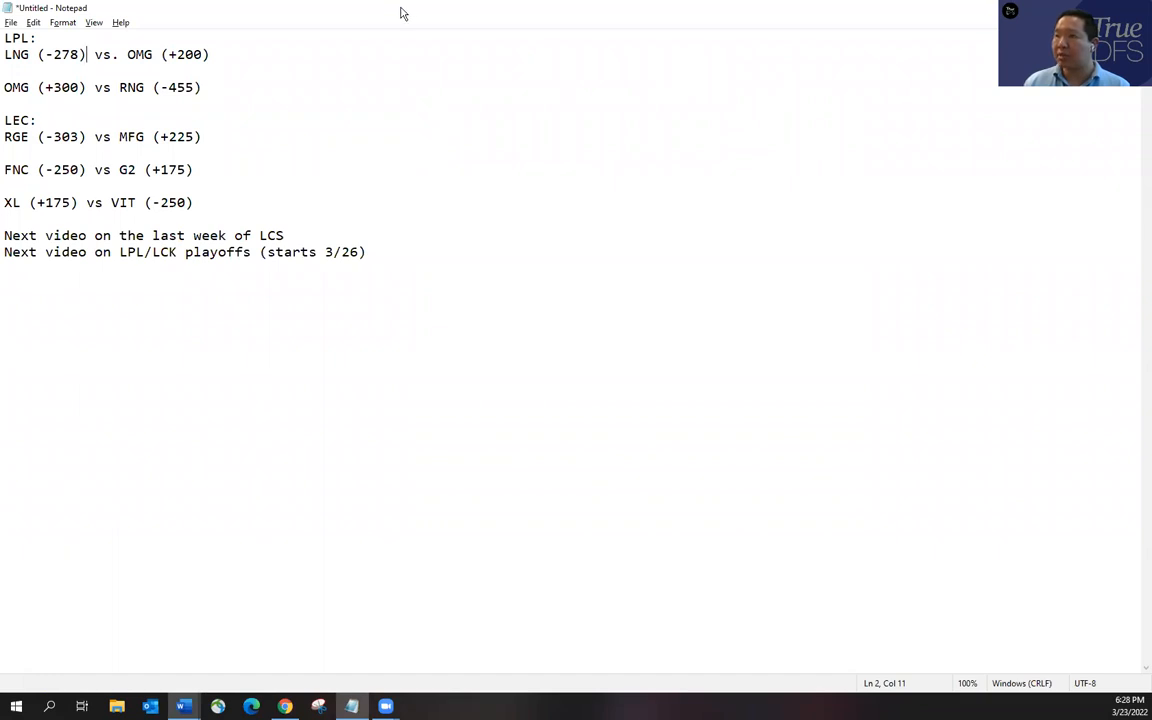
left_click(210, 54)
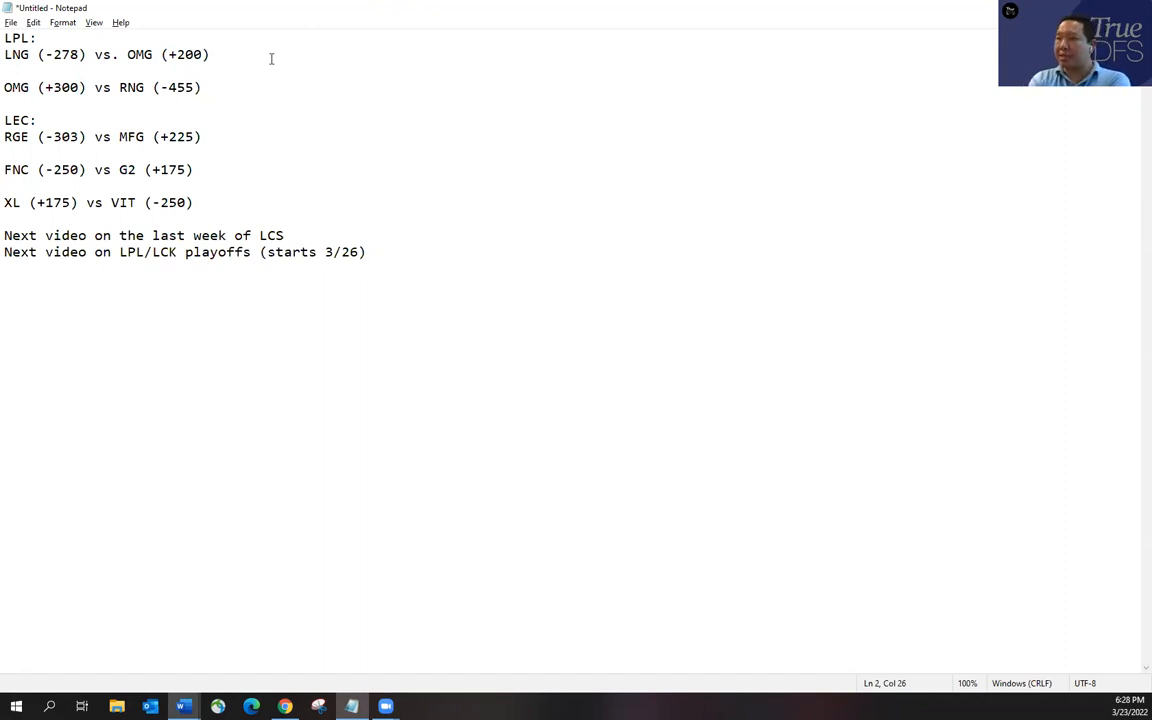
left_click(210, 54)
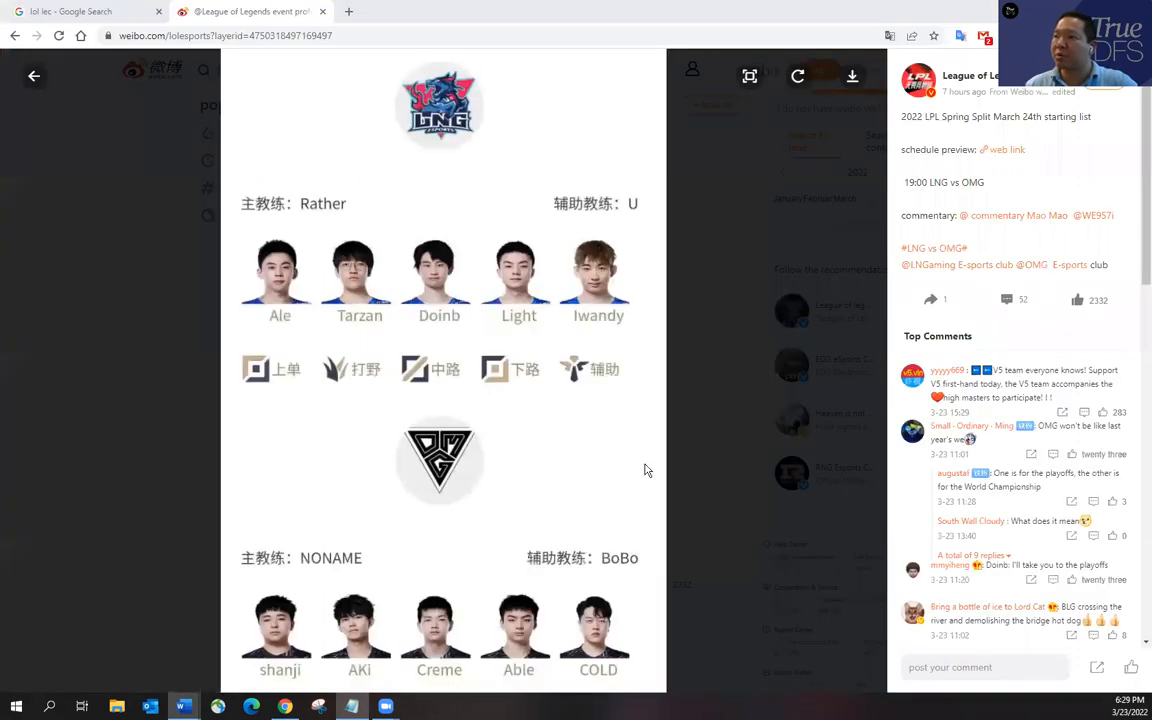
mouse_move(604, 432)
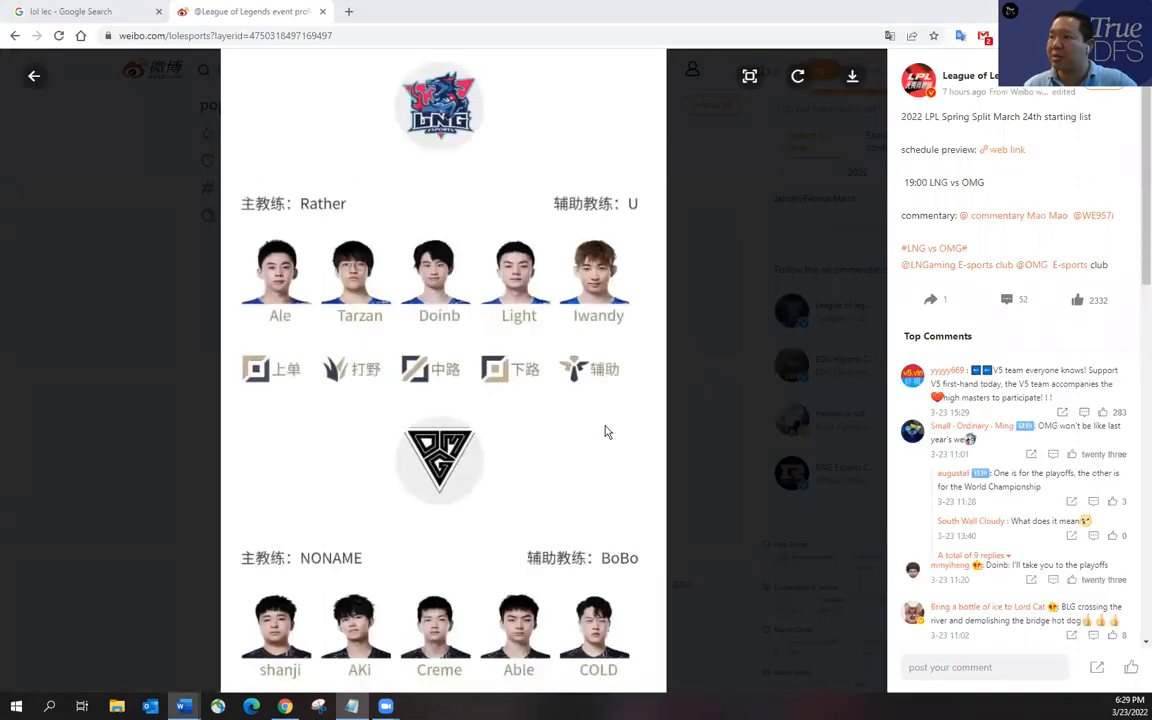
mouse_move(492, 234)
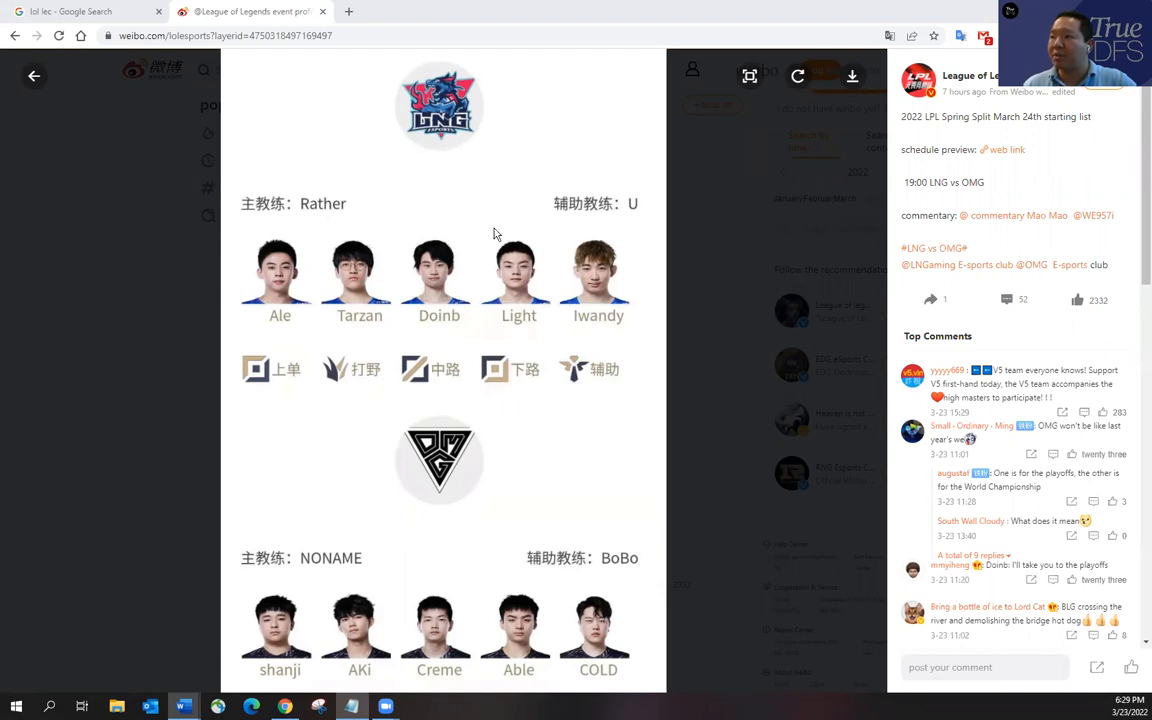
mouse_move(518, 320)
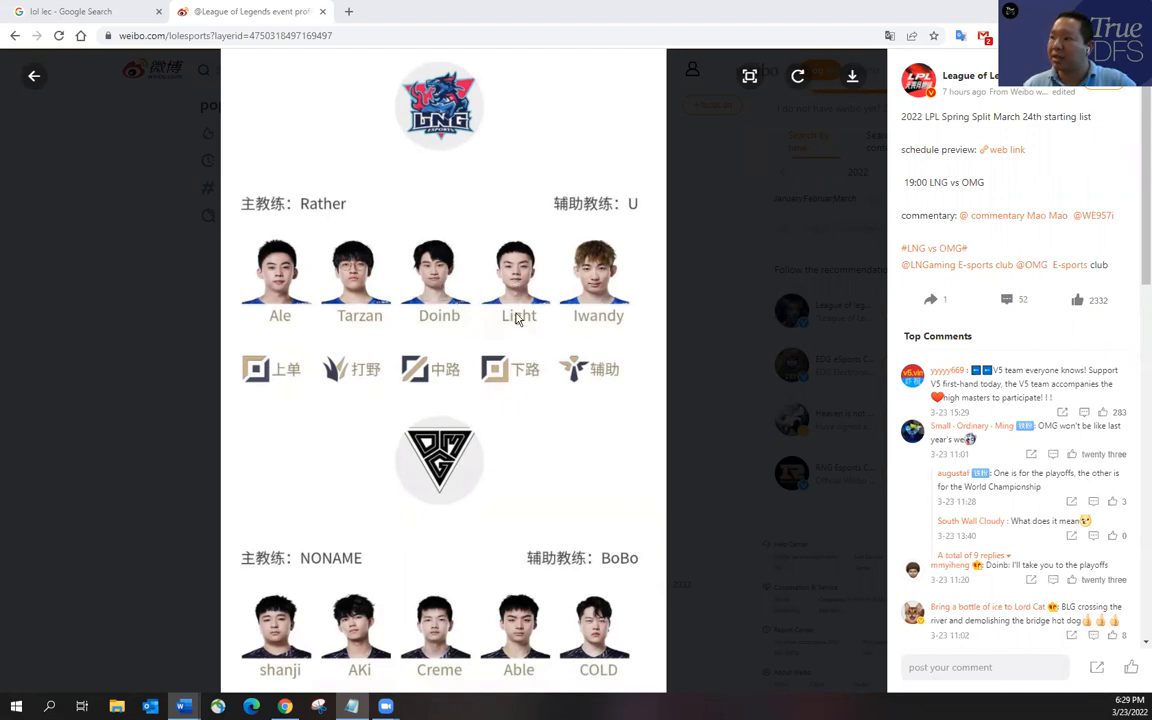
mouse_move(420, 280)
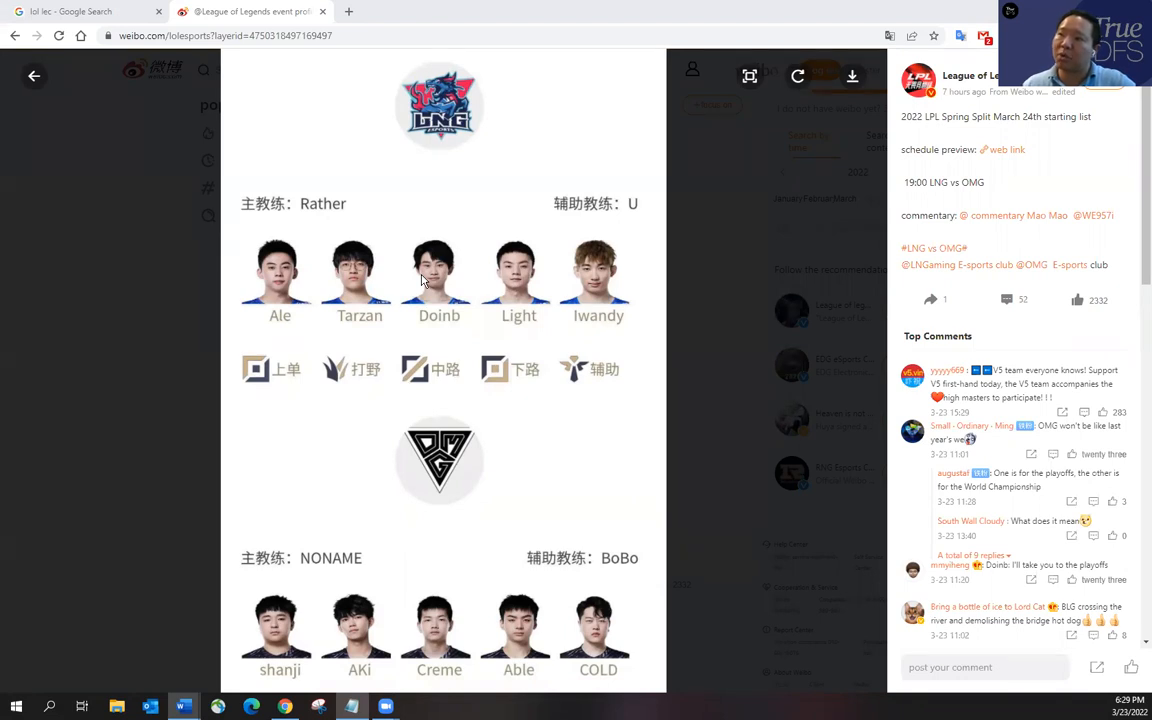
mouse_move(512, 284)
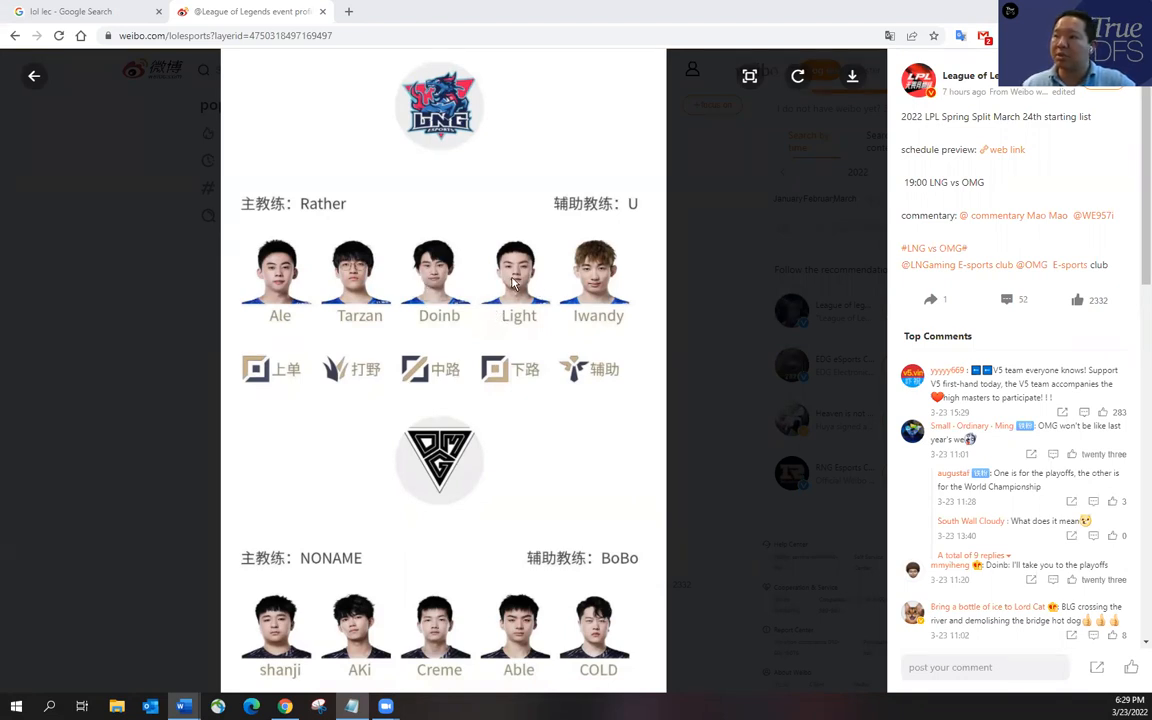
mouse_move(278, 288)
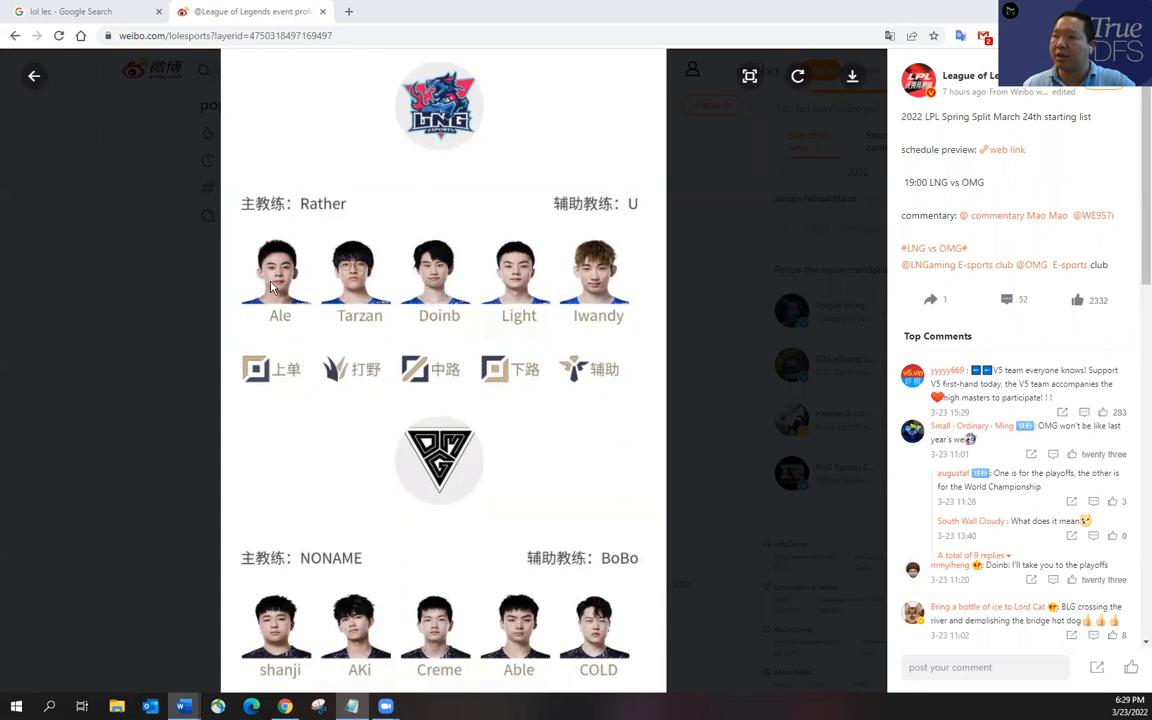
mouse_move(540, 276)
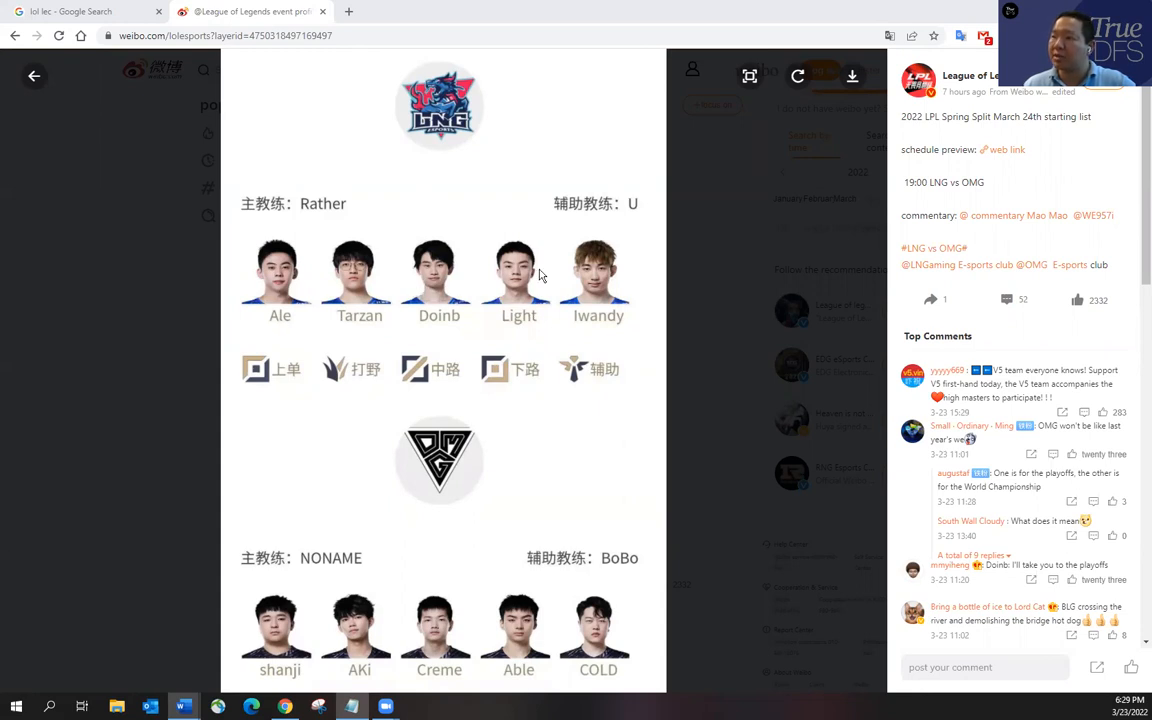
mouse_move(430, 288)
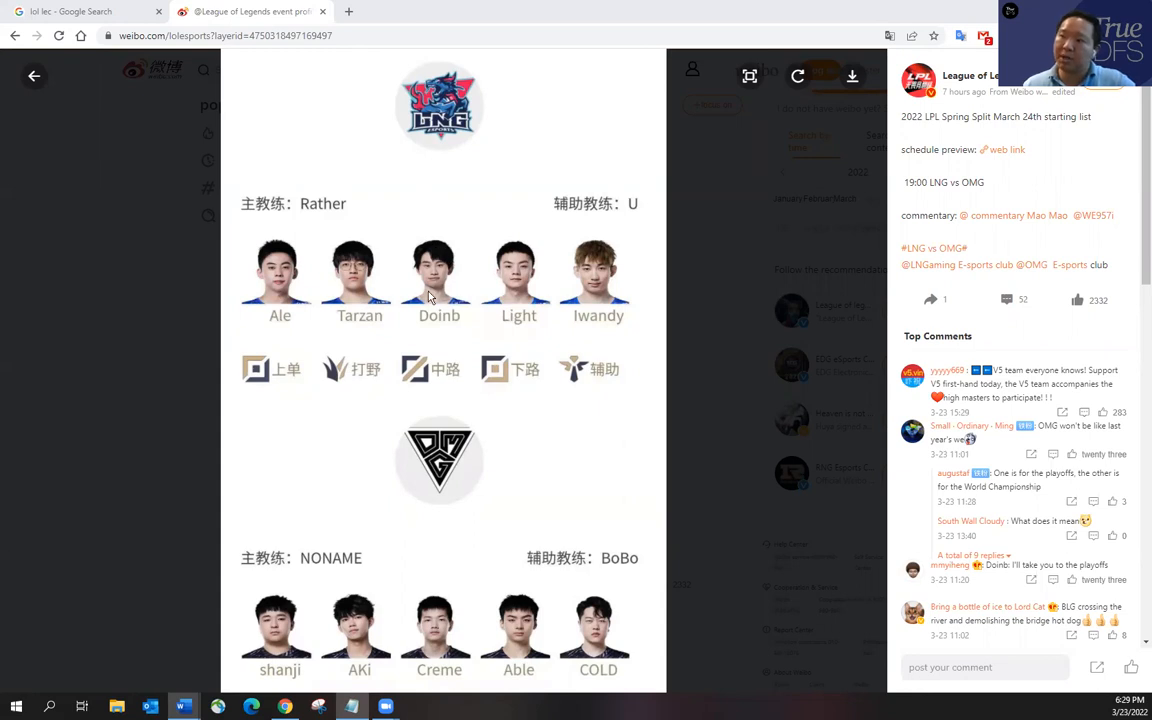
mouse_move(344, 316)
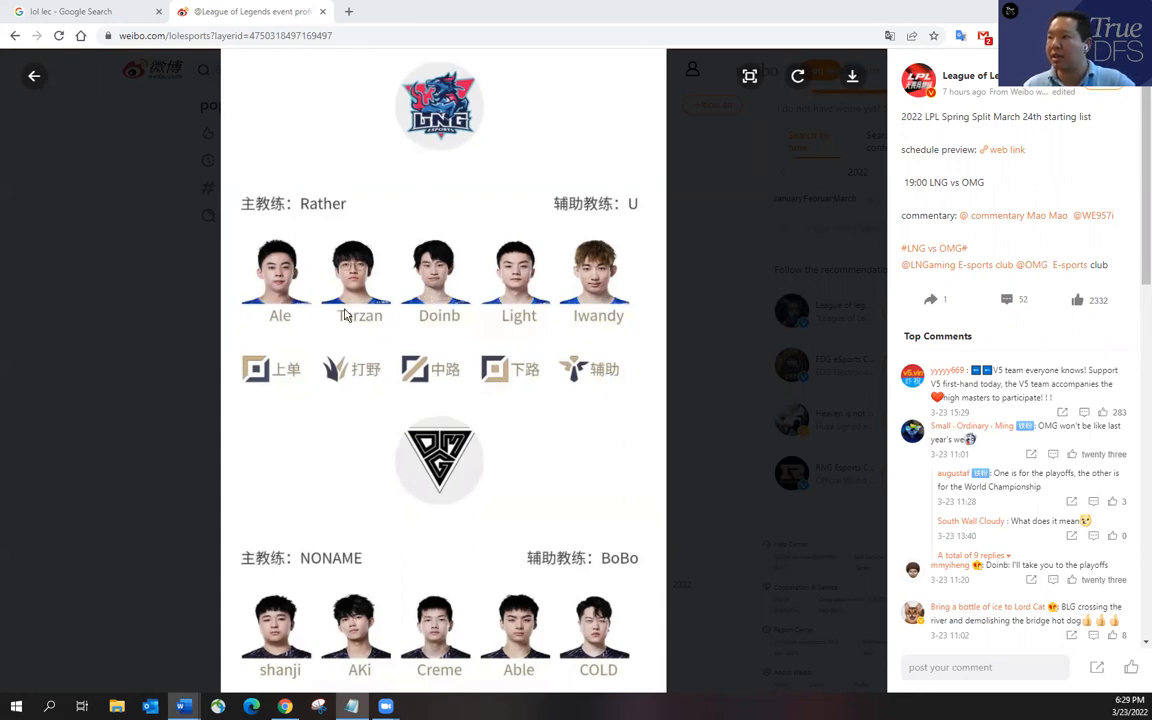
mouse_move(370, 294)
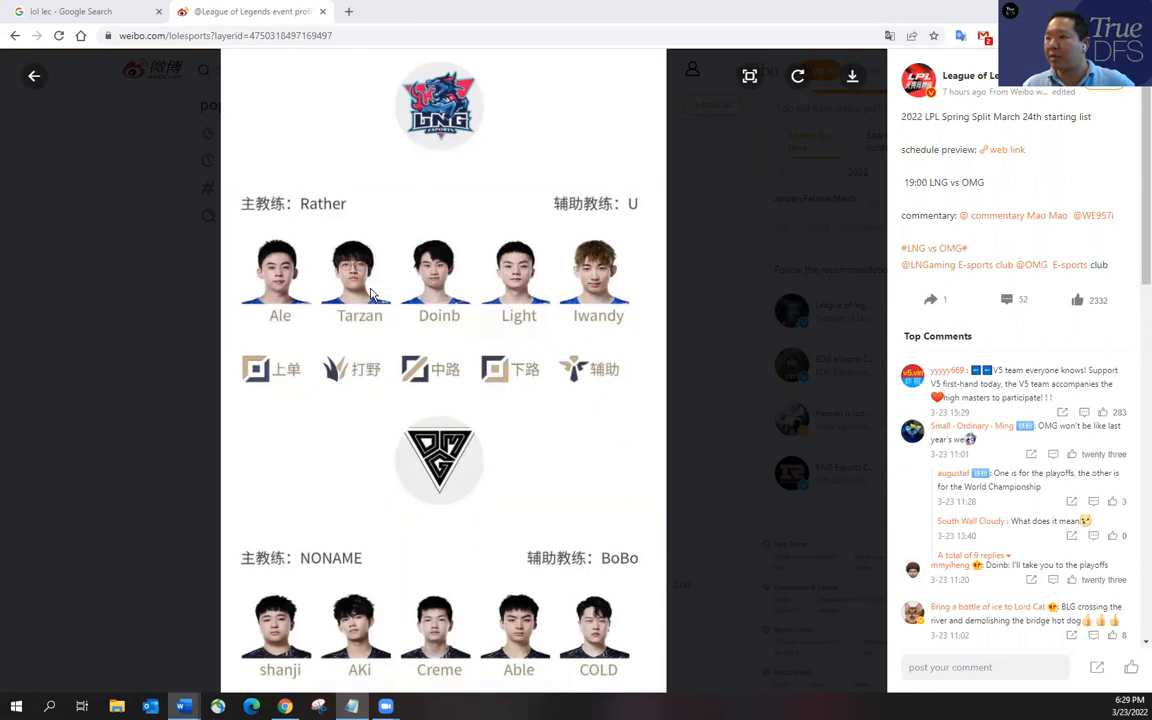
mouse_move(432, 306)
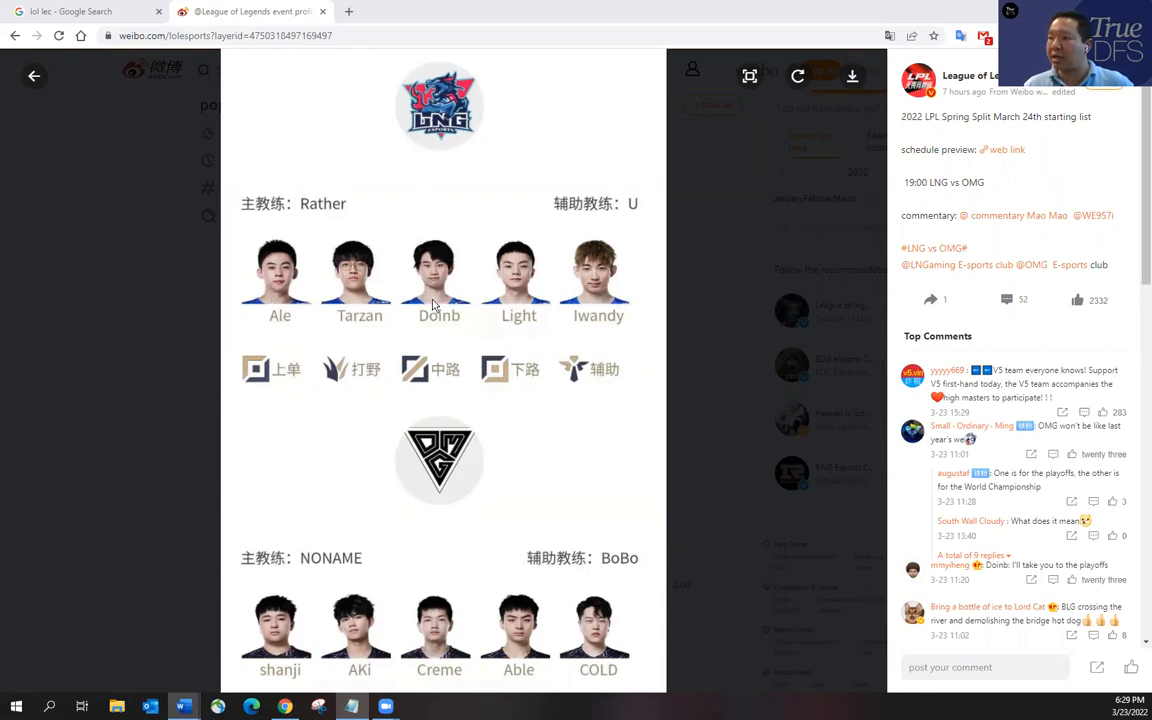
mouse_move(458, 564)
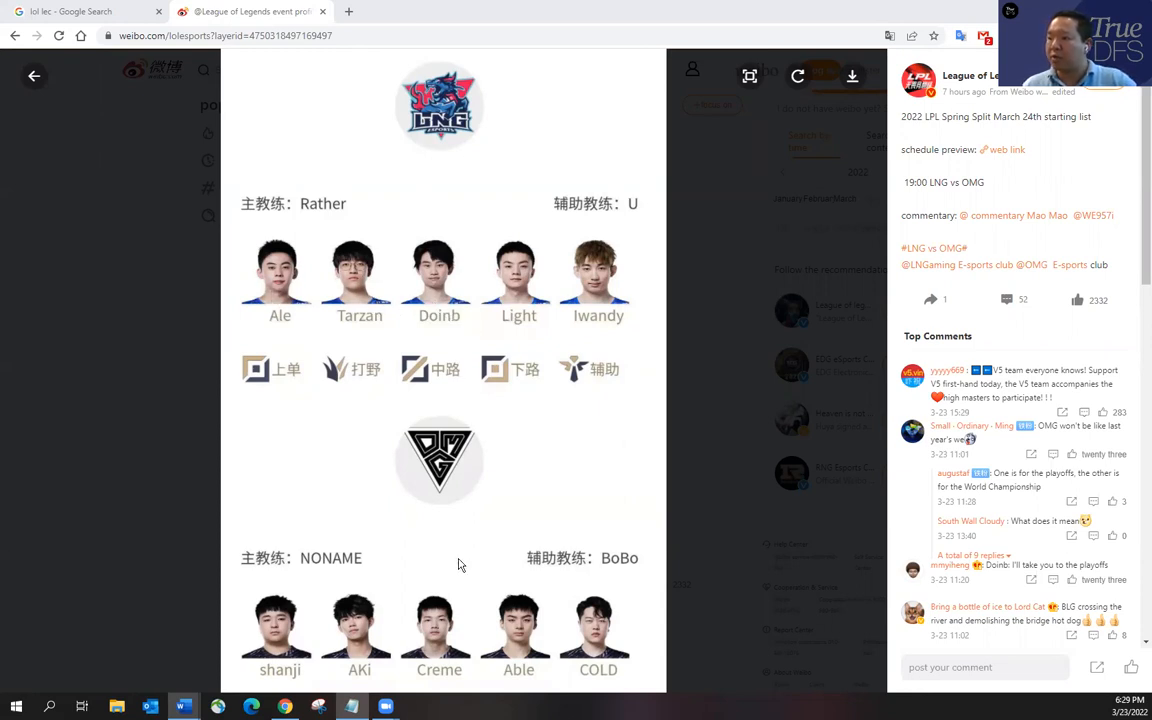
mouse_move(518, 630)
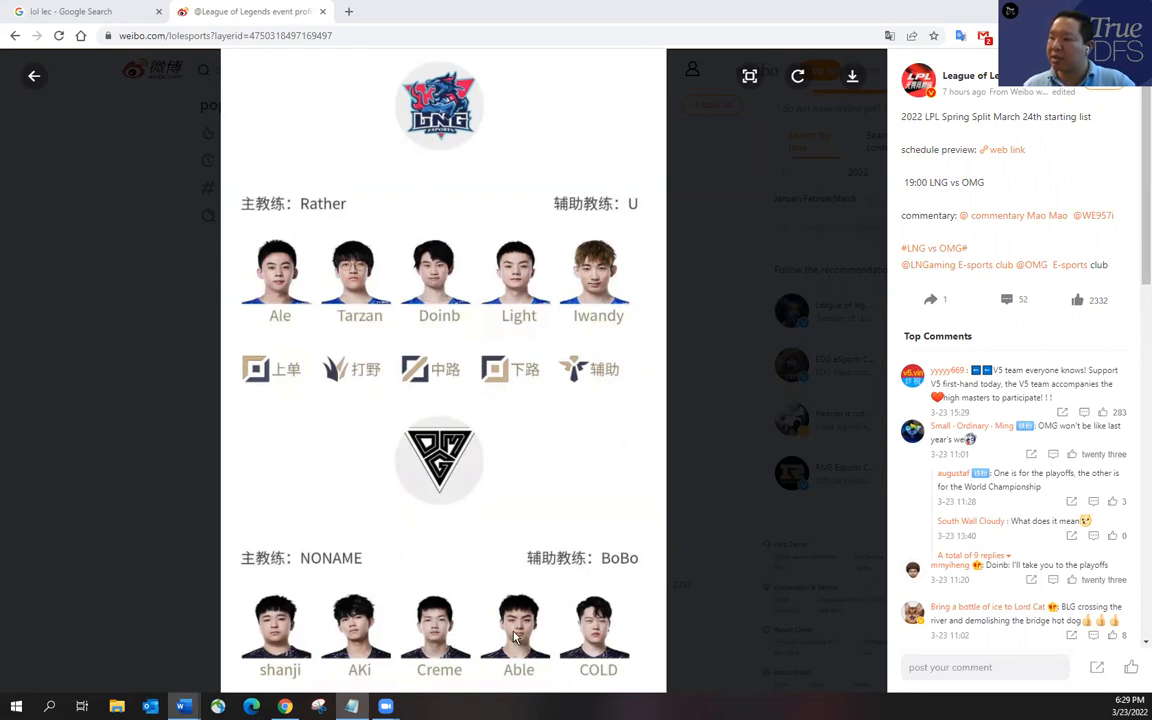
mouse_move(448, 556)
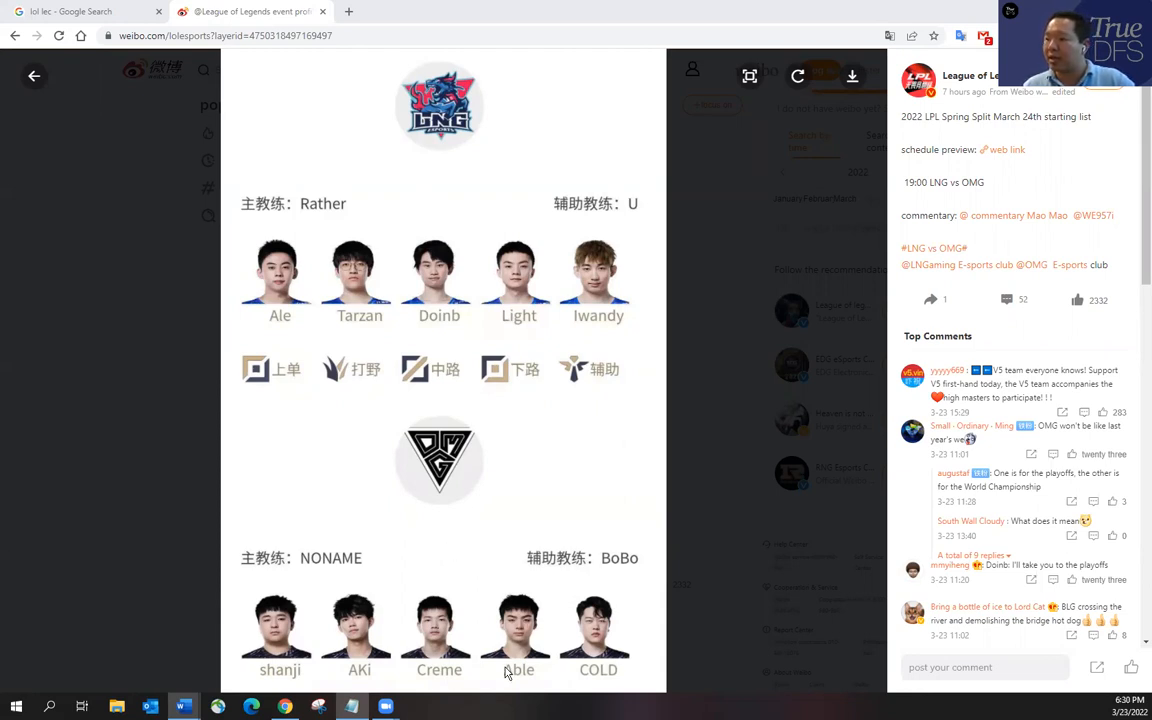
mouse_move(512, 604)
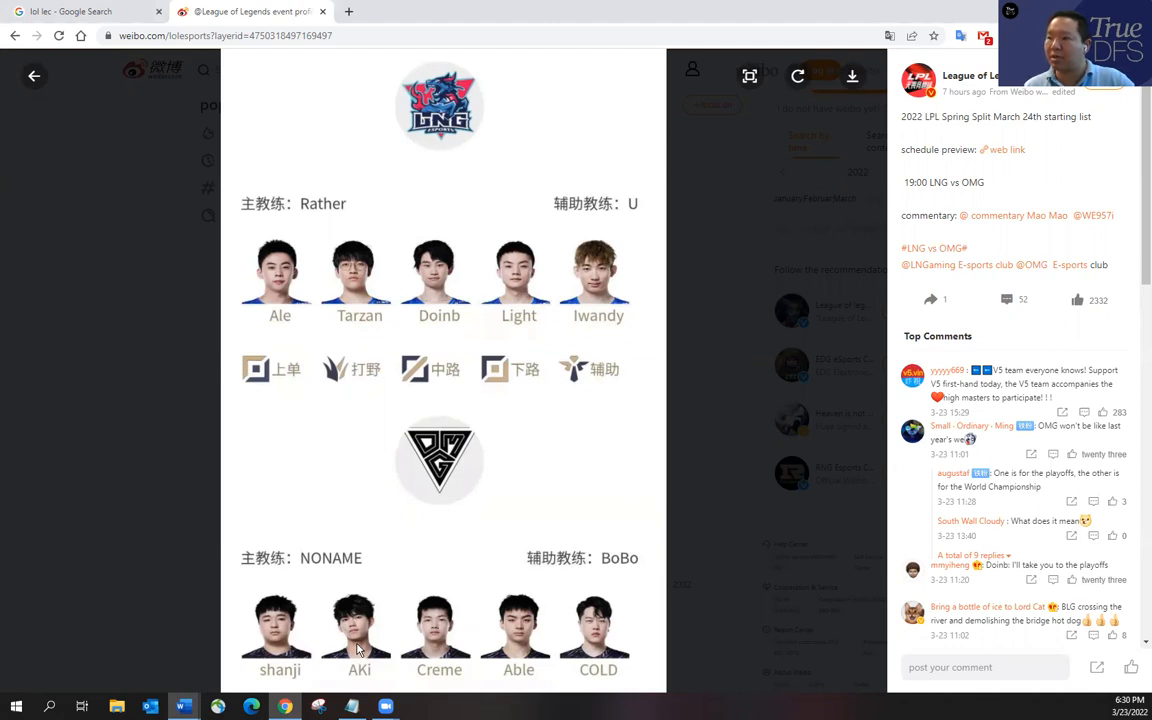
mouse_move(498, 628)
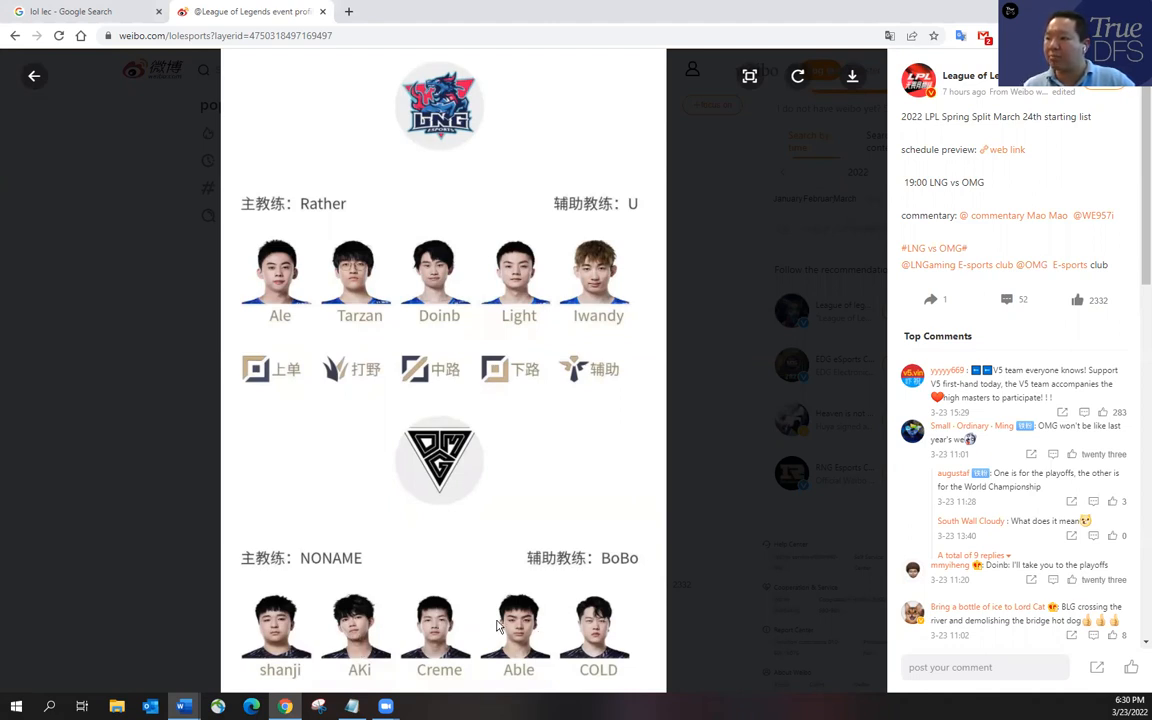
mouse_move(452, 640)
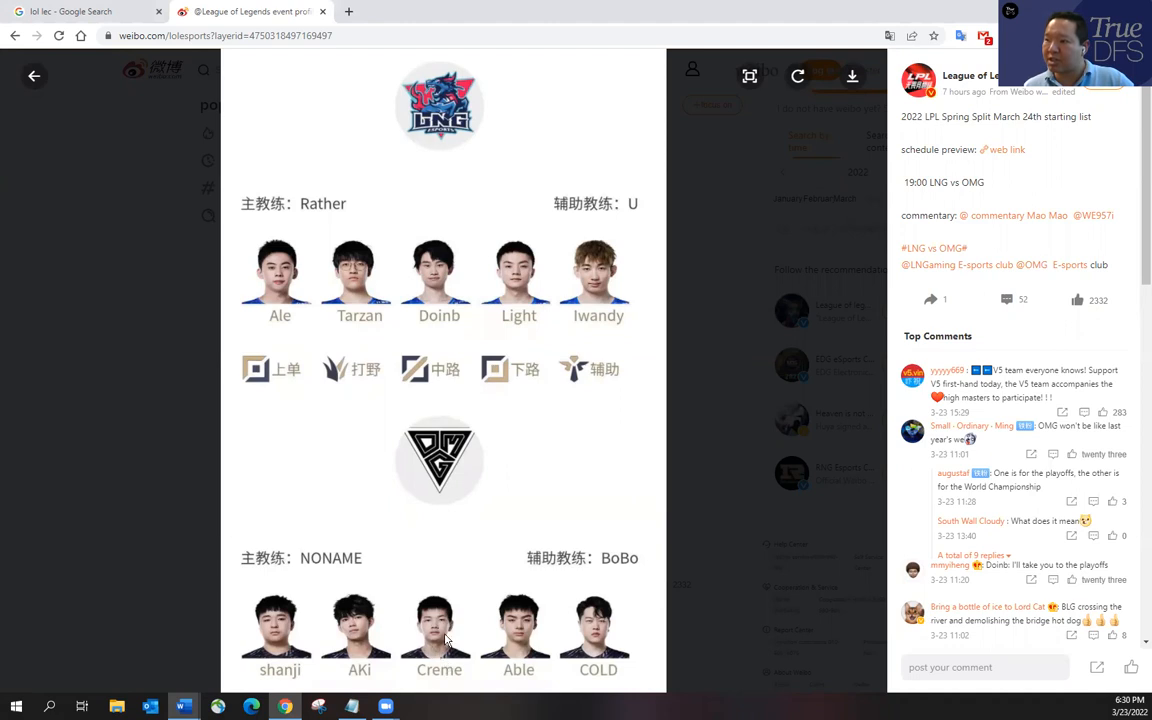
mouse_move(518, 620)
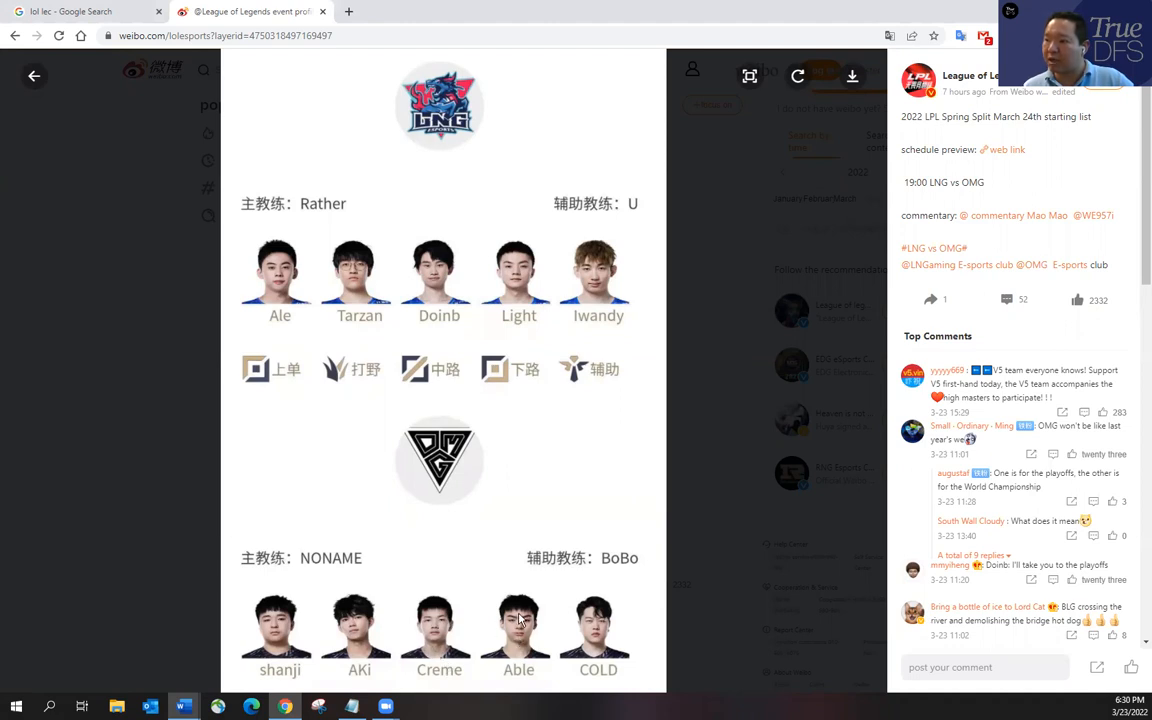
mouse_move(336, 670)
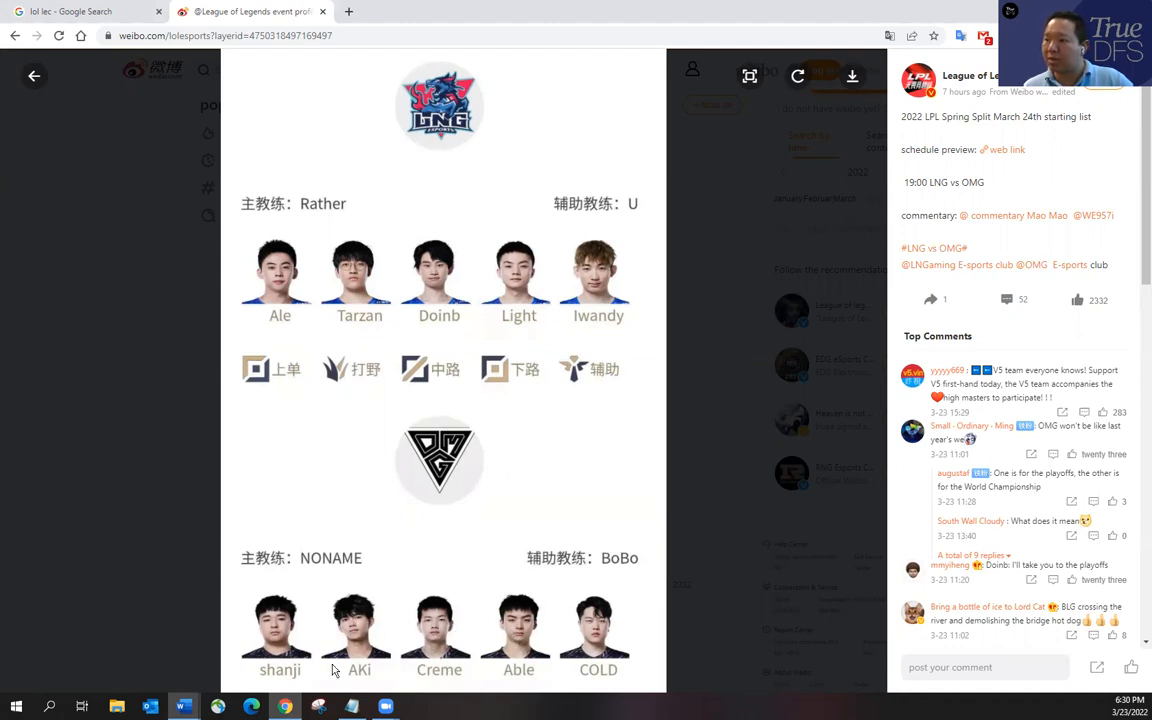
mouse_move(408, 564)
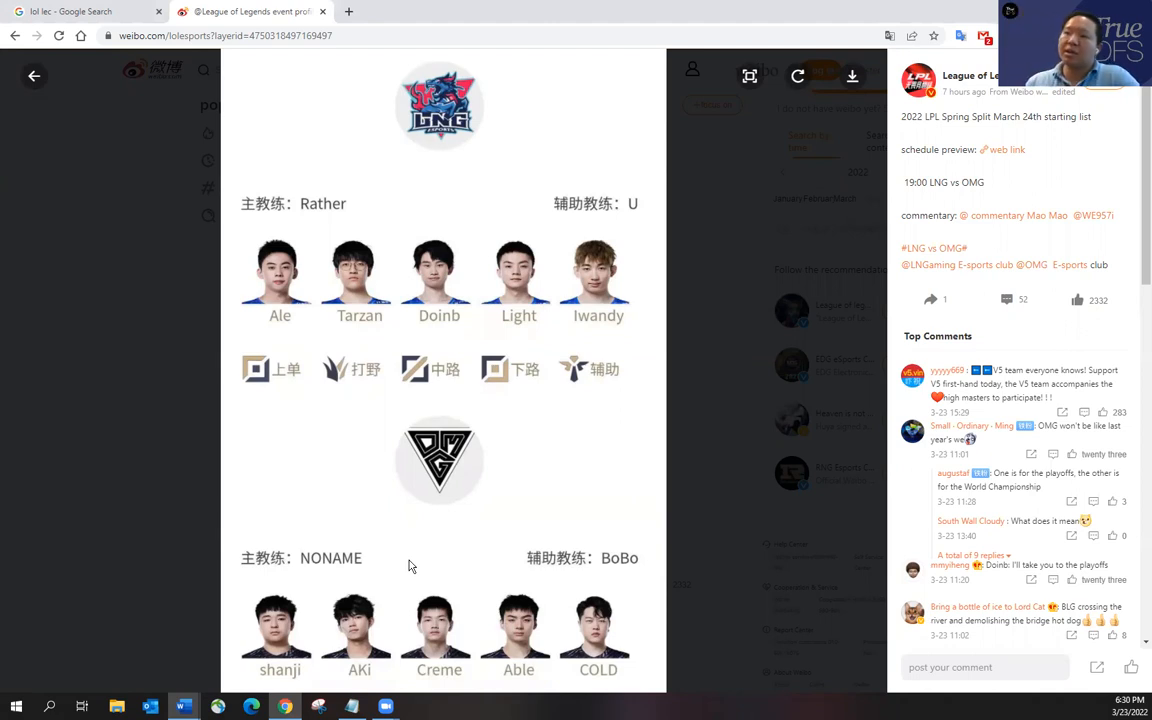
mouse_move(700, 416)
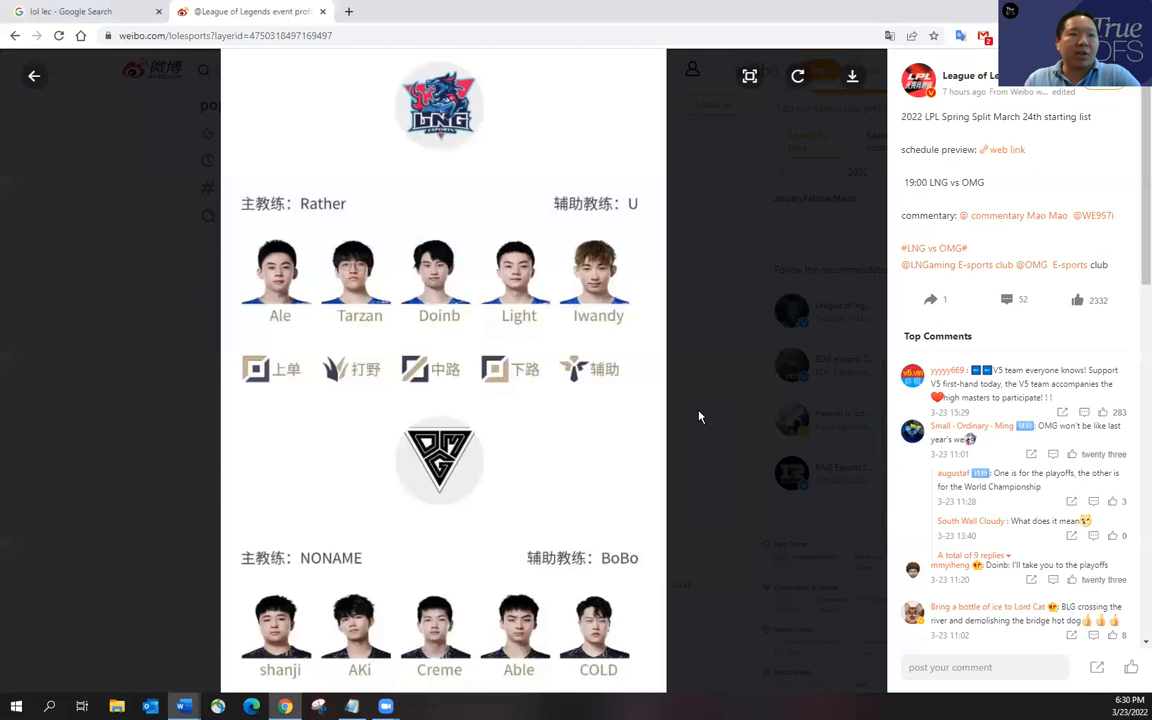
mouse_move(716, 388)
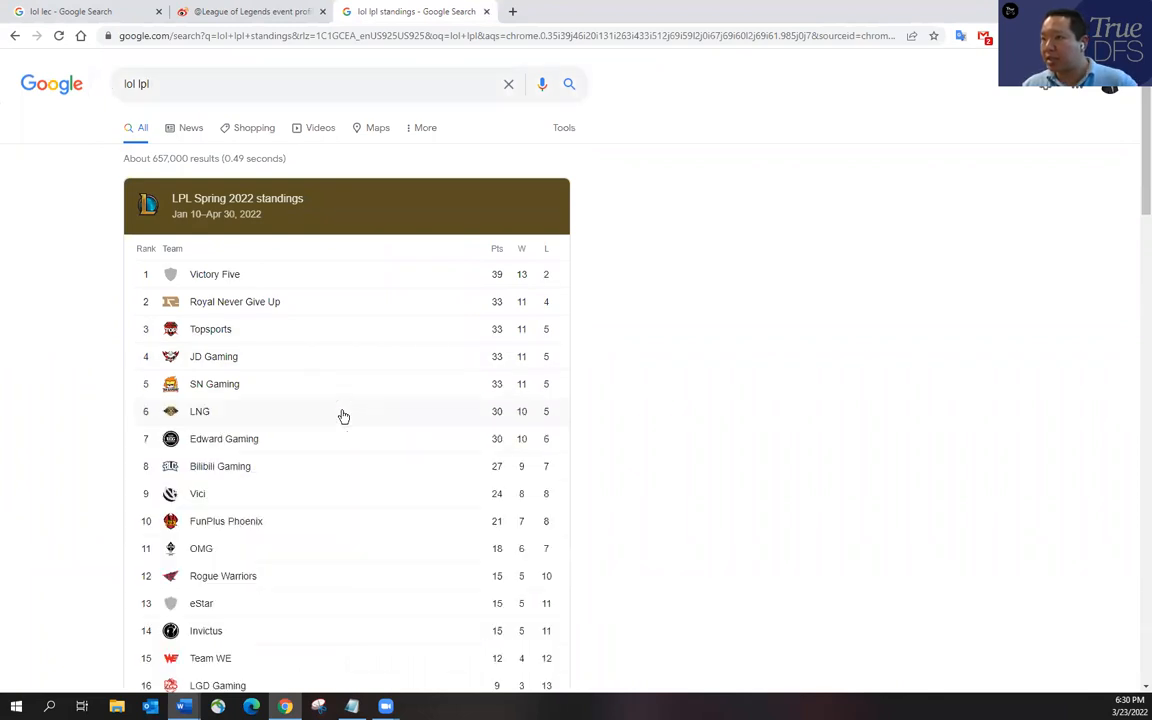
mouse_move(288, 300)
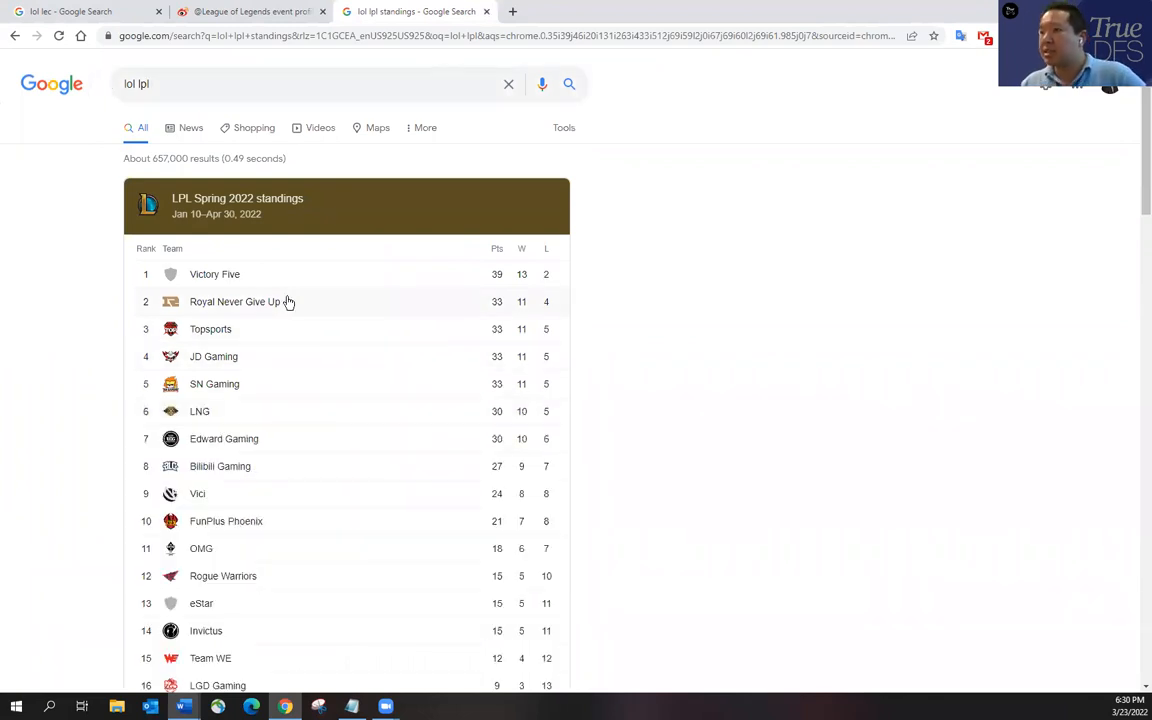
mouse_move(300, 280)
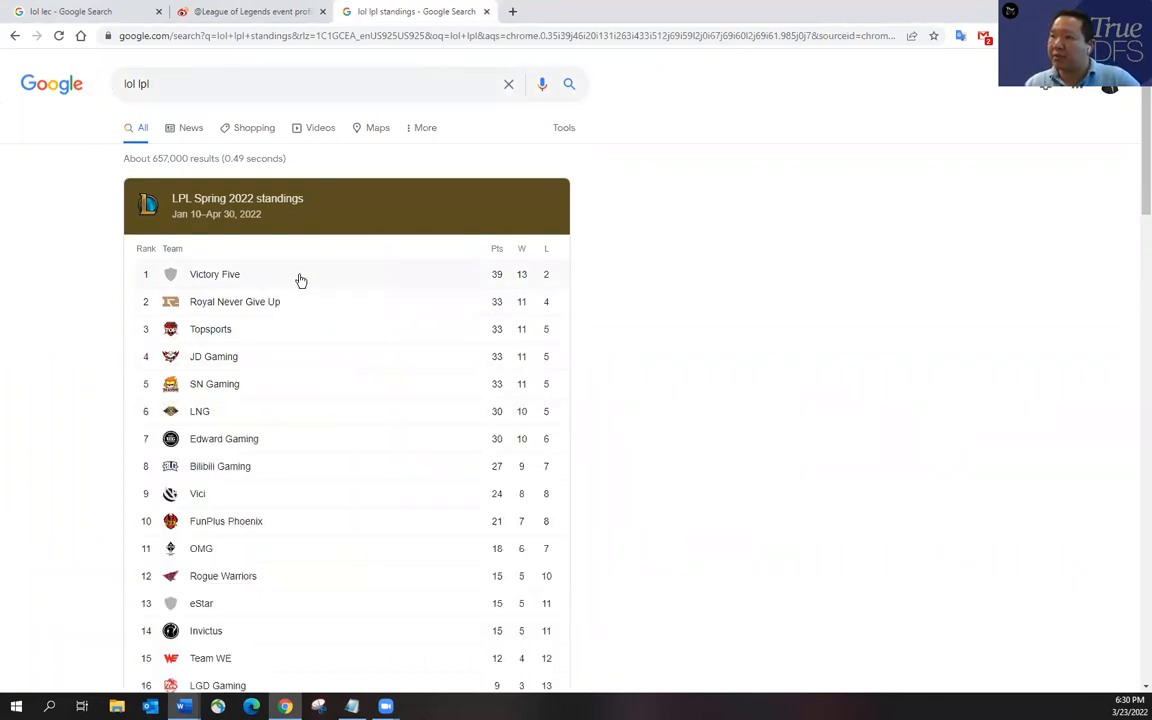
mouse_move(338, 306)
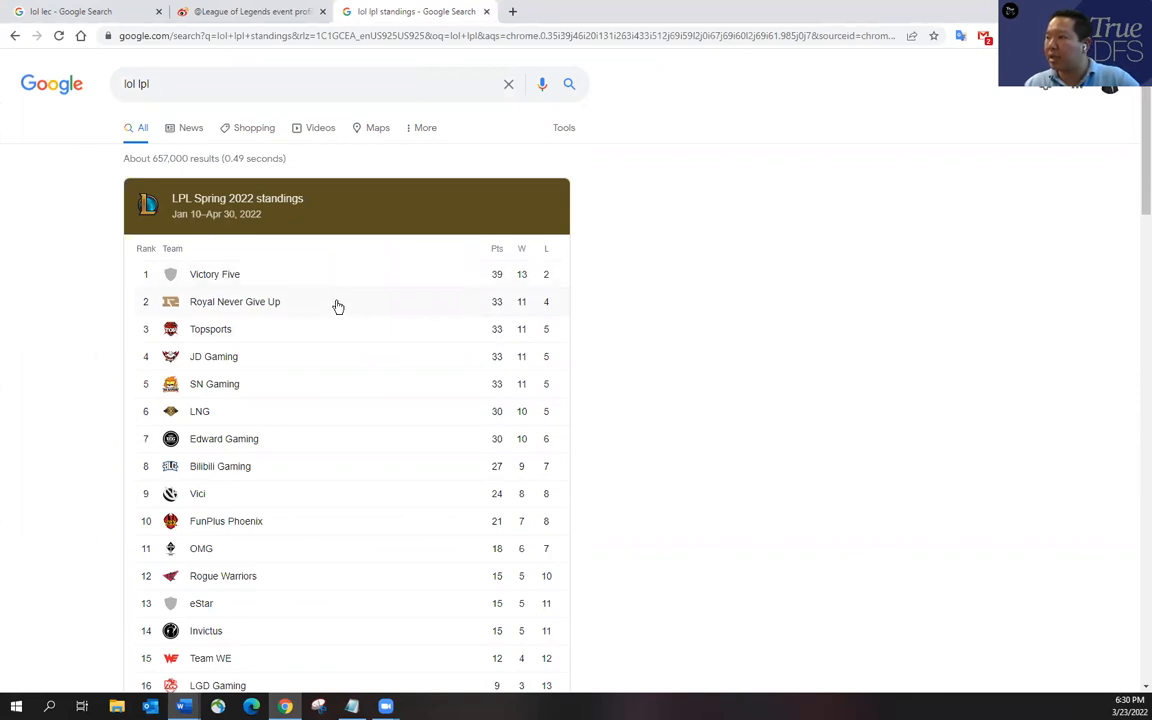
mouse_move(348, 308)
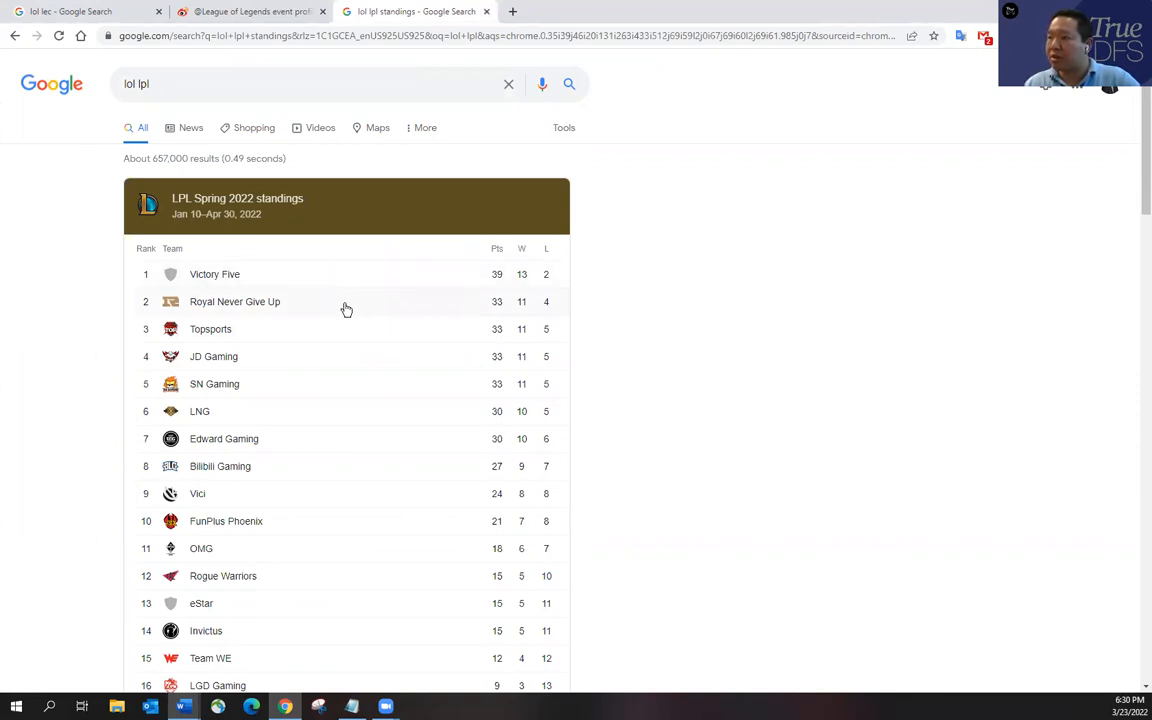
mouse_move(364, 300)
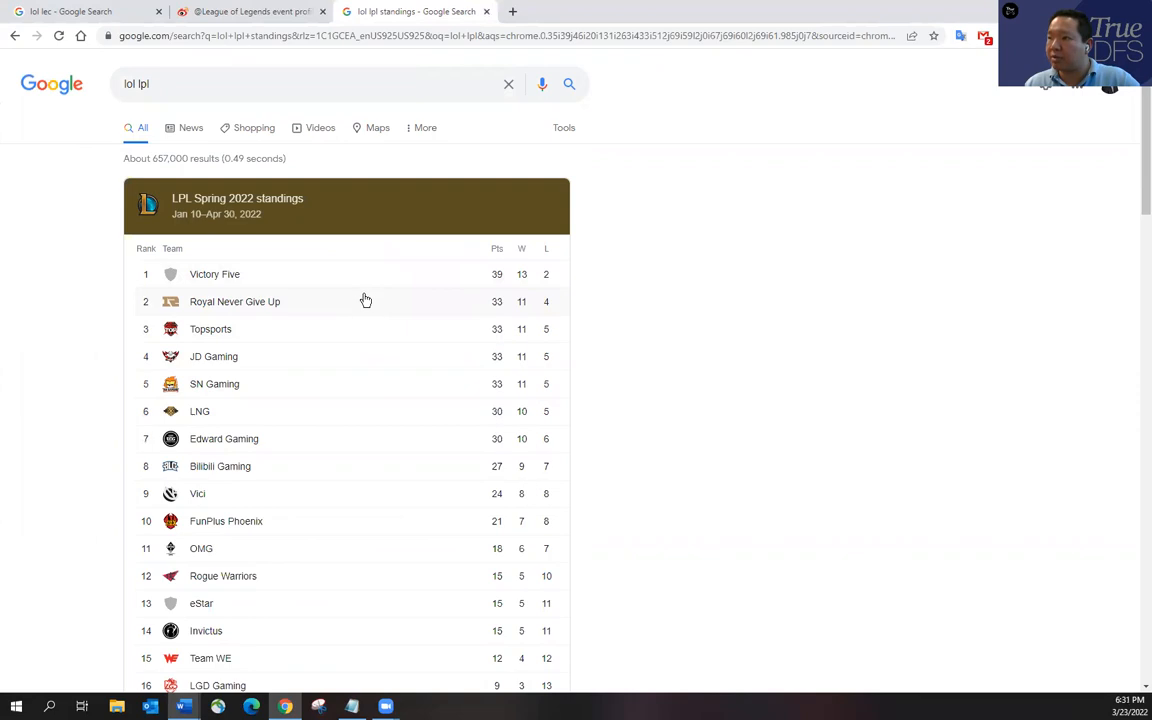
mouse_move(344, 330)
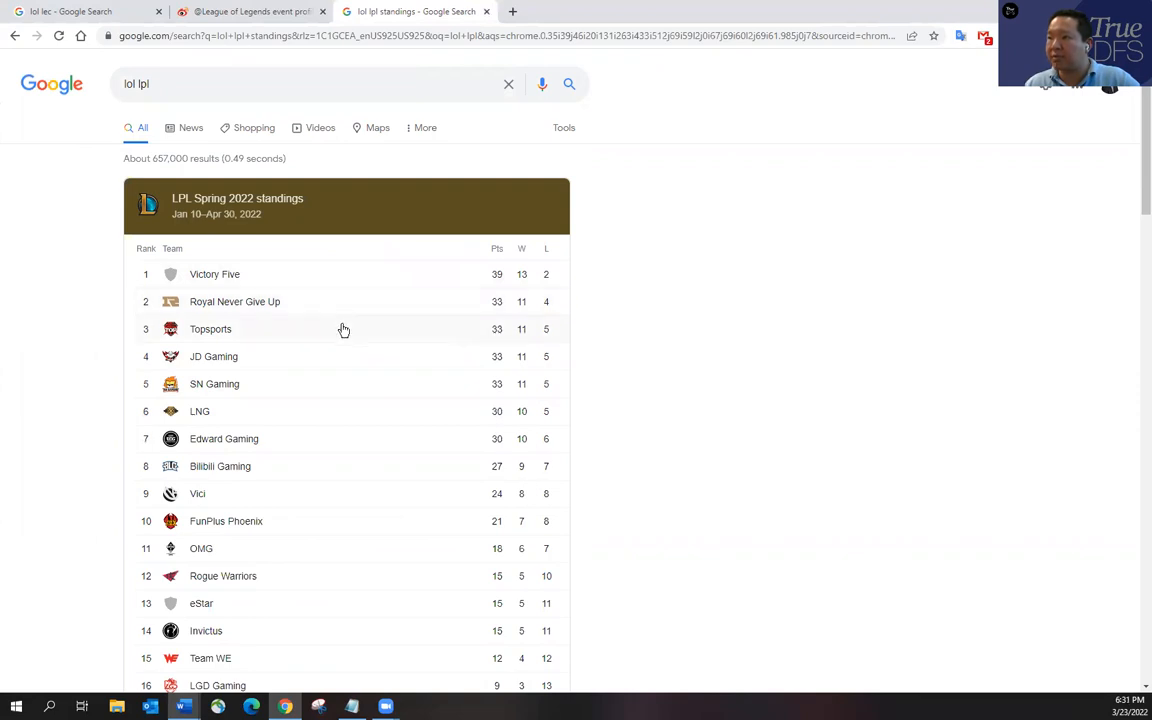
mouse_move(344, 370)
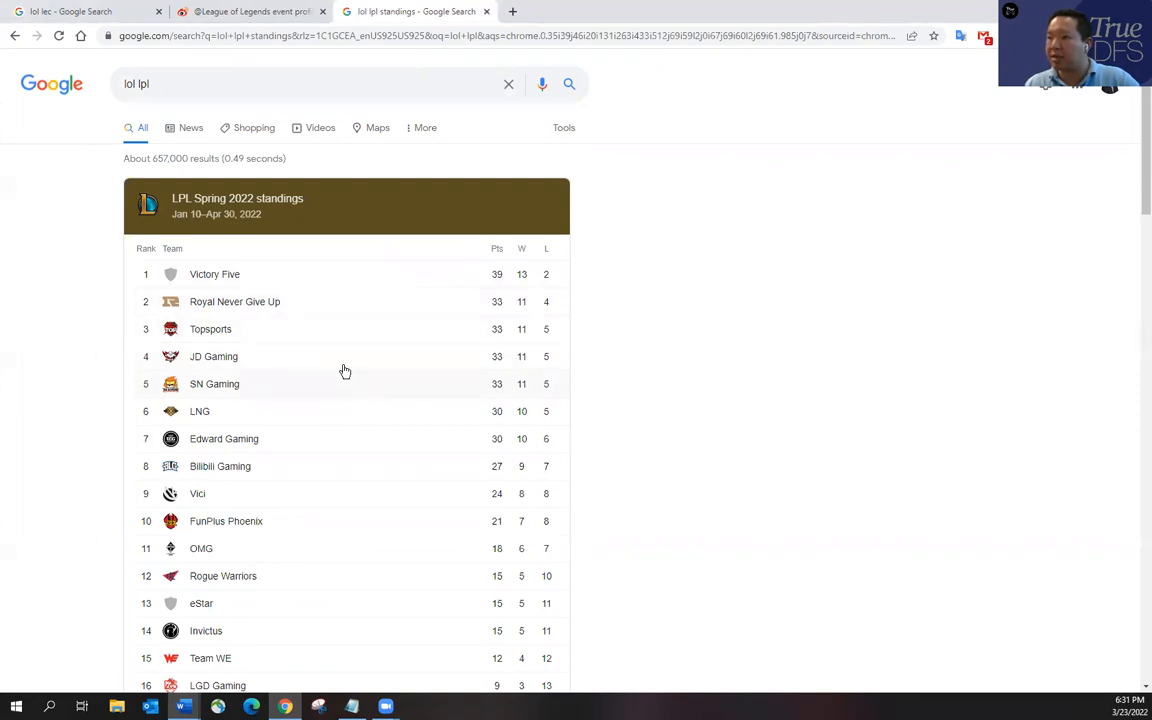
mouse_move(336, 314)
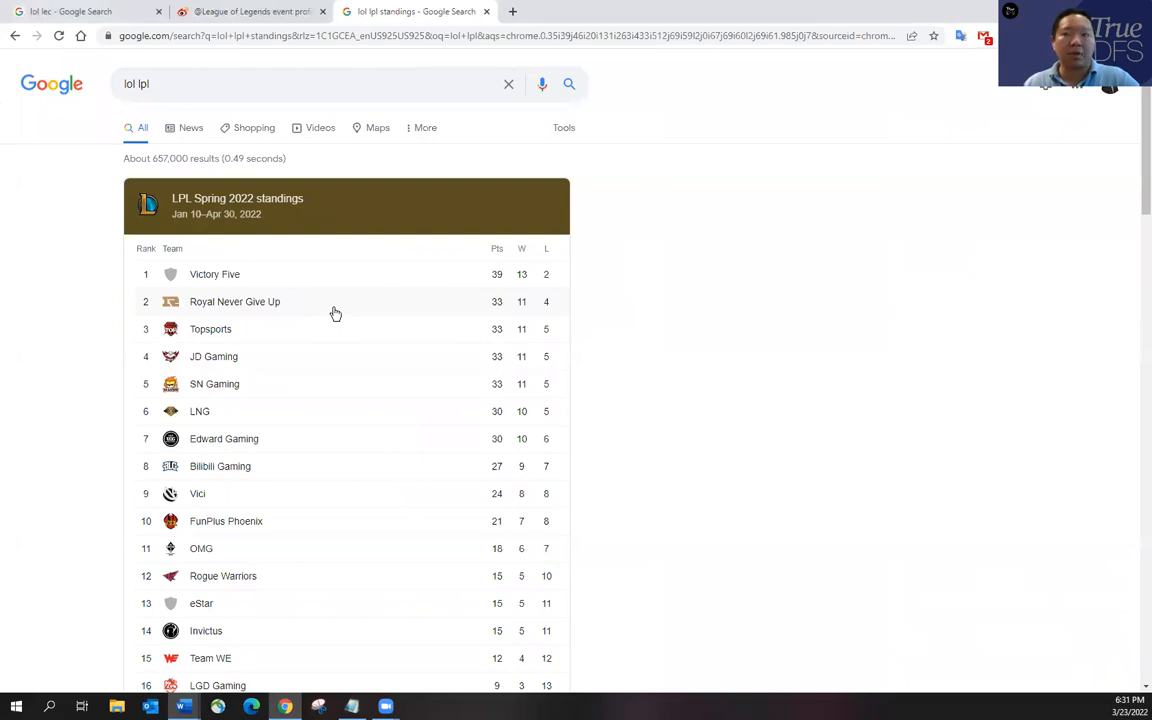
mouse_move(320, 308)
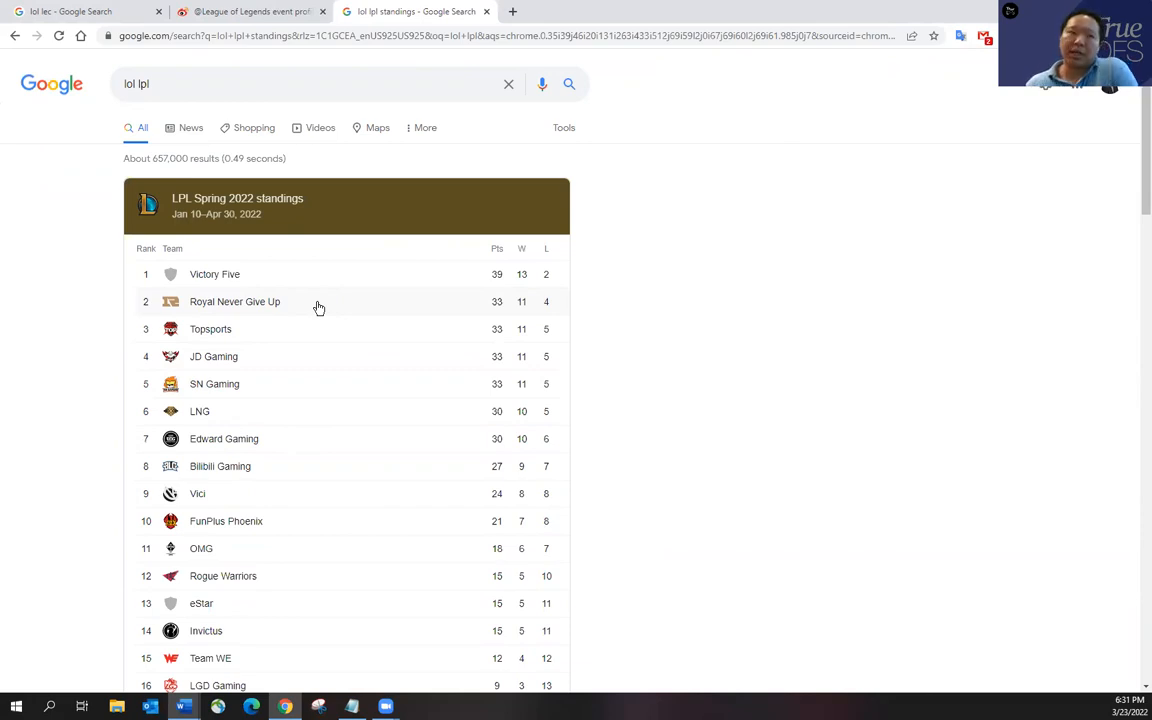
mouse_move(648, 672)
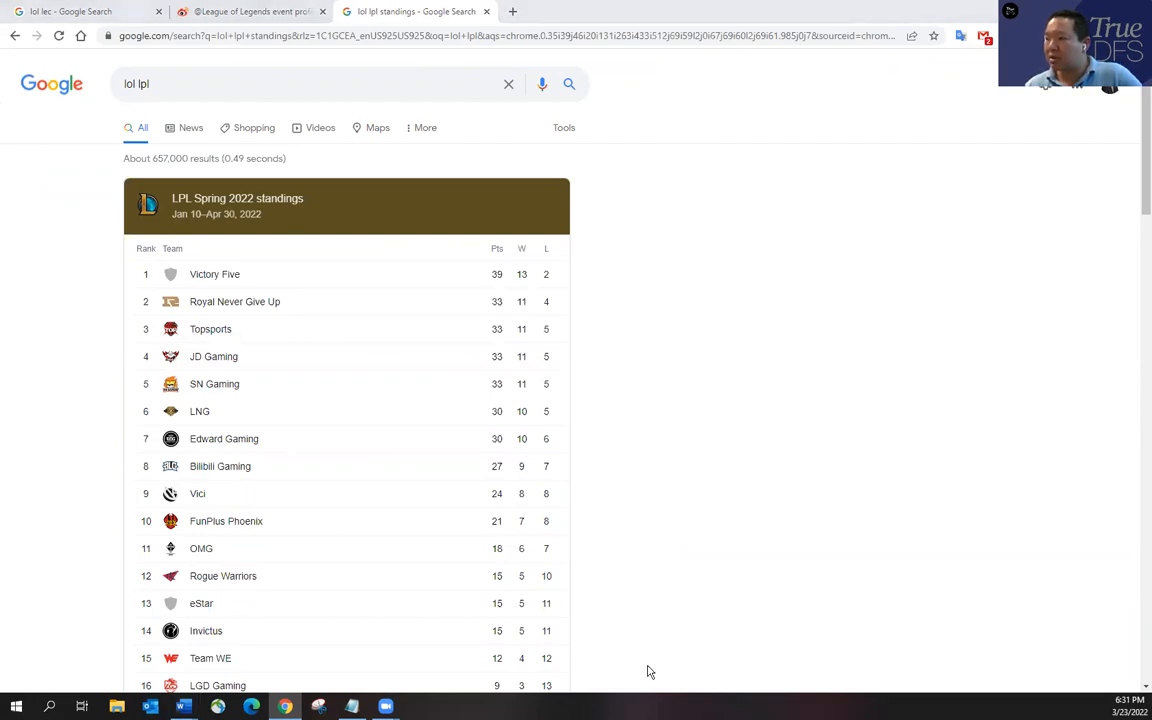
mouse_move(628, 380)
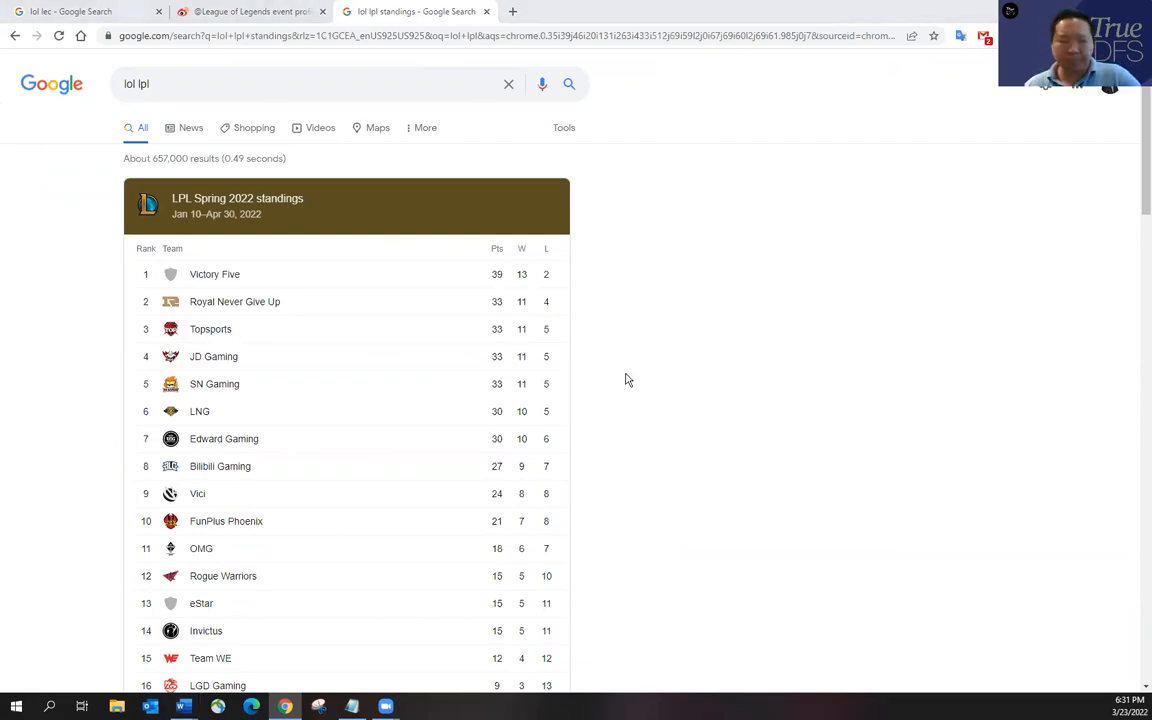
mouse_move(660, 374)
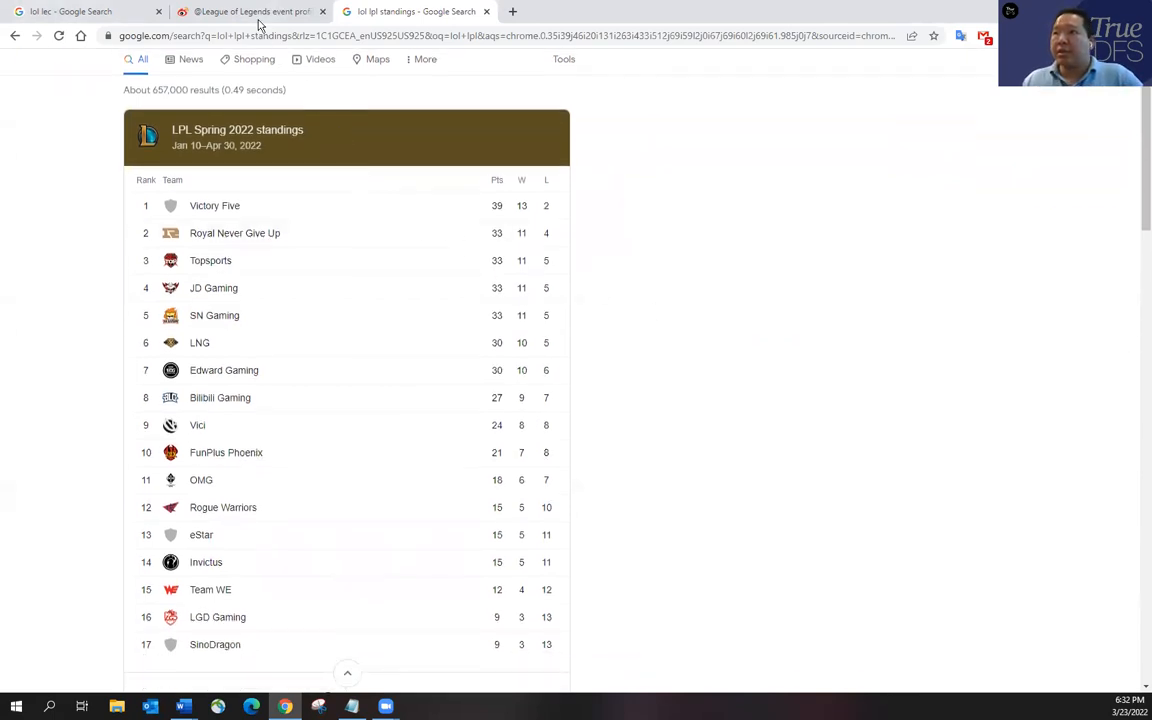
- Bring the Notepad odds list back in front after checking the LPL standings
left_click(250, 12)
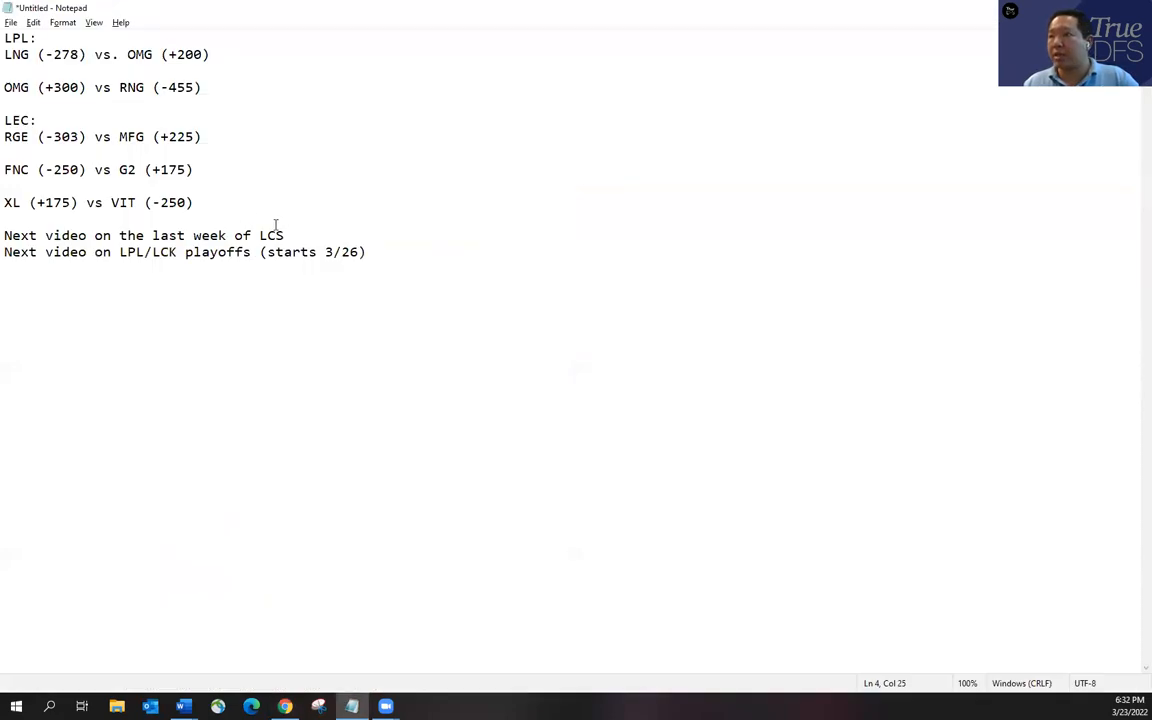
- Highlight the three LEC matchup lines in Notepad, then return to the LEC results in Chrome
left_click_drag(4, 136, 196, 202)
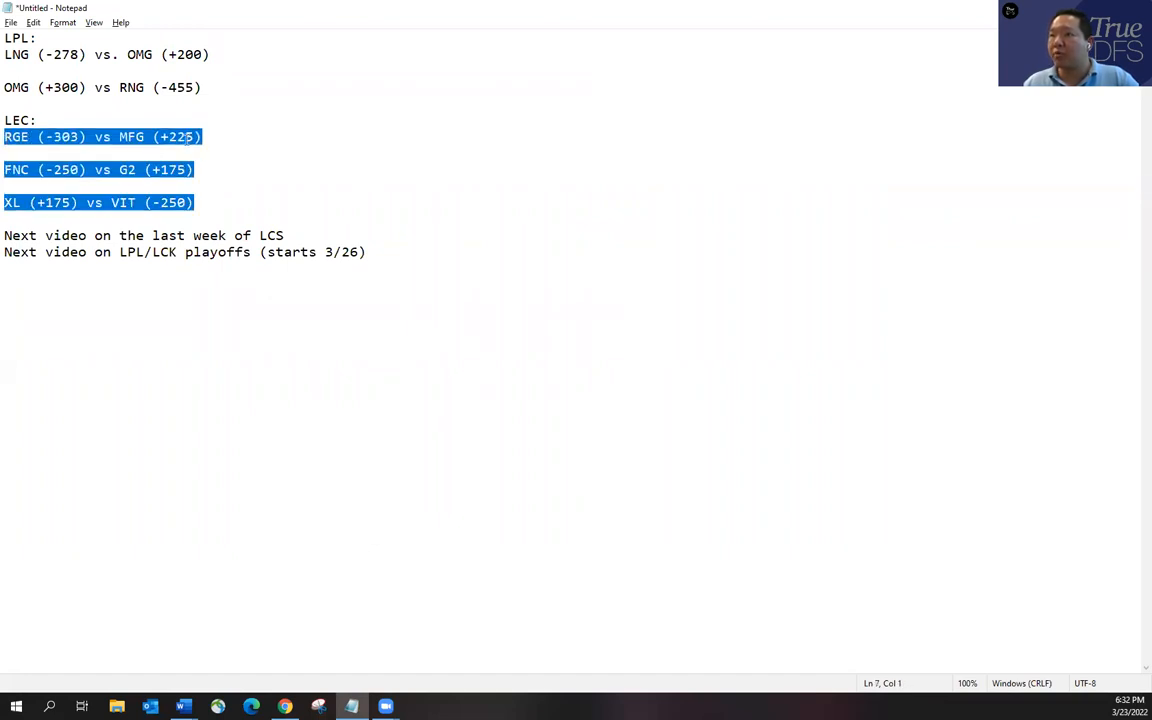
left_click(216, 168)
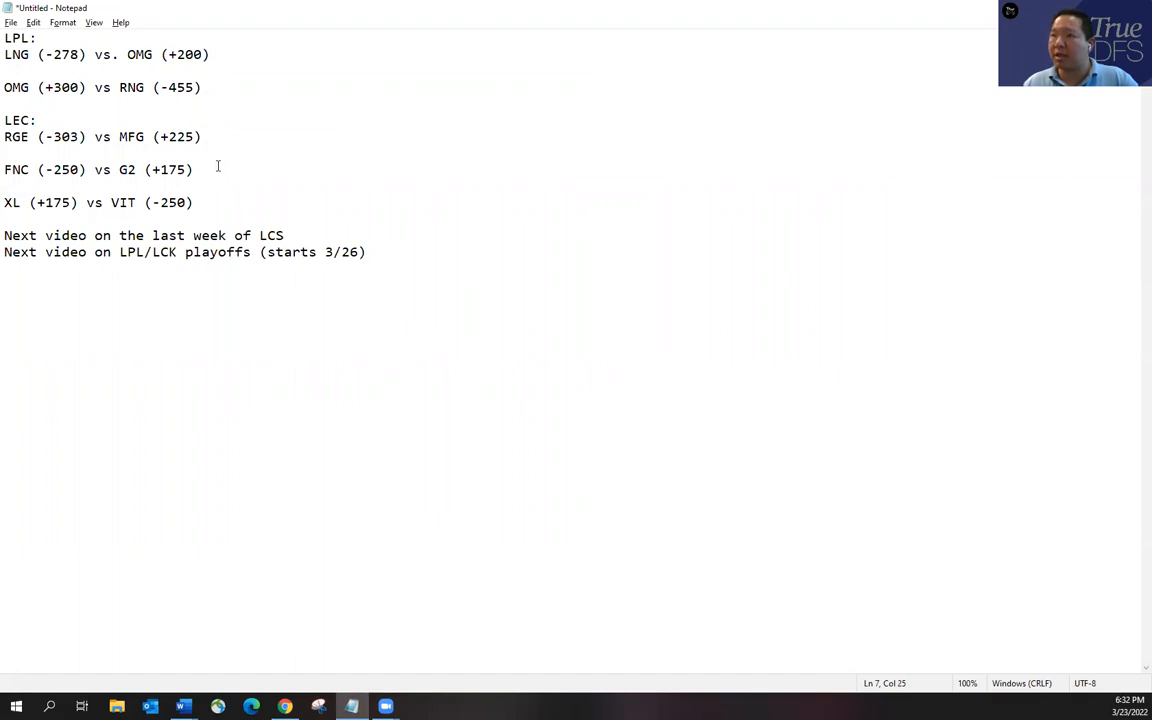
left_click(196, 202)
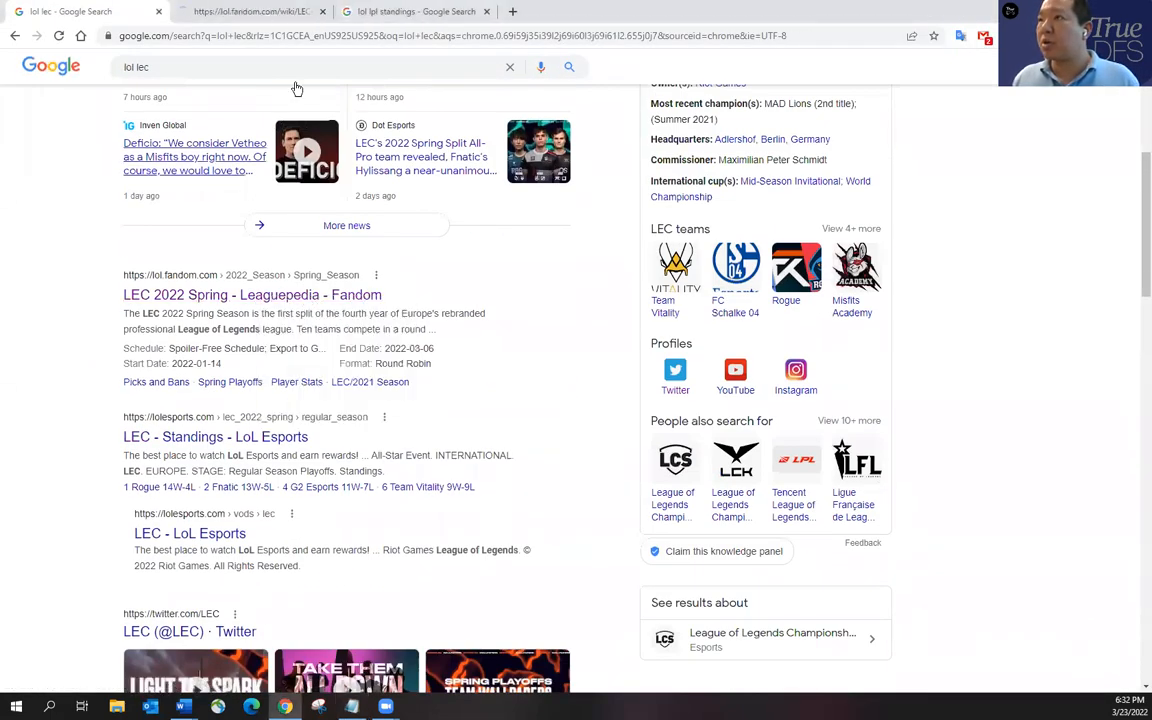
- Reach the Leaguepedia LEC 2022 Spring Playoffs page and review the first-round bracket matchups
left_click(252, 294)
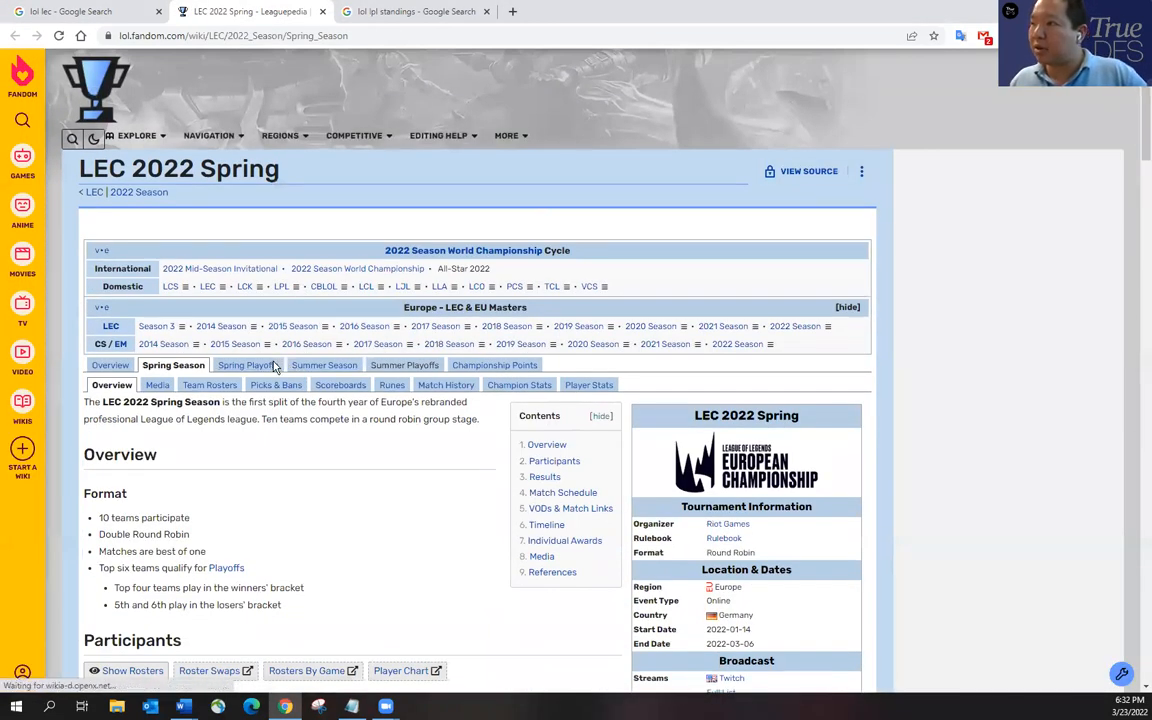
left_click(246, 364)
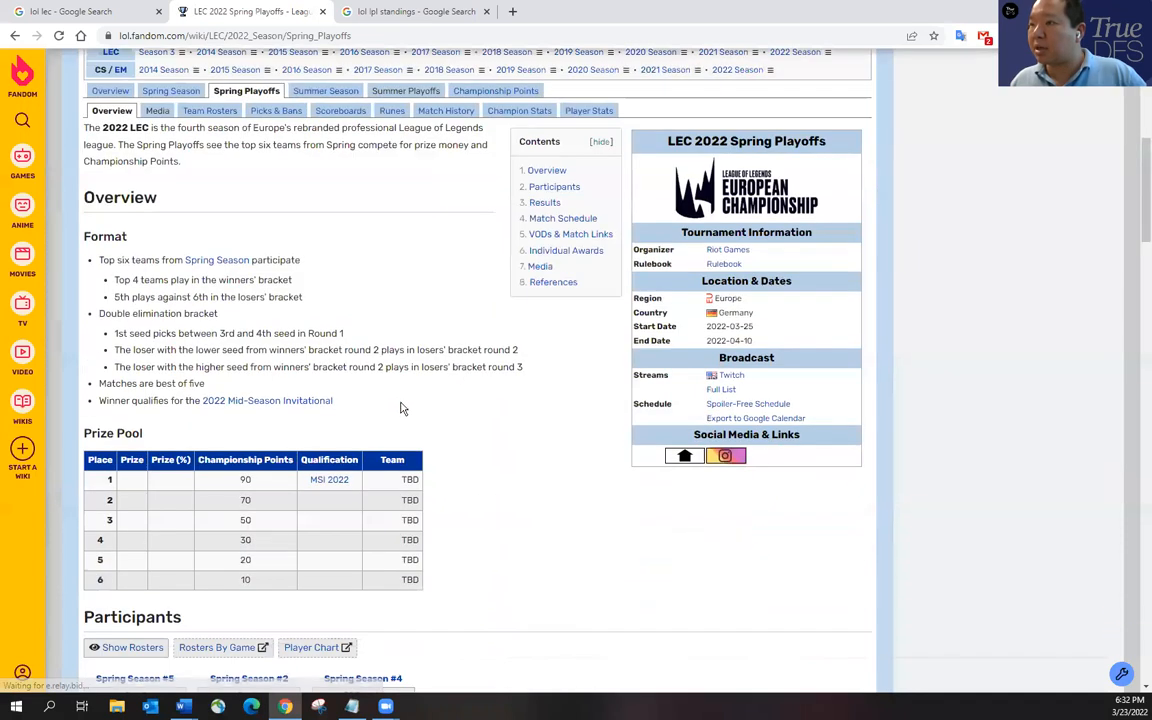
scroll("down", 3)
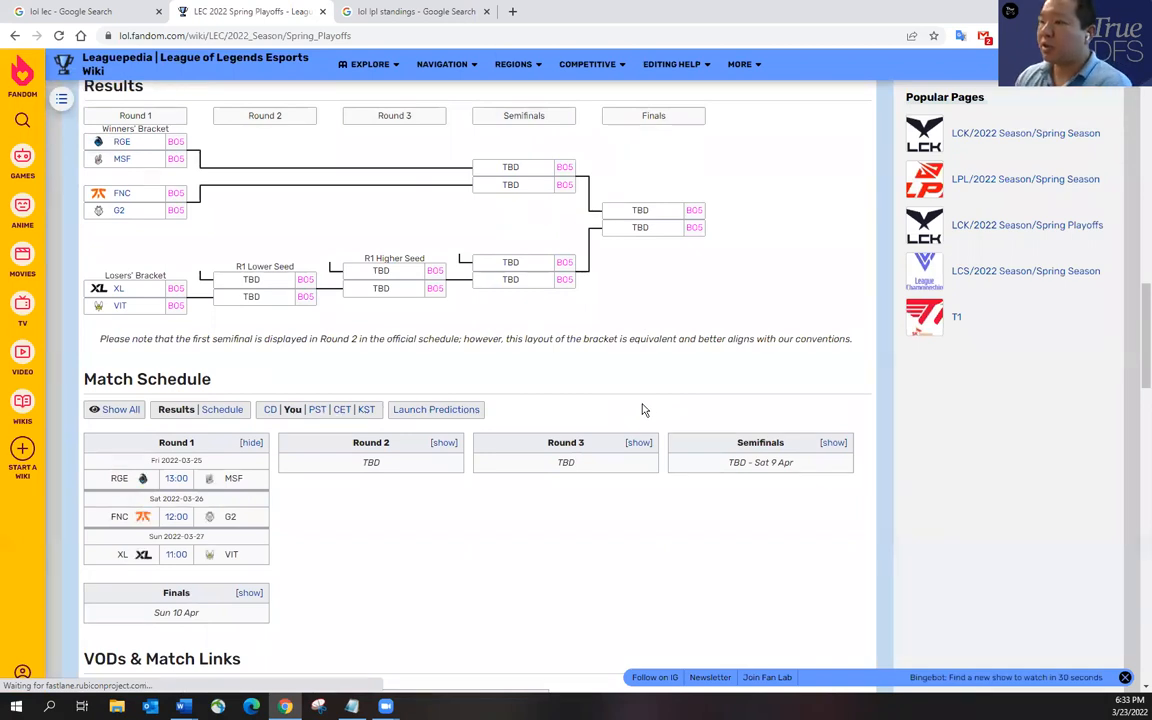
mouse_move(600, 524)
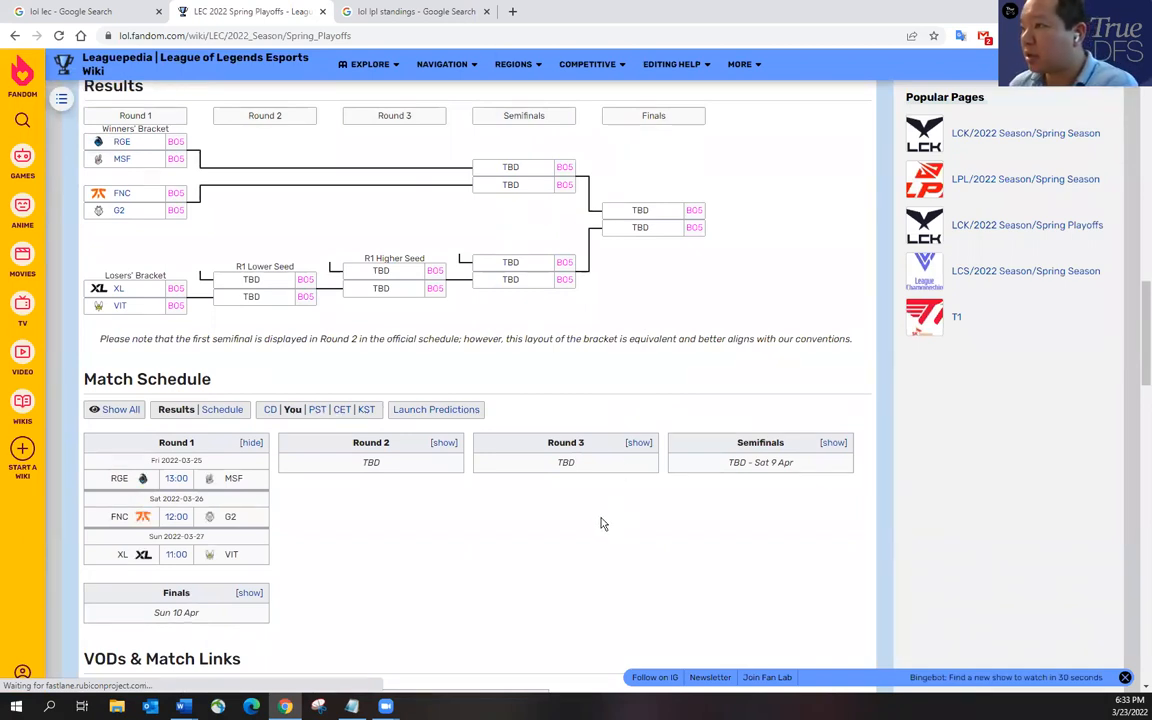
scroll("up", 3)
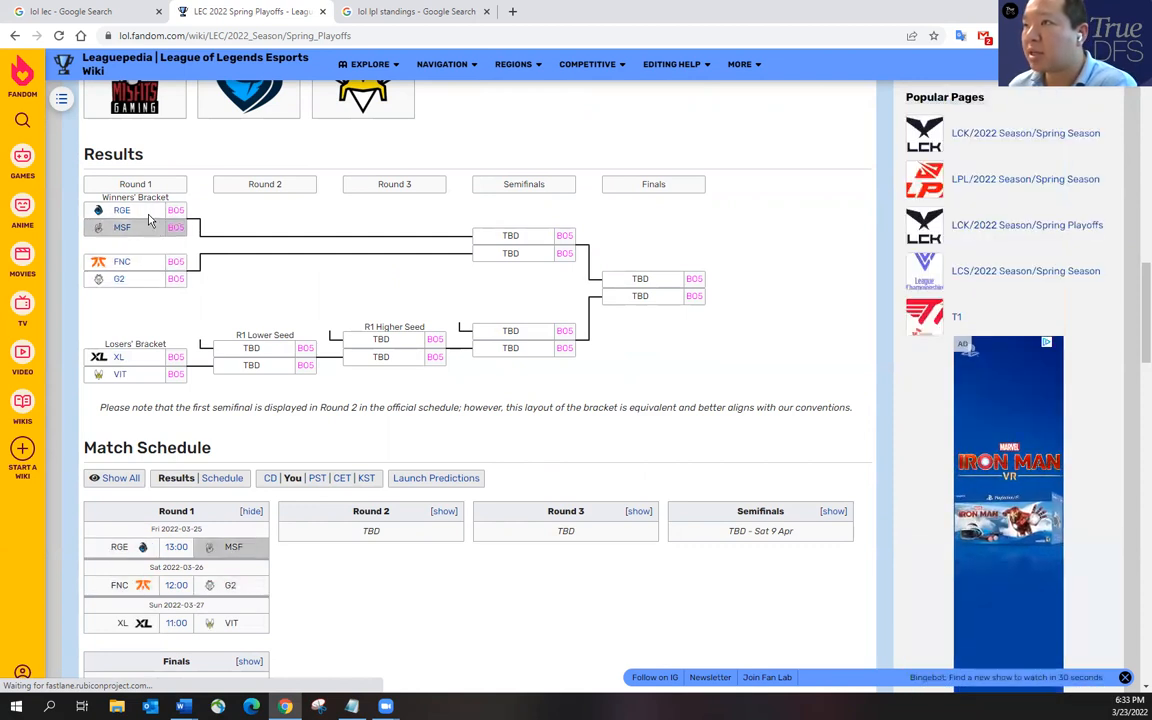
mouse_move(164, 370)
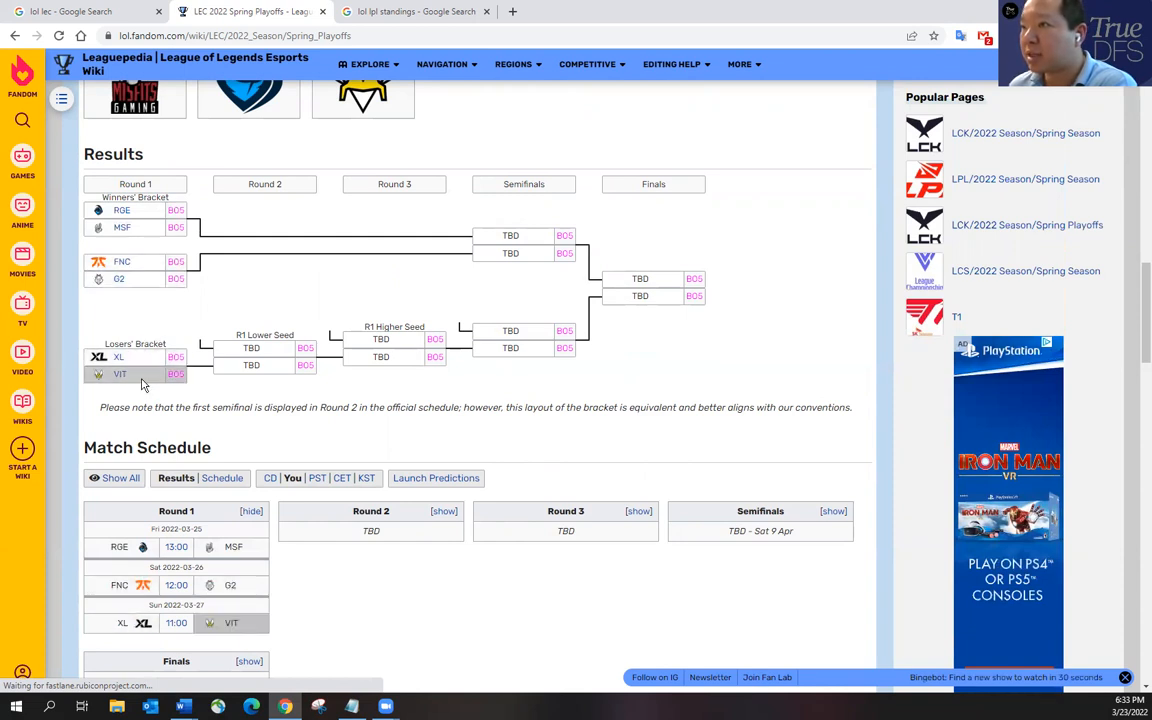
mouse_move(148, 220)
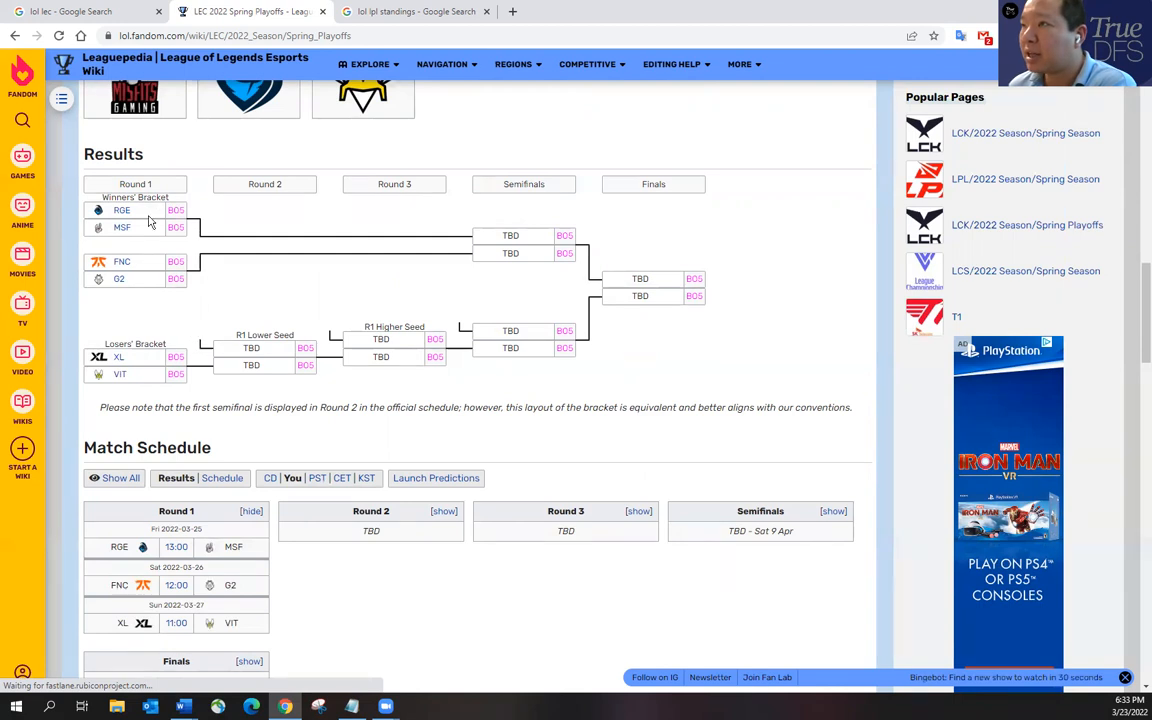
mouse_move(196, 252)
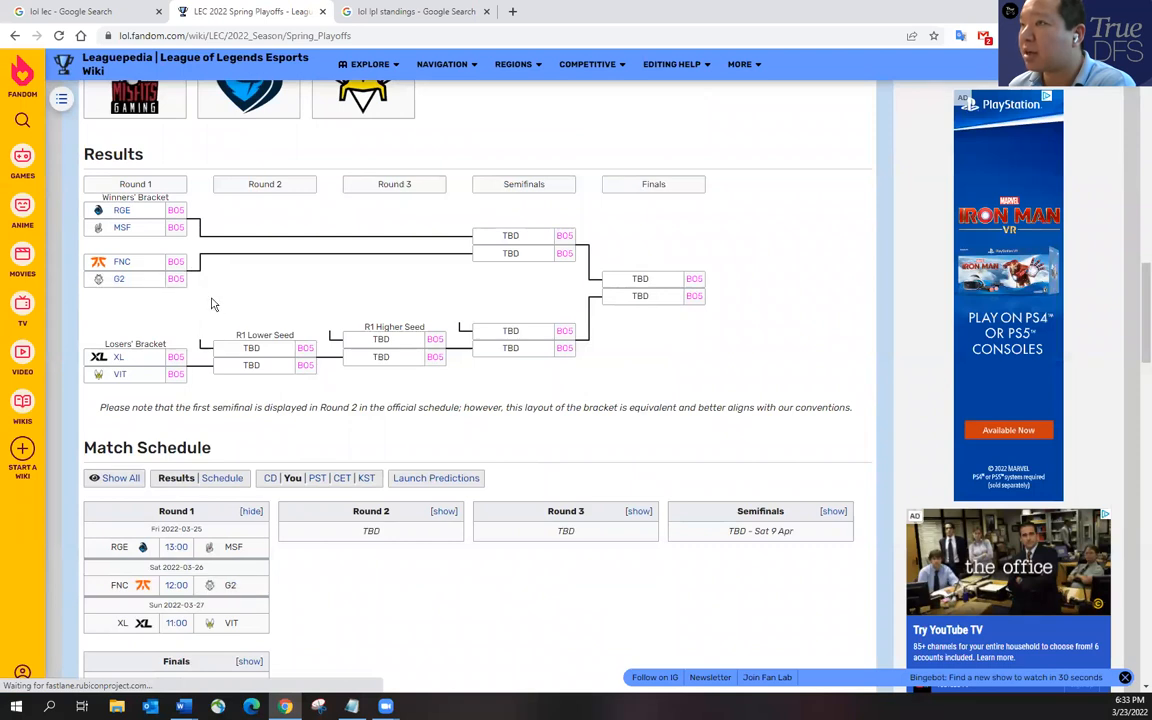
mouse_move(204, 276)
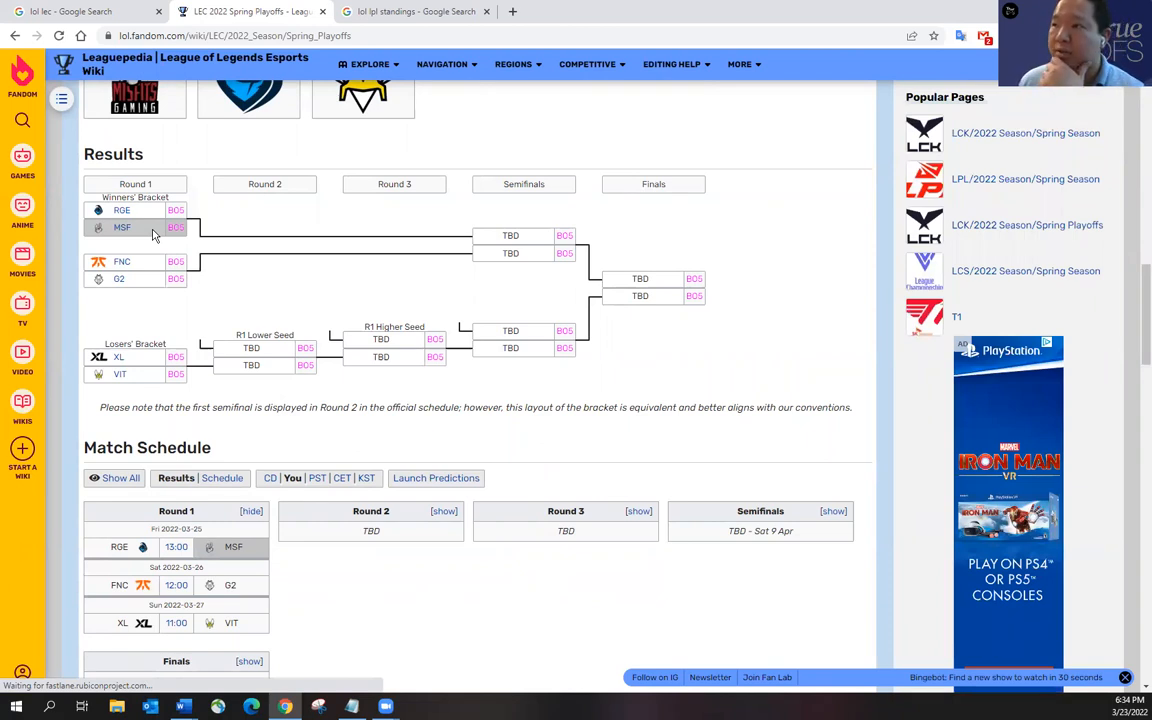
scroll("up", 3)
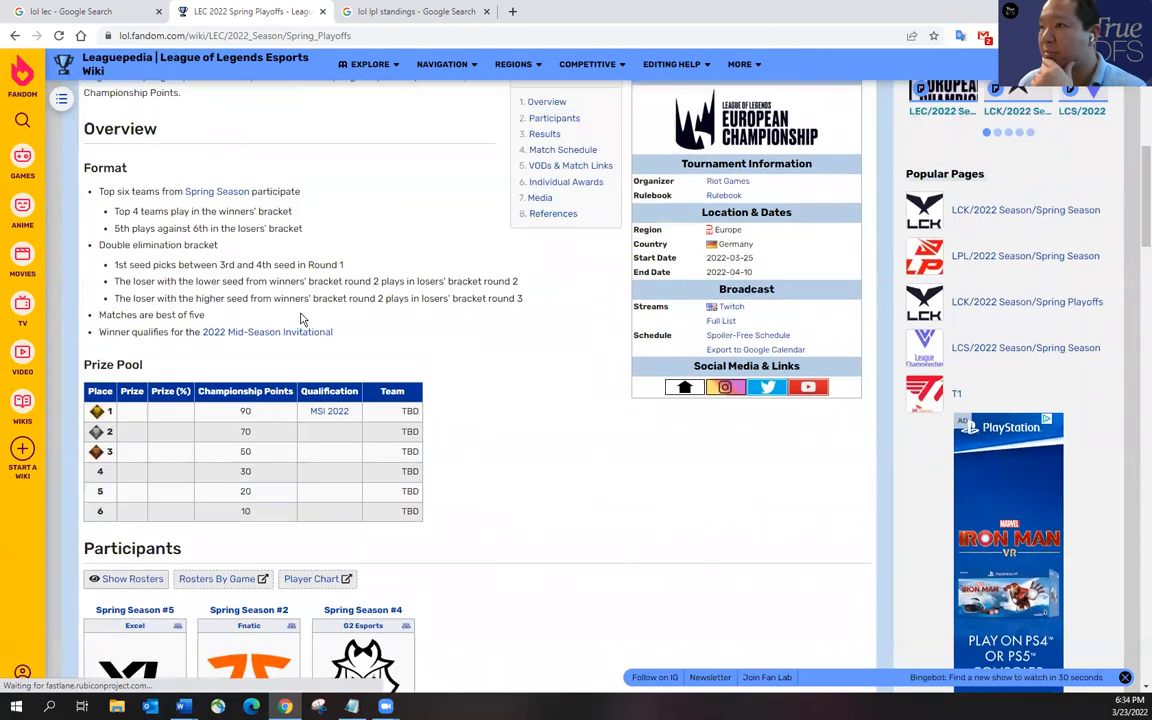
- Switch to the LEC 2022 Spring Season page and study the standings with Rogue first at 14-4
scroll("up", 3)
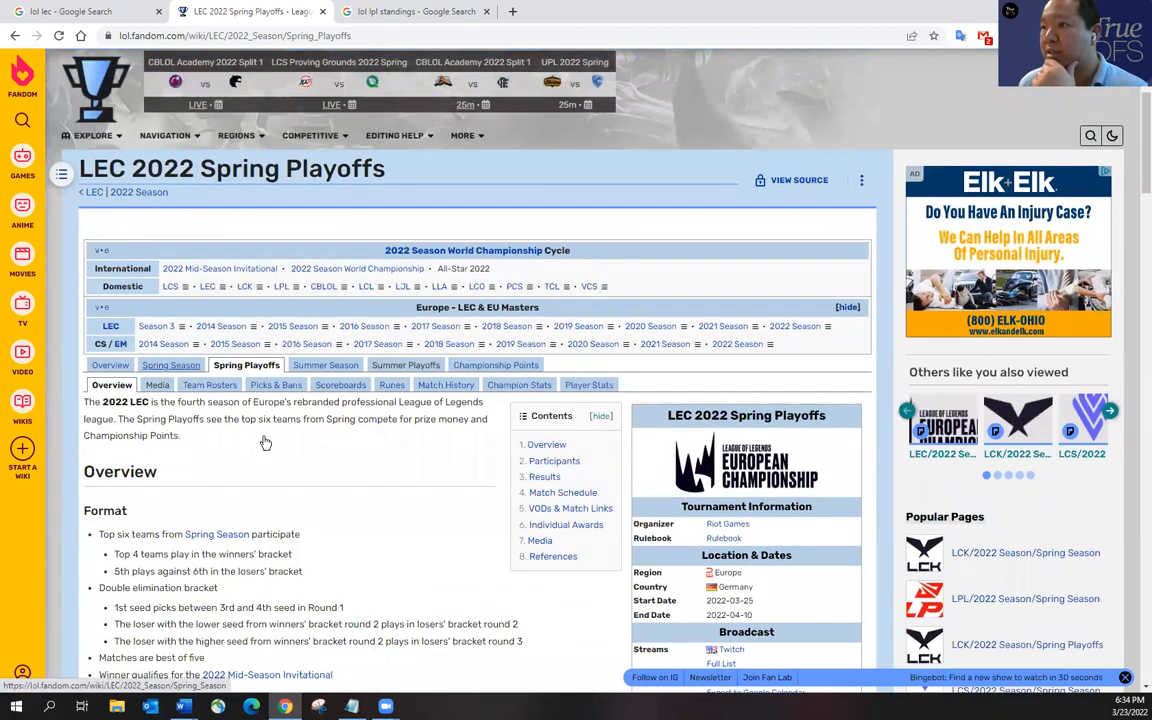
left_click(172, 364)
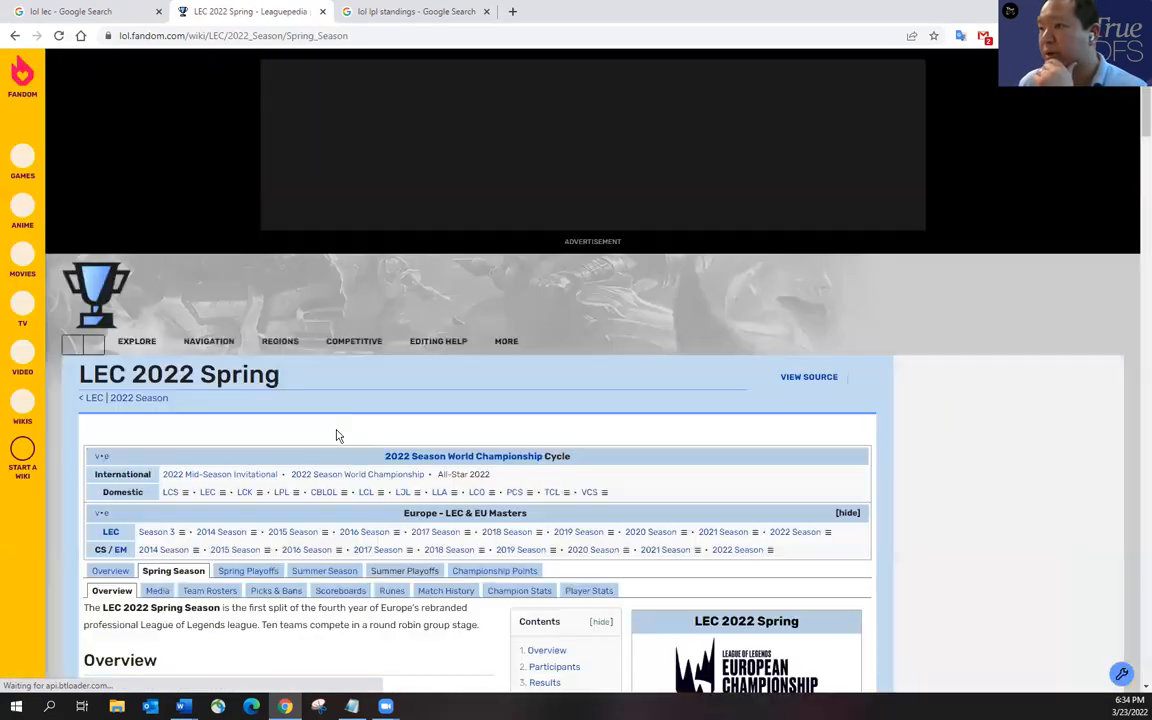
scroll("down", 3)
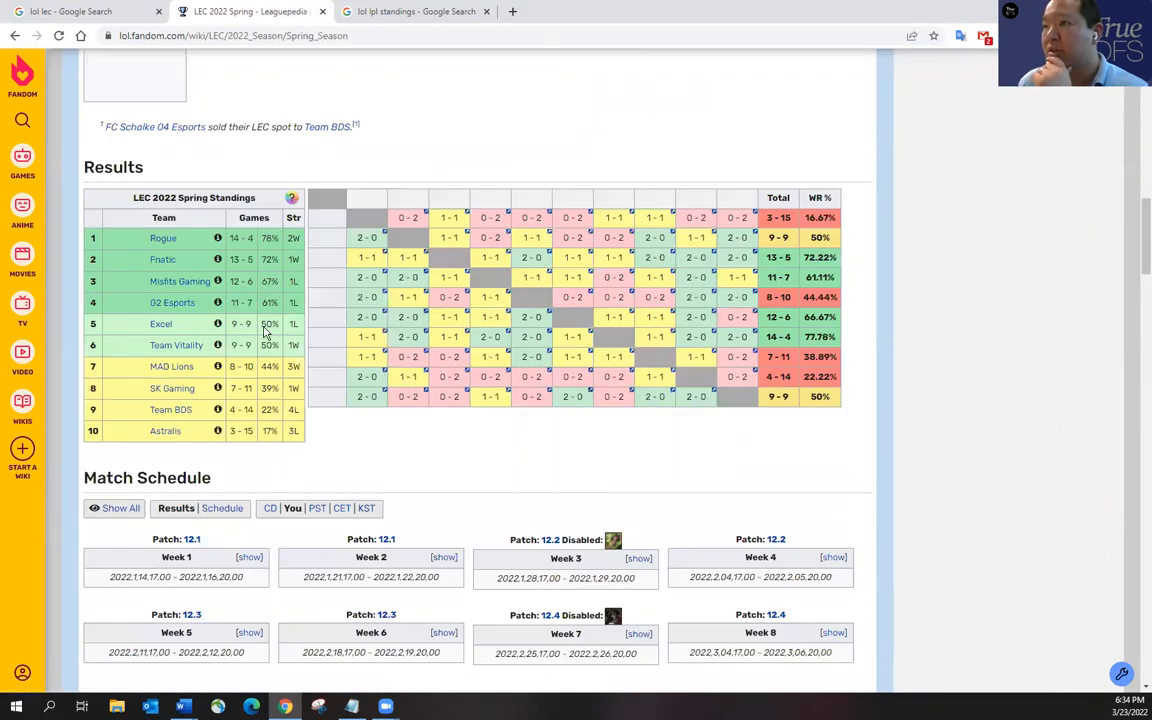
mouse_move(146, 292)
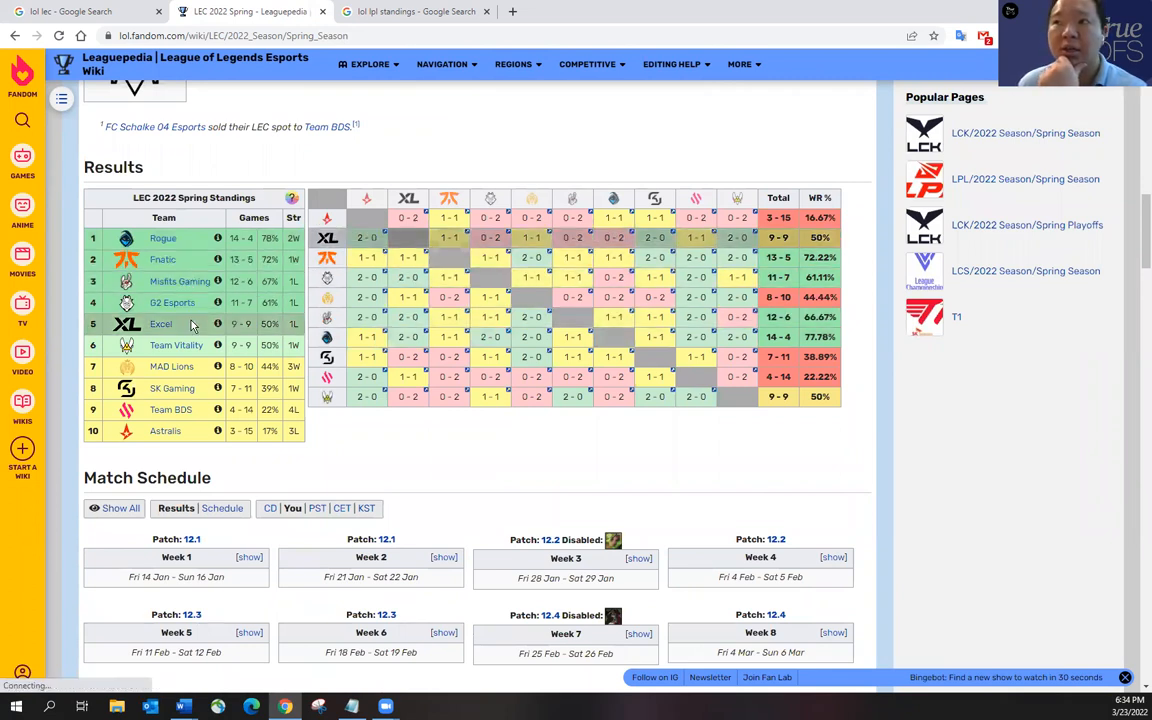
mouse_move(196, 344)
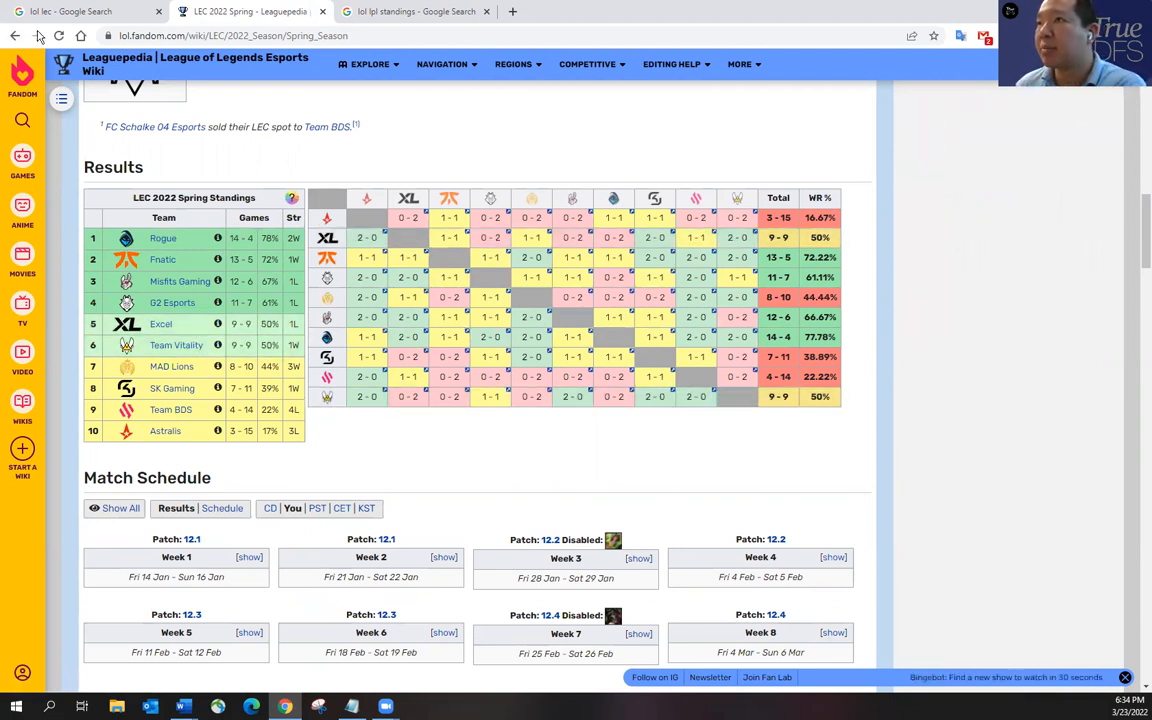
scroll("up", 3)
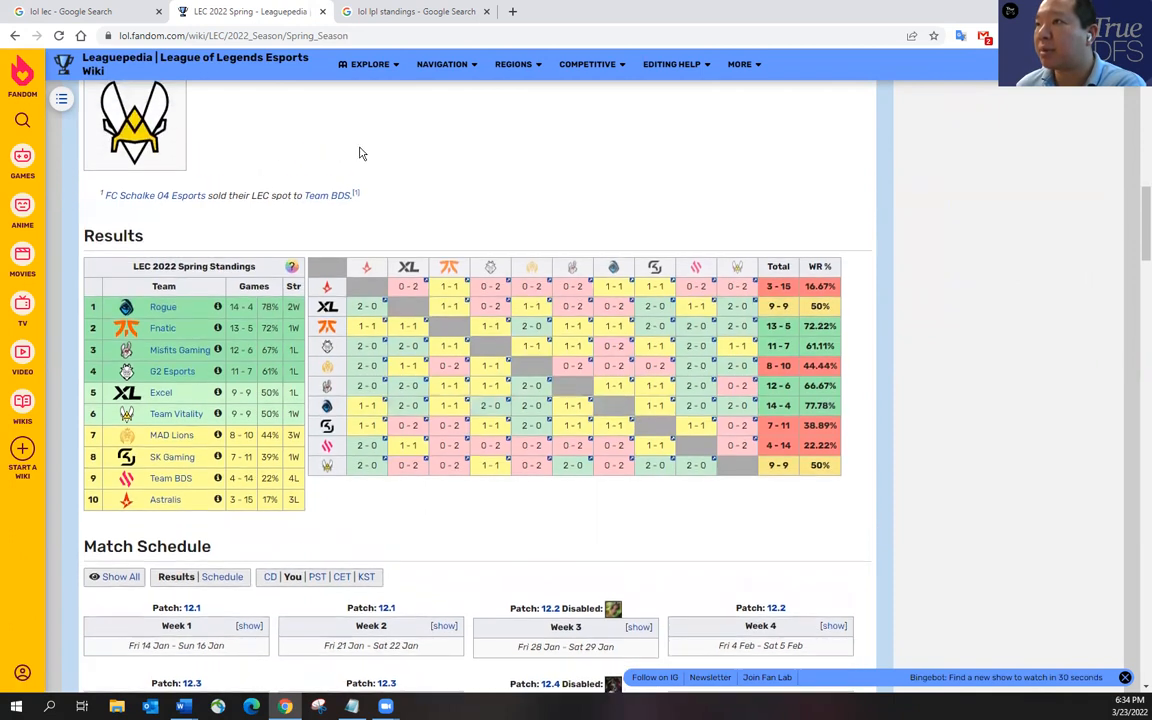
mouse_move(164, 308)
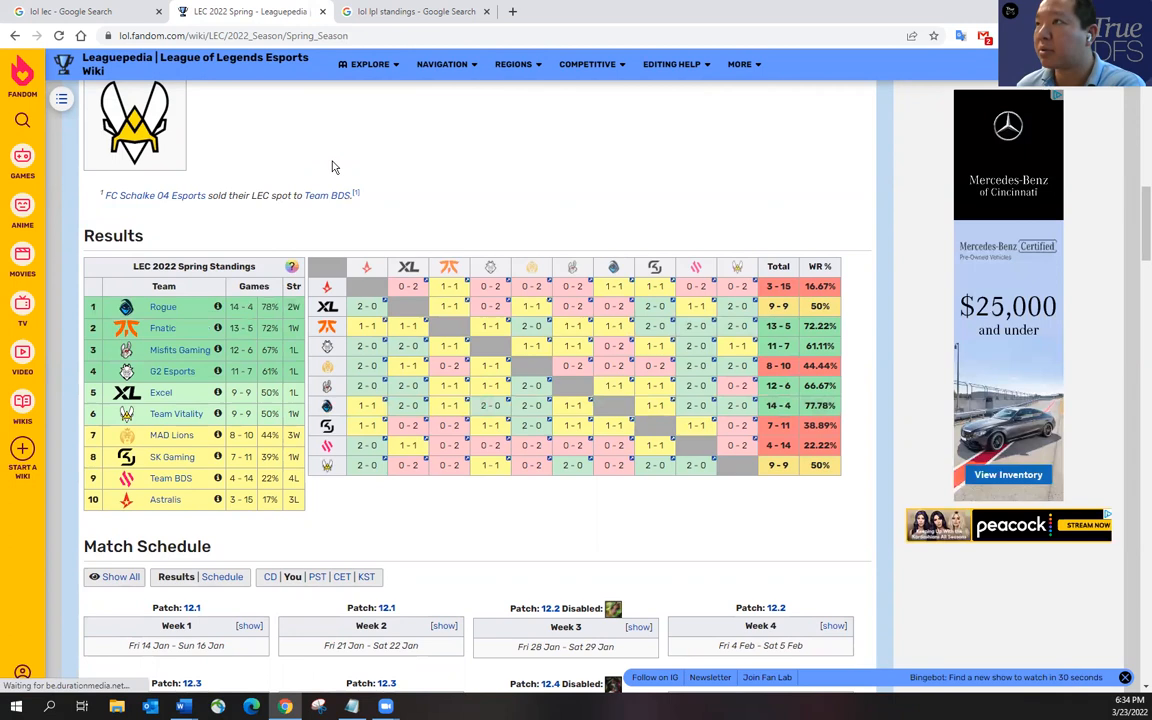
mouse_move(164, 308)
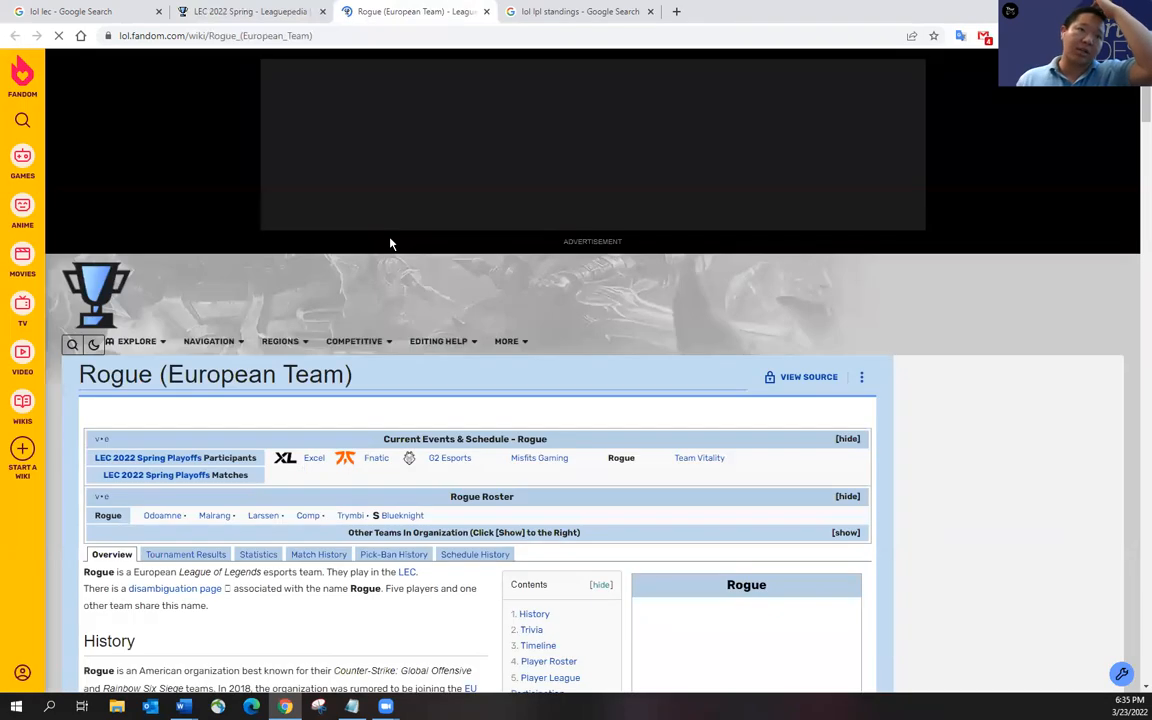
- Review Rogue's active roster of Odoamne, Malrang, Larssen, Comp and Trymbi
scroll("down", 3)
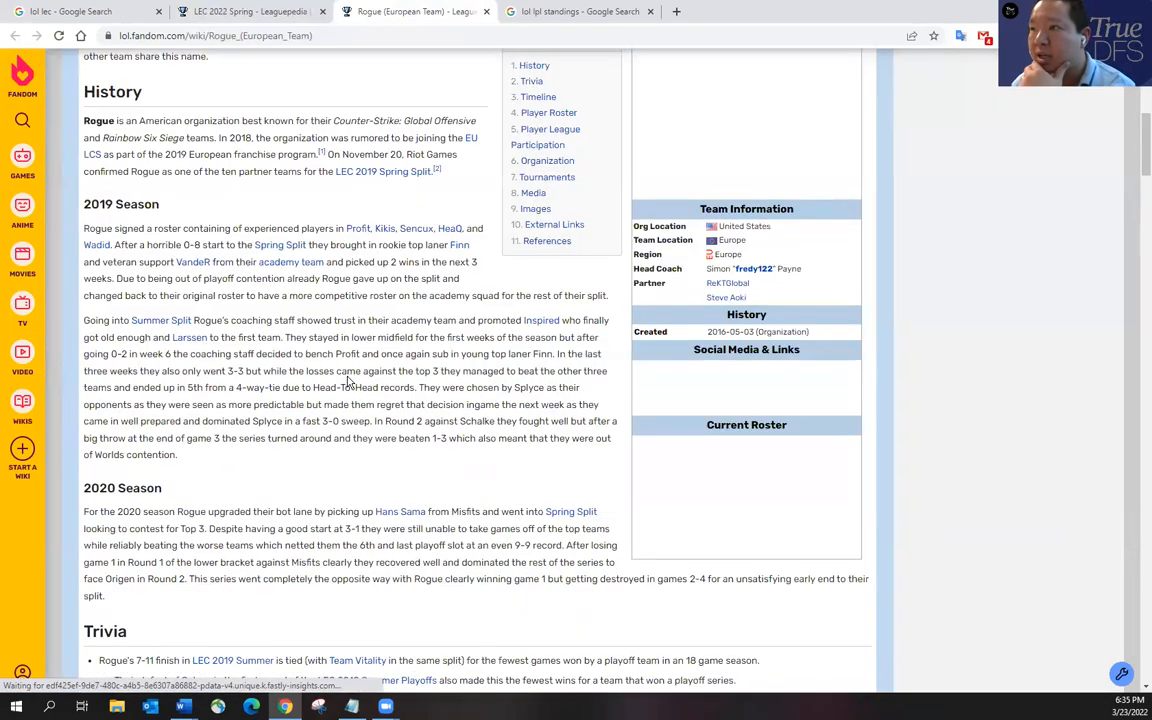
scroll("down", 3)
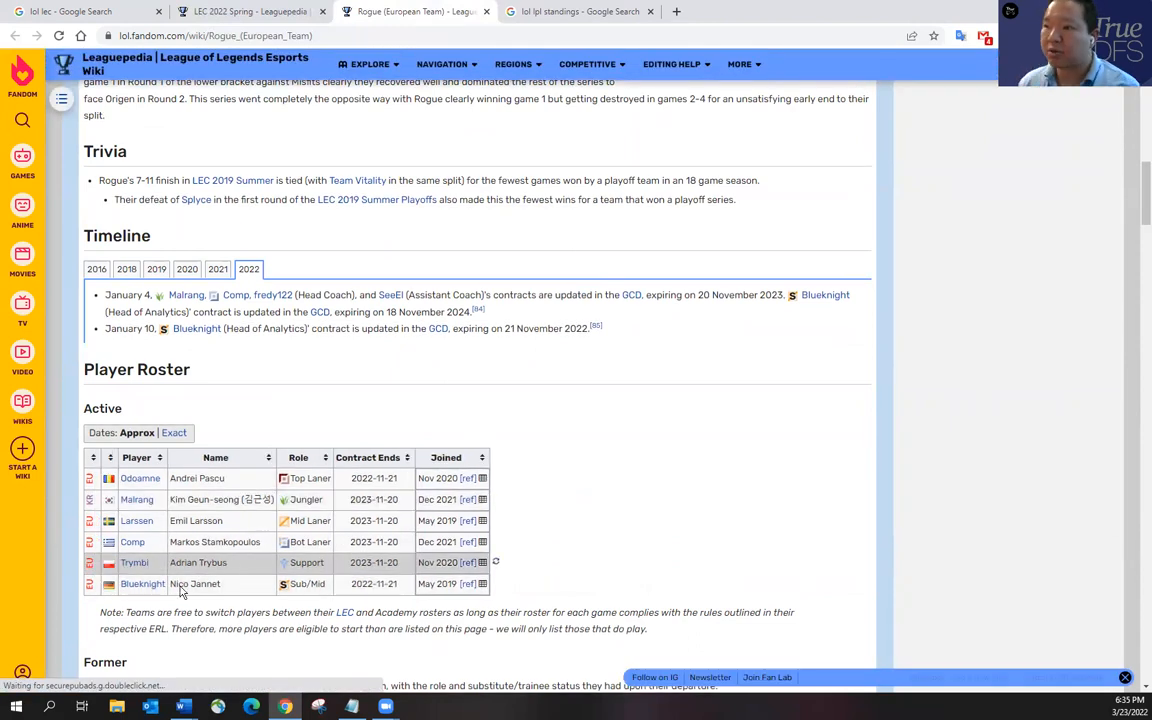
mouse_move(536, 508)
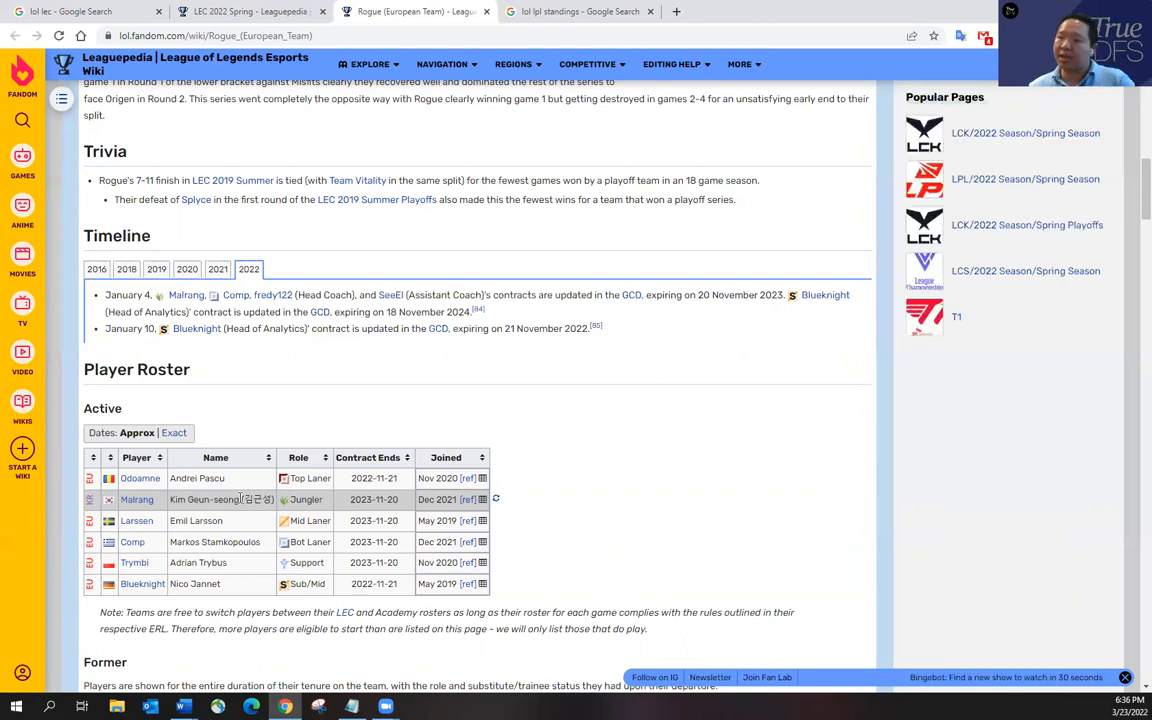
mouse_move(556, 508)
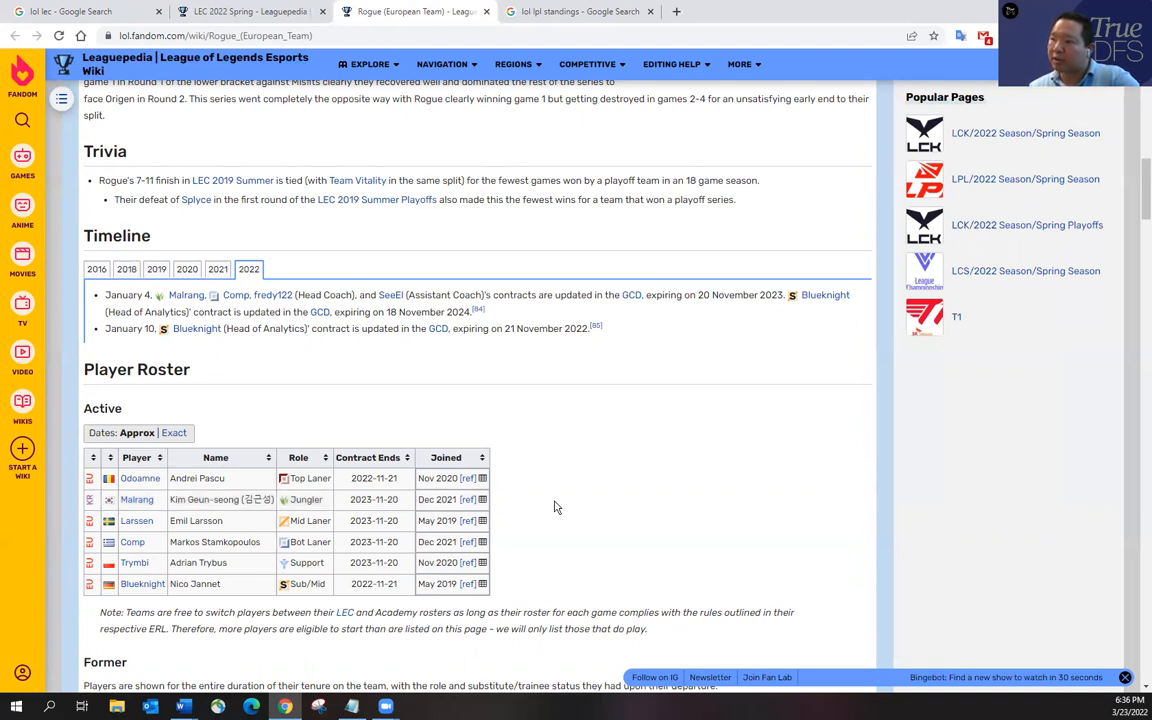
mouse_move(546, 504)
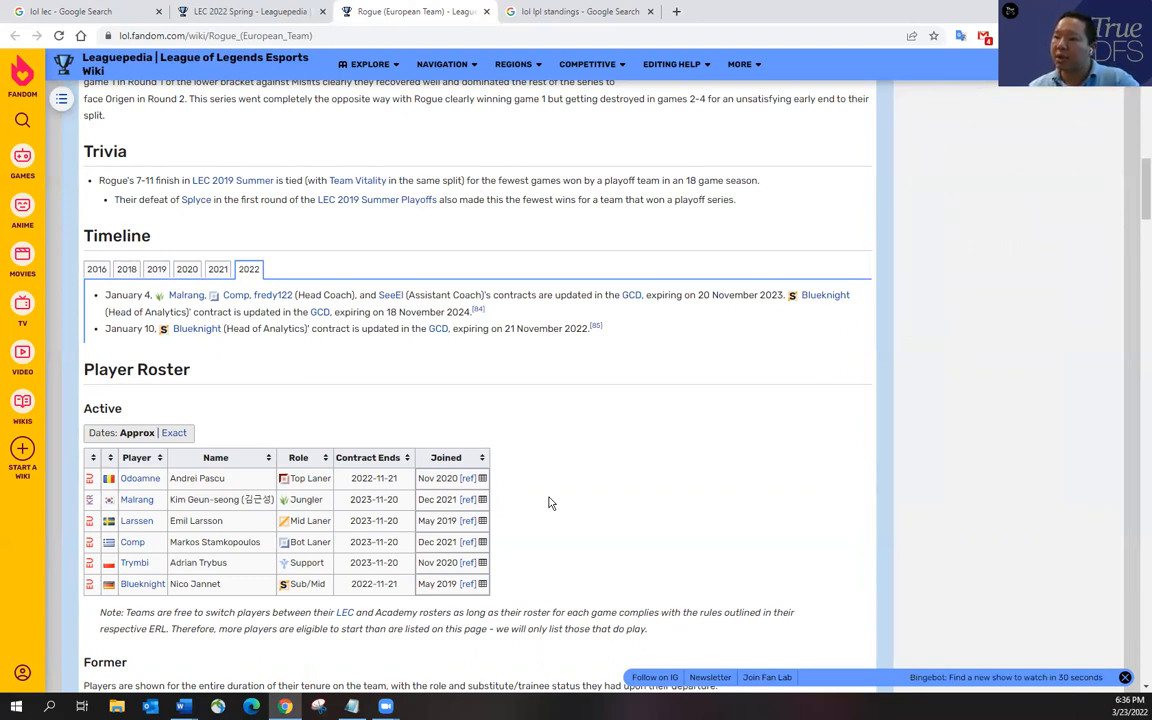
scroll("up", 3)
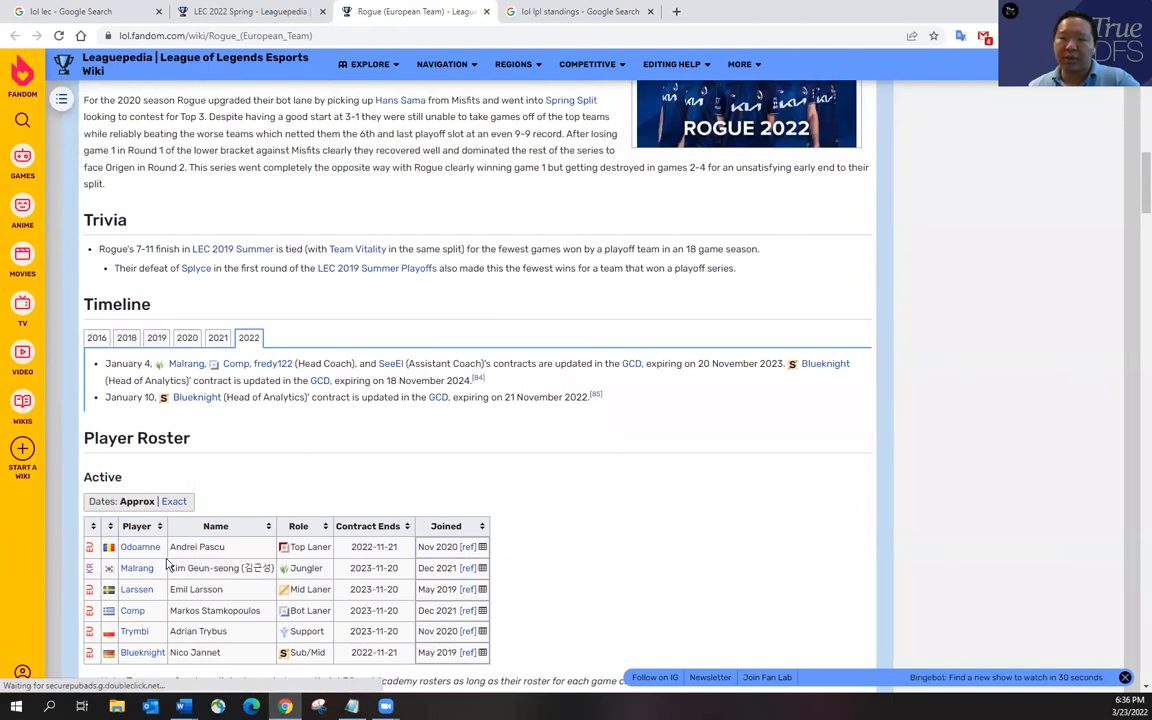
mouse_move(136, 568)
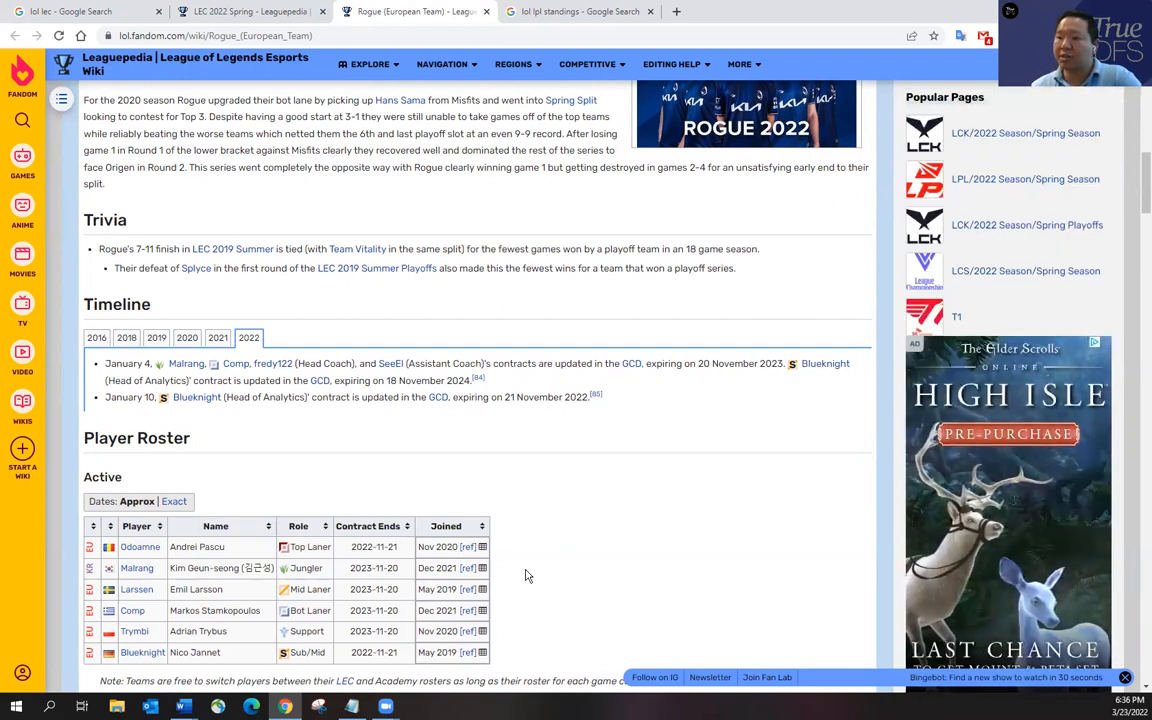
mouse_move(514, 474)
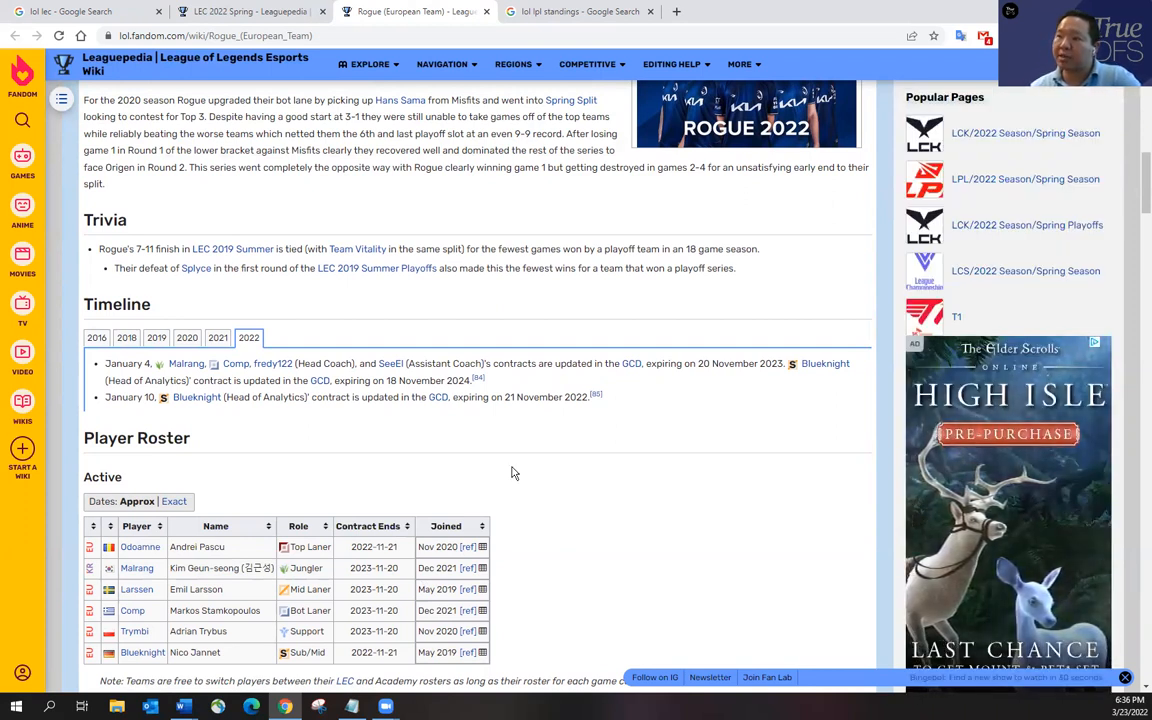
mouse_move(548, 498)
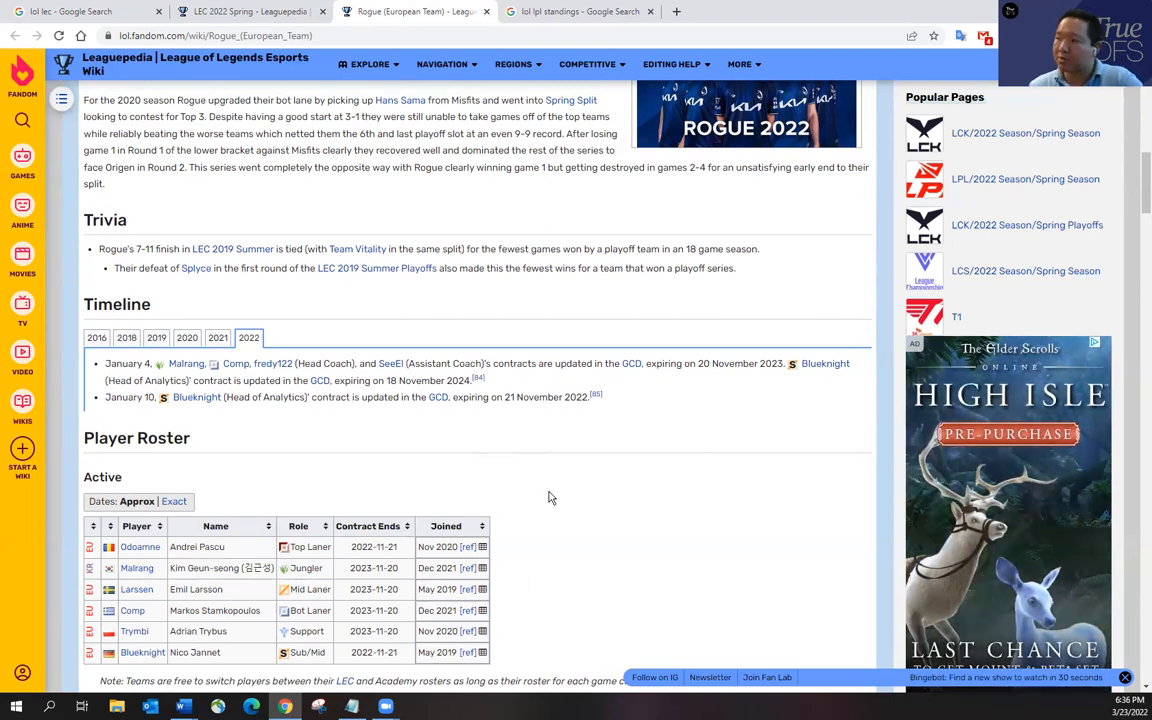
mouse_move(560, 528)
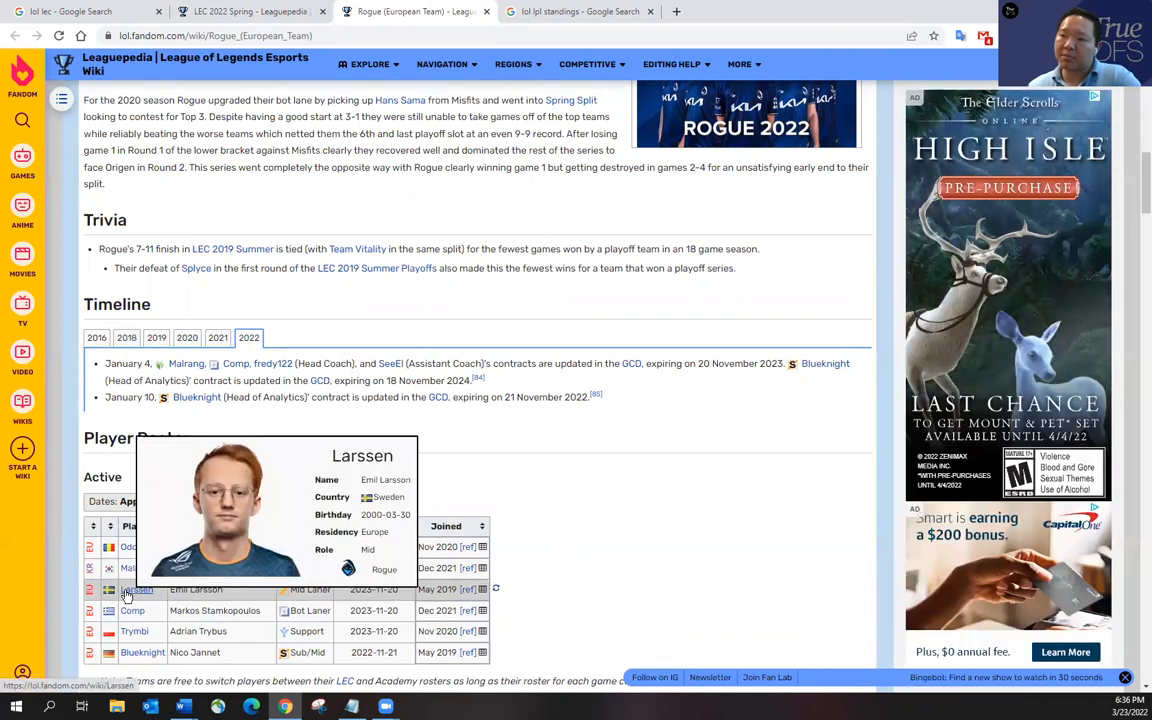
mouse_move(140, 548)
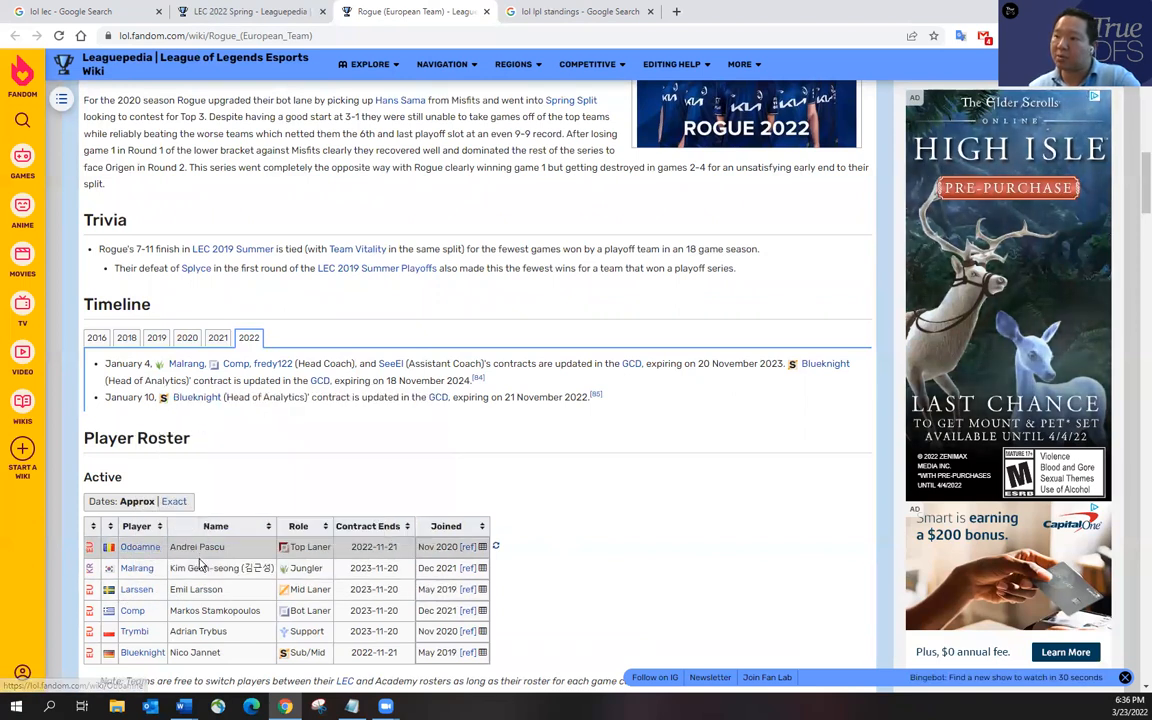
mouse_move(352, 472)
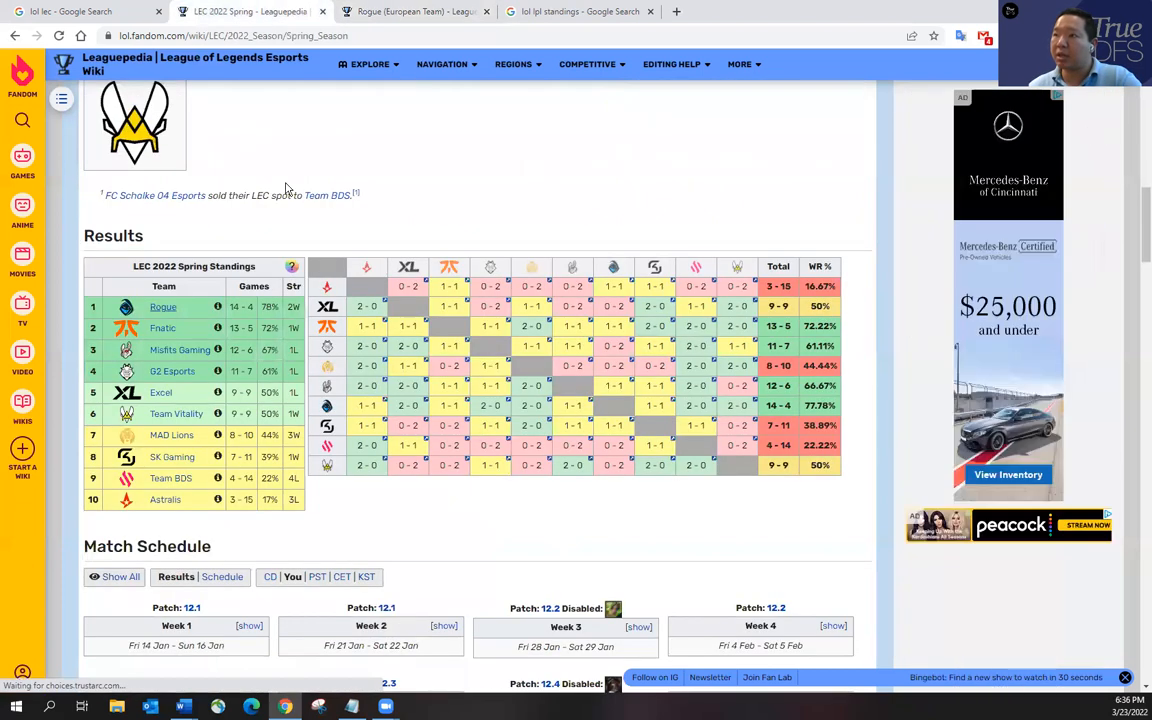
- Open the Misfits Gaming team page in a new tab from the LEC standings
scroll("down", 3)
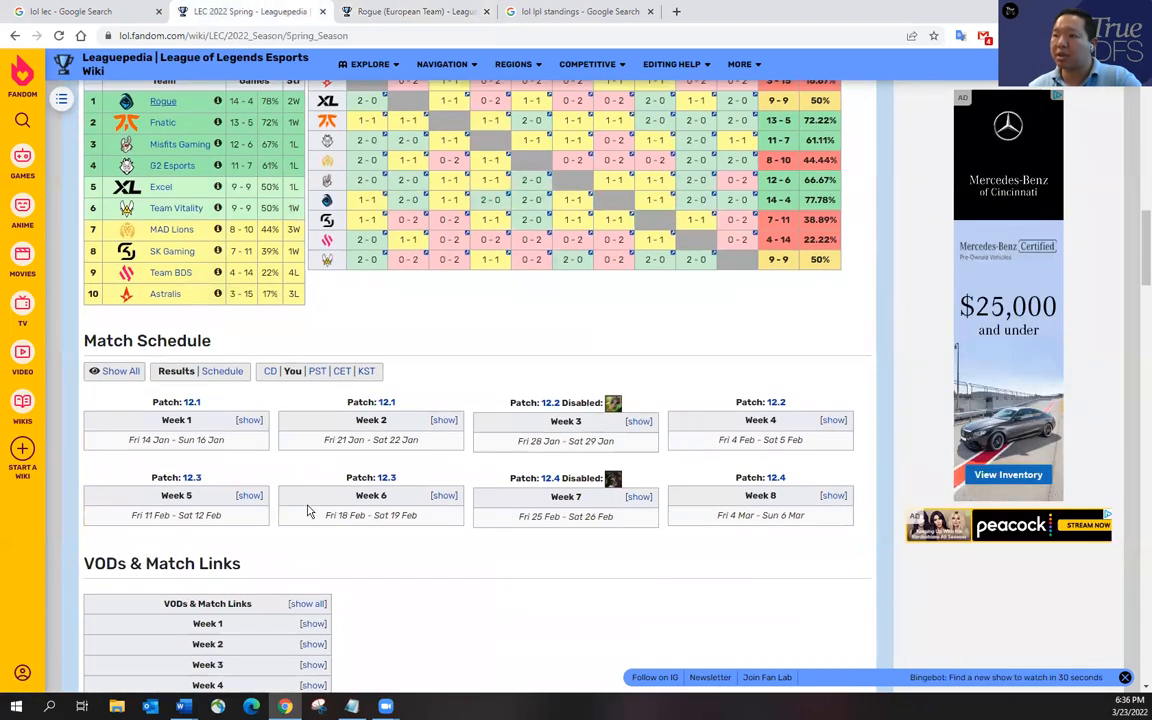
scroll("up", 3)
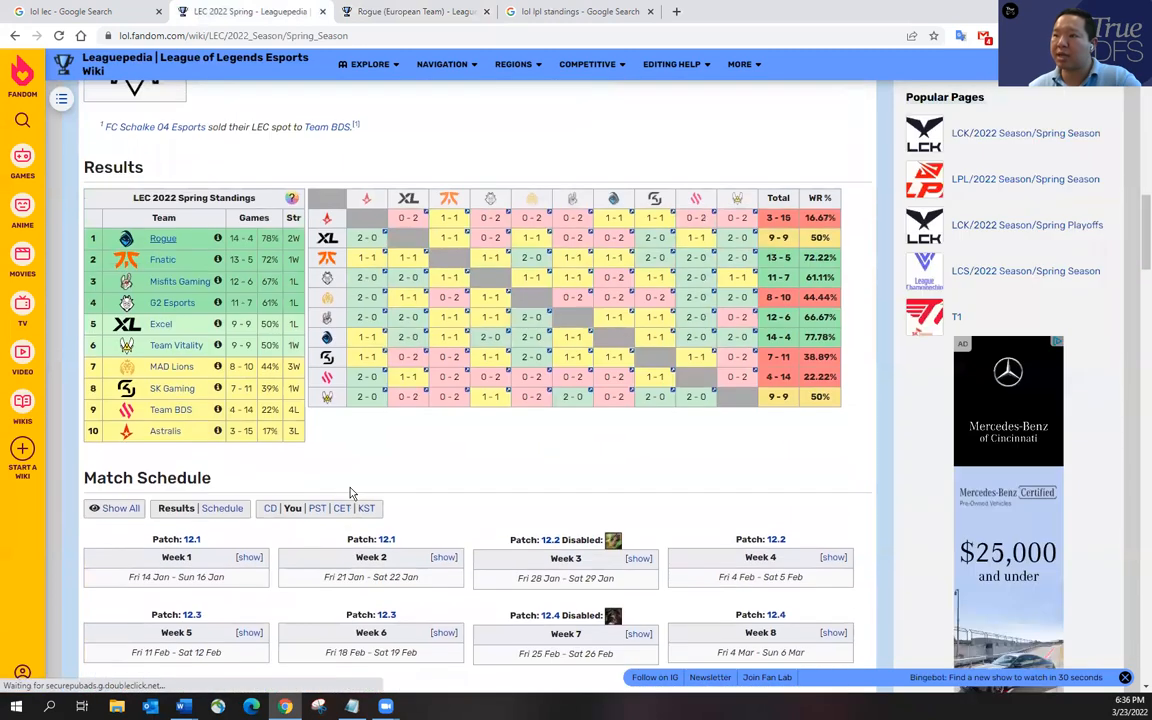
right_click(180, 418)
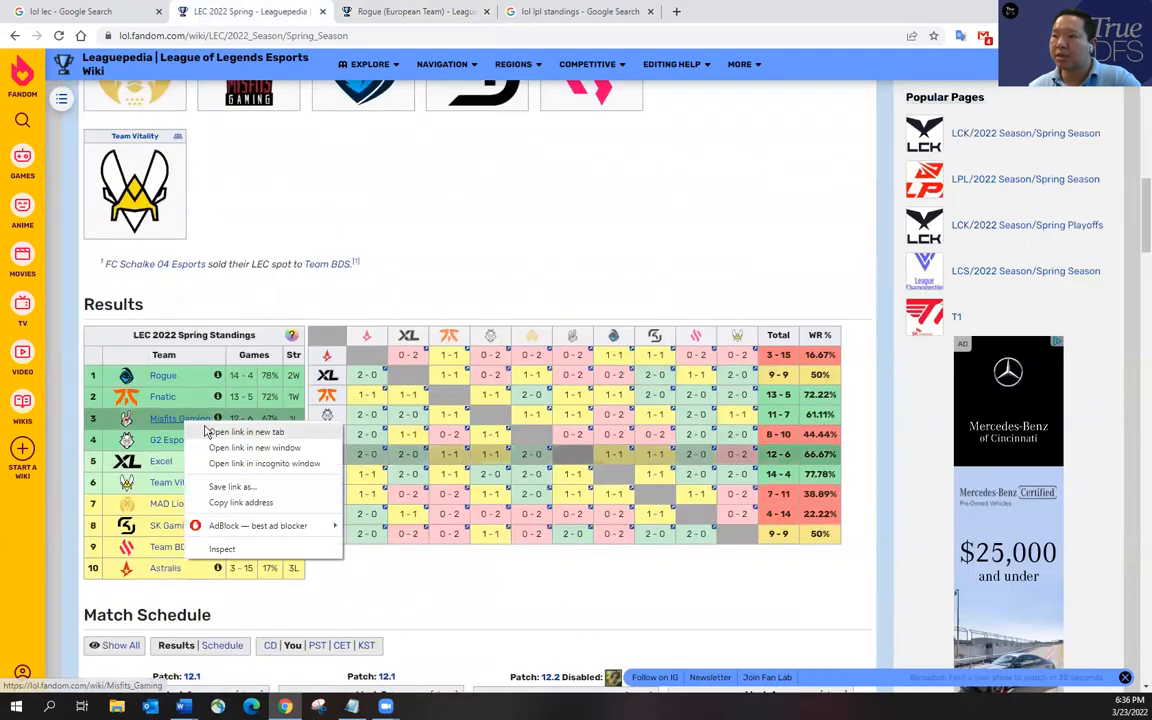
left_click(244, 432)
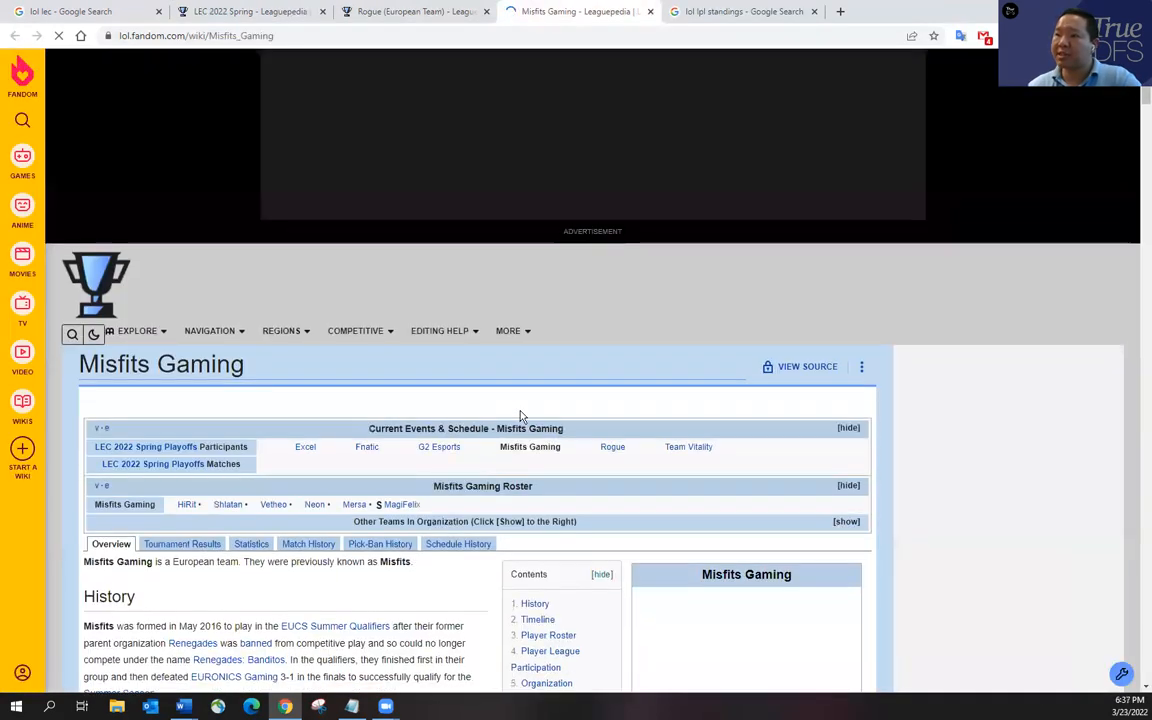
- Scroll to the Misfits Gaming player roster and glance at Rogue's page for comparison
scroll("down", 3)
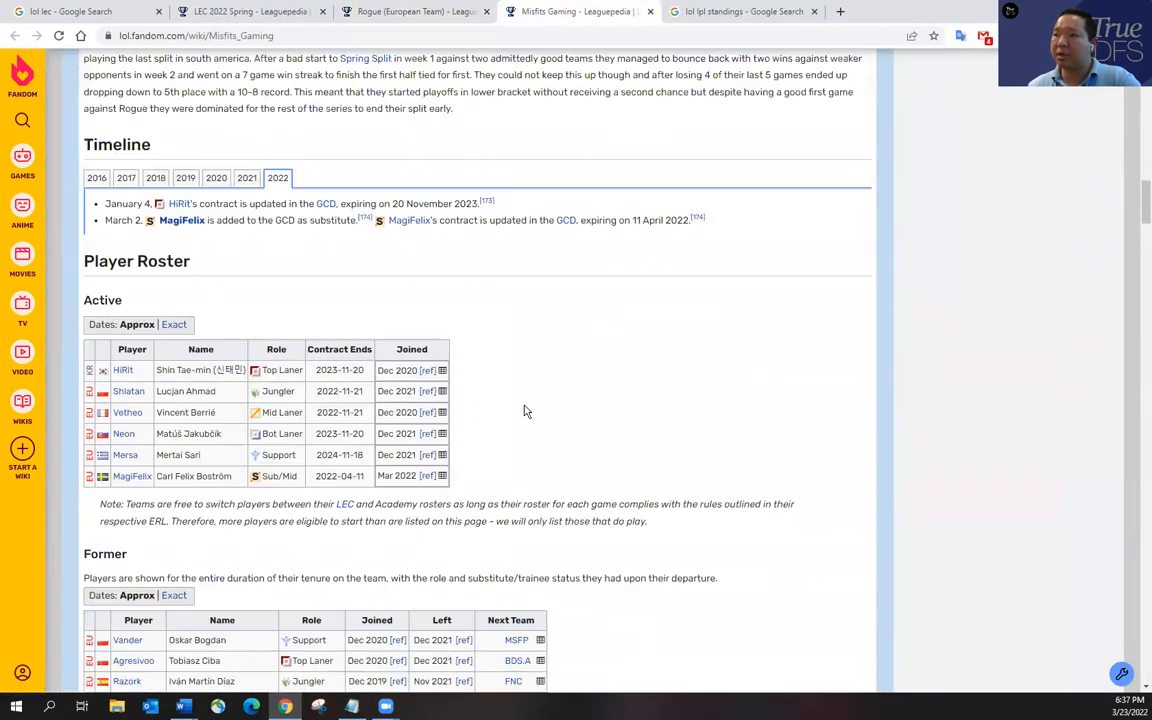
scroll("up", 3)
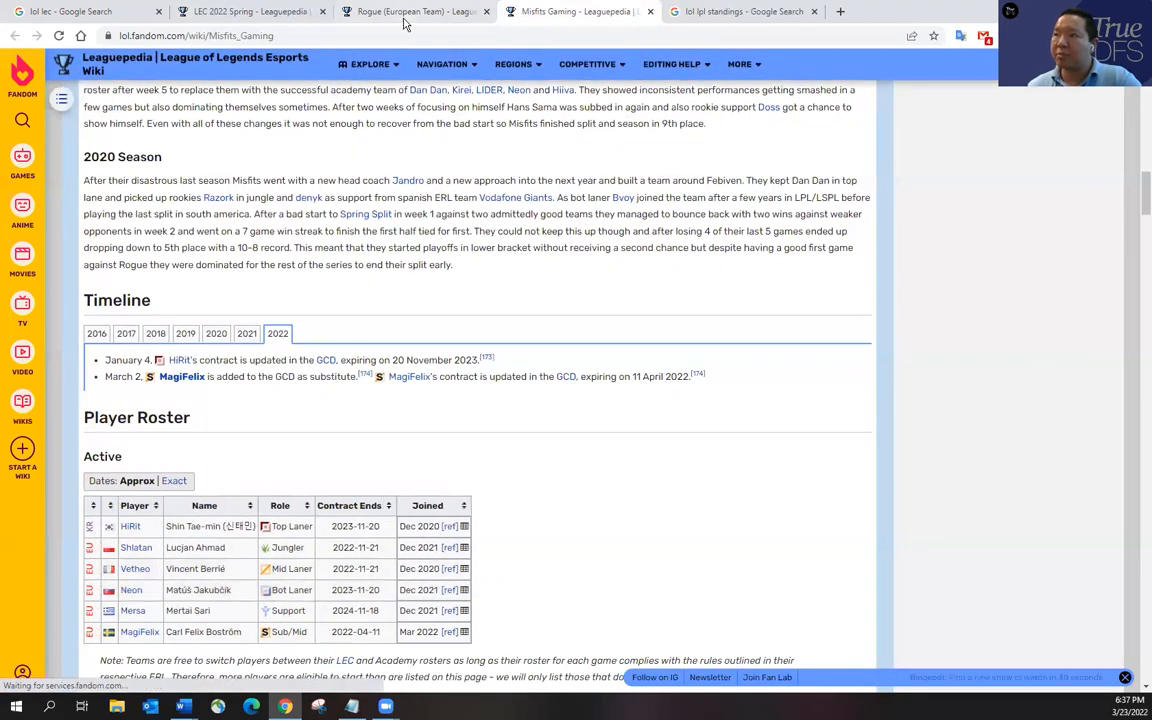
left_click(416, 12)
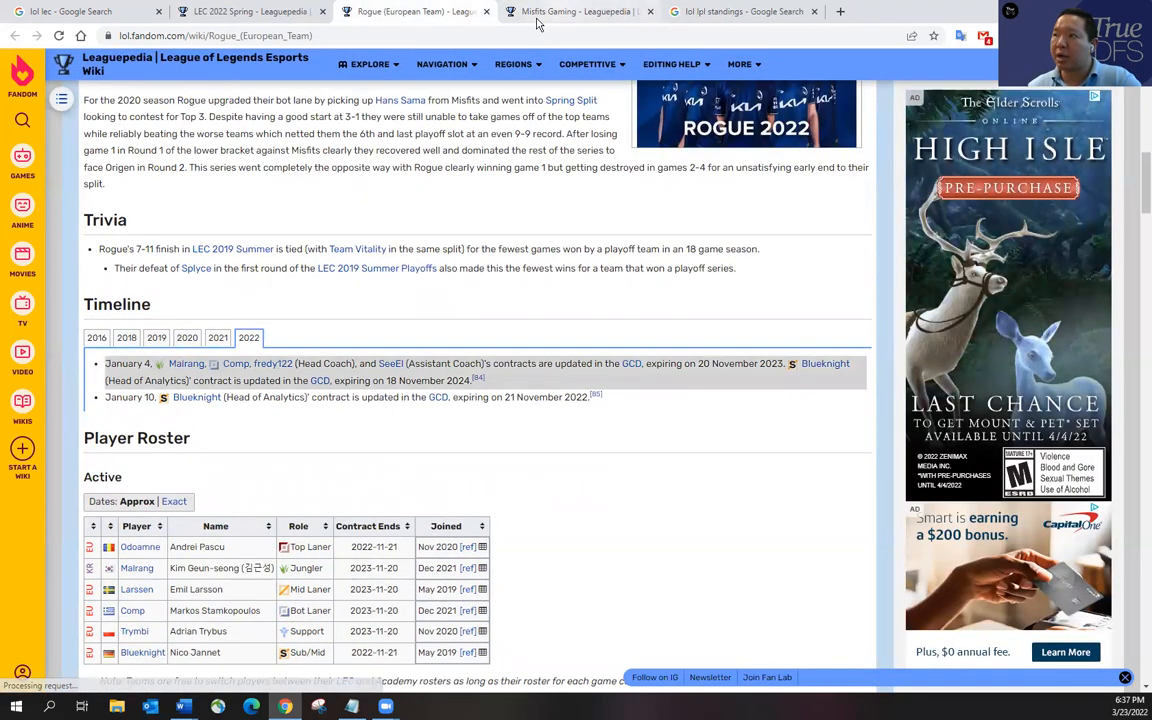
left_click(576, 12)
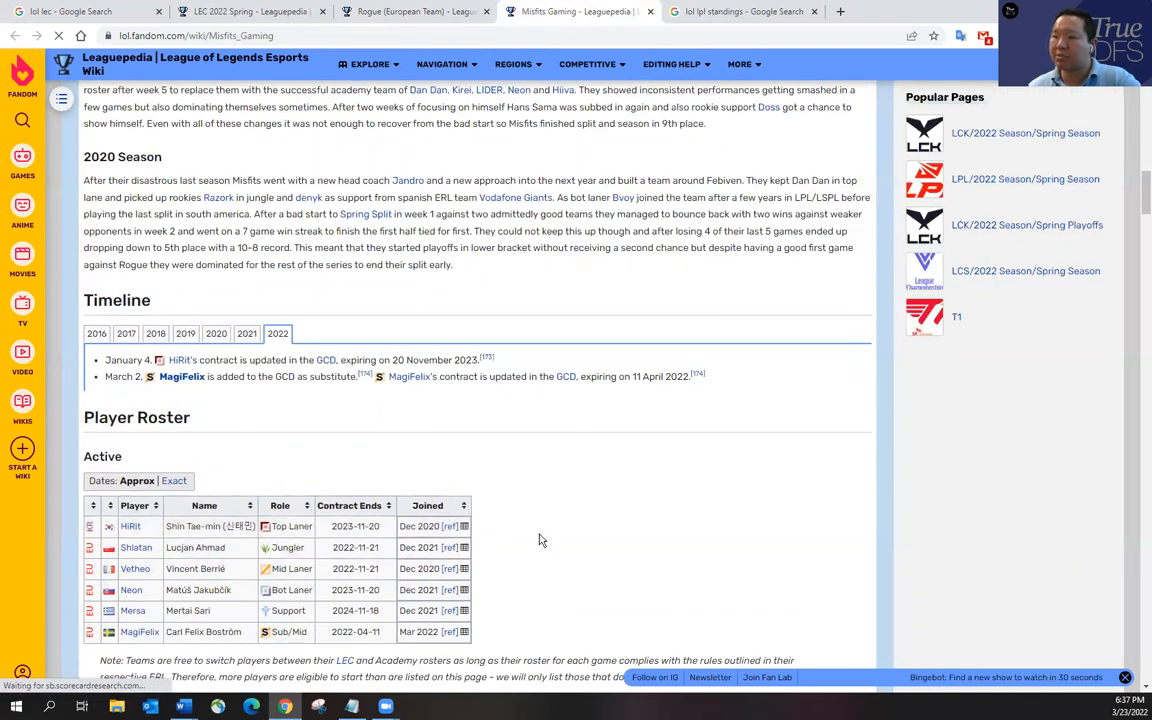
scroll("down", 3)
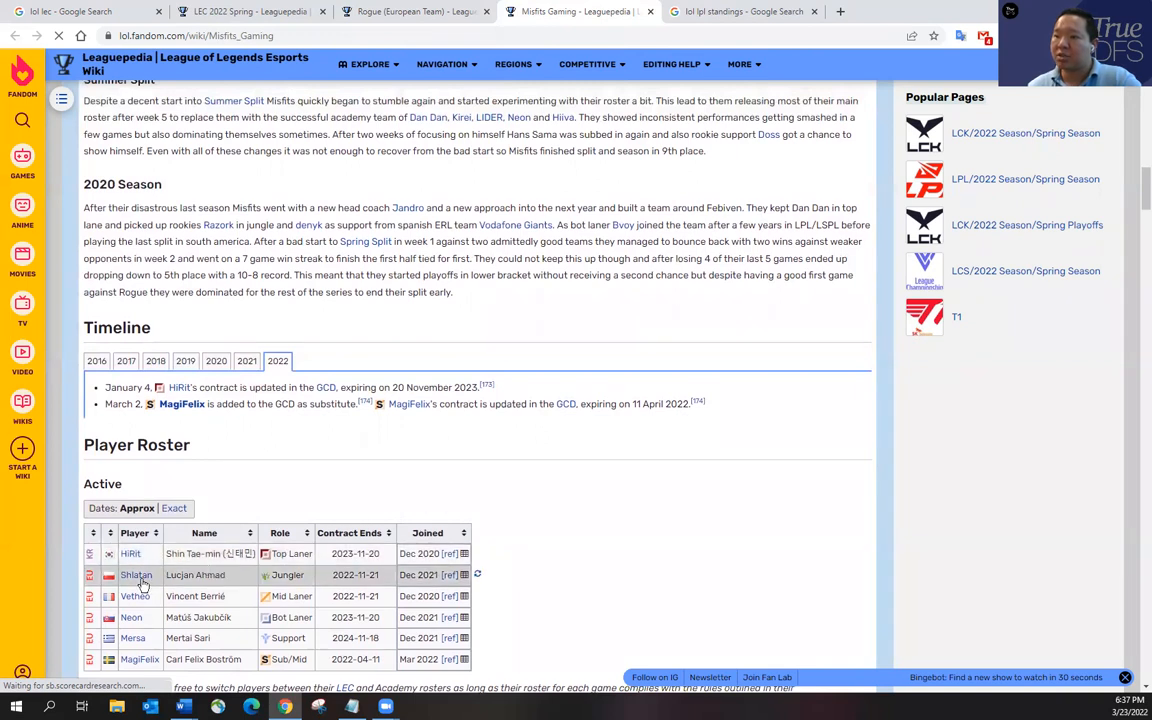
mouse_move(136, 576)
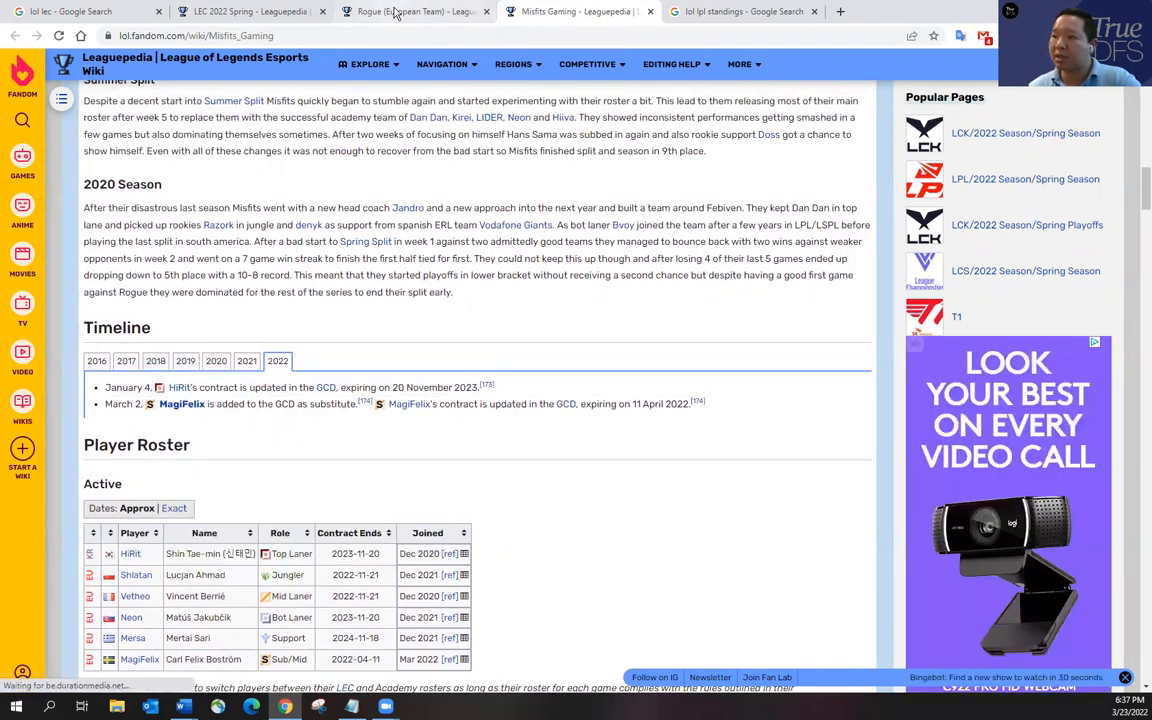
- Flip between the Rogue and Misfits rosters several times, finishing on Rogue's active roster
left_click(412, 12)
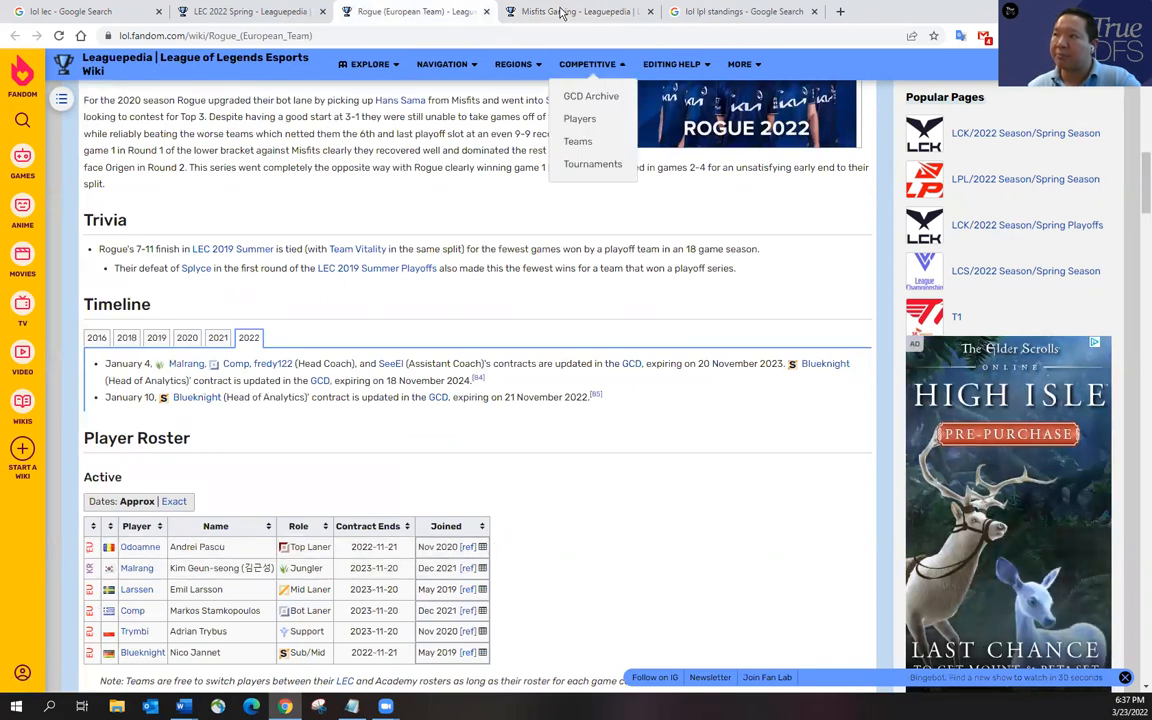
left_click(576, 12)
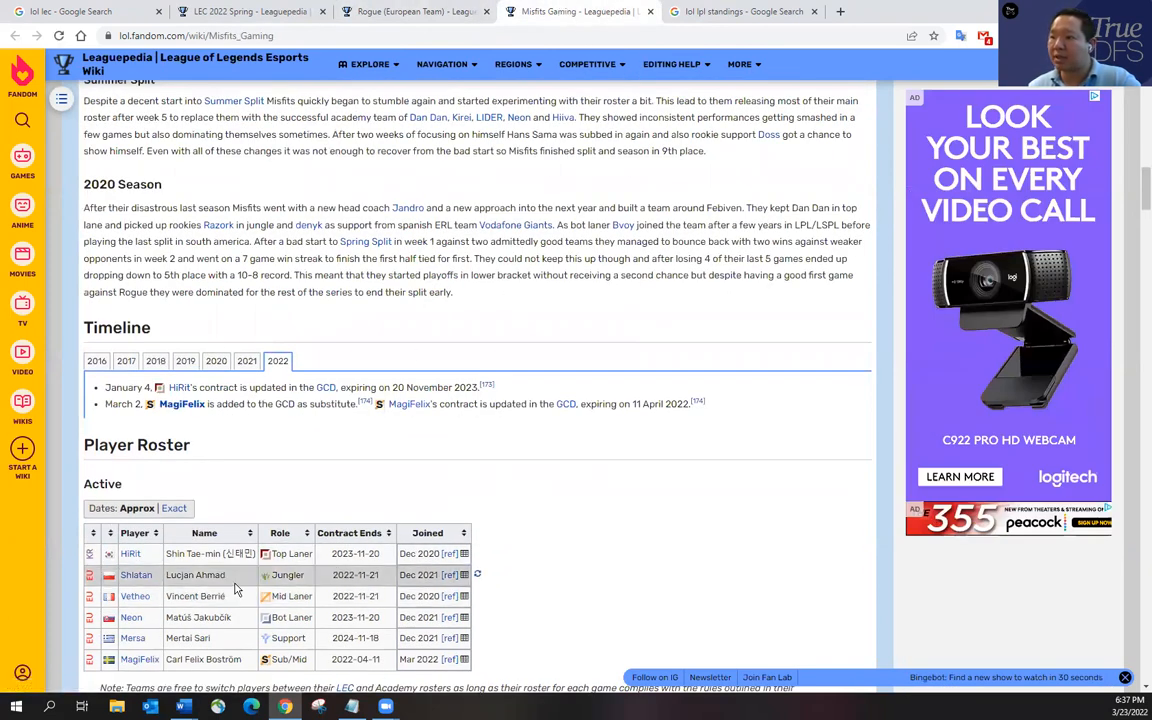
left_click(414, 12)
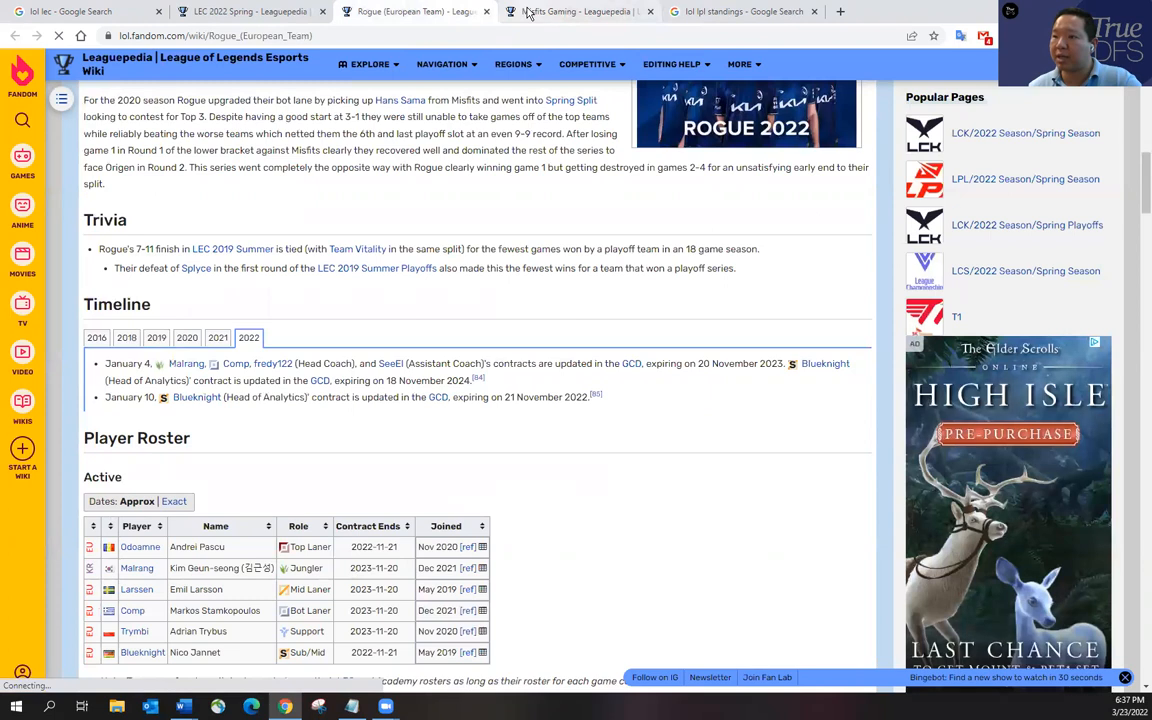
left_click(576, 12)
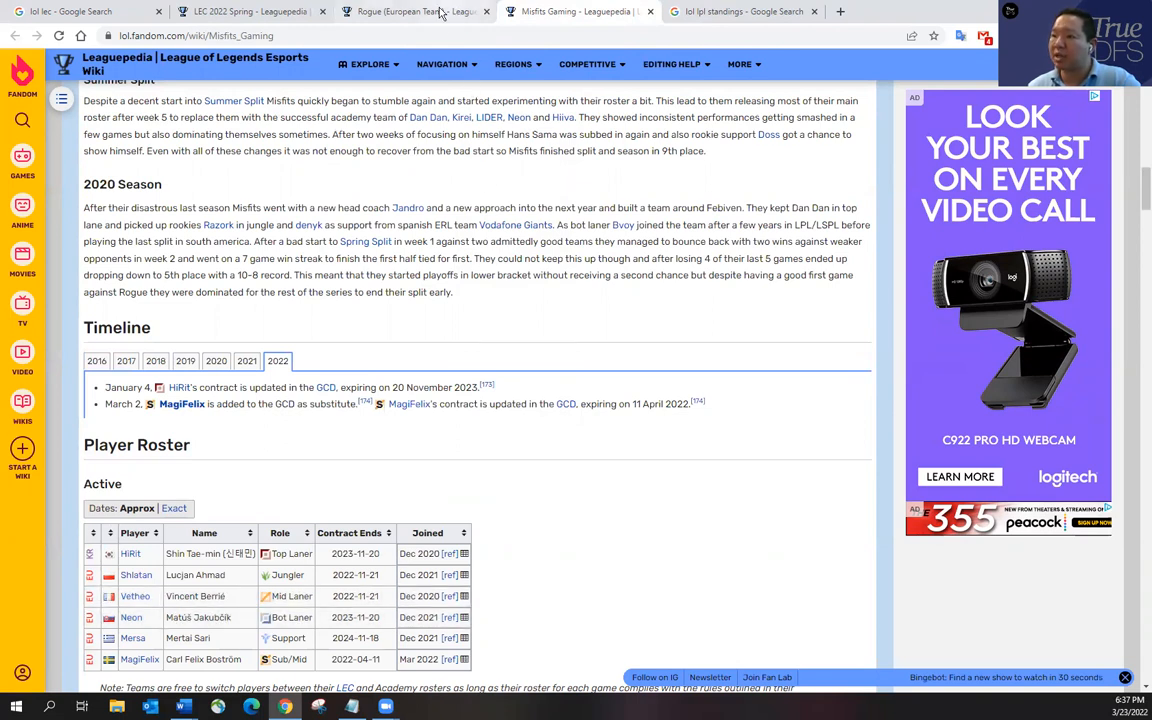
mouse_move(416, 12)
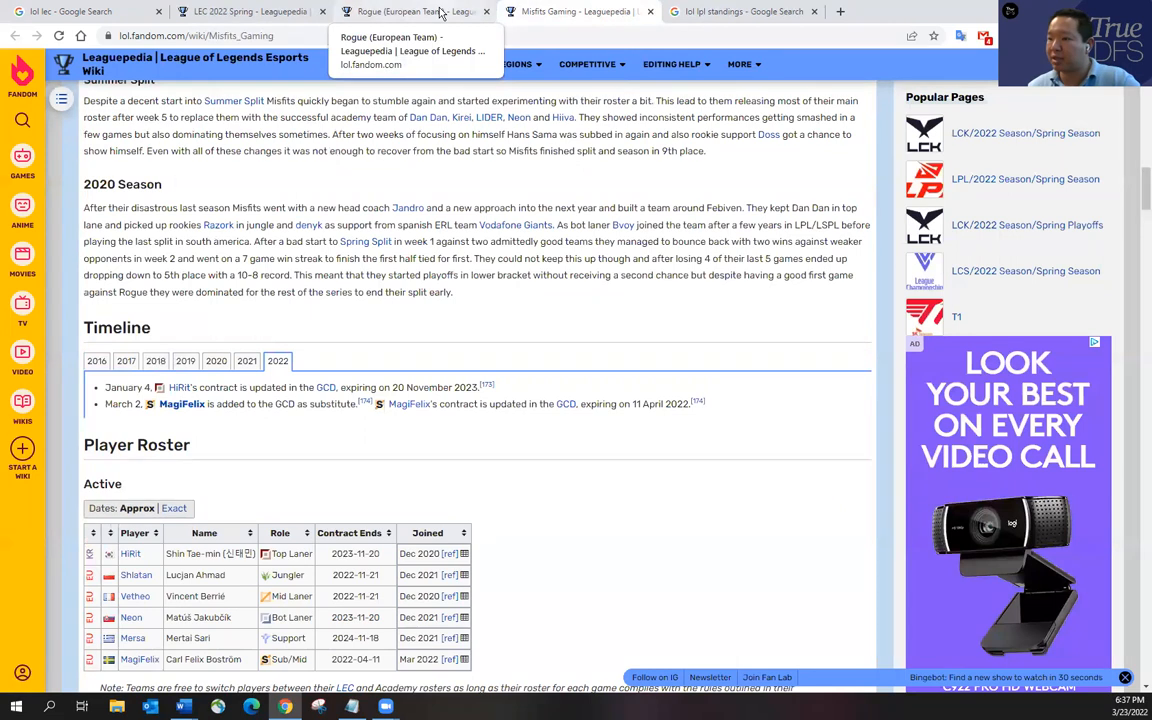
left_click(410, 12)
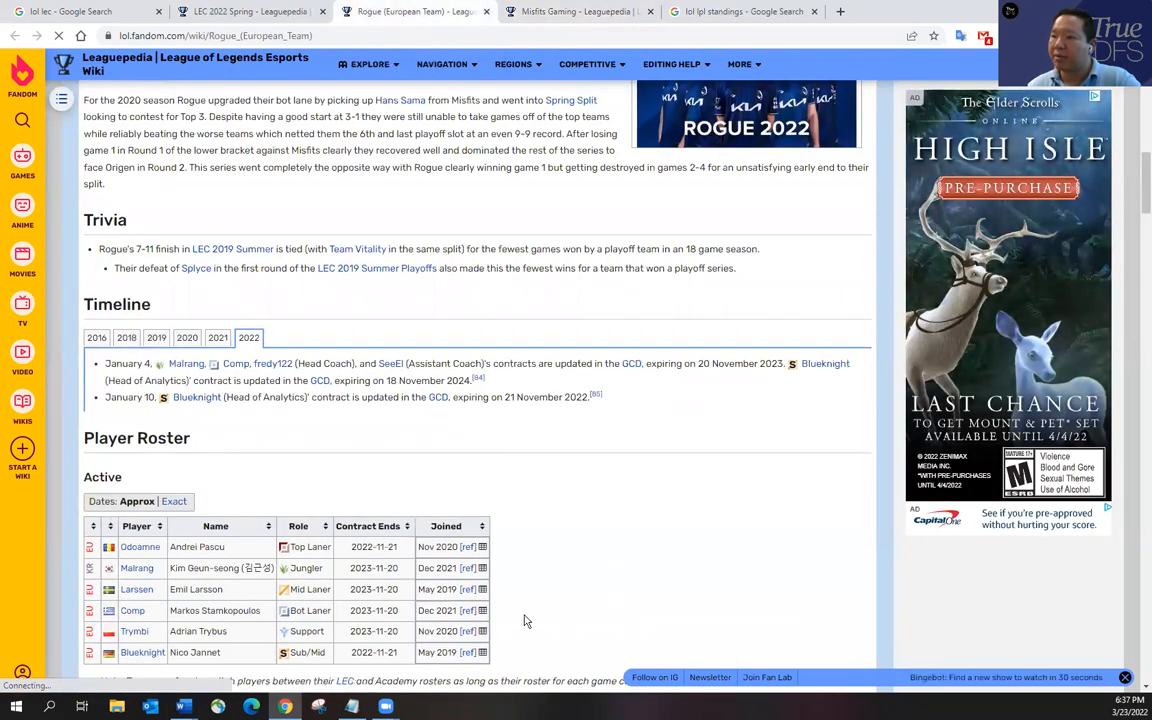
mouse_move(564, 604)
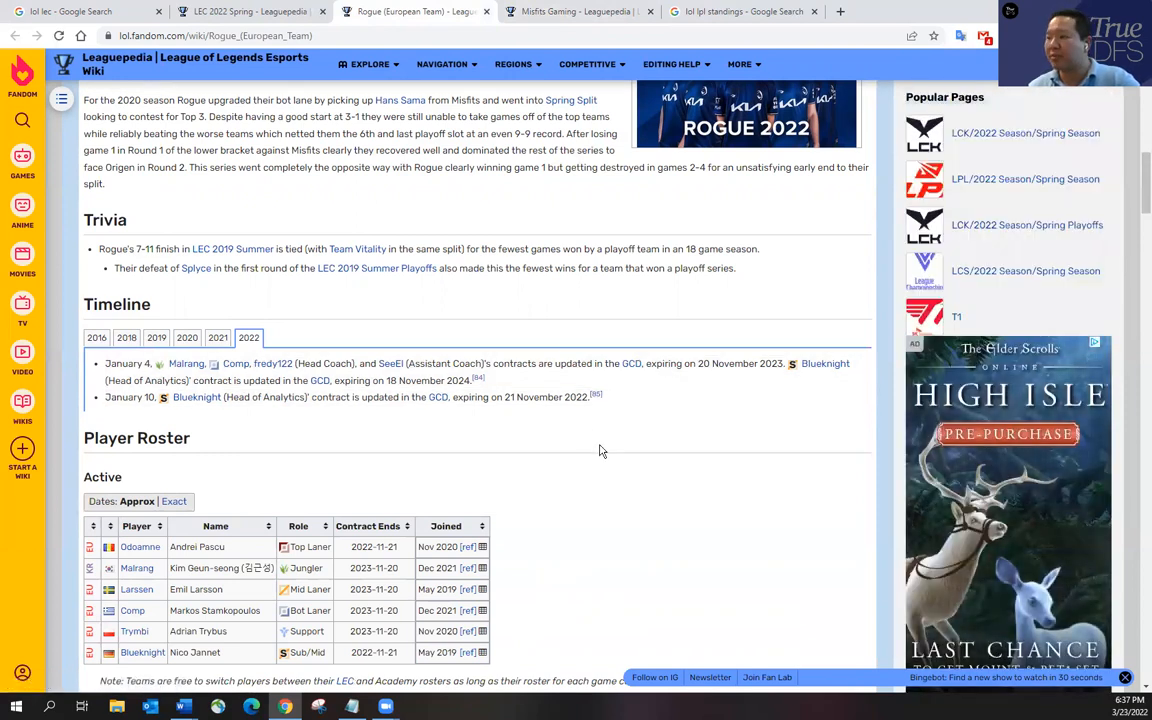
mouse_move(620, 464)
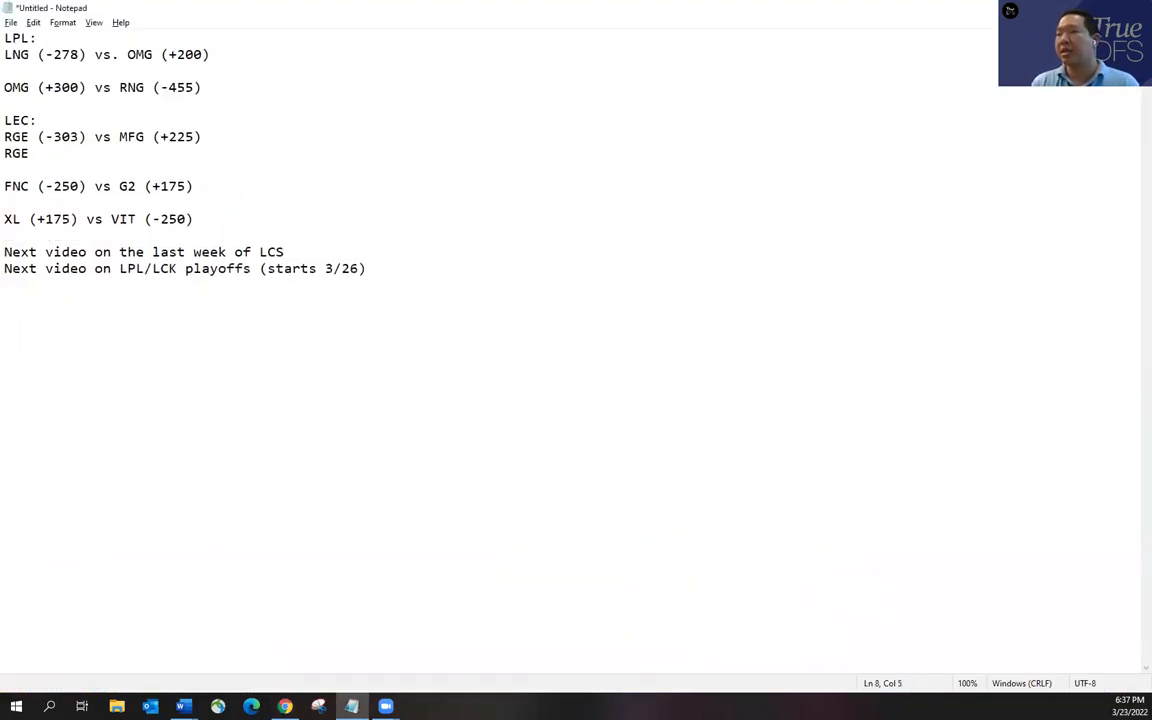
- Finish the line 'RGE wins 3-1.' under RGE vs MFG and select the FNC vs G2 line
type("wins 3-1.")
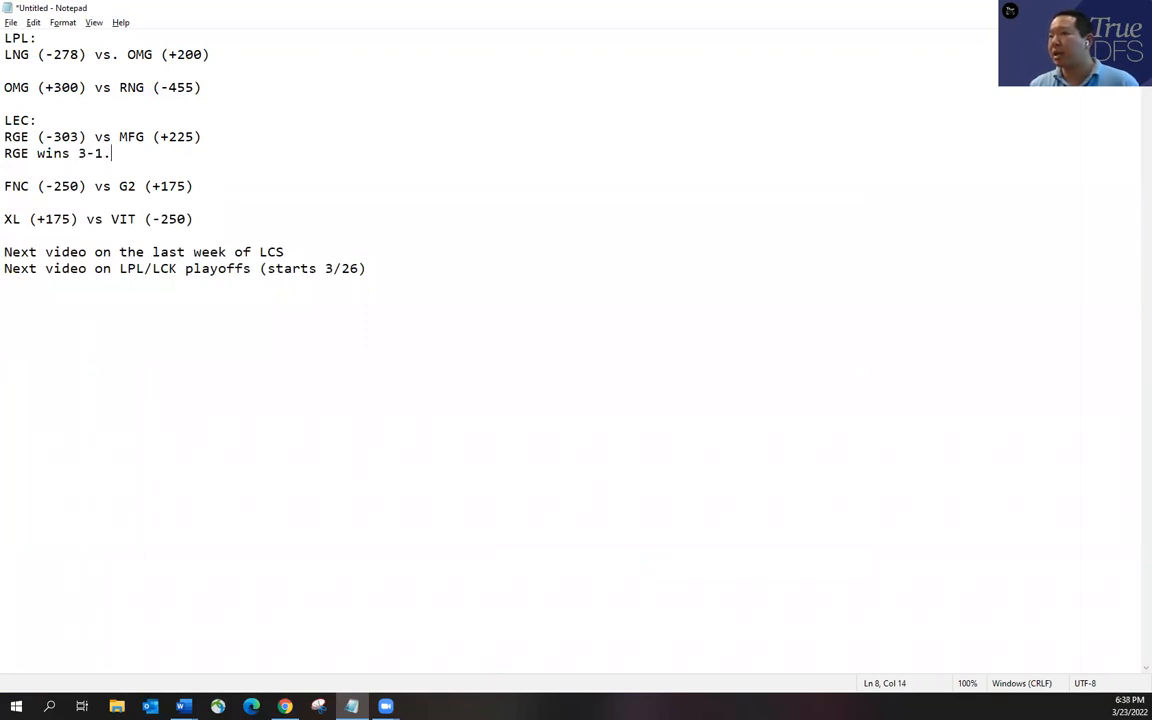
mouse_move(468, 292)
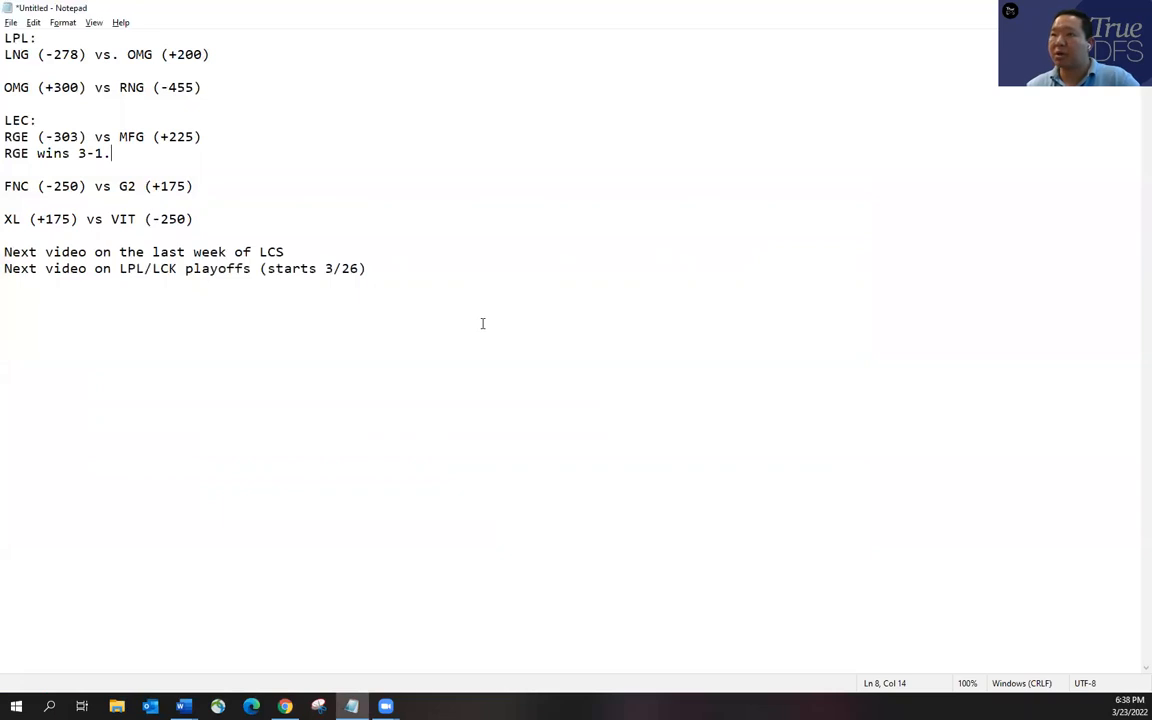
mouse_move(222, 178)
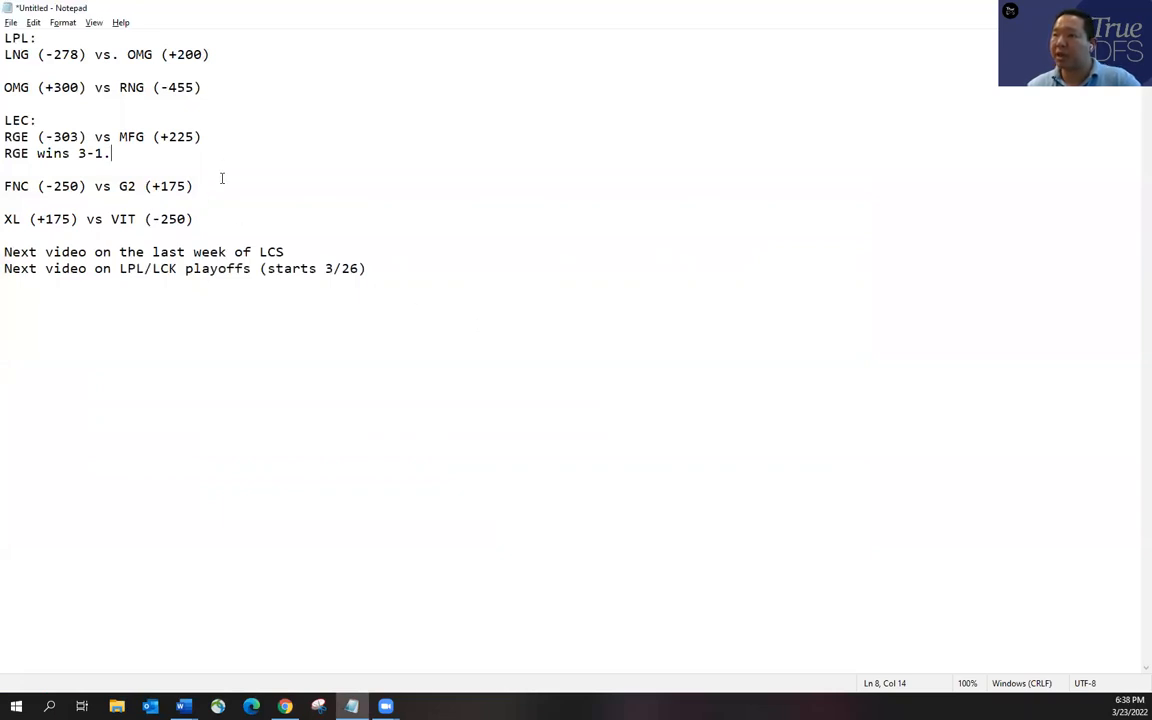
mouse_move(134, 152)
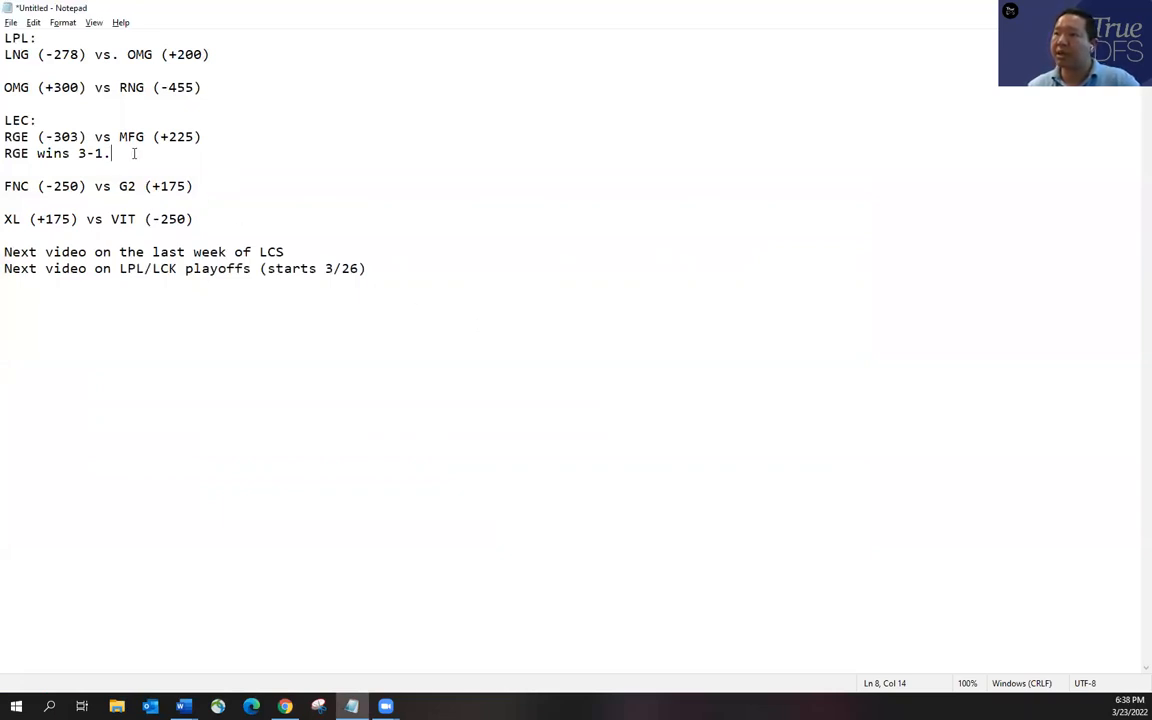
mouse_move(264, 164)
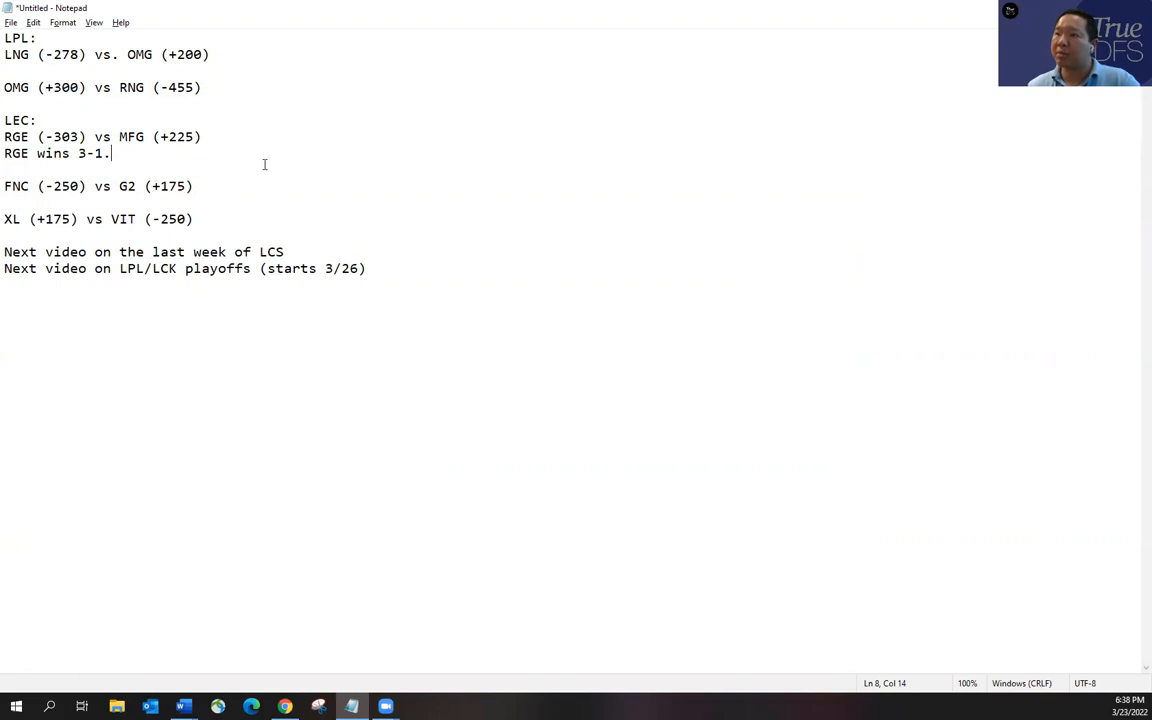
mouse_move(590, 12)
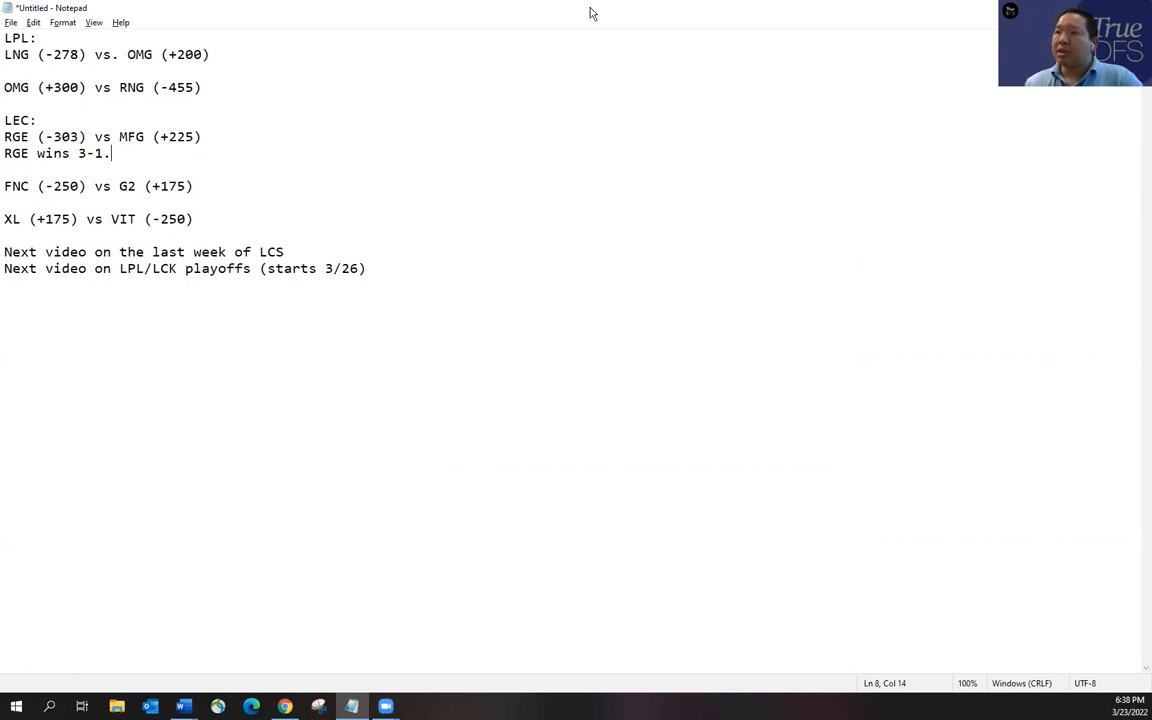
mouse_move(520, 68)
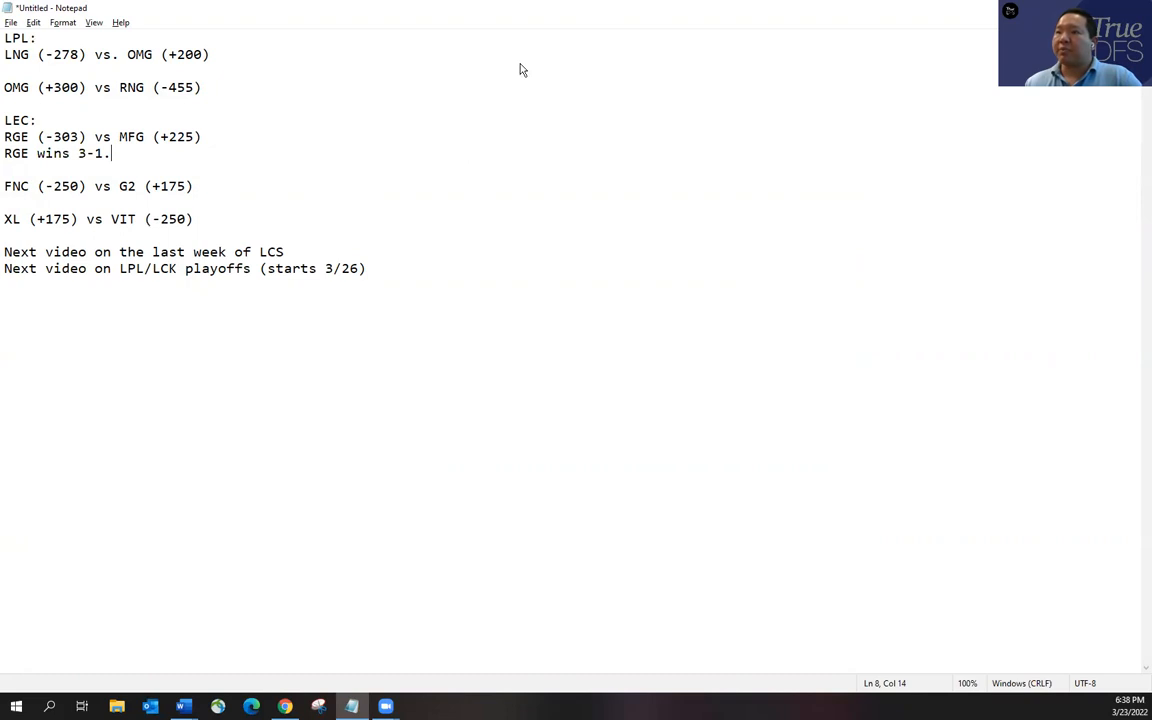
triple_click(98, 186)
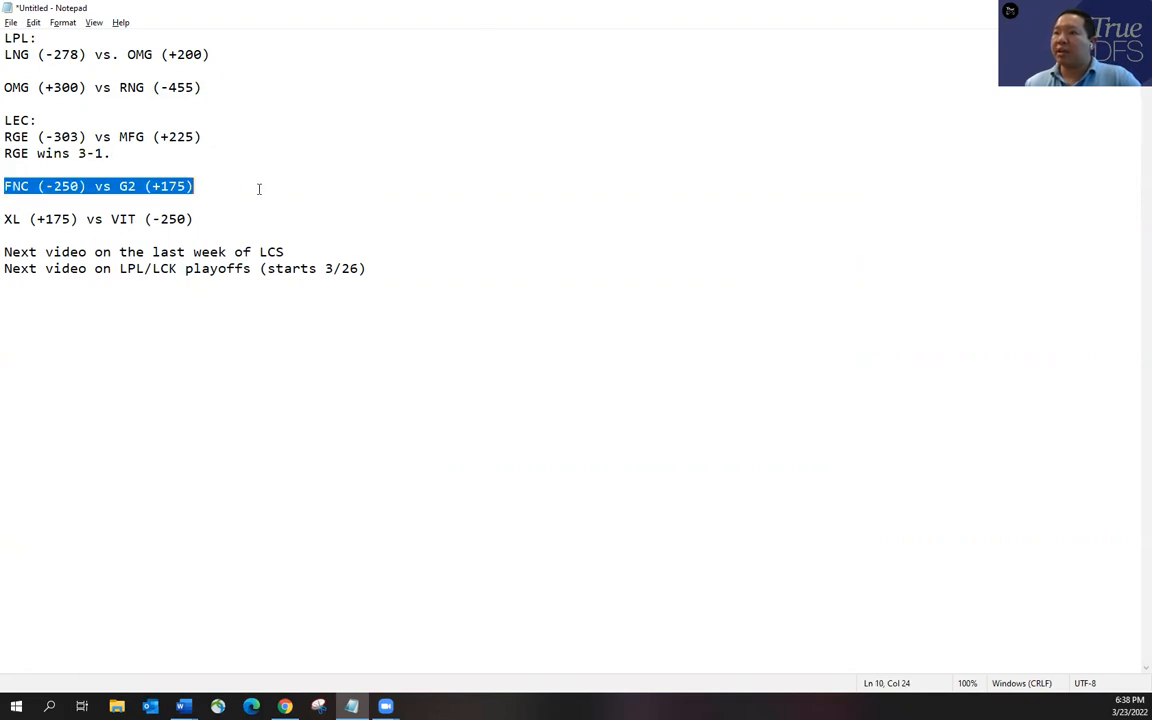
- Clear the selected FNC vs G2 line in the Notepad odds list
left_click(320, 224)
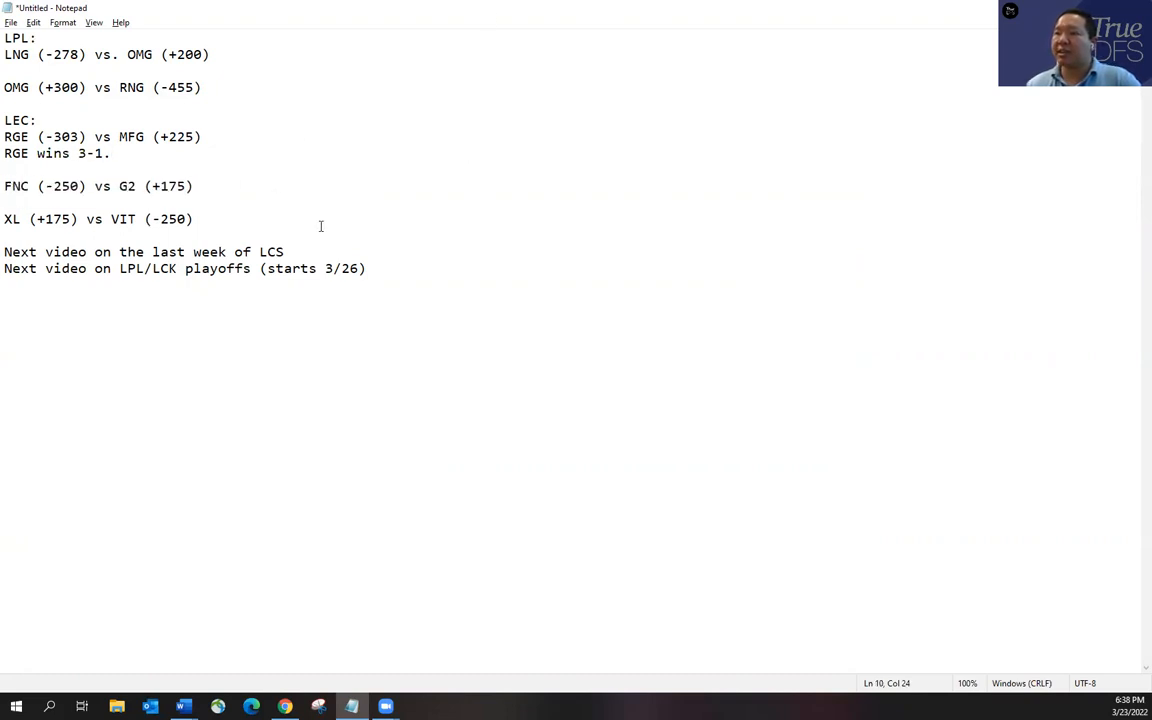
mouse_move(434, 196)
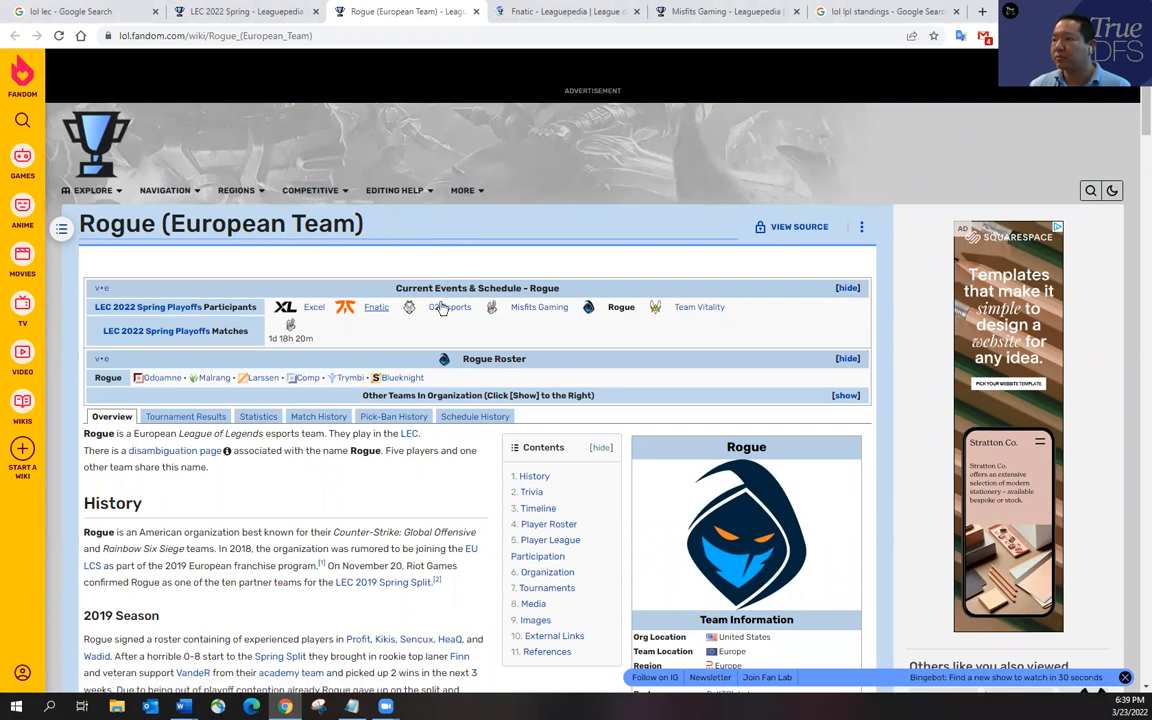
- Show Fnatic's active roster (Wunder, Razork, Humanoid, Upset, Hylissang) on Leaguepedia
left_click(216, 12)
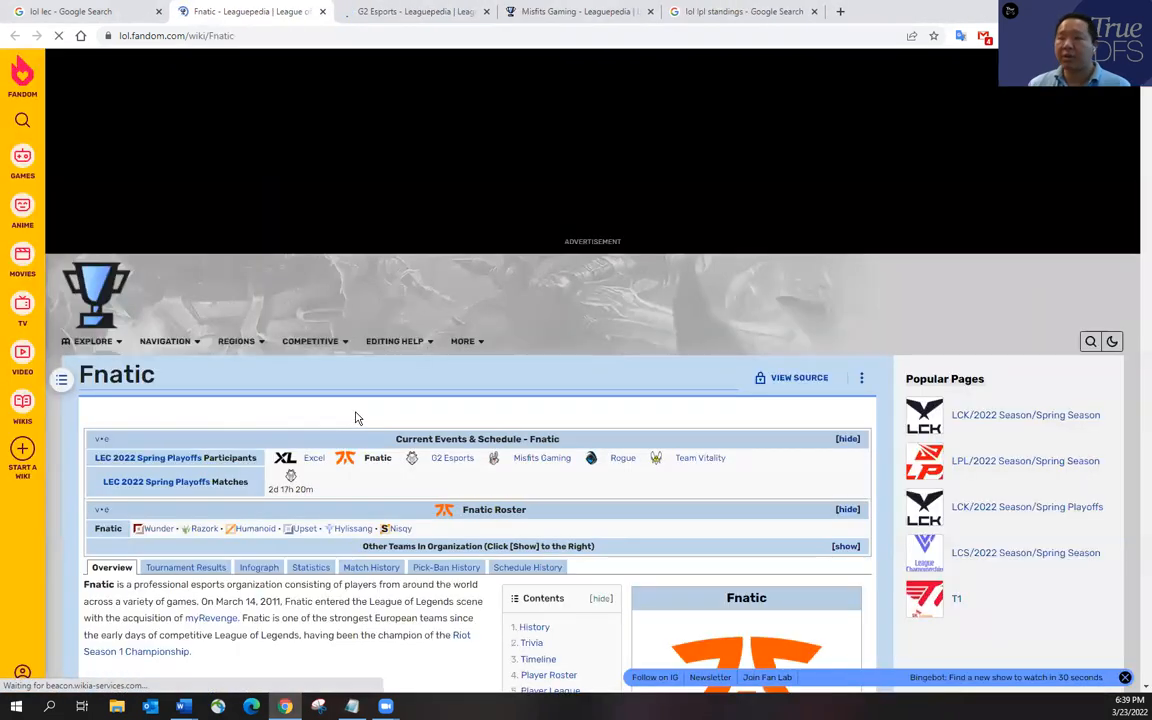
left_click(352, 708)
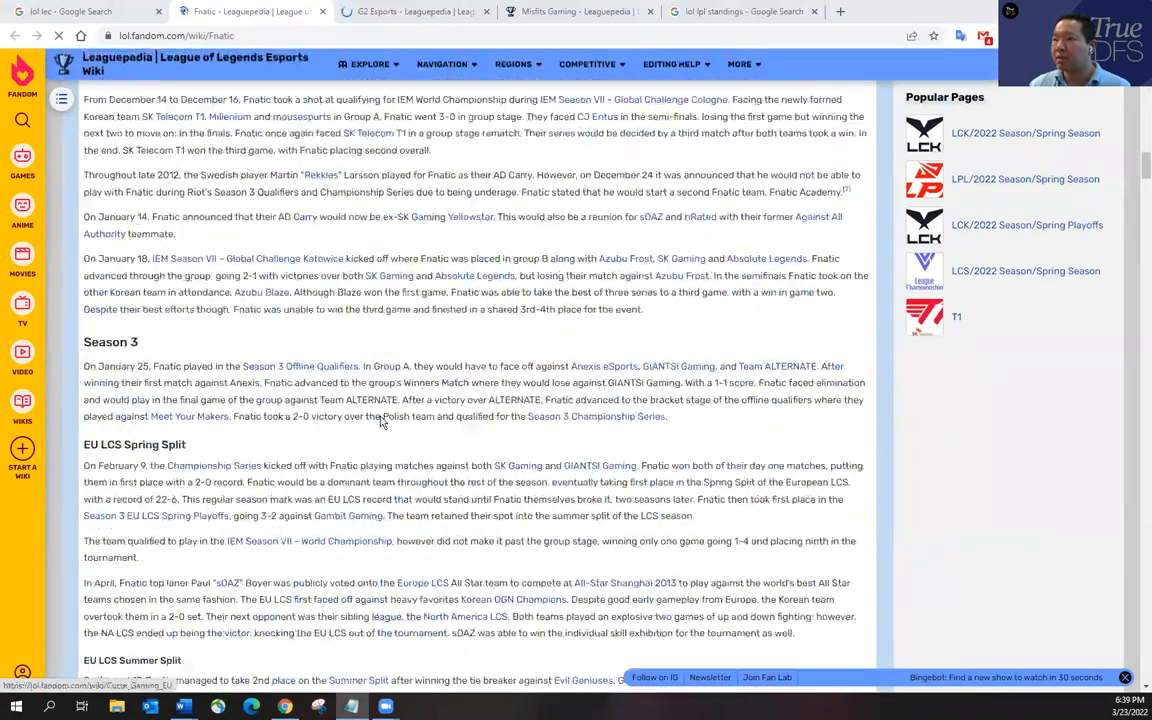
scroll("down", 3)
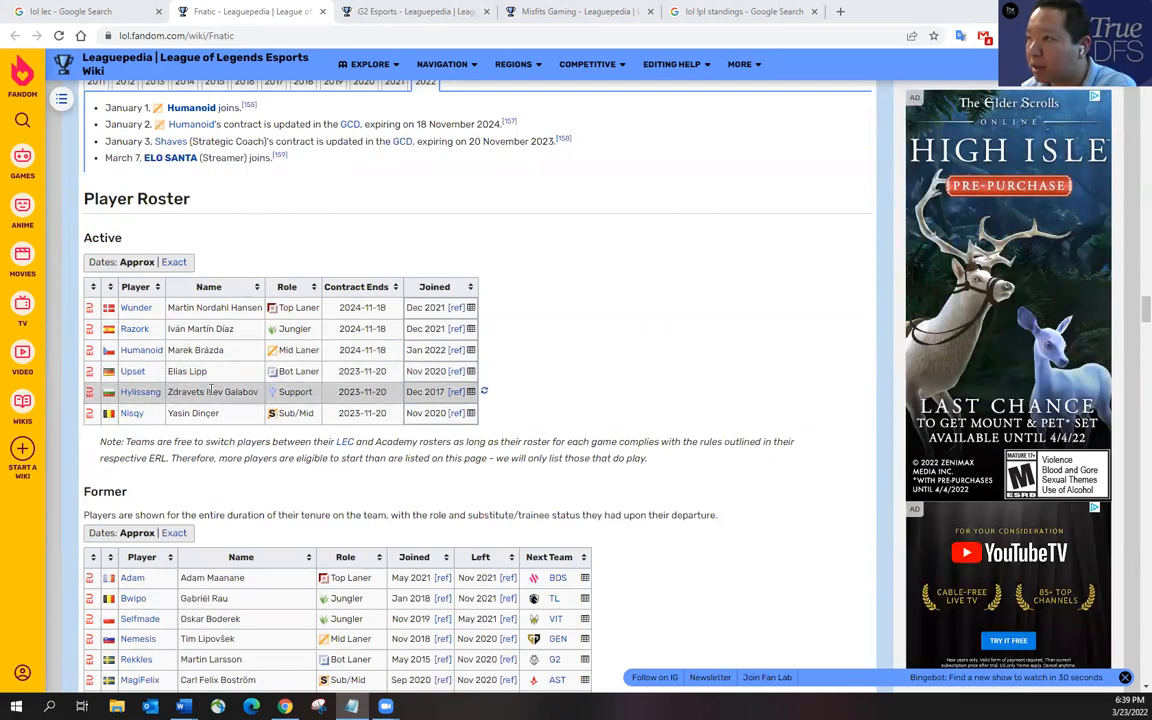
mouse_move(140, 390)
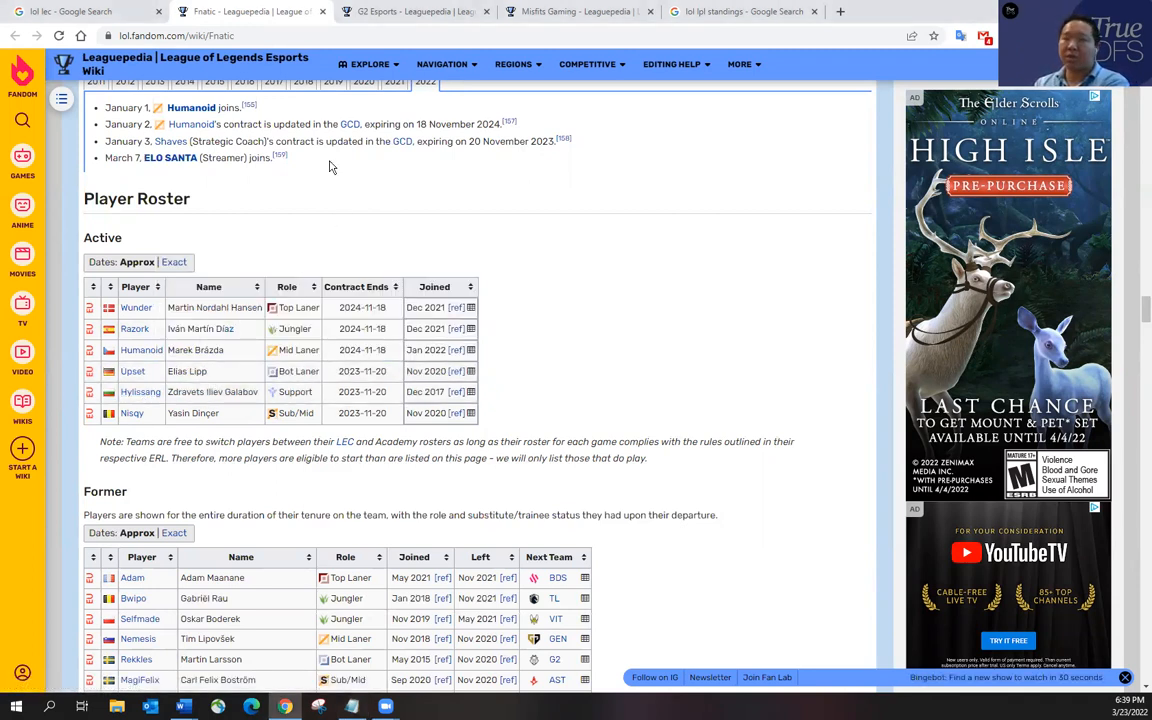
- Compare Fnatic's roster with G2's (BrokenBlade, Jankos, caPs, Flakked, Targamas) across tabs
left_click(410, 12)
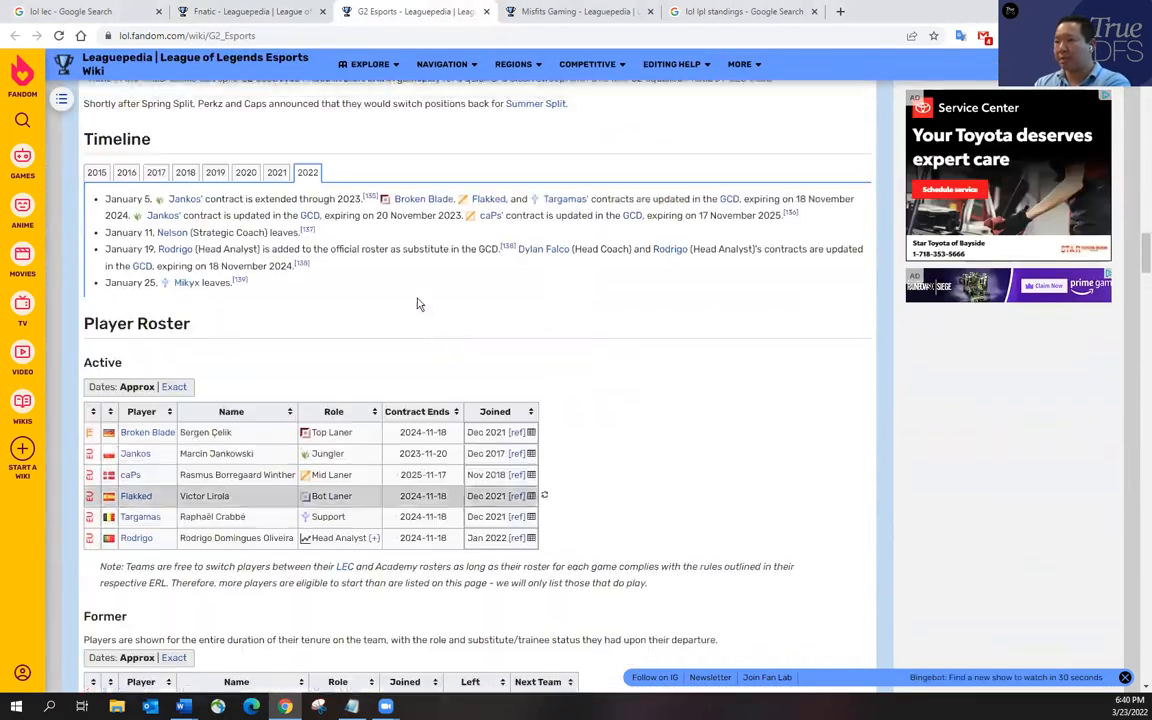
scroll("up", 3)
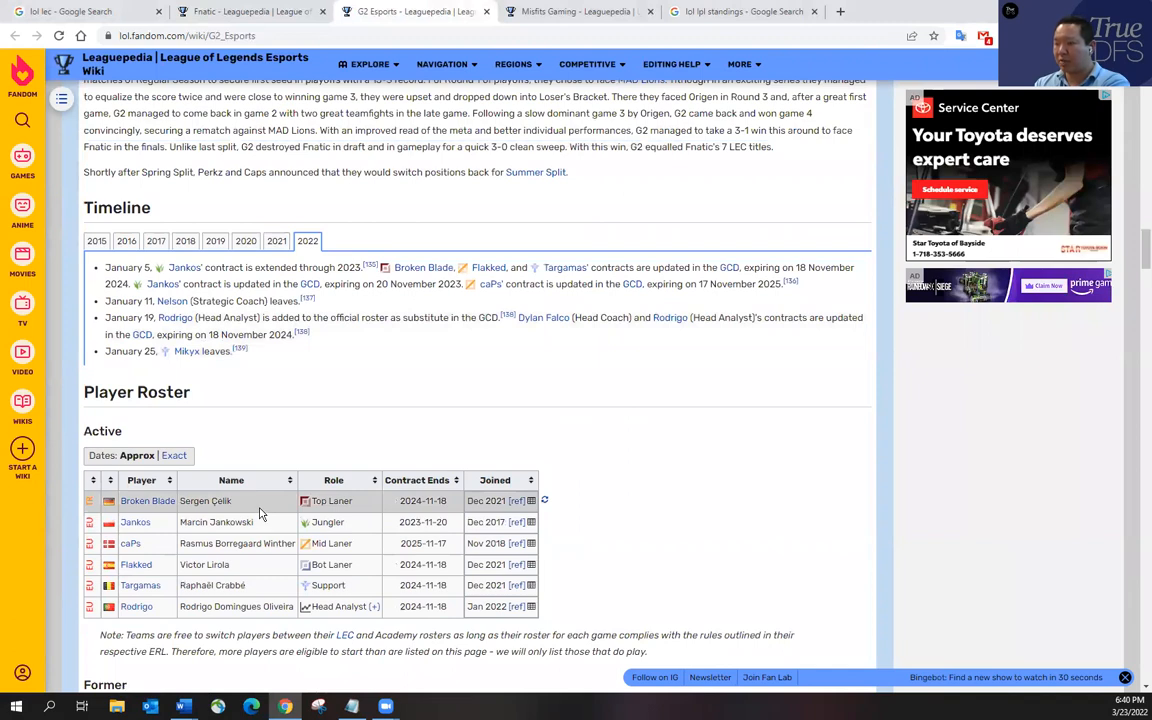
mouse_move(136, 564)
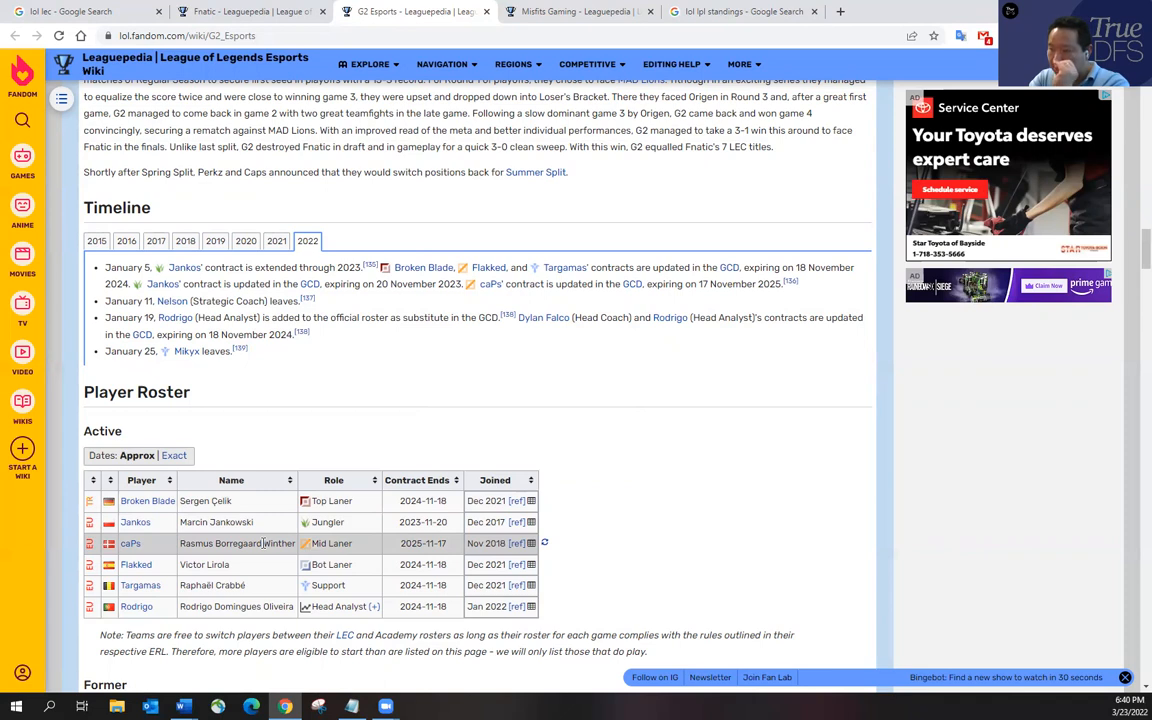
mouse_move(218, 564)
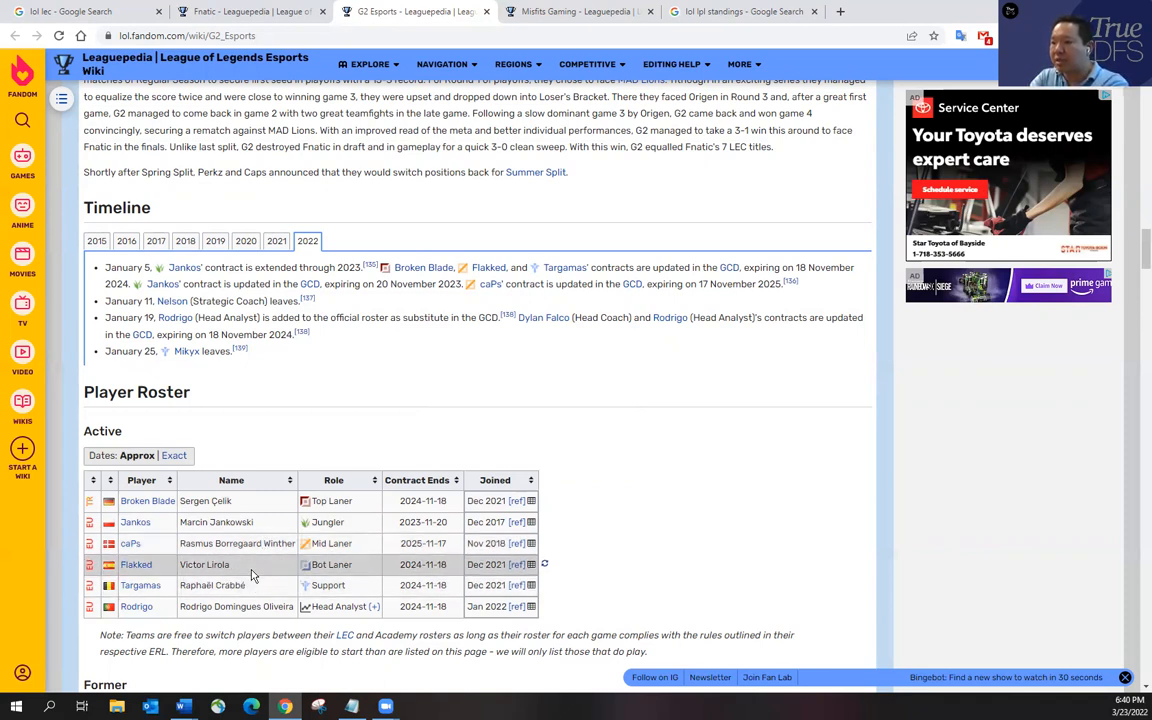
mouse_move(292, 482)
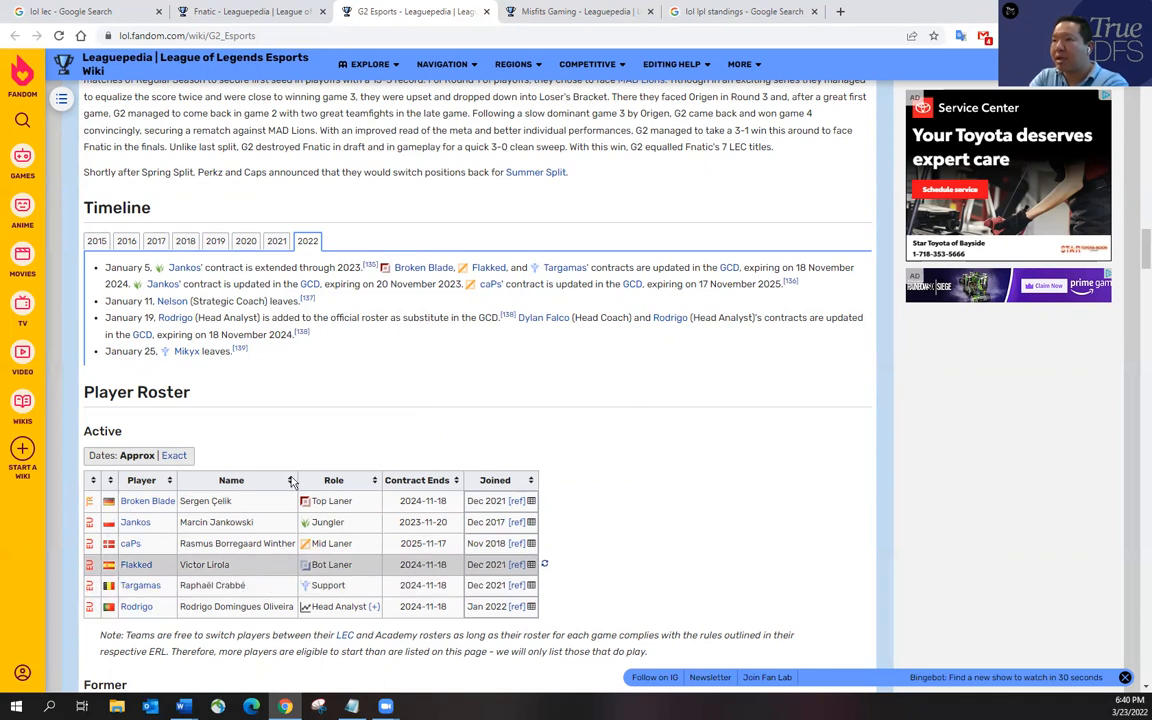
left_click(250, 12)
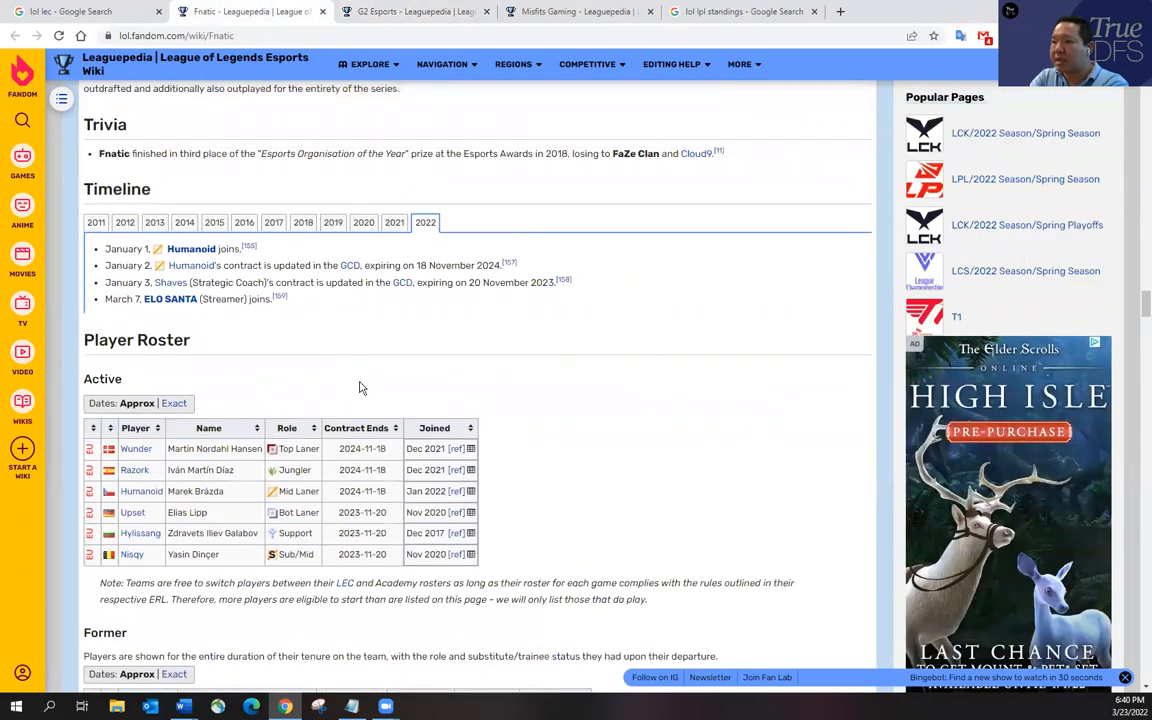
left_click(410, 12)
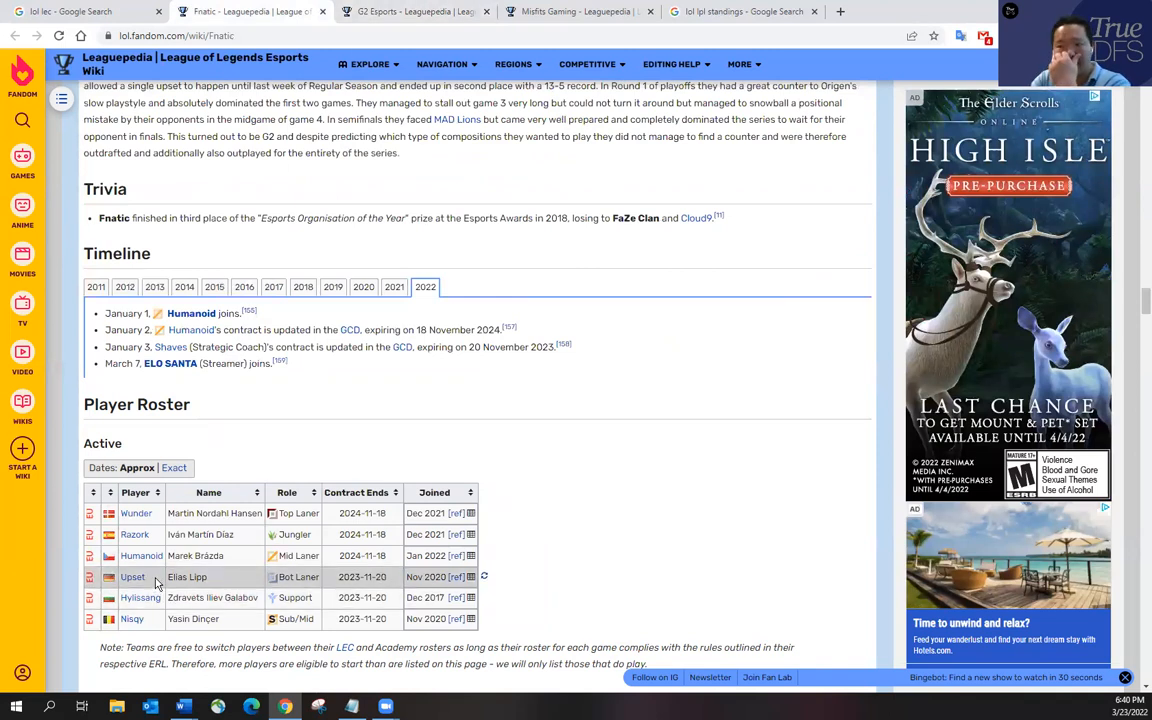
mouse_move(332, 408)
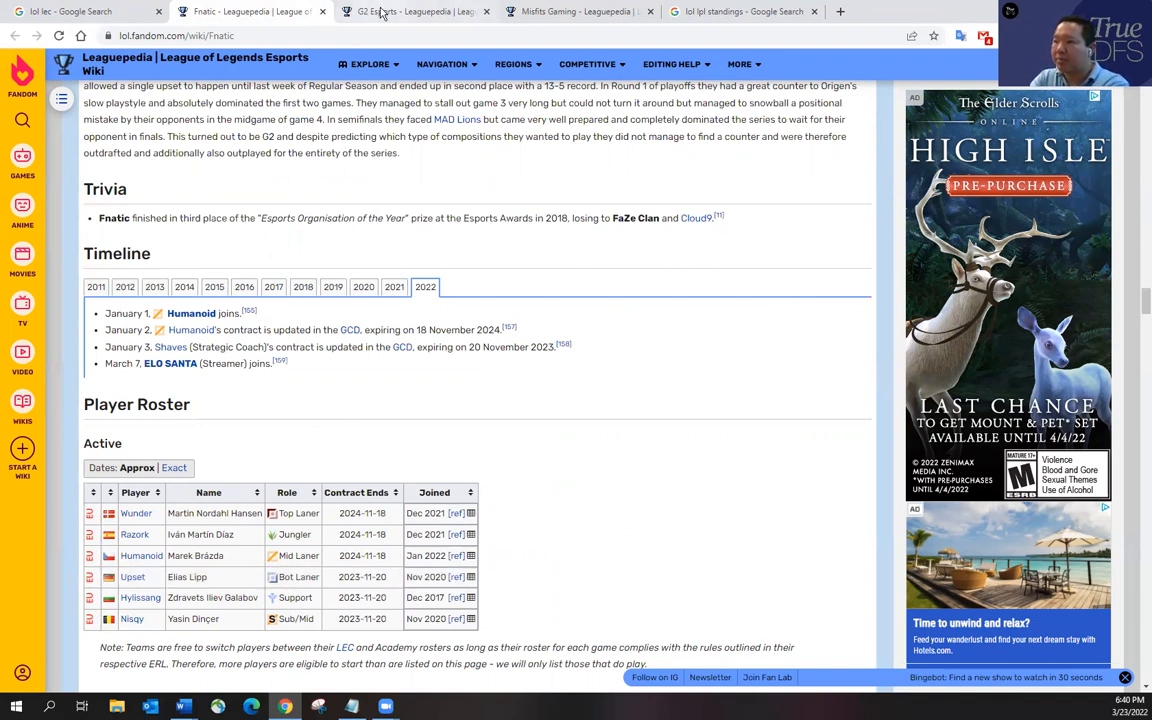
left_click(410, 12)
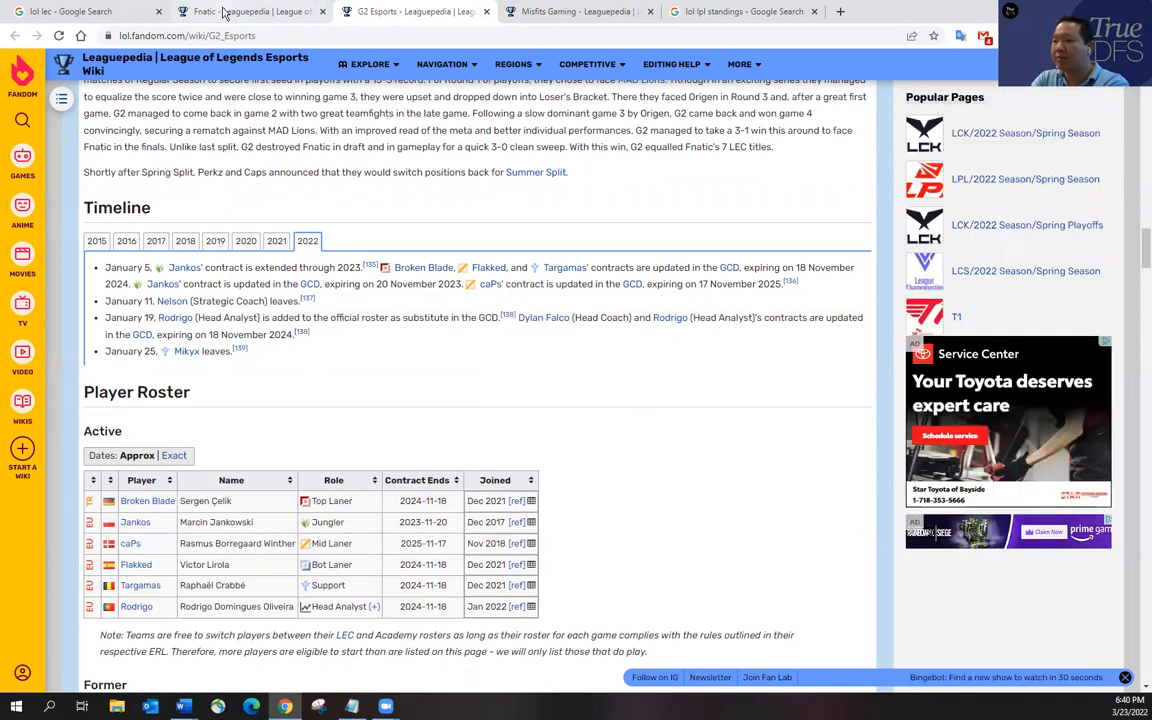
mouse_move(250, 12)
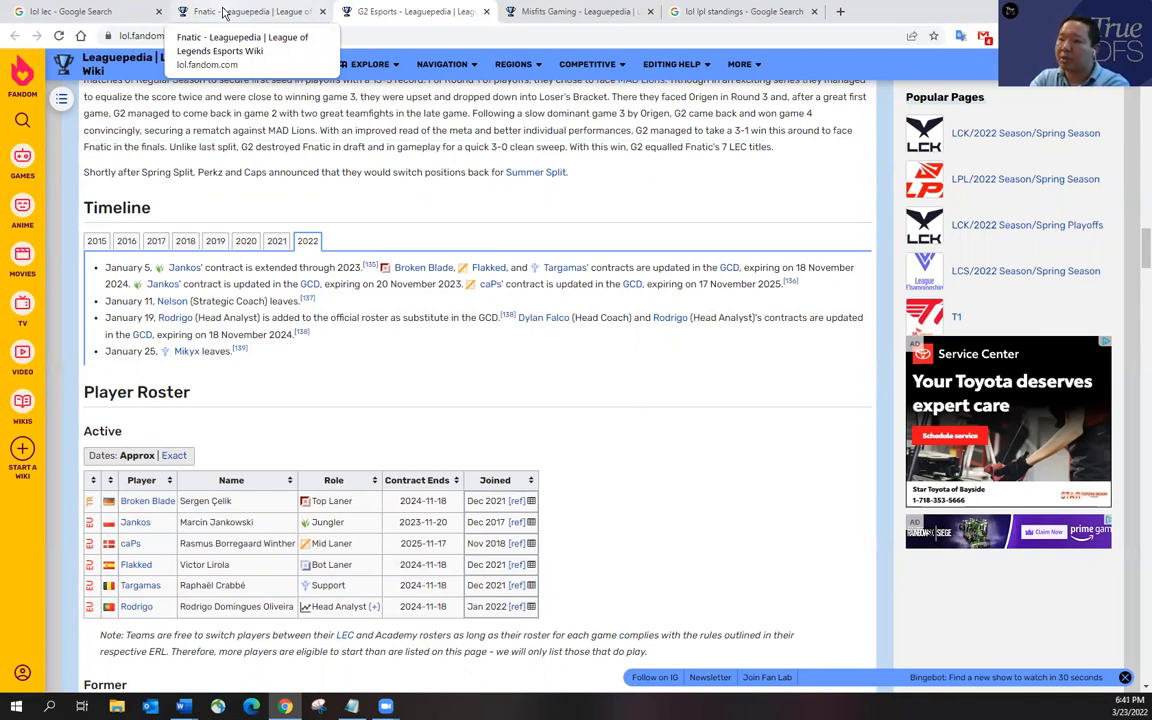
- Flip between the Fnatic and G2 roster pages again, ending on Fnatic
left_click(250, 12)
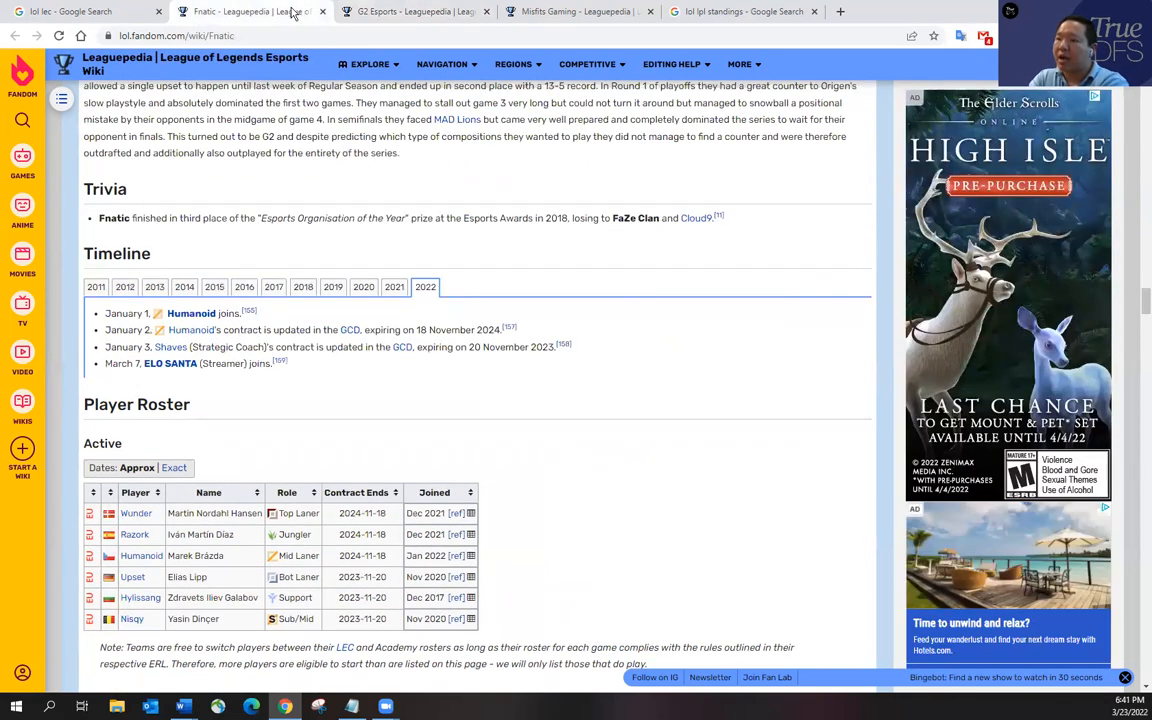
left_click(410, 12)
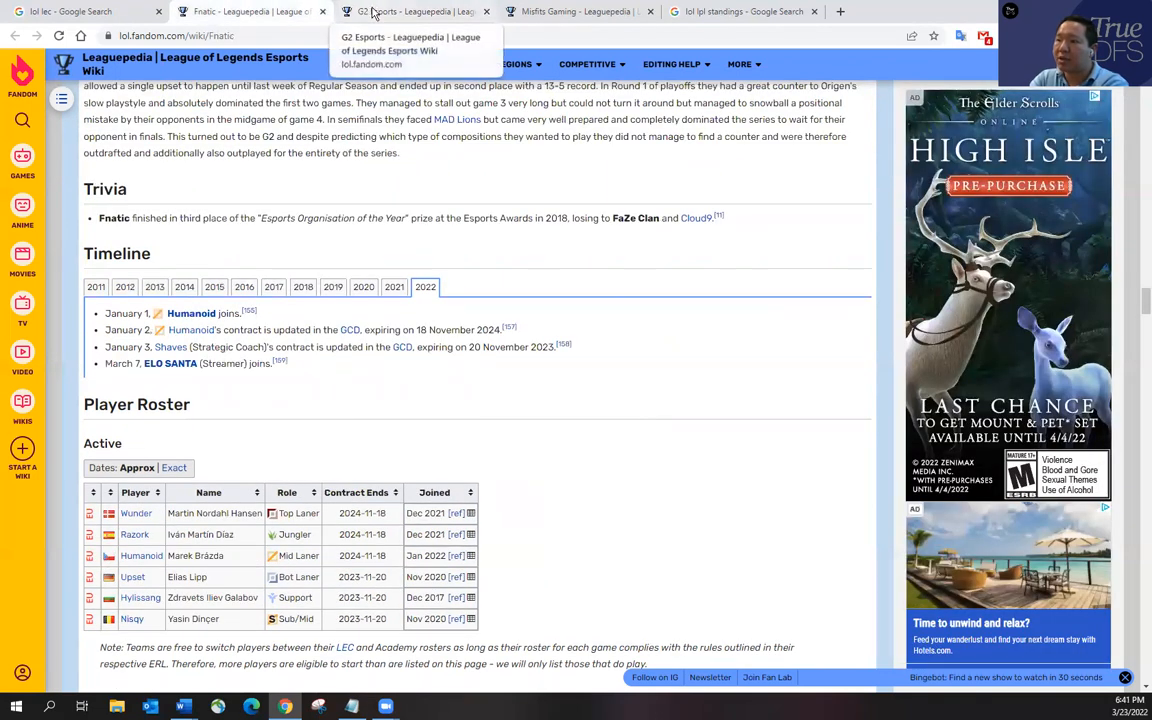
left_click(410, 12)
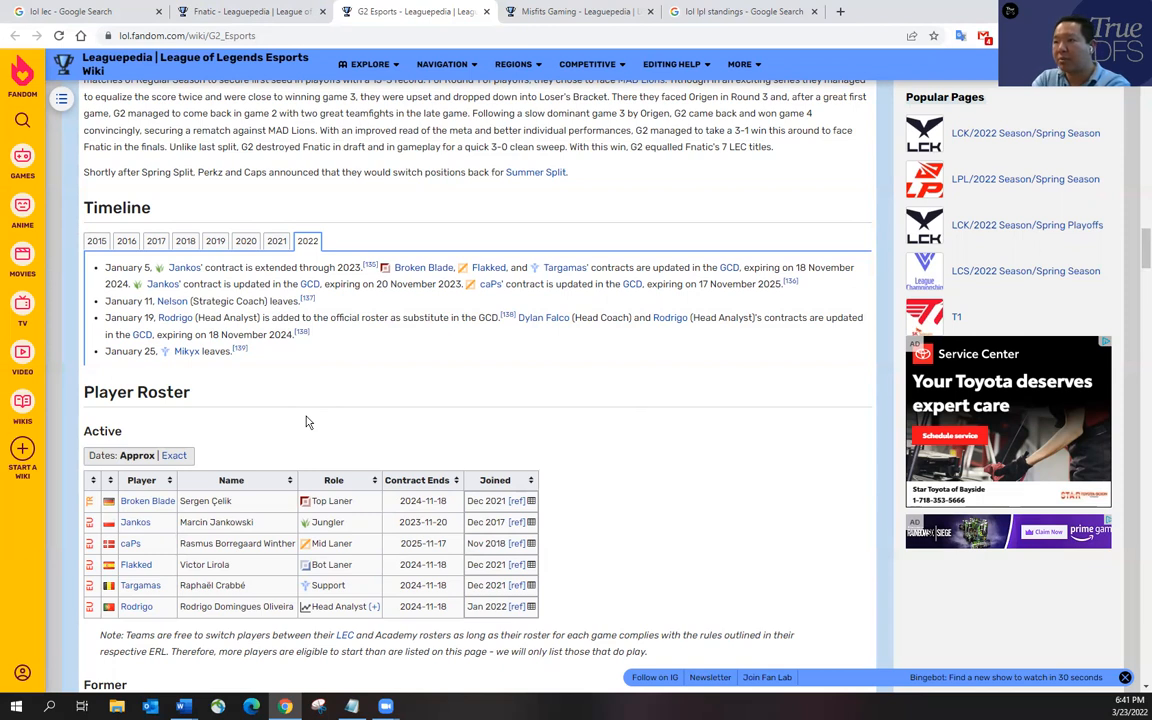
mouse_move(280, 420)
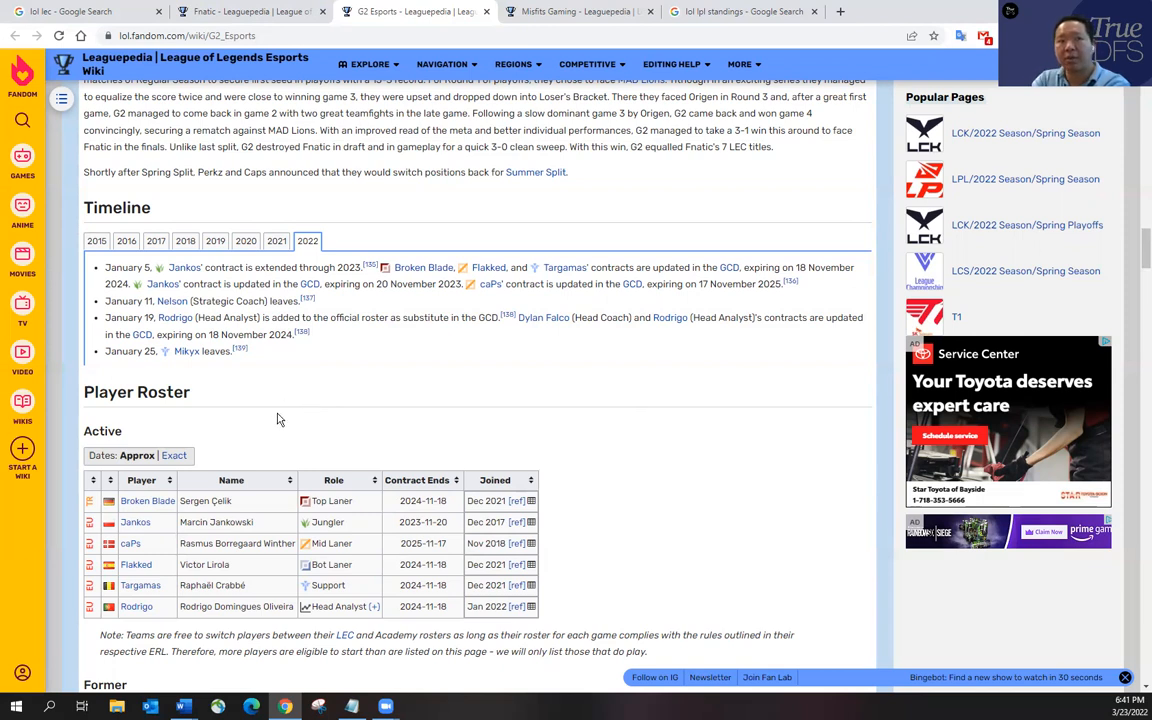
mouse_move(314, 432)
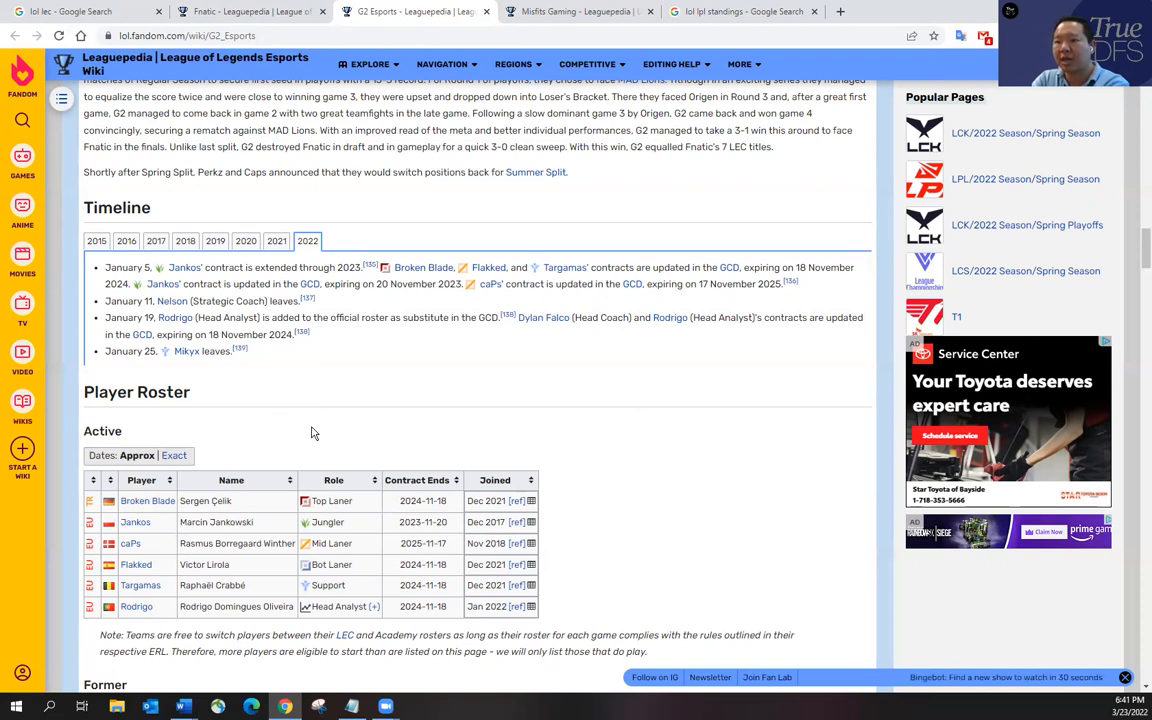
left_click(250, 12)
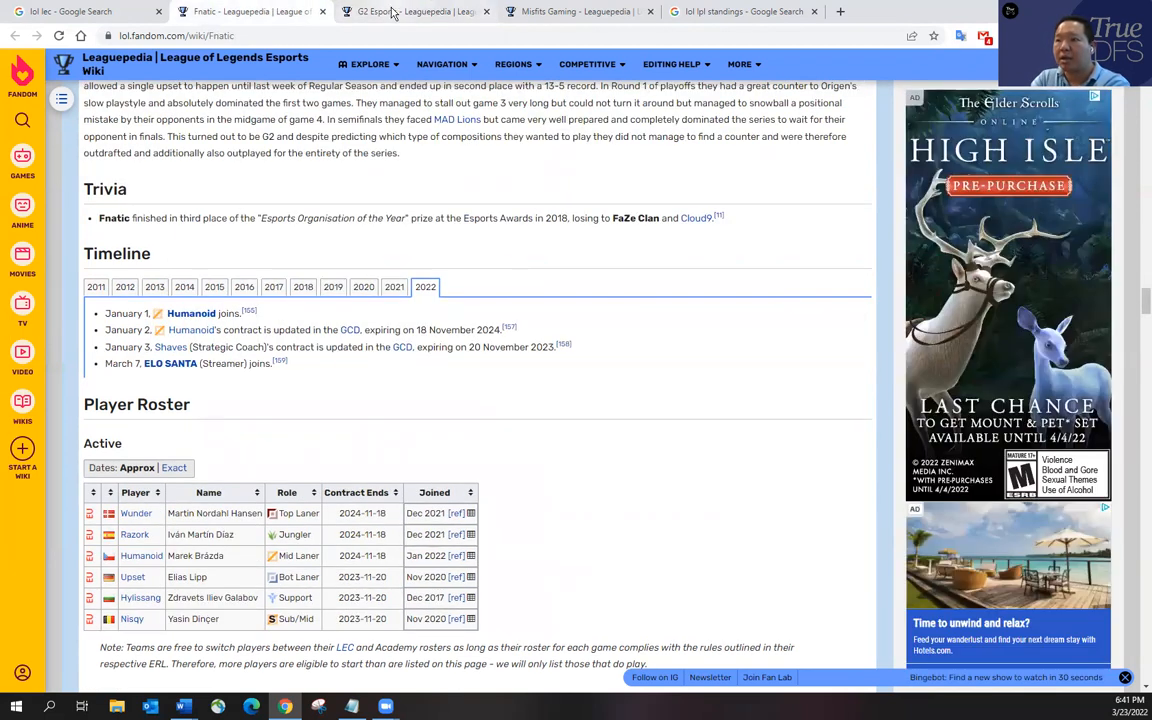
mouse_move(416, 12)
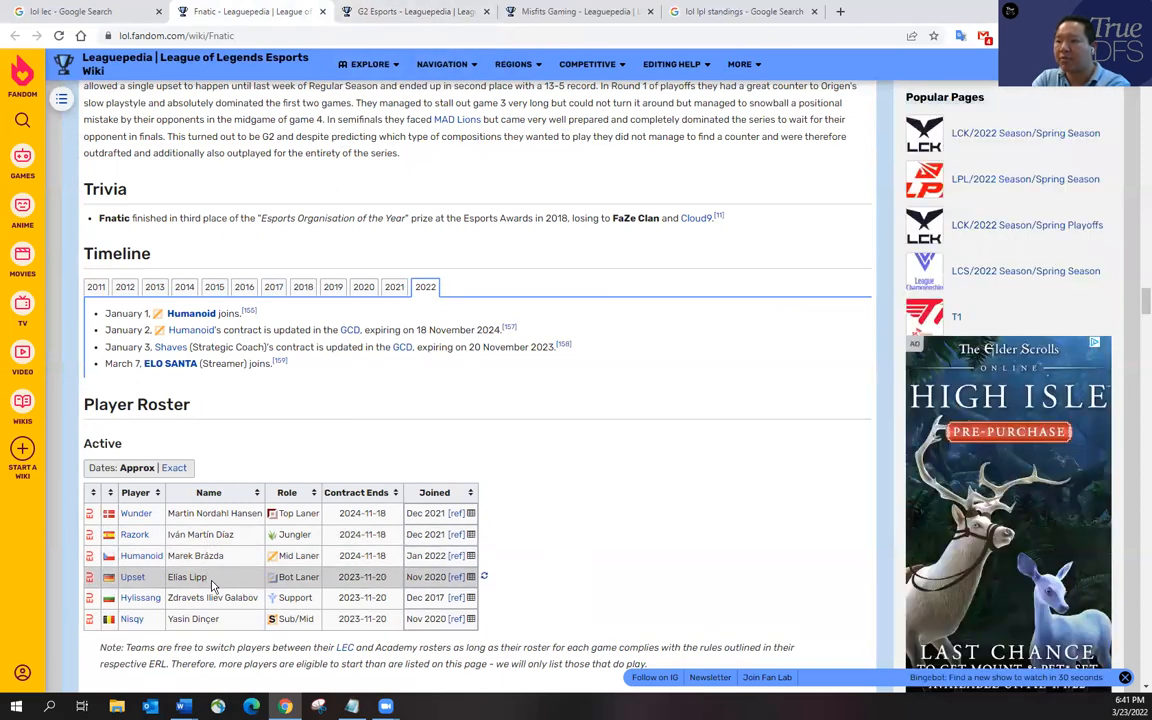
mouse_move(212, 556)
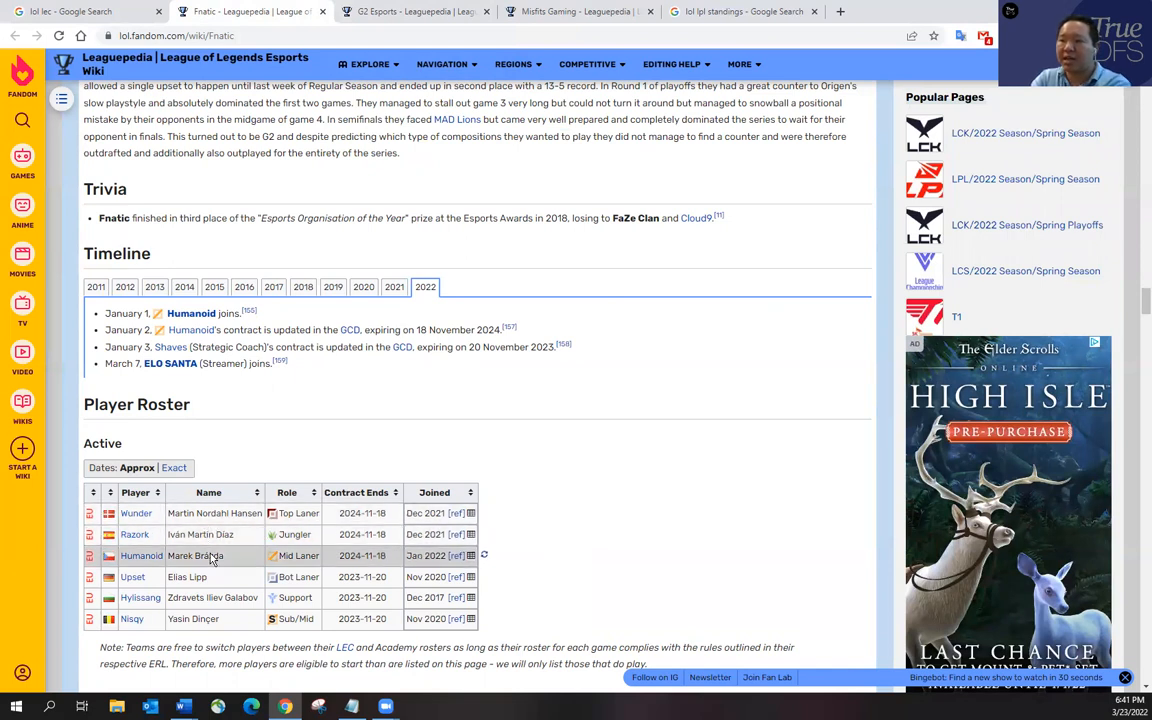
mouse_move(214, 512)
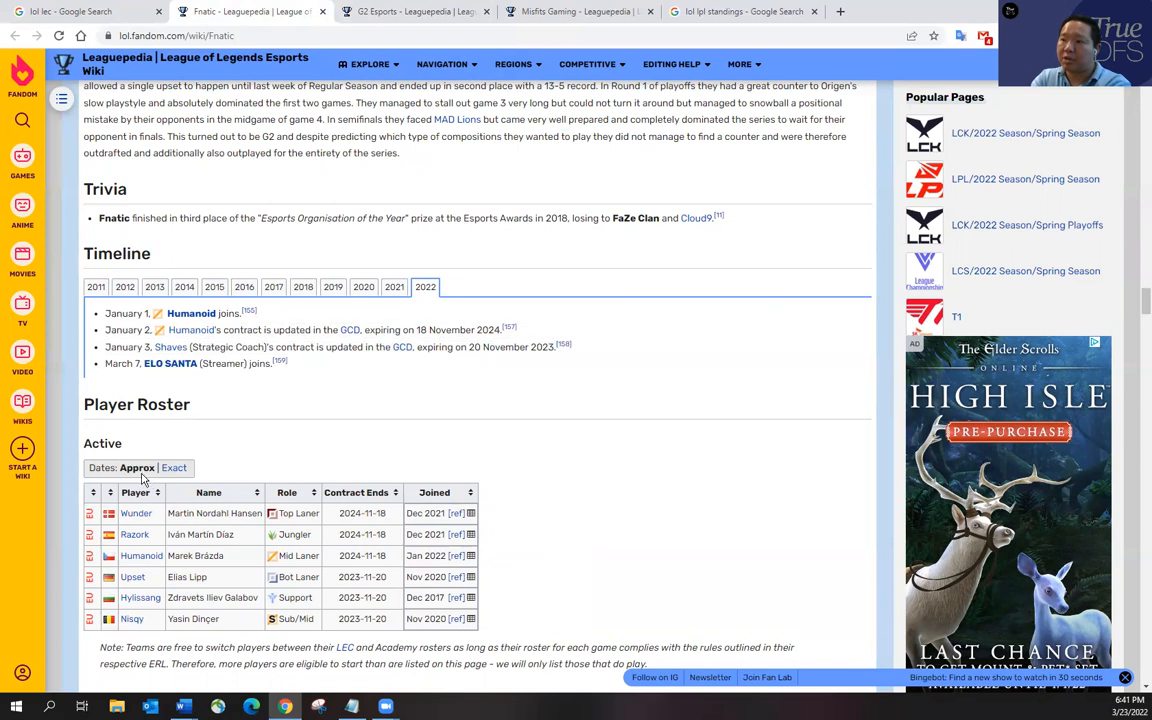
mouse_move(224, 284)
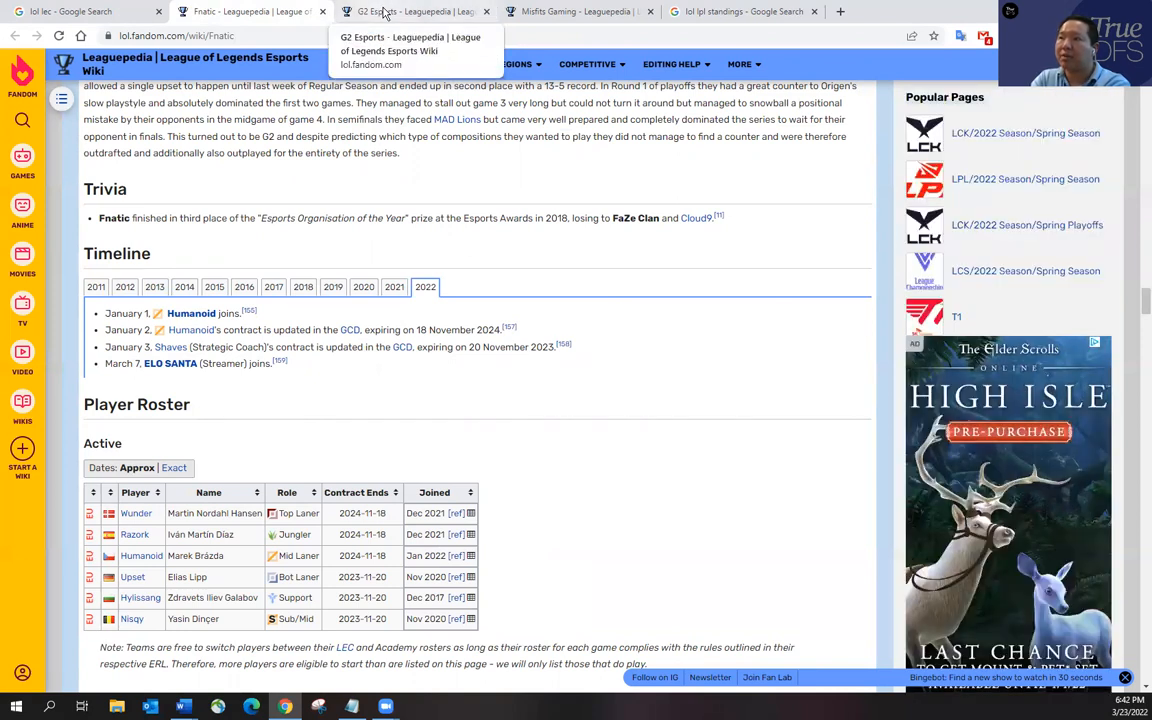
- Write 'FNC wins 3-0.' beneath the FNC vs G2 line in the notes
left_click(352, 708)
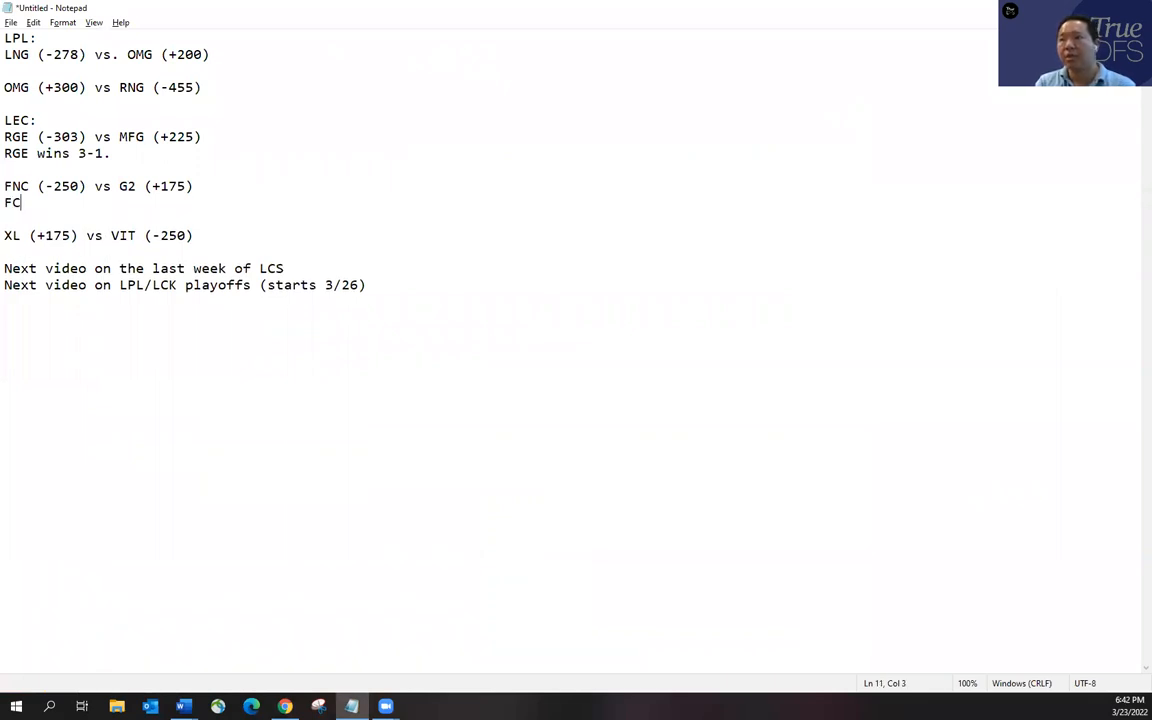
type("NC wins 3-")
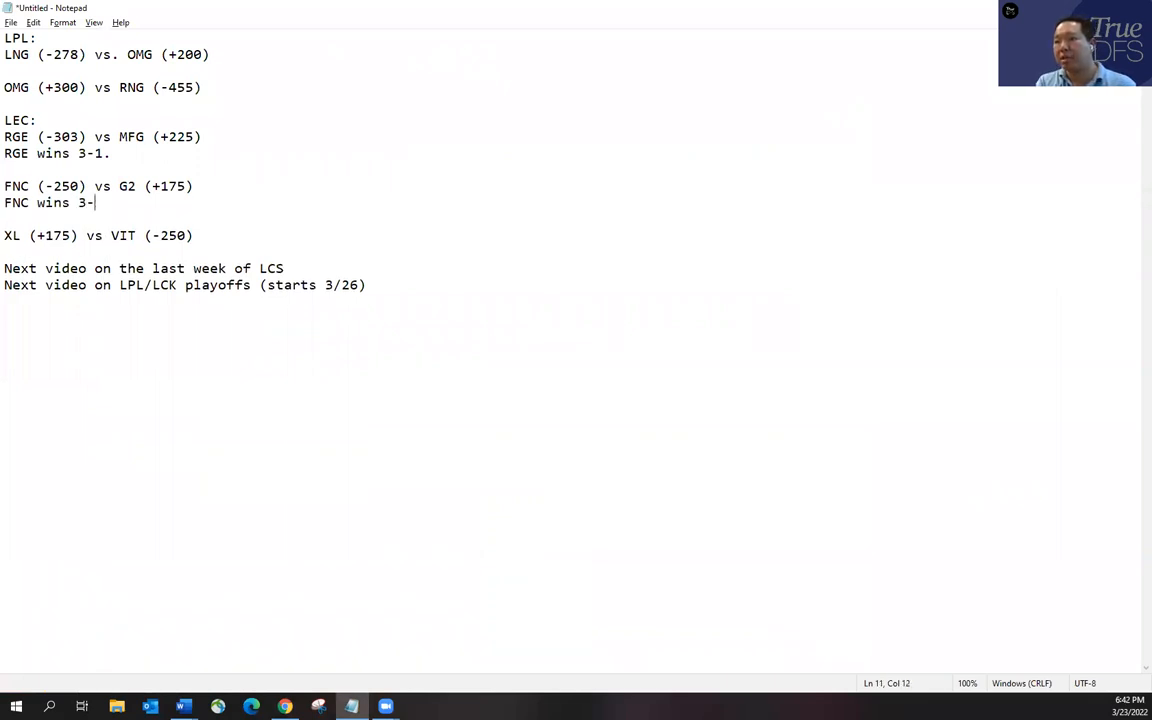
type("0.")
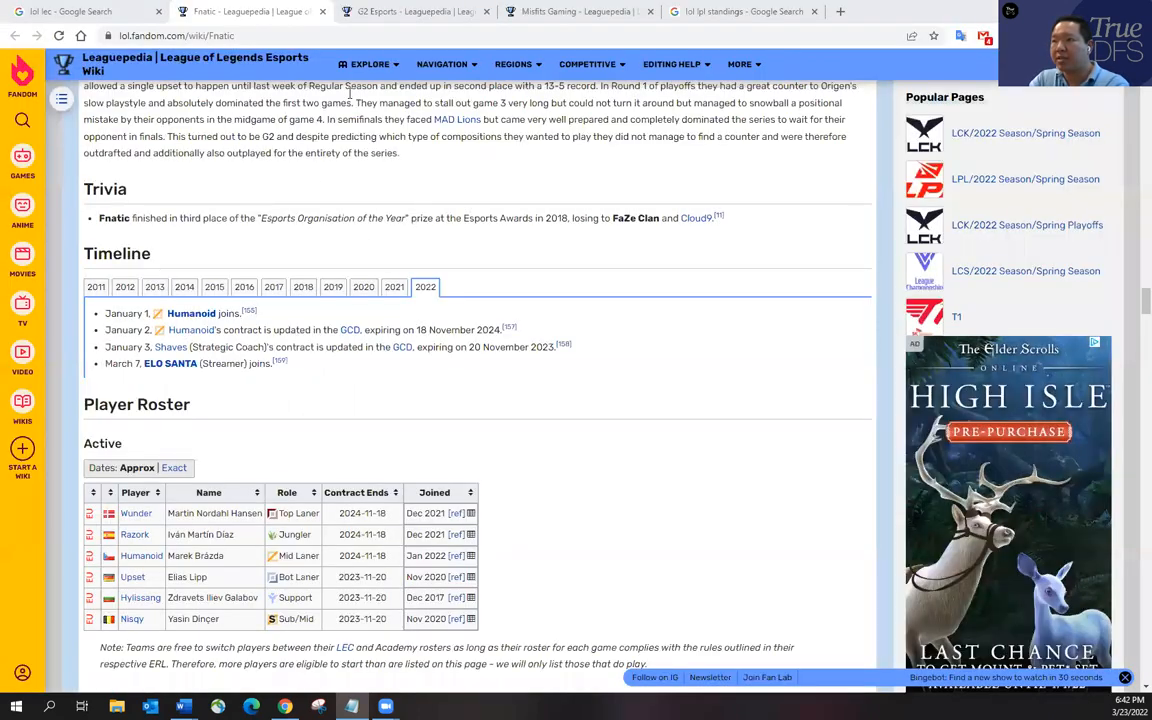
mouse_move(410, 12)
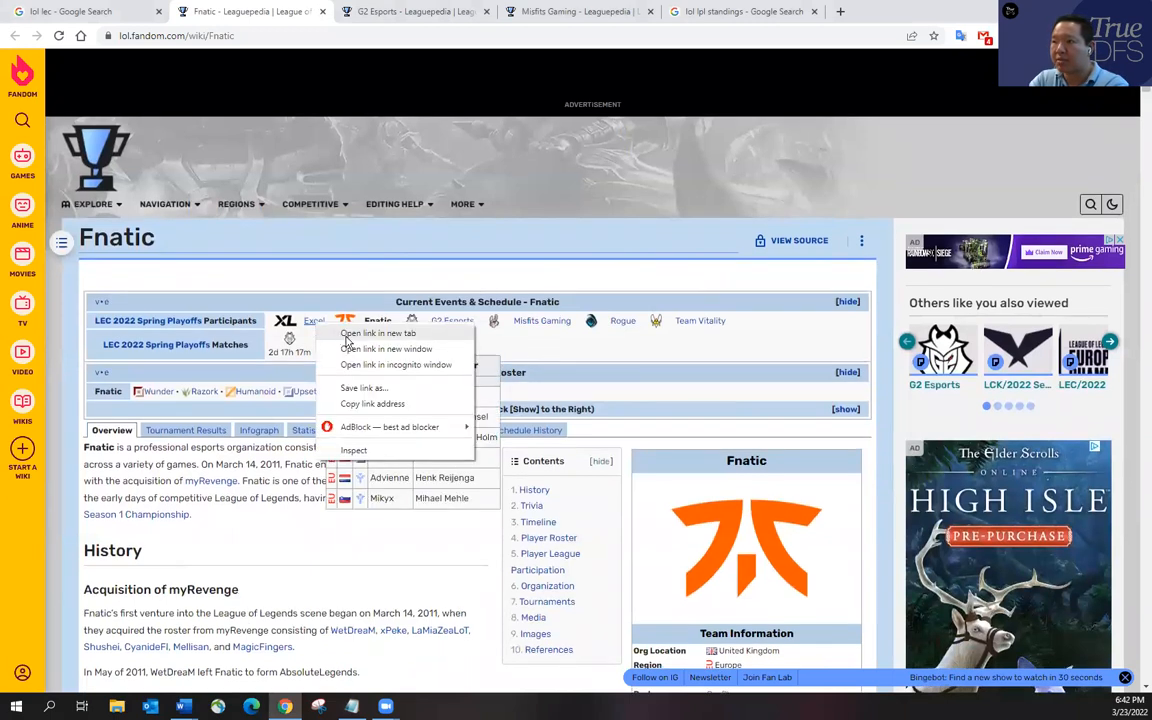
- Bring up the Excel Esports and Team Vitality Leaguepedia pages, viewing Team Vitality
left_click(378, 332)
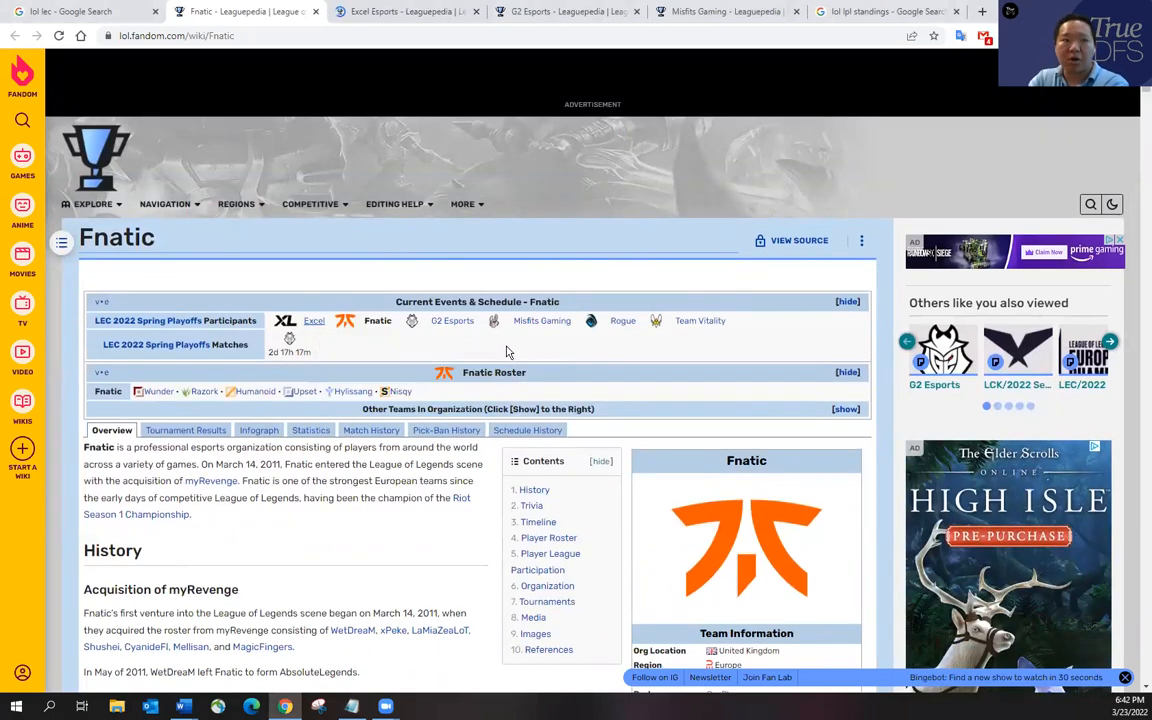
mouse_move(690, 328)
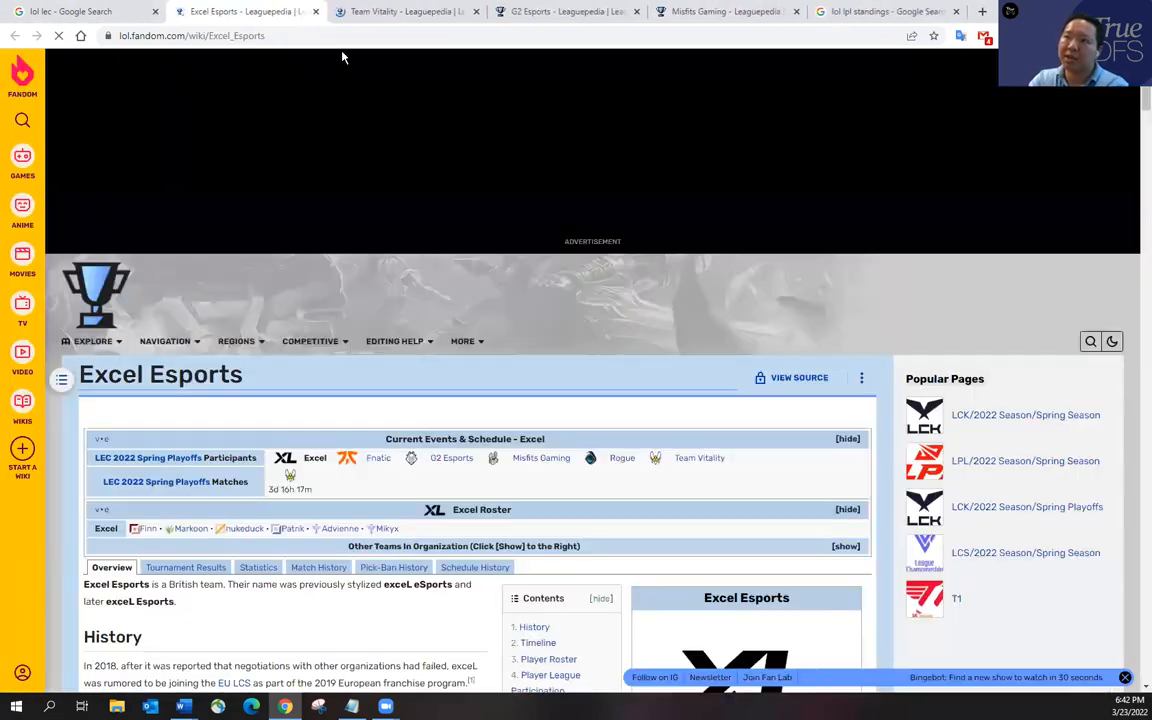
left_click(394, 340)
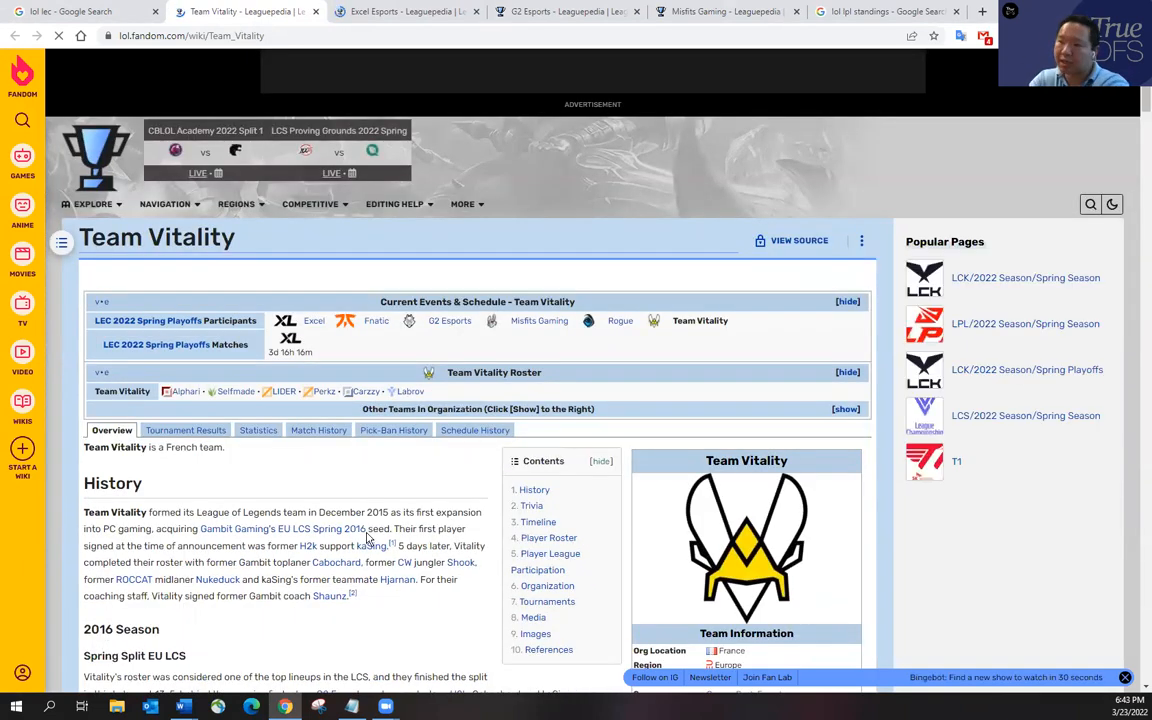
mouse_move(352, 490)
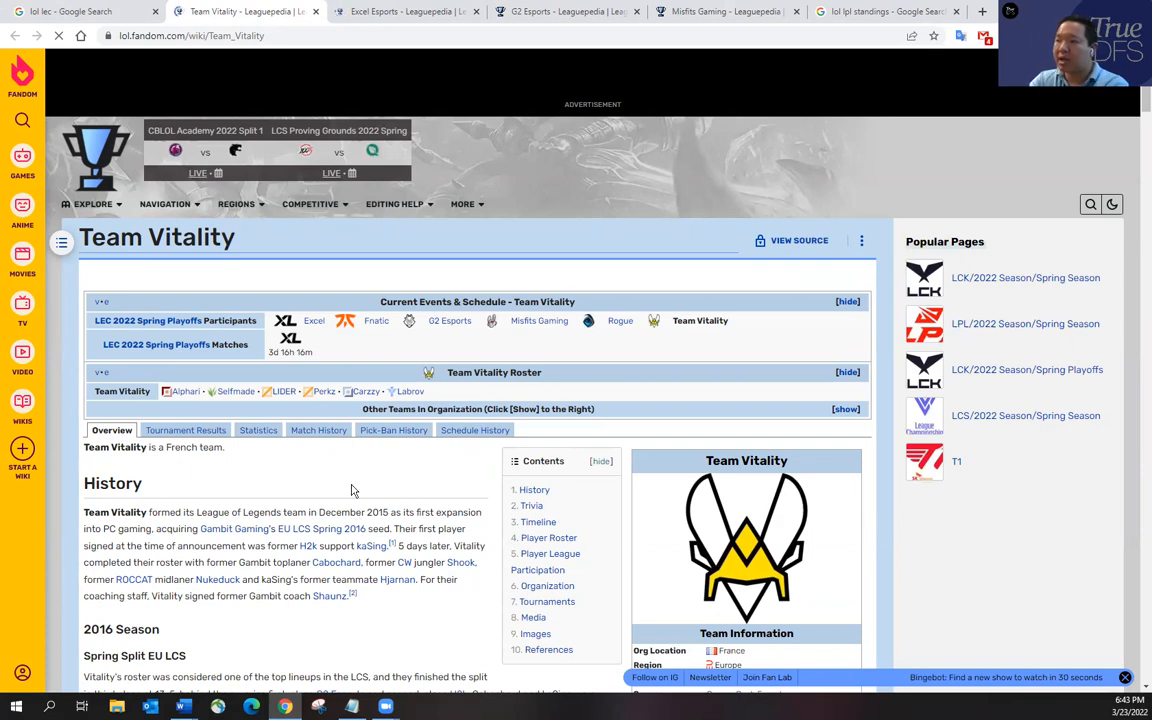
- Read Team Vitality's player rosters, then Excel Esports' active roster and 2022 timeline
scroll("down", 3)
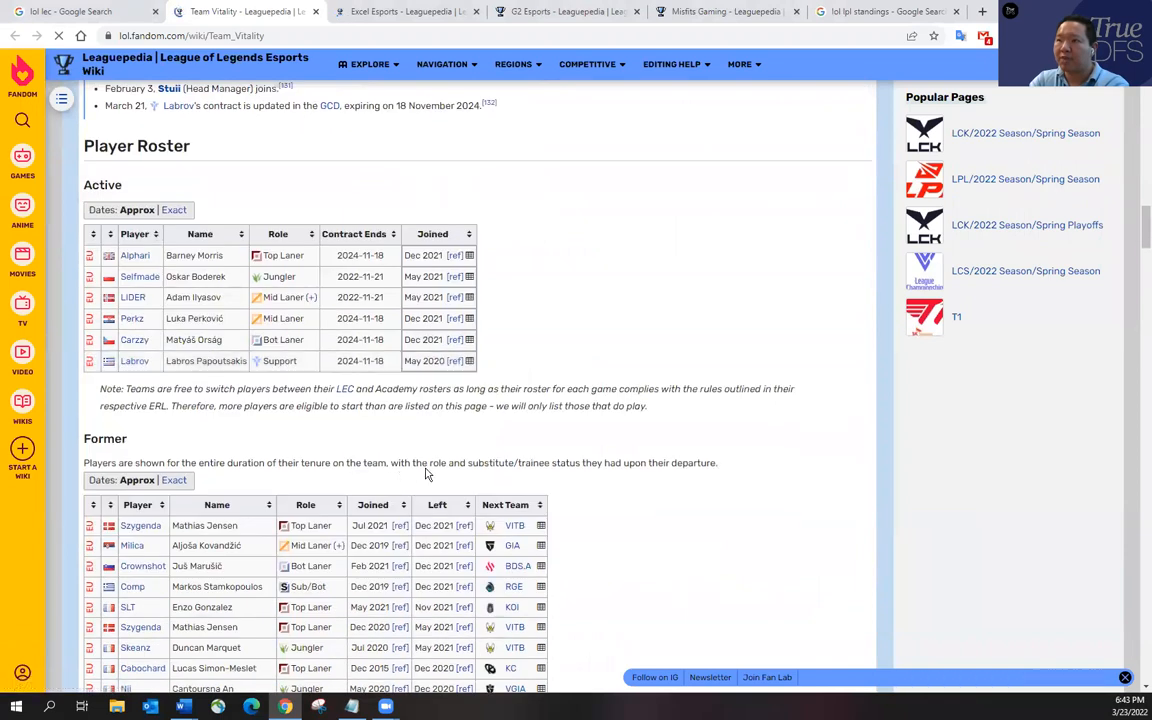
scroll("down", 3)
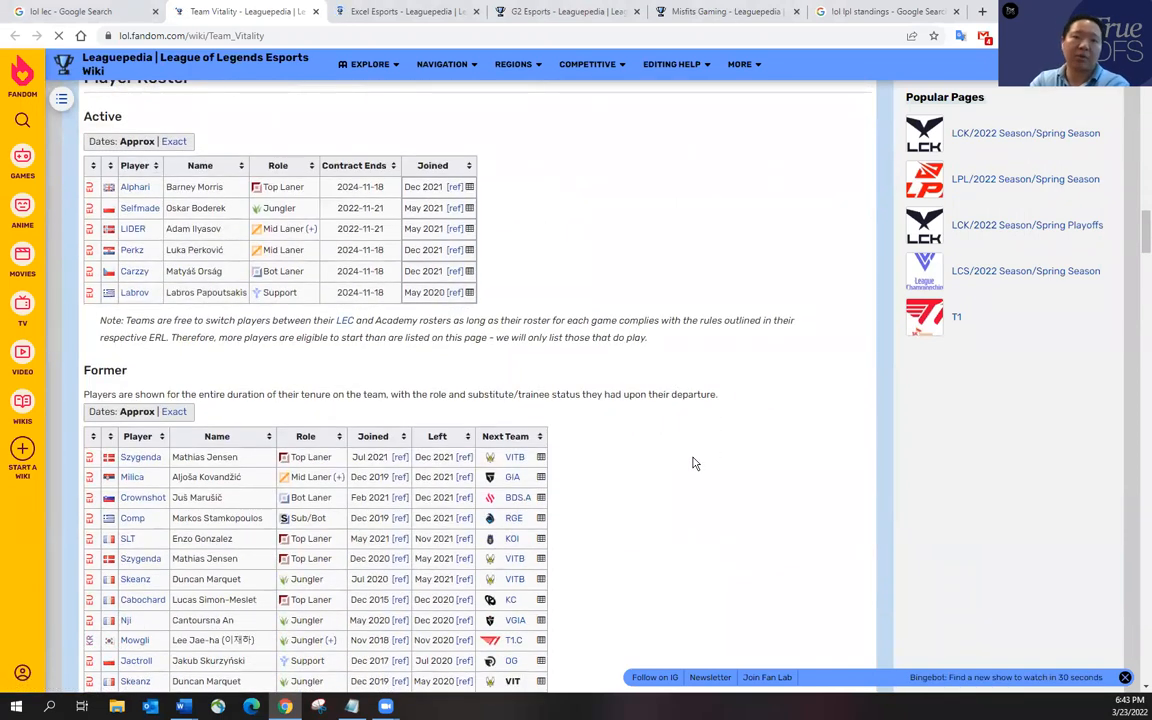
mouse_move(336, 200)
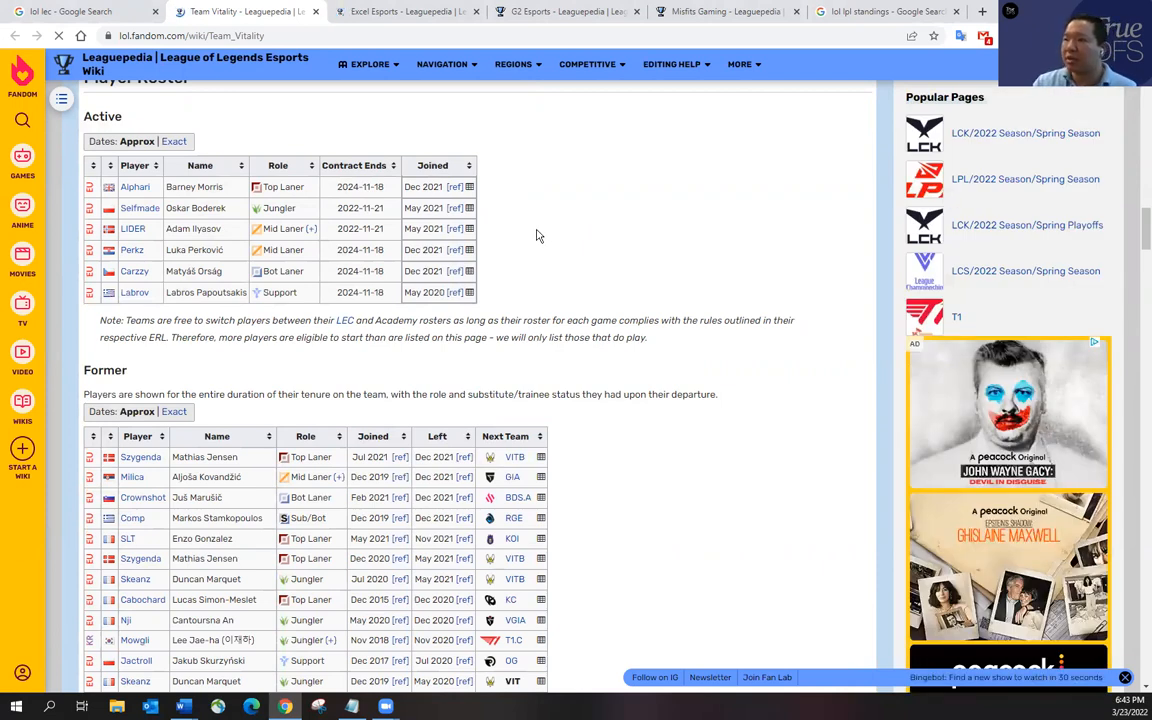
mouse_move(528, 238)
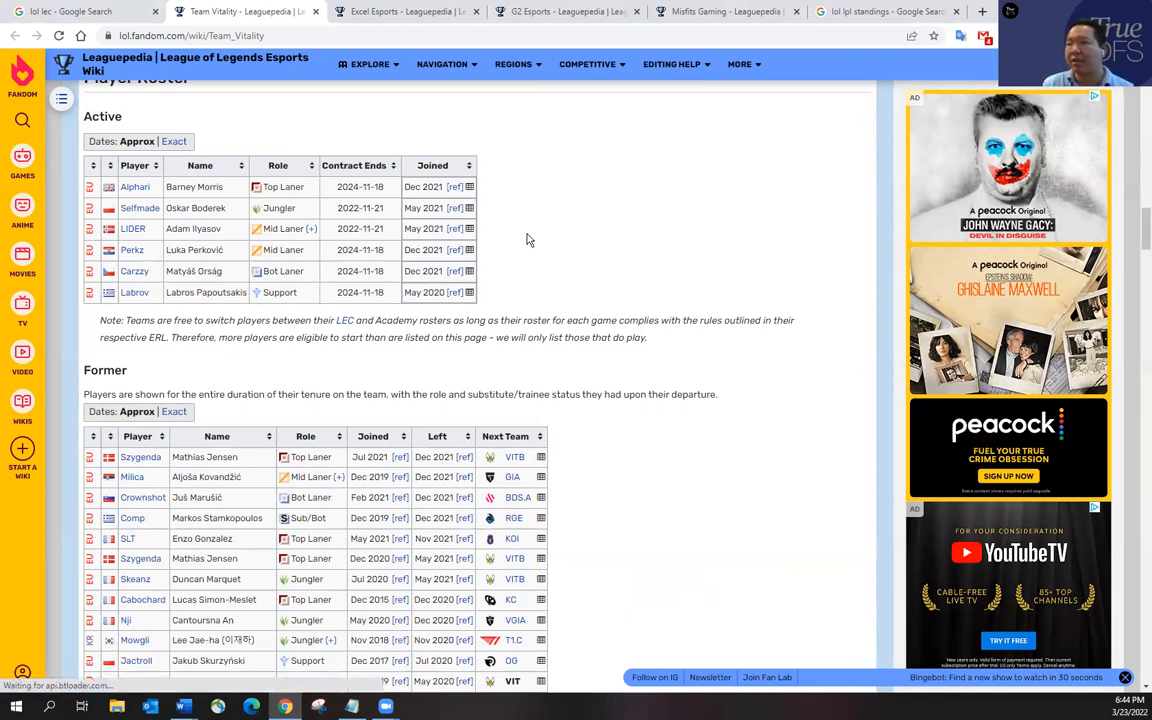
left_click(400, 12)
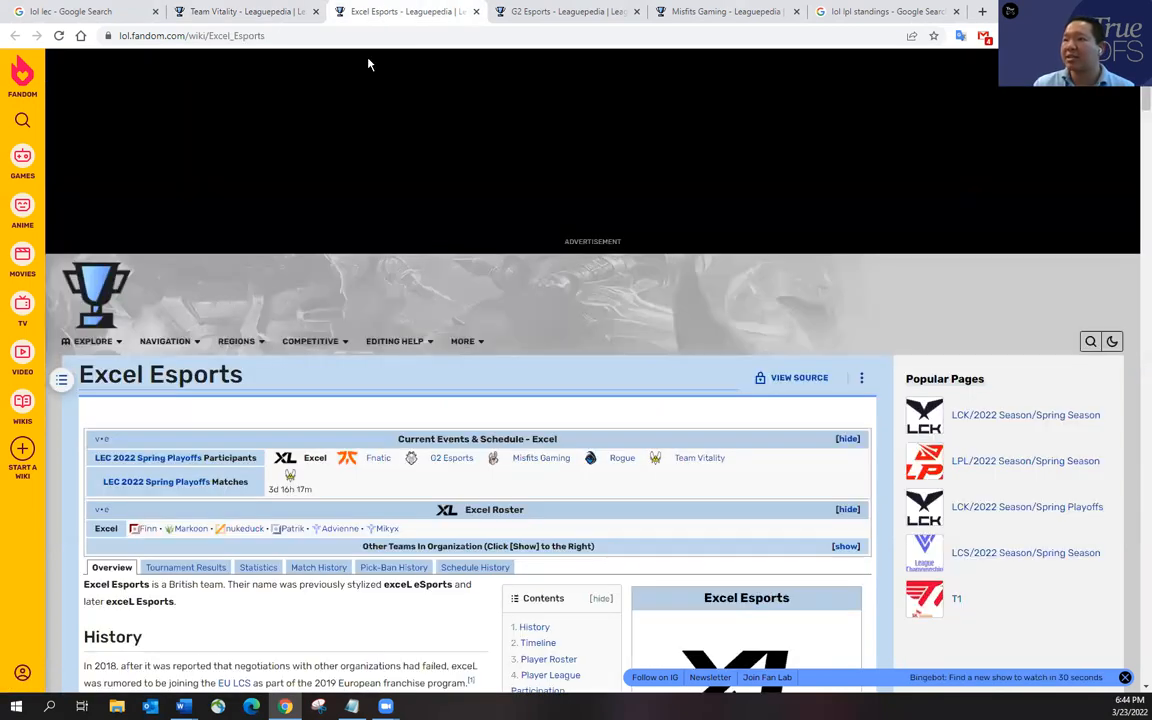
scroll("down", 3)
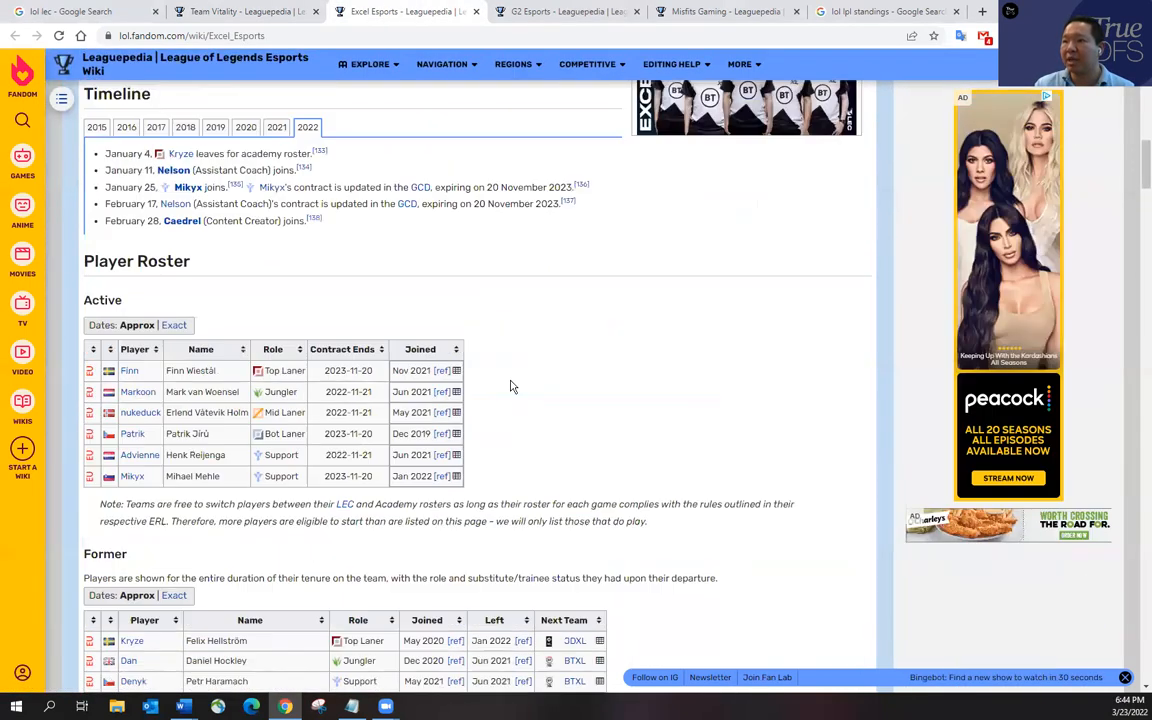
scroll("up", 3)
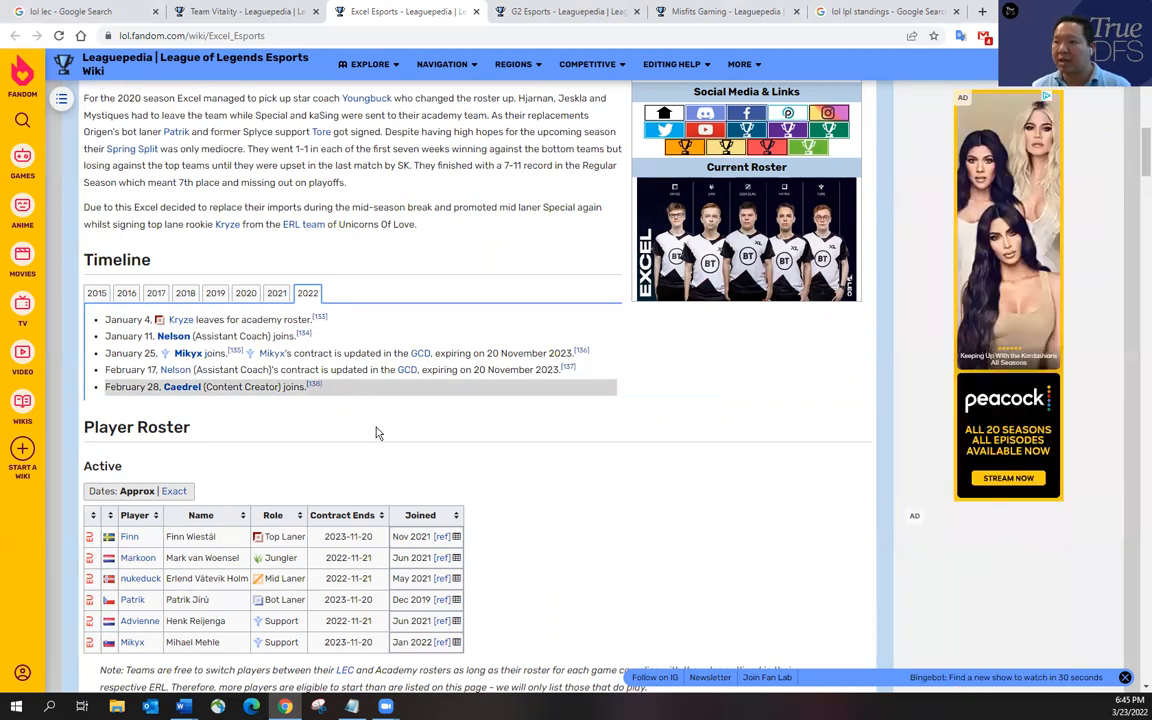
- Write 'XL upsets VIT 3-2.' beneath the XL vs VIT line in the notes
left_click(350, 708)
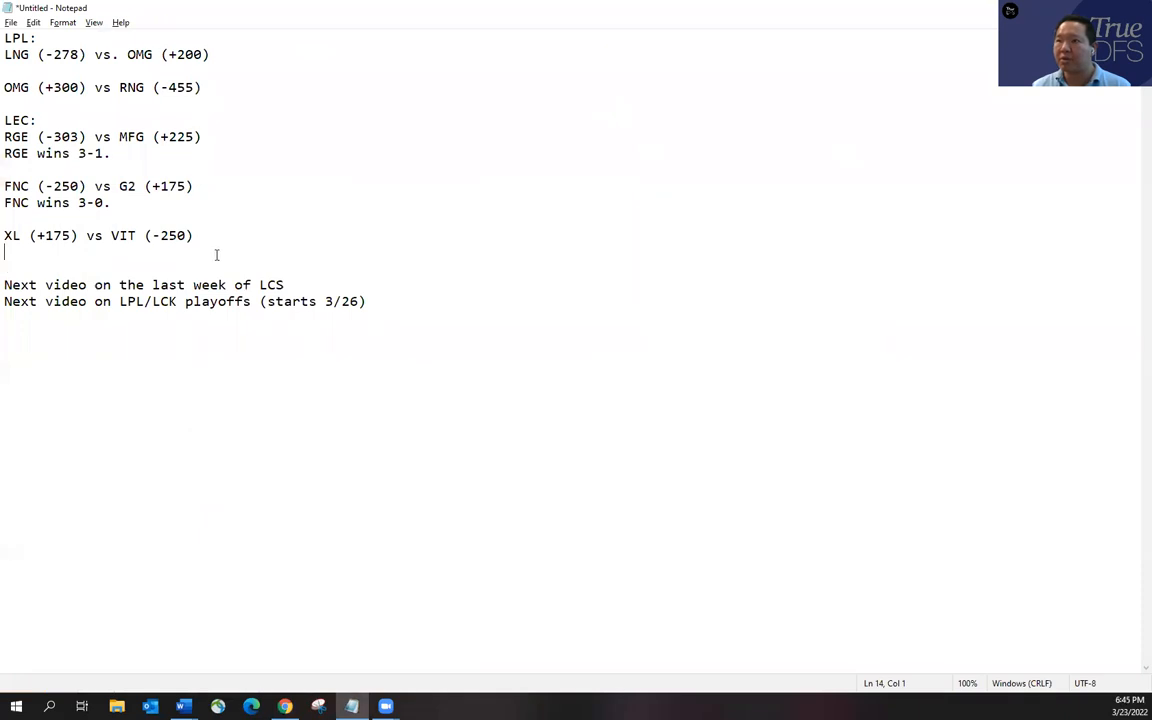
type("XL")
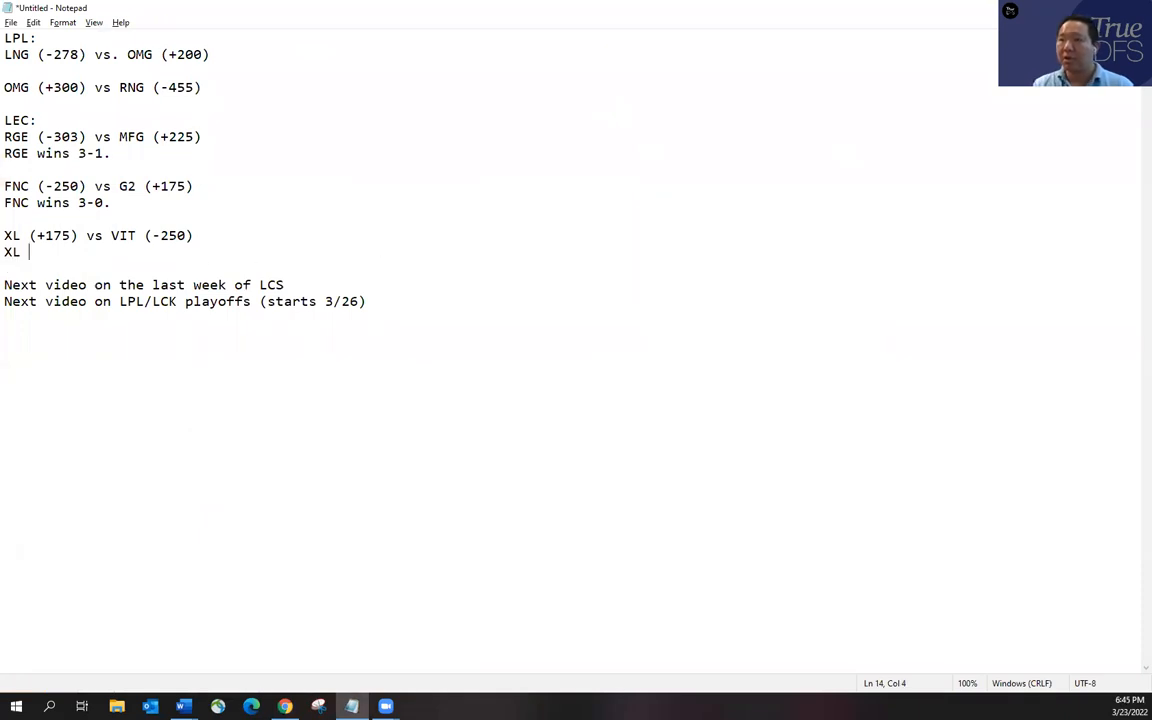
type("upsets VIT")
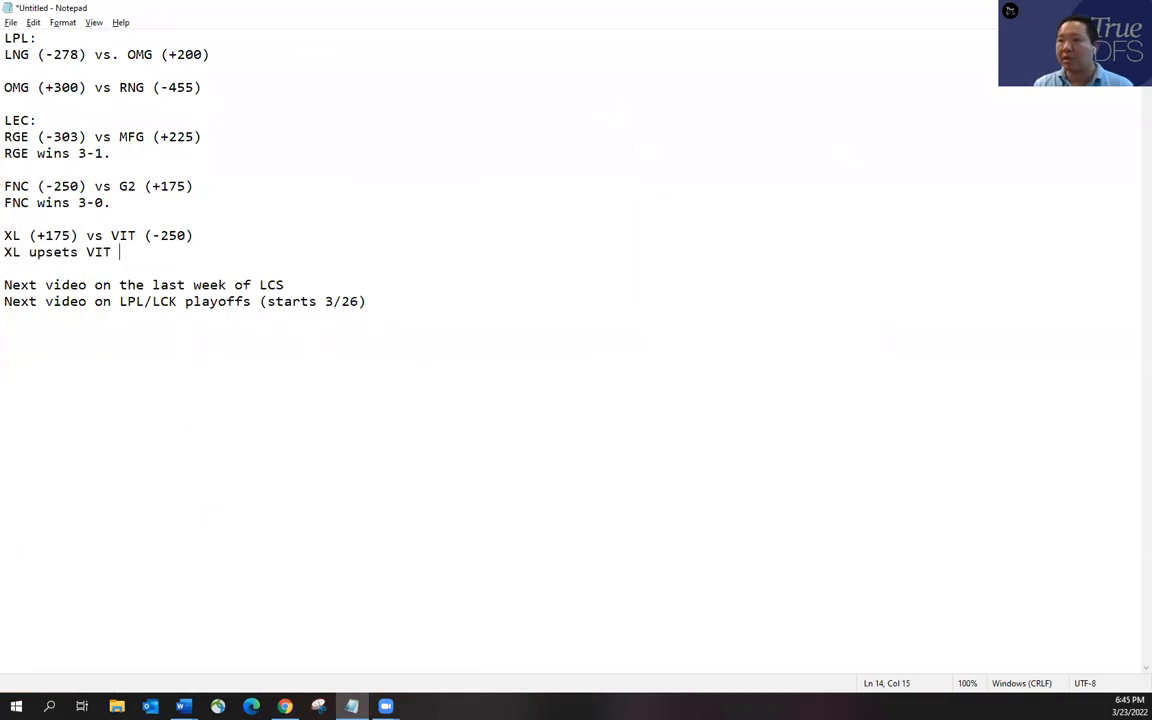
type("3-2.")
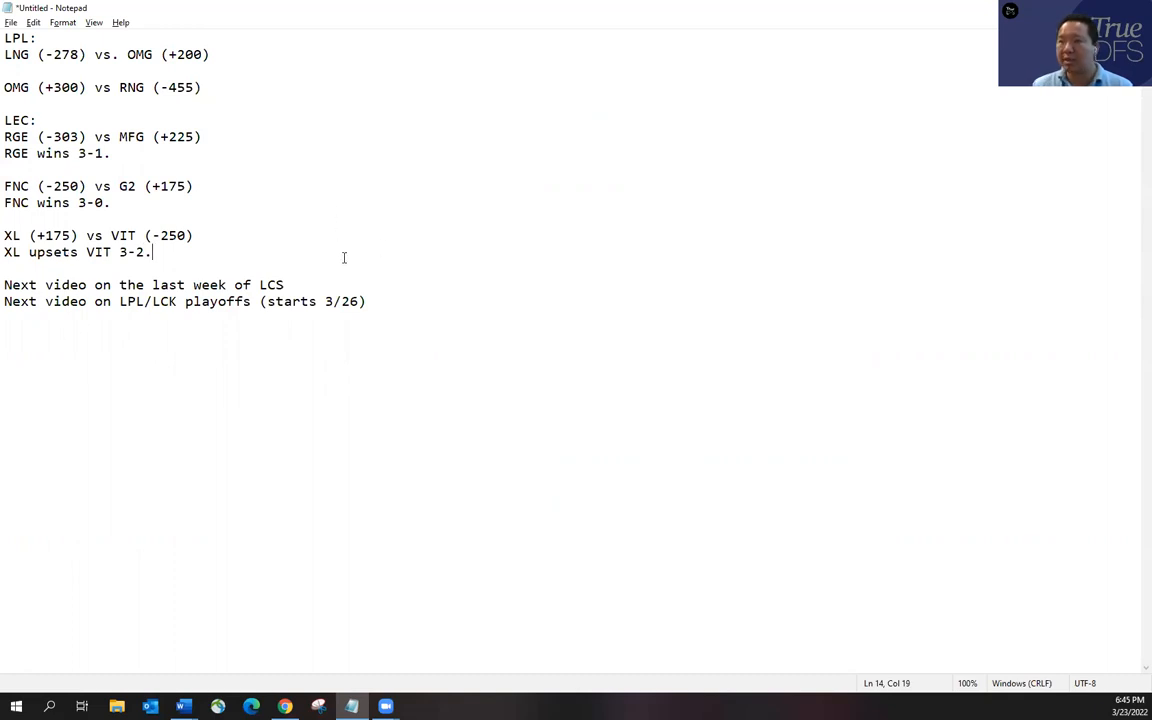
mouse_move(518, 12)
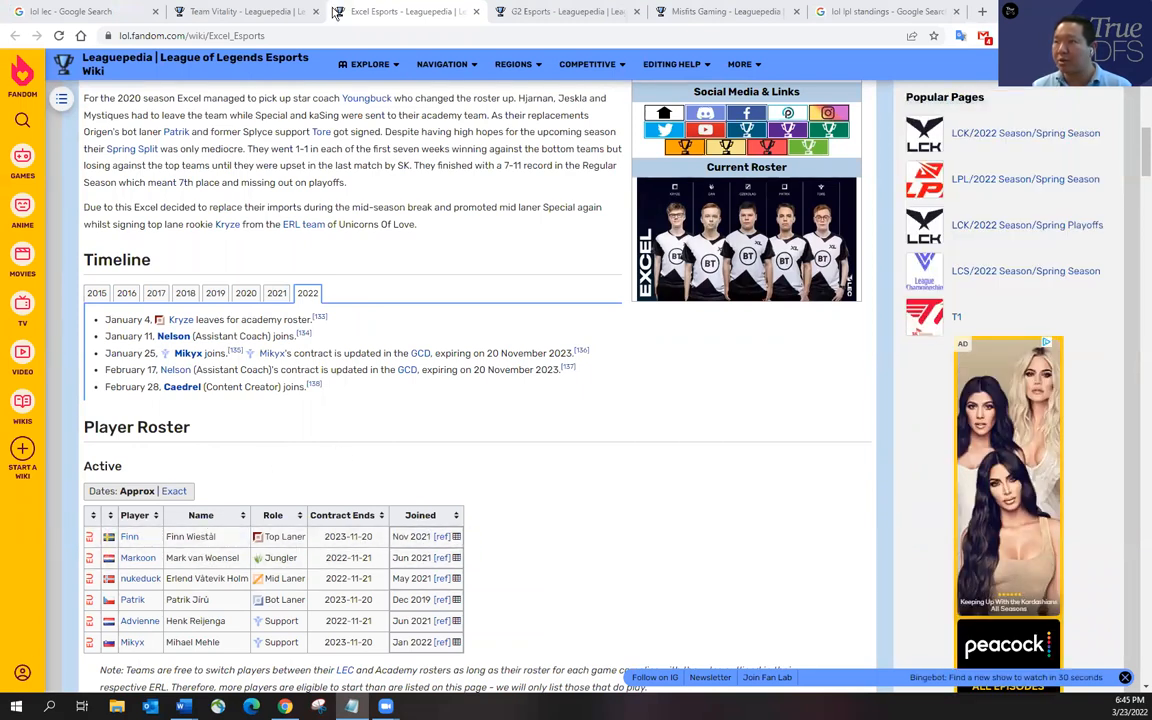
- Compare the Team Vitality and Excel Esports rosters, ending at the top of Excel's page
left_click(244, 12)
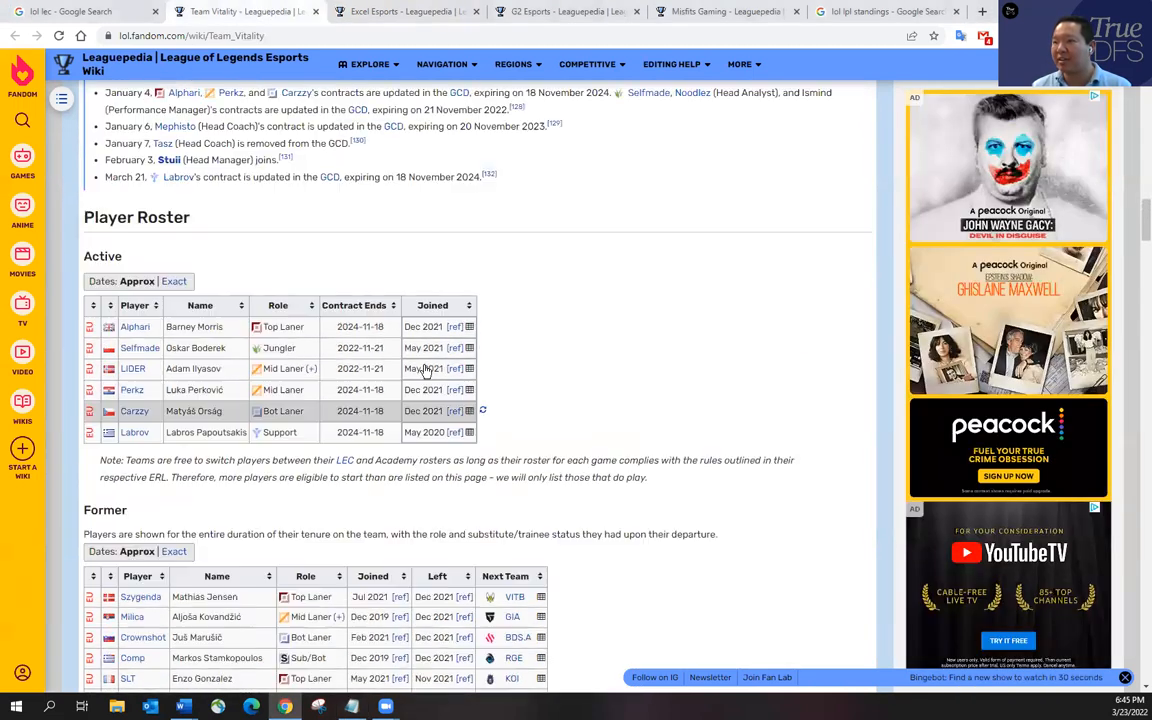
scroll("up", 3)
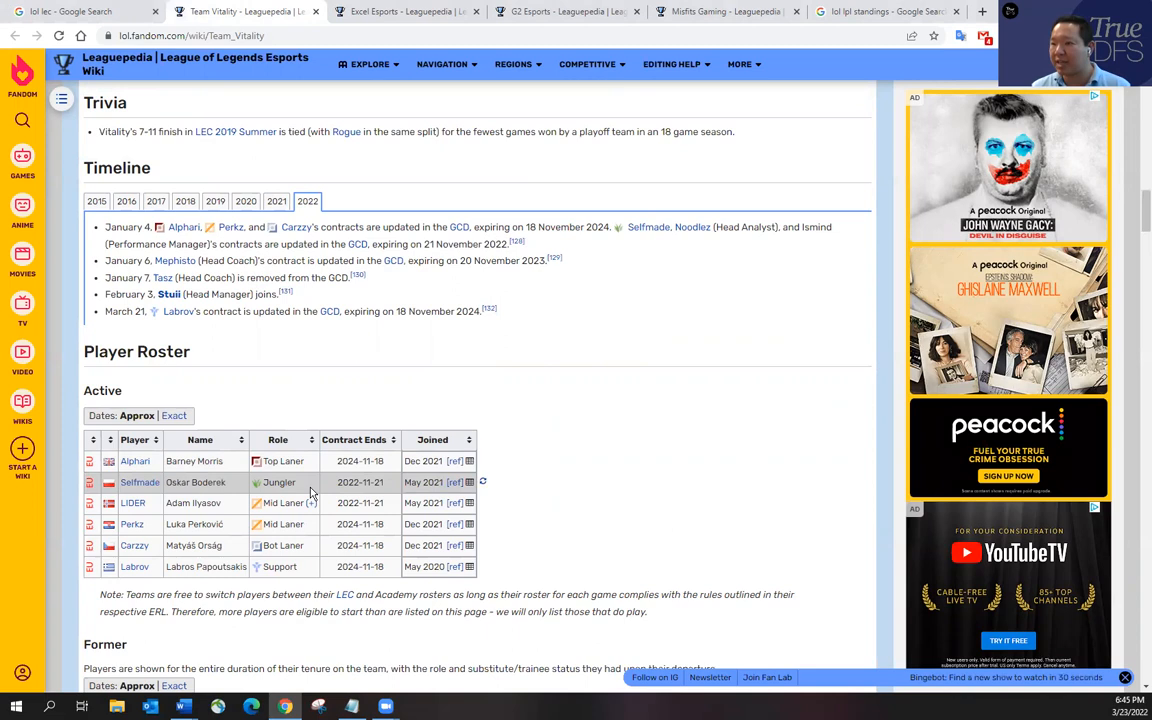
left_click(404, 12)
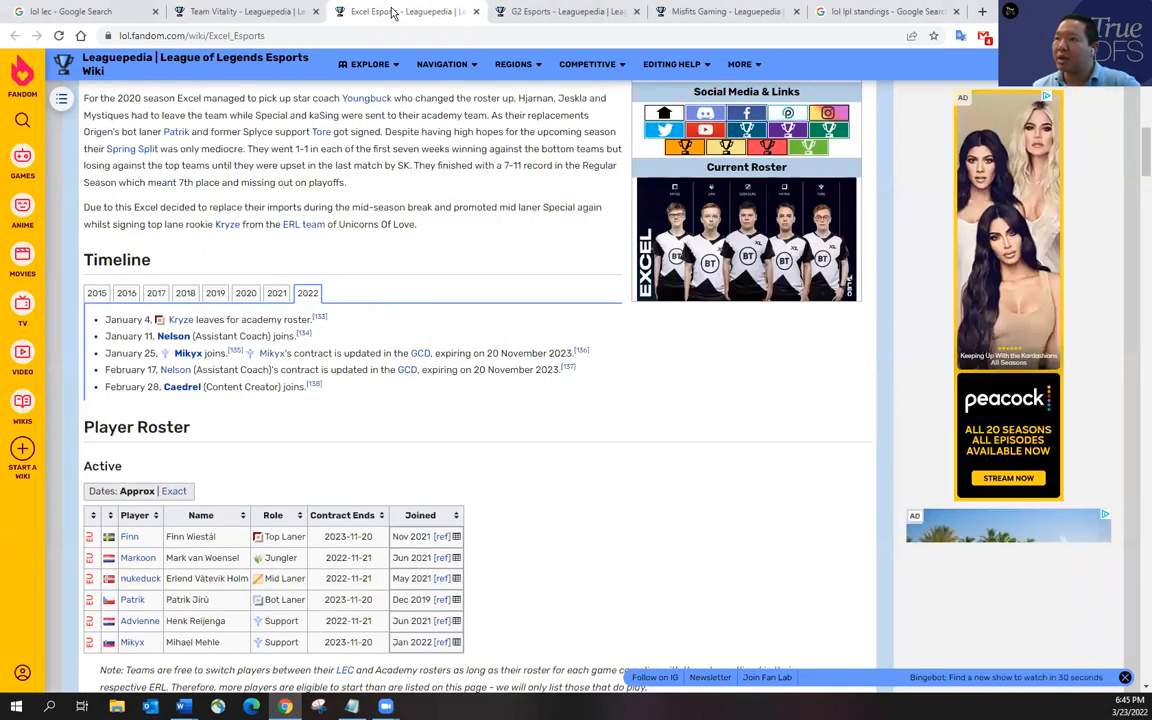
mouse_move(564, 486)
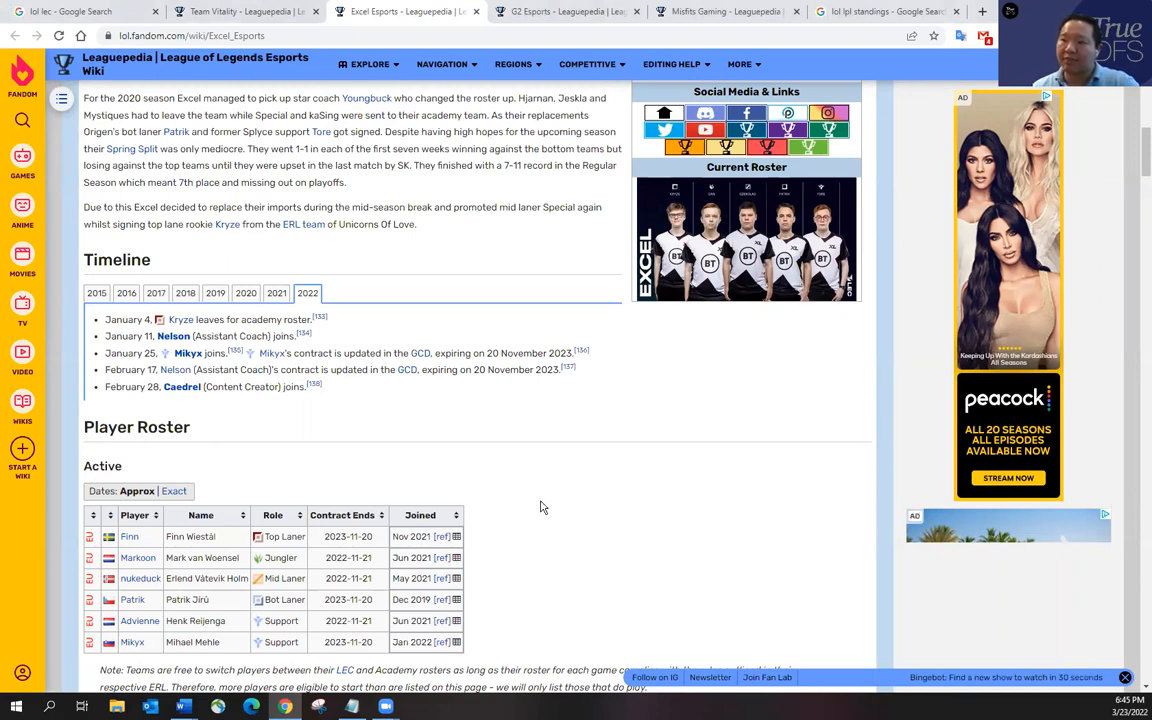
mouse_move(544, 488)
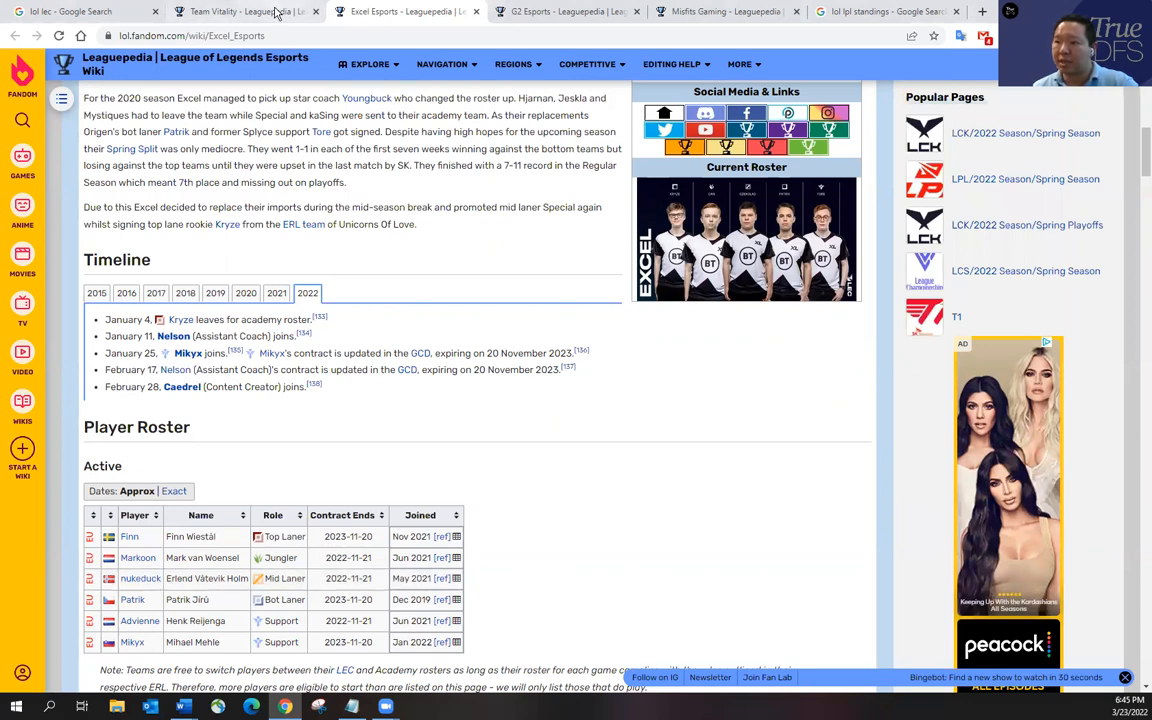
left_click(244, 12)
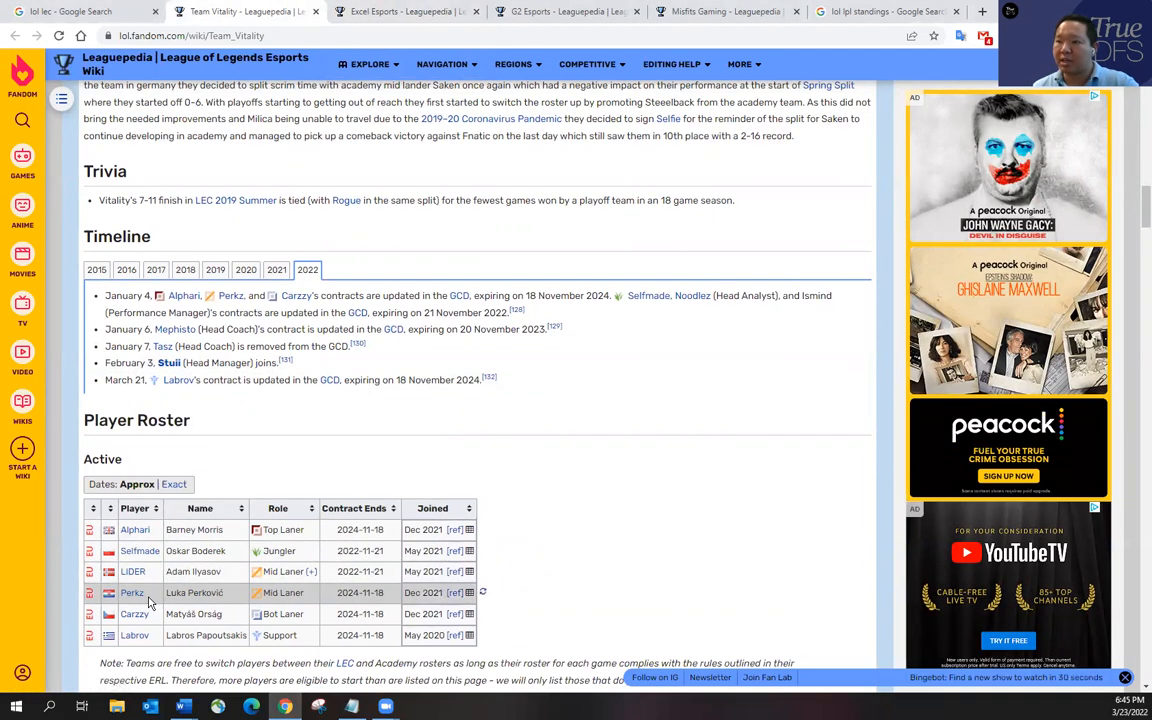
mouse_move(132, 592)
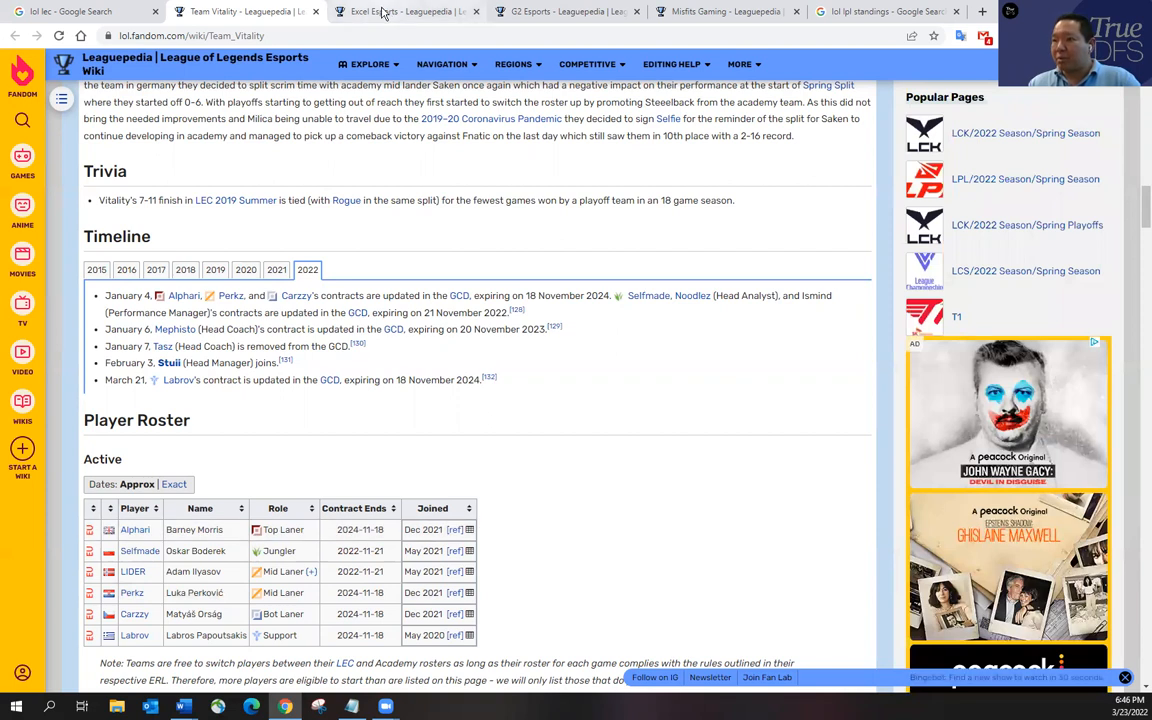
mouse_move(400, 12)
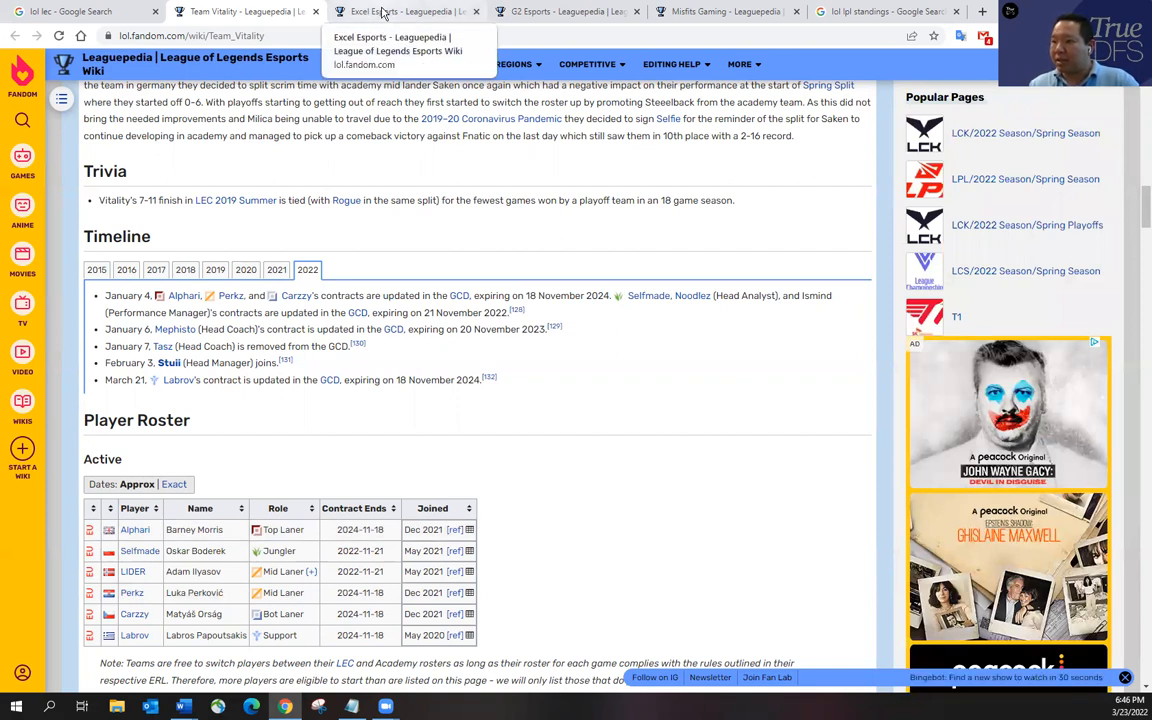
left_click(400, 12)
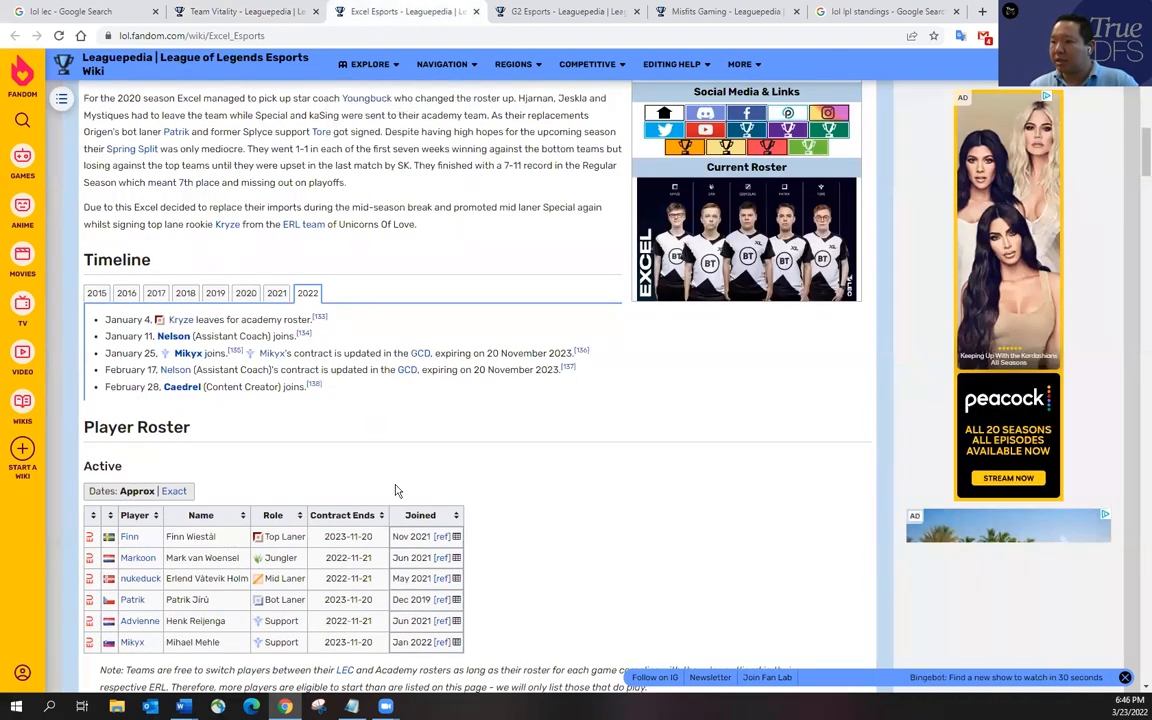
mouse_move(520, 596)
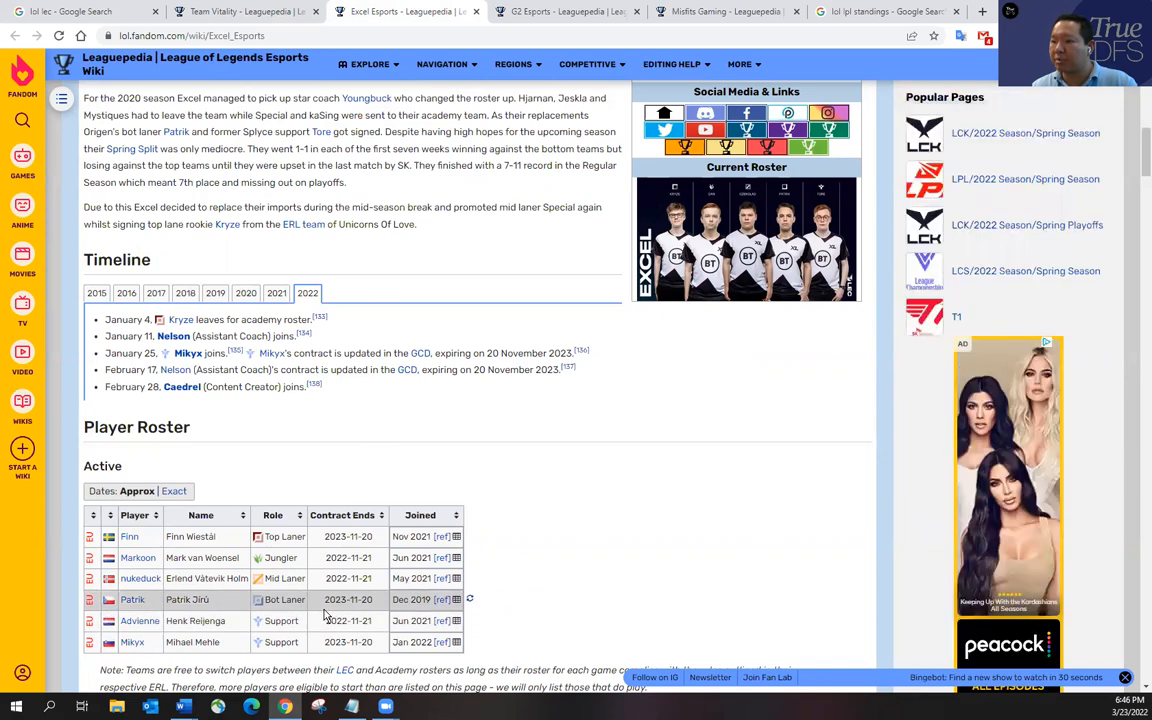
mouse_move(312, 648)
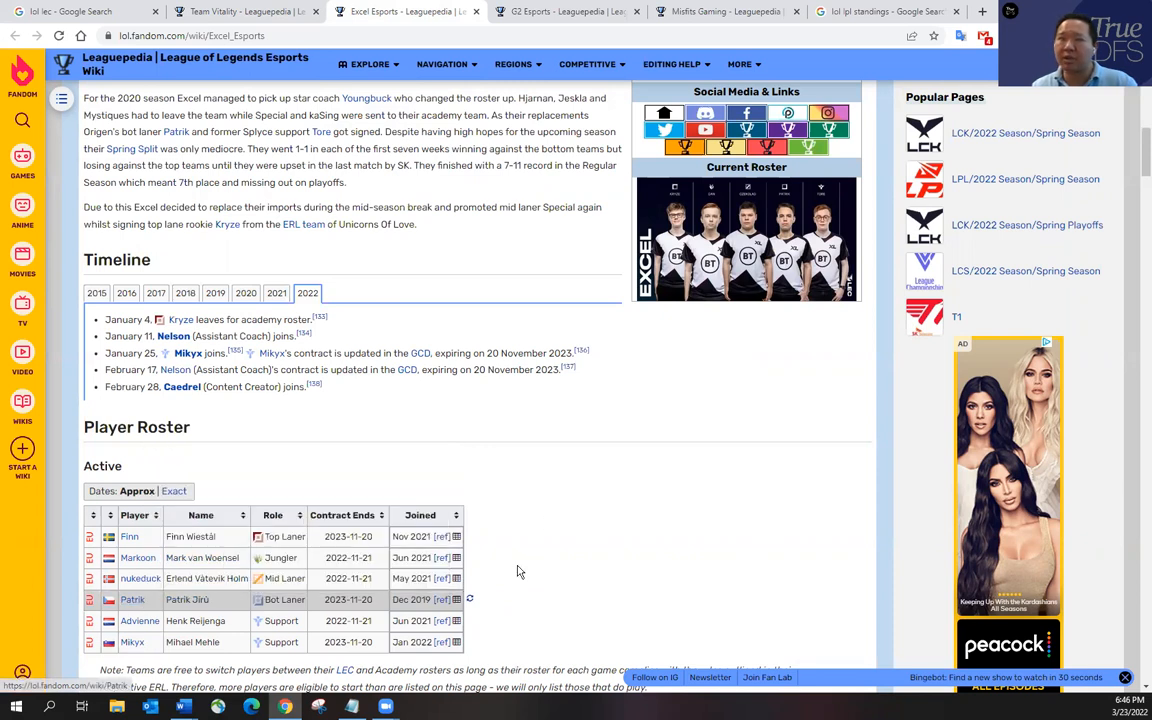
mouse_move(520, 516)
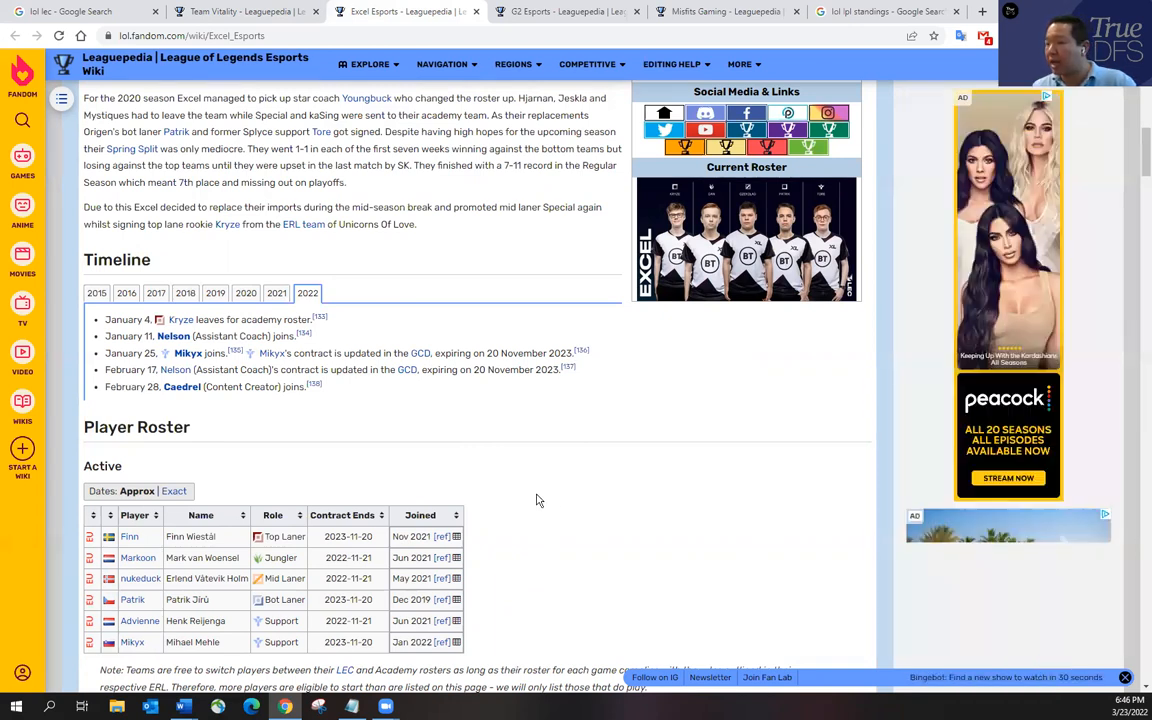
mouse_move(584, 482)
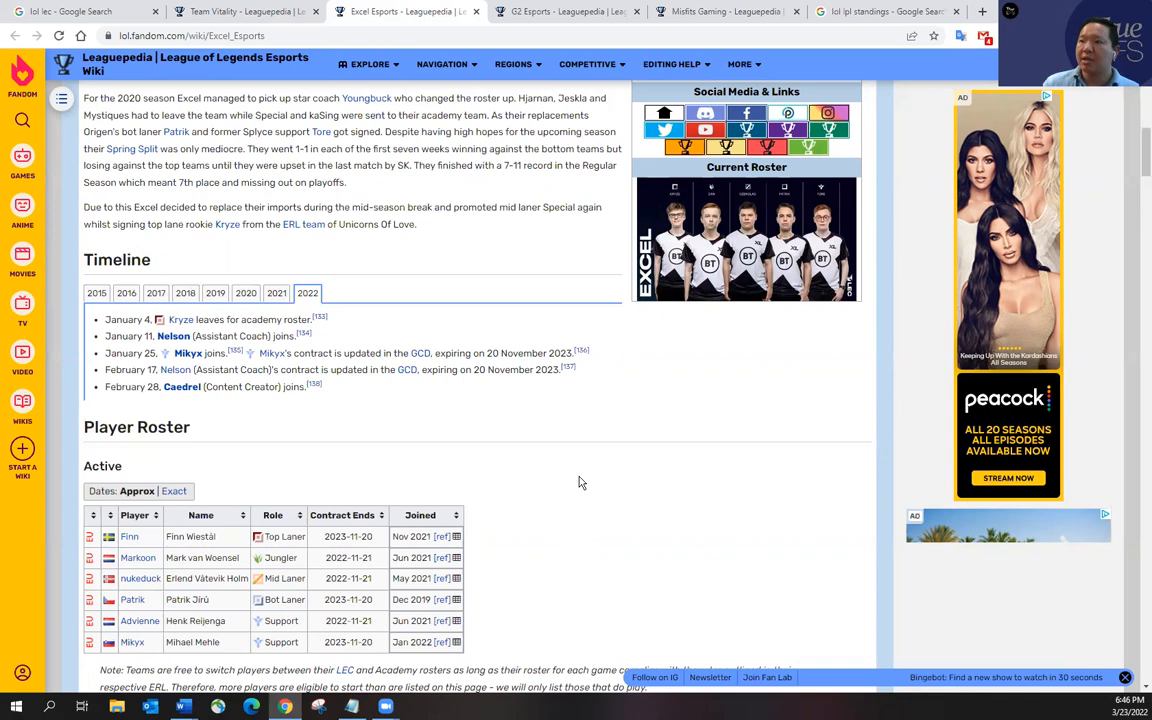
scroll("up", 3)
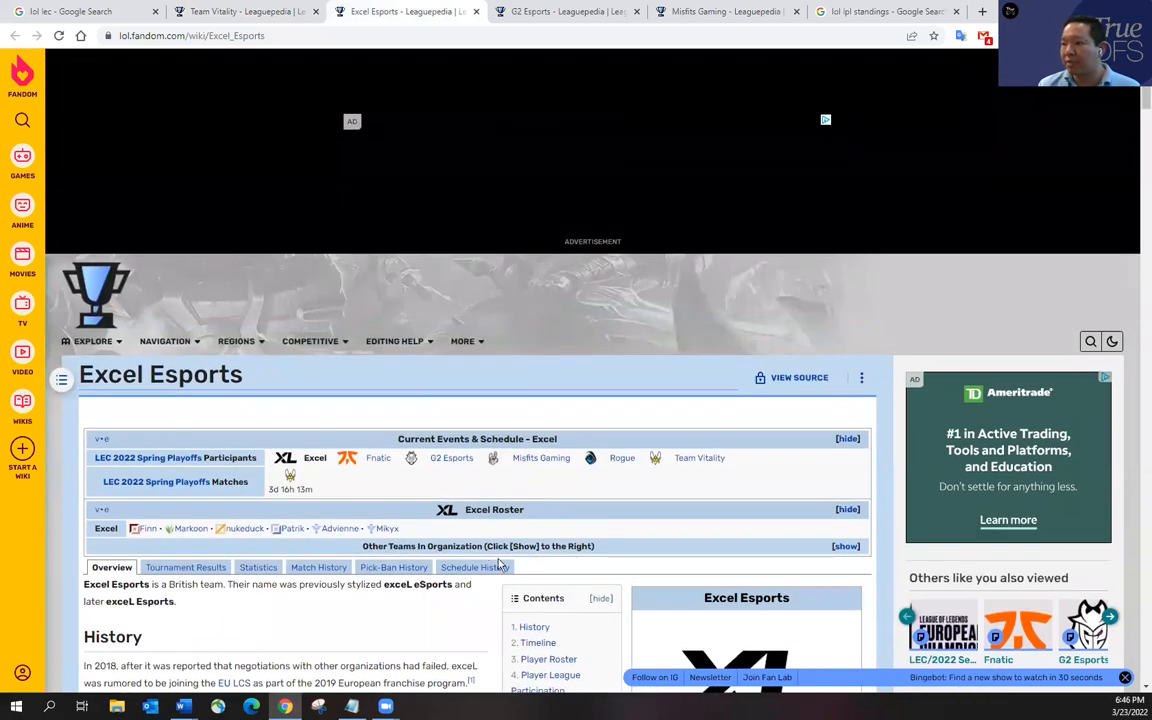
- View Excel Esports' Match History listing its 2022 LEC Spring wins, losses, picks and bans
left_click(318, 568)
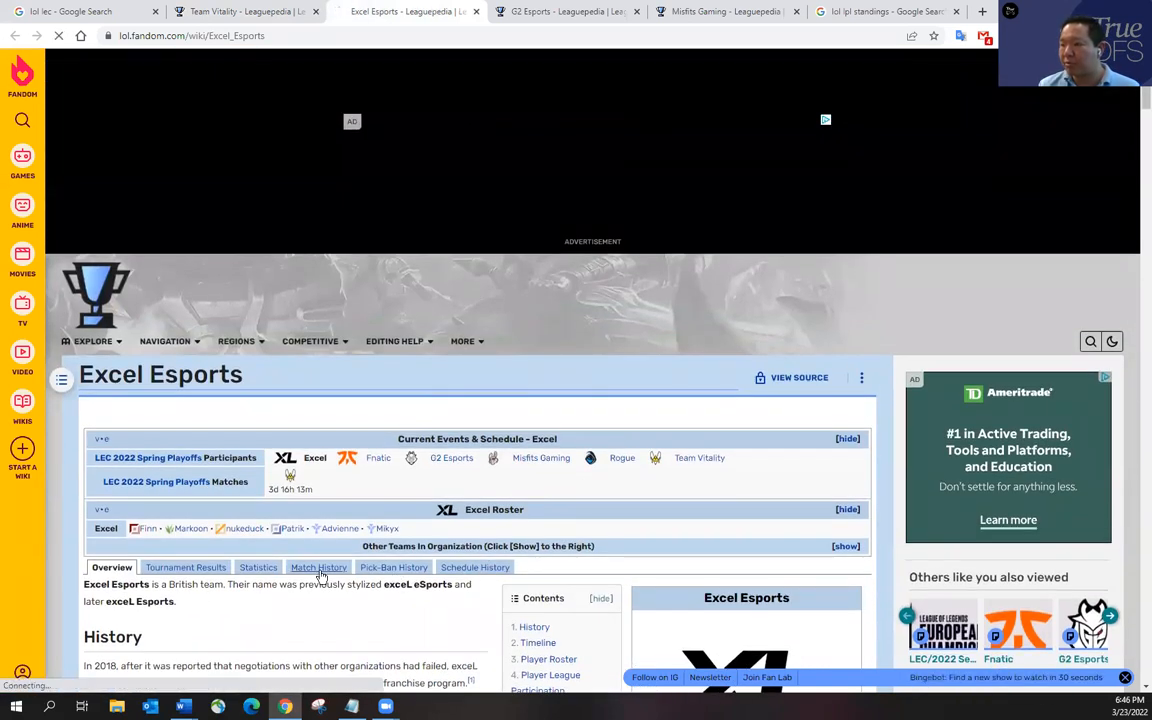
left_click(318, 568)
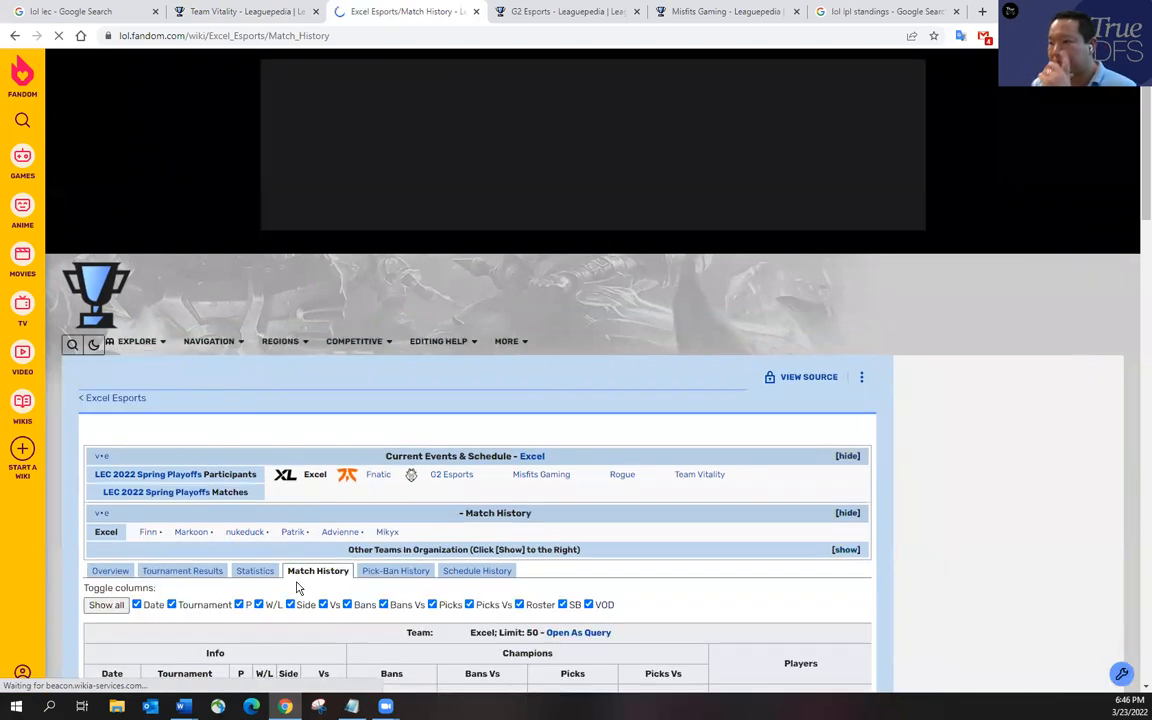
scroll("down", 3)
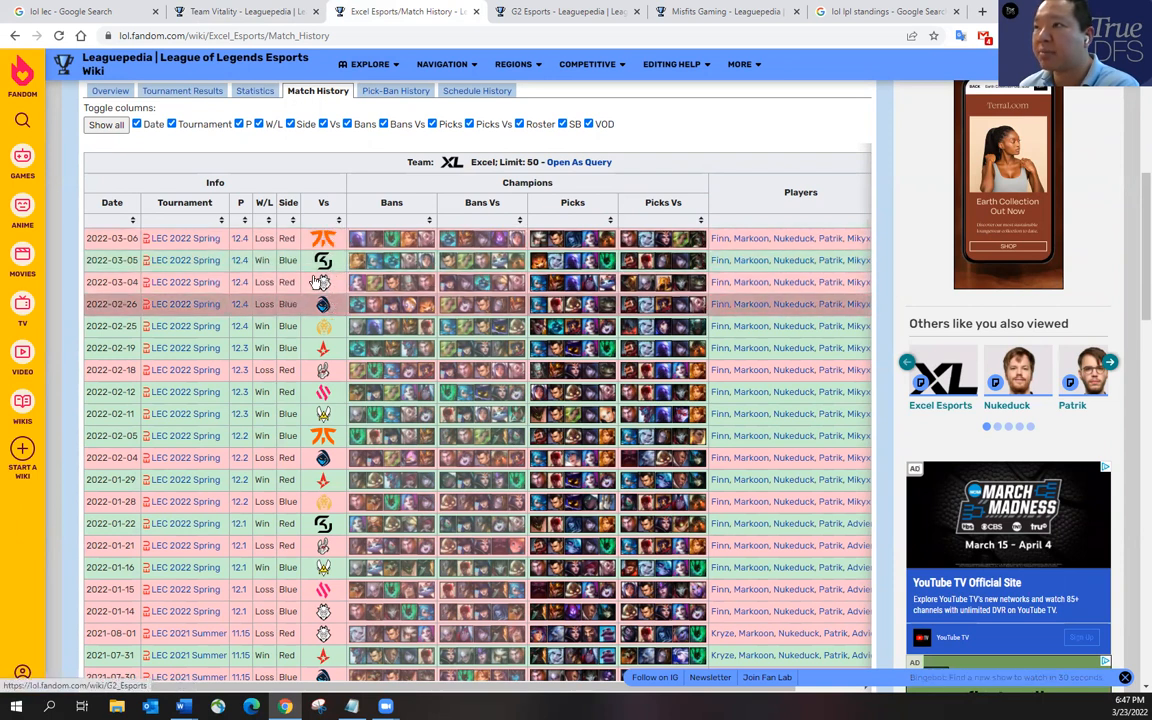
mouse_move(324, 260)
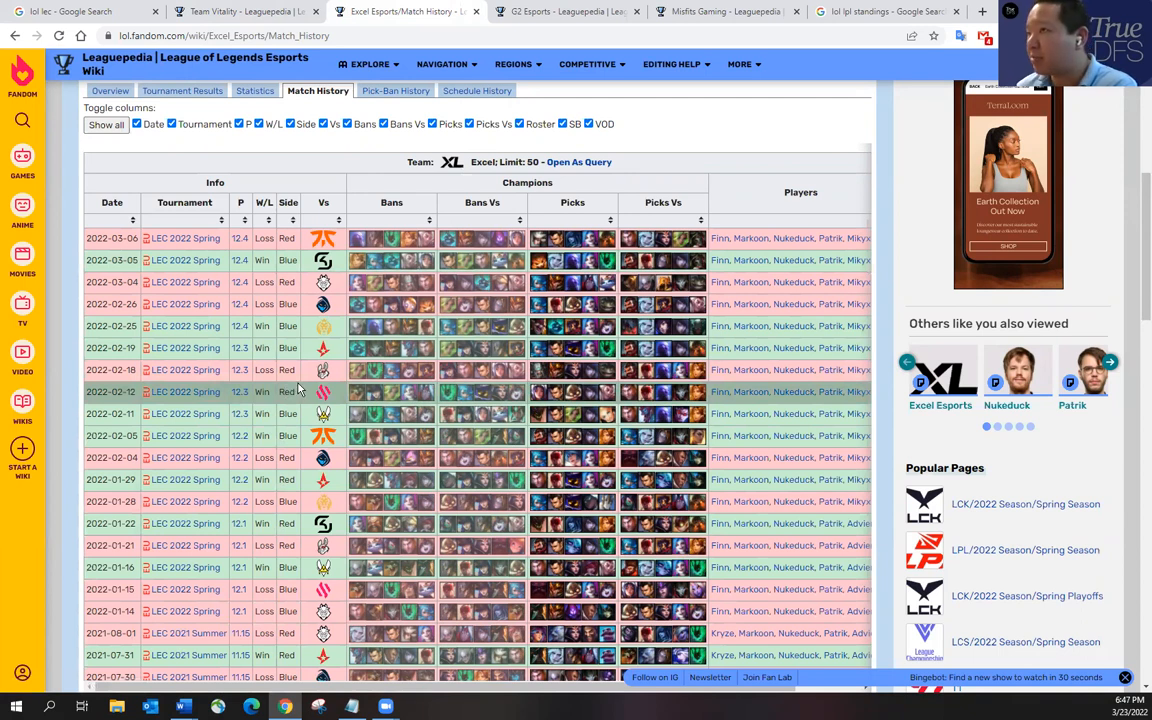
mouse_move(310, 412)
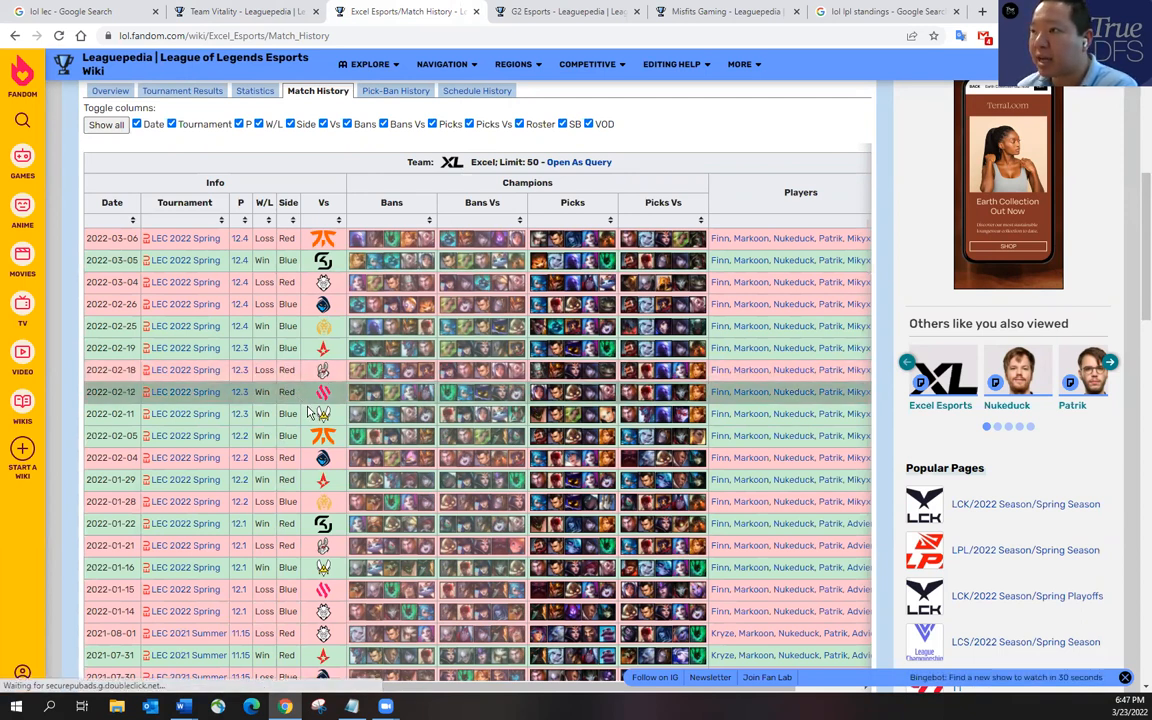
mouse_move(324, 414)
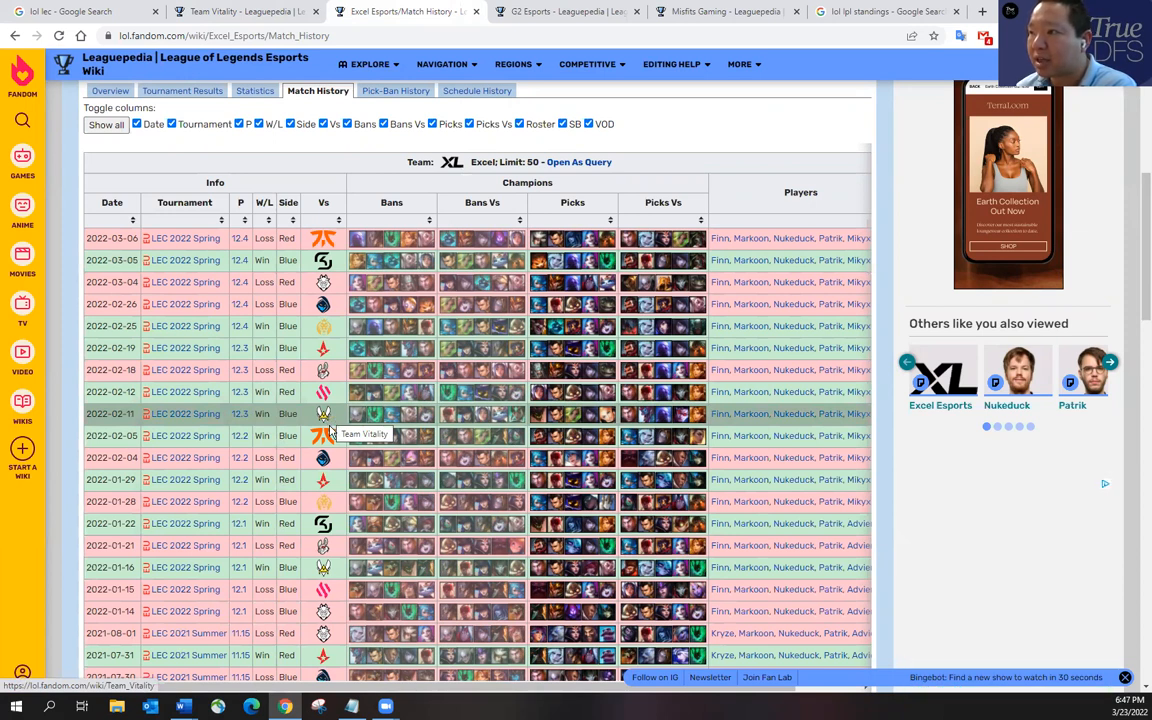
mouse_move(330, 576)
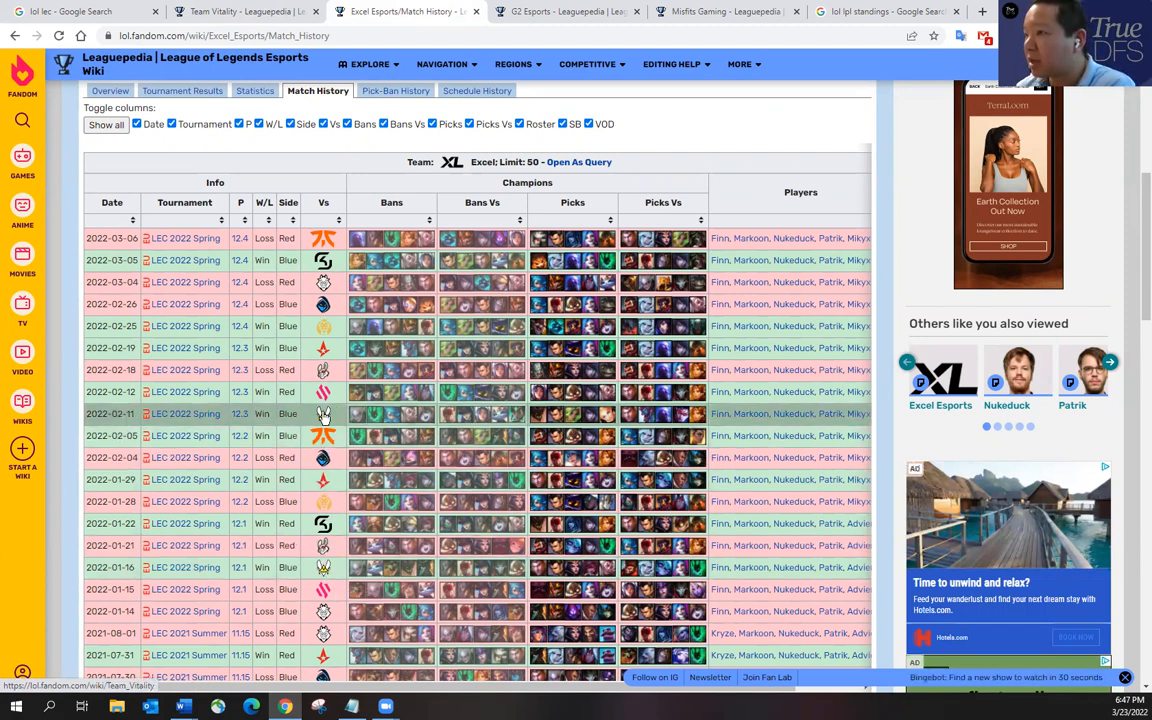
mouse_move(312, 326)
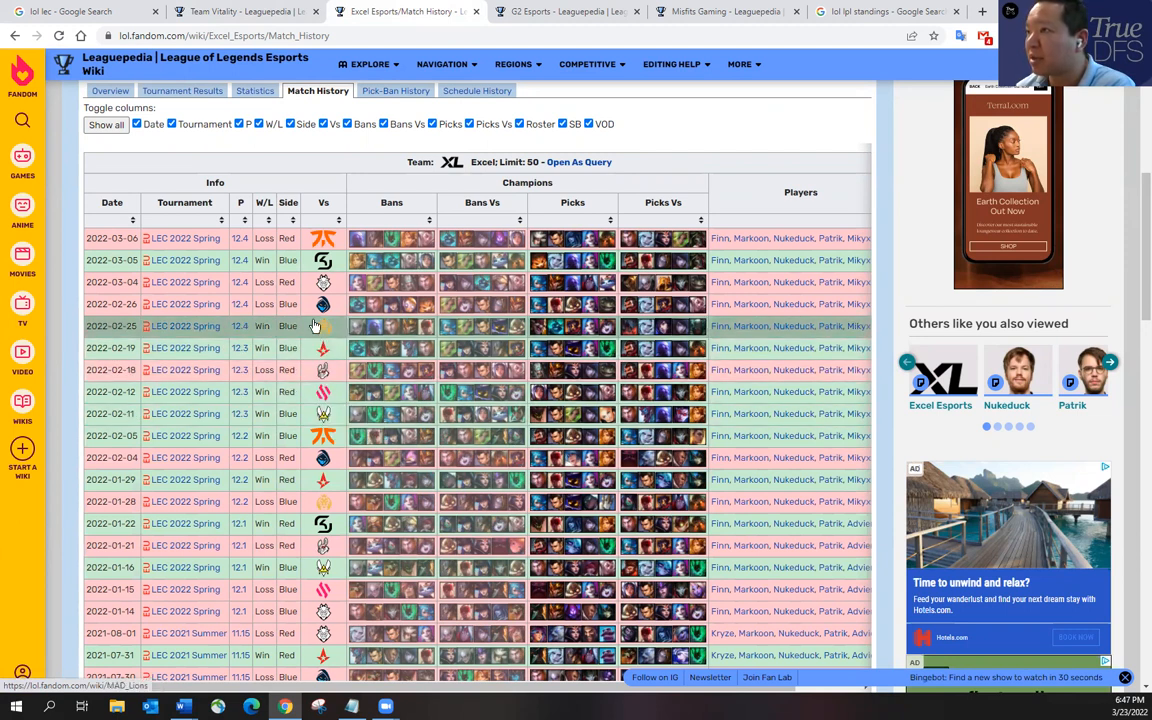
mouse_move(322, 264)
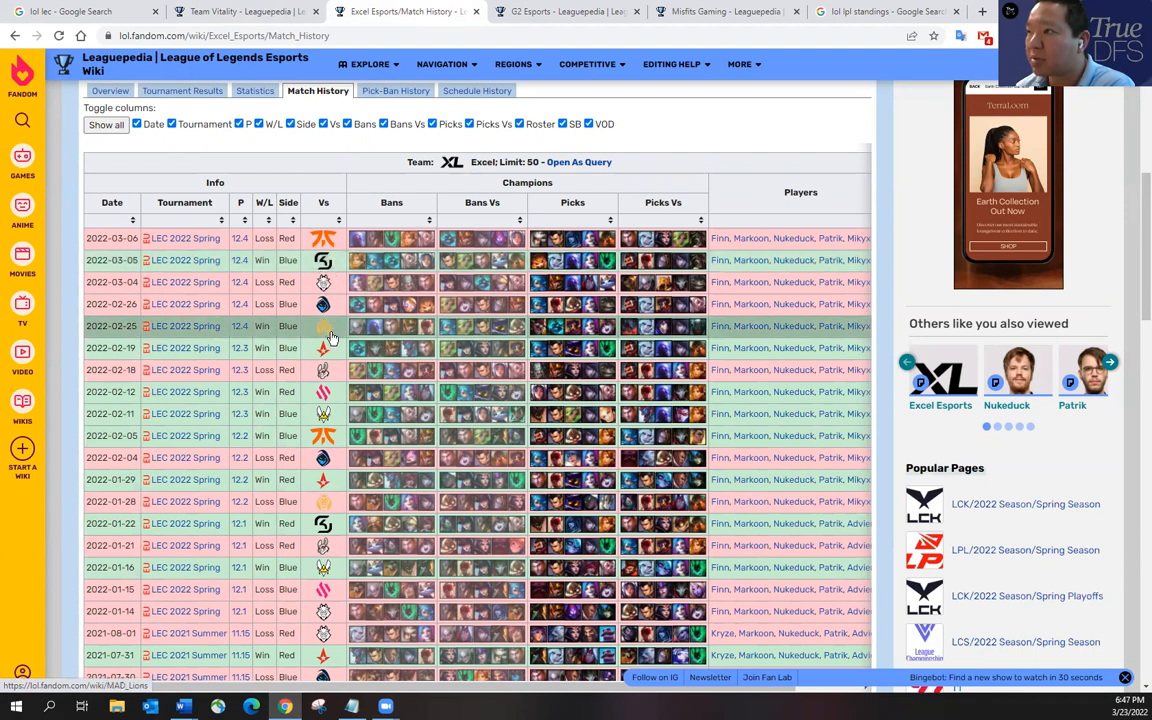
mouse_move(332, 336)
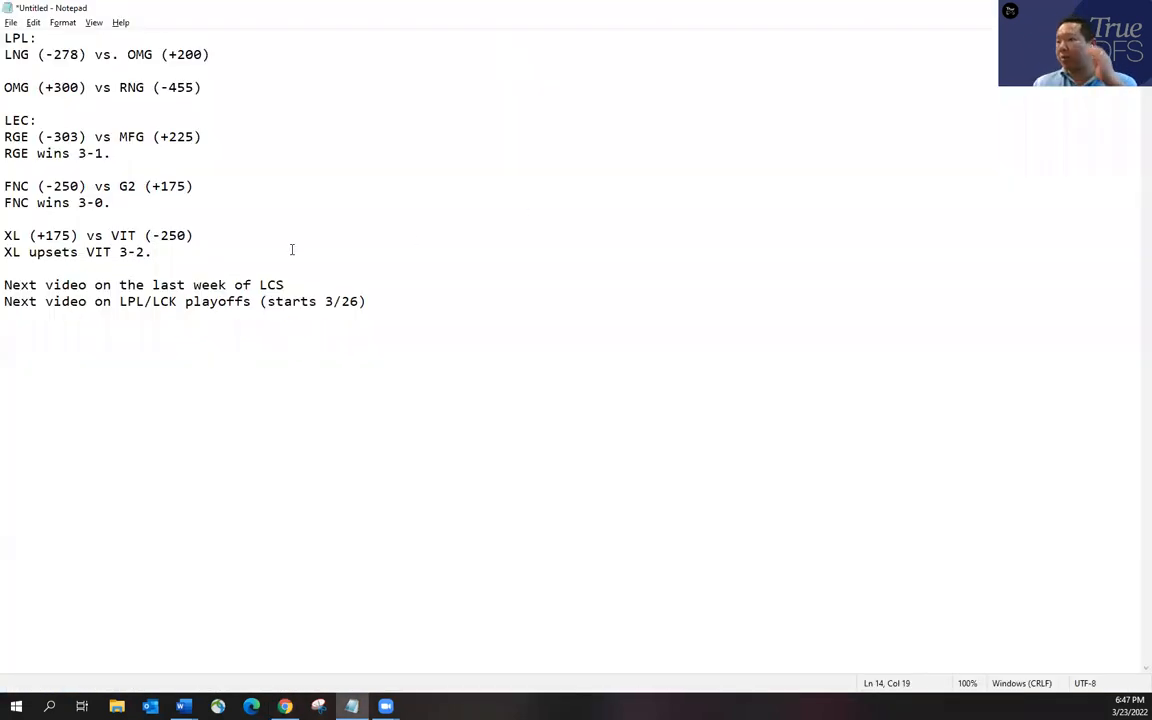
left_click(194, 236)
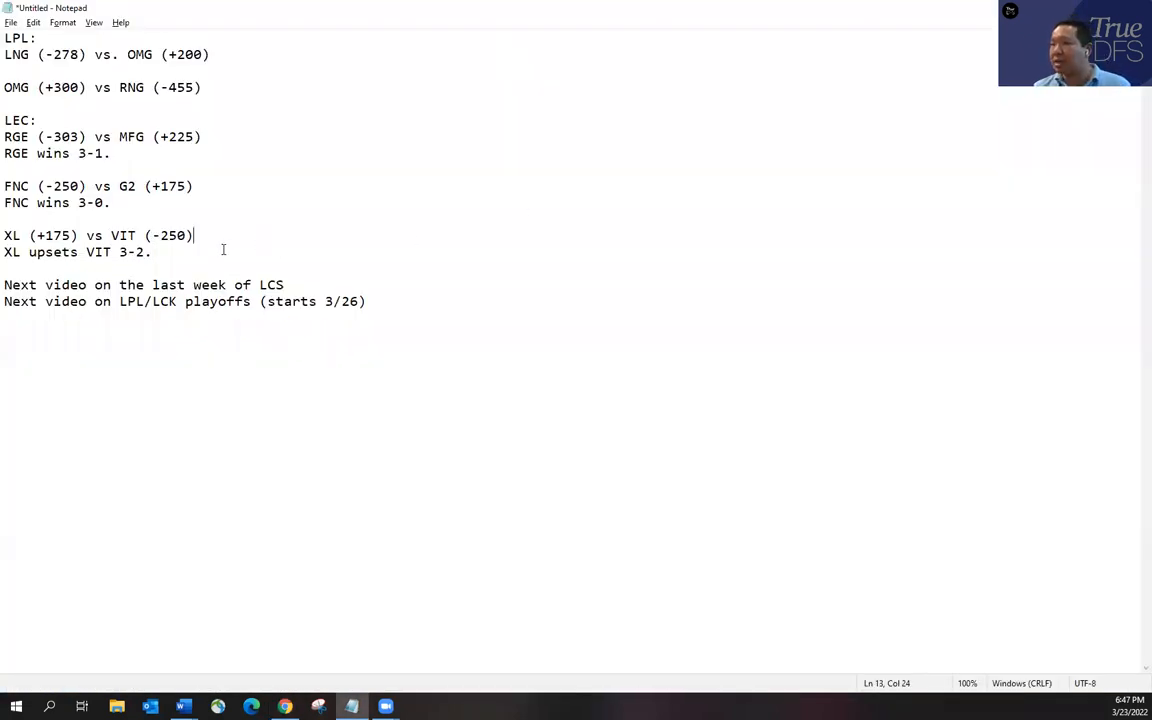
triple_click(76, 252)
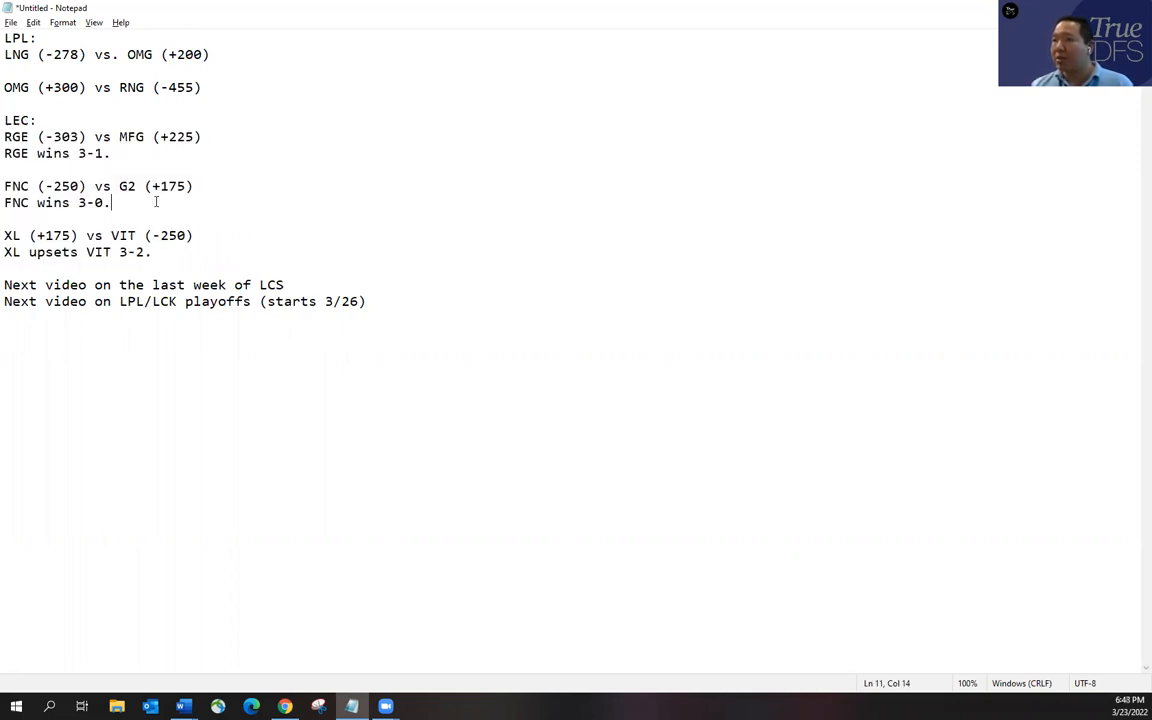
mouse_move(212, 256)
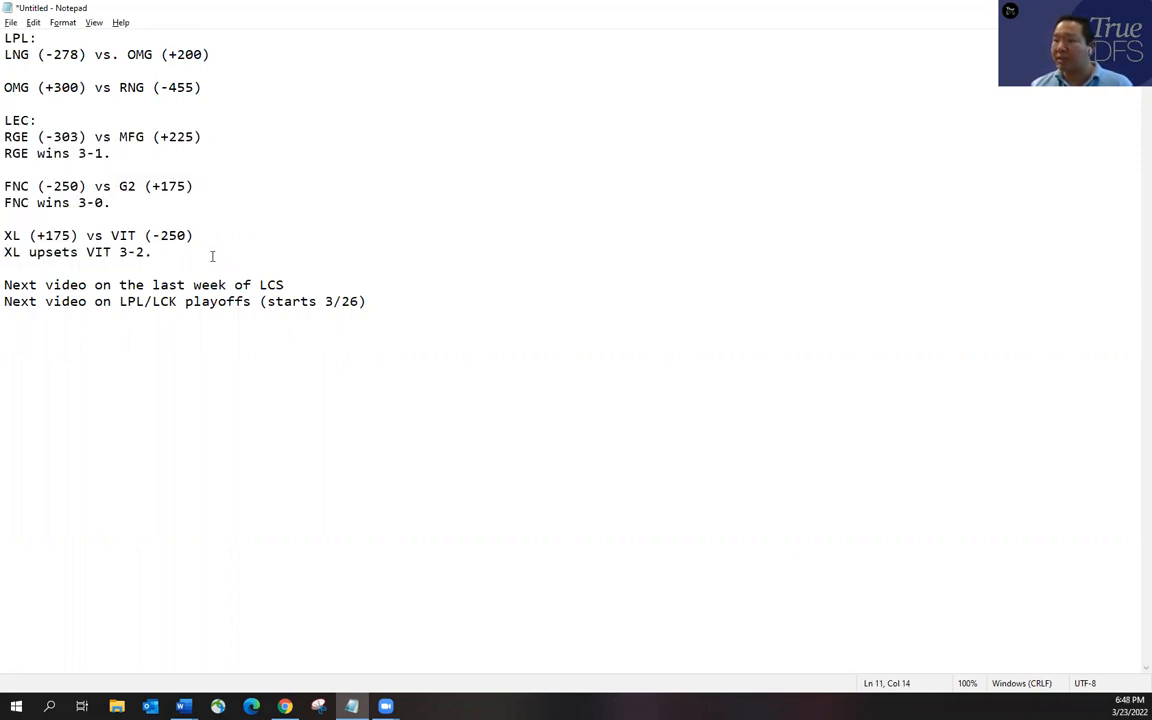
left_click(152, 252)
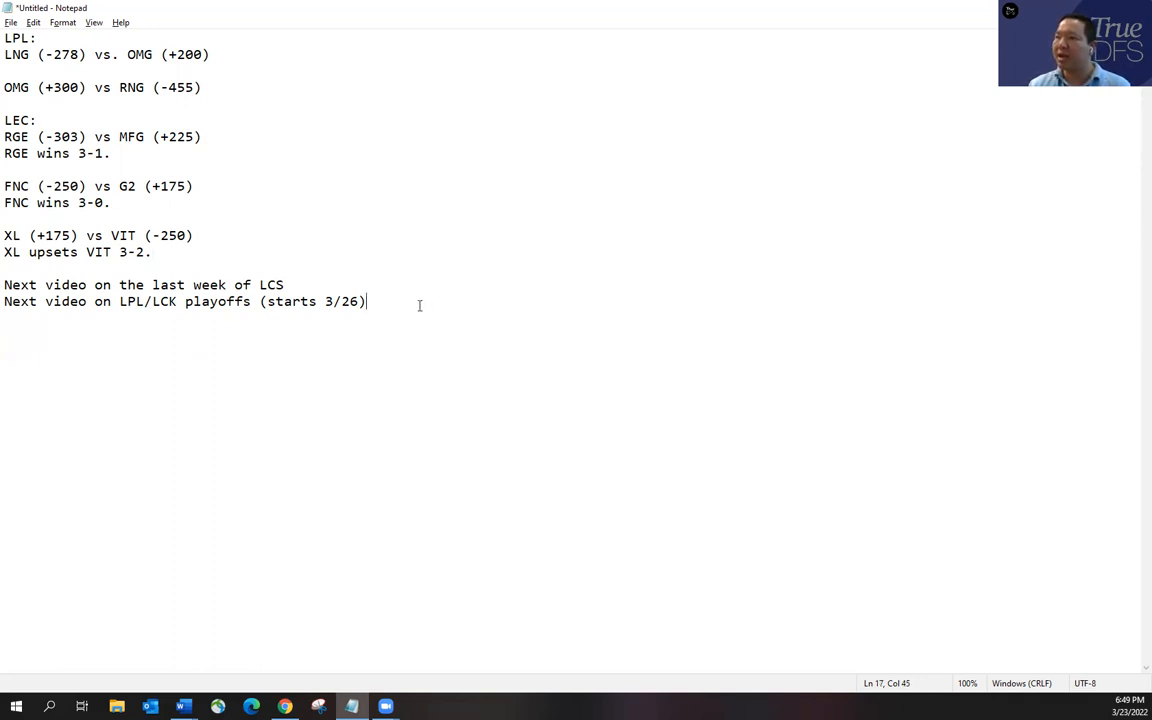
mouse_move(690, 522)
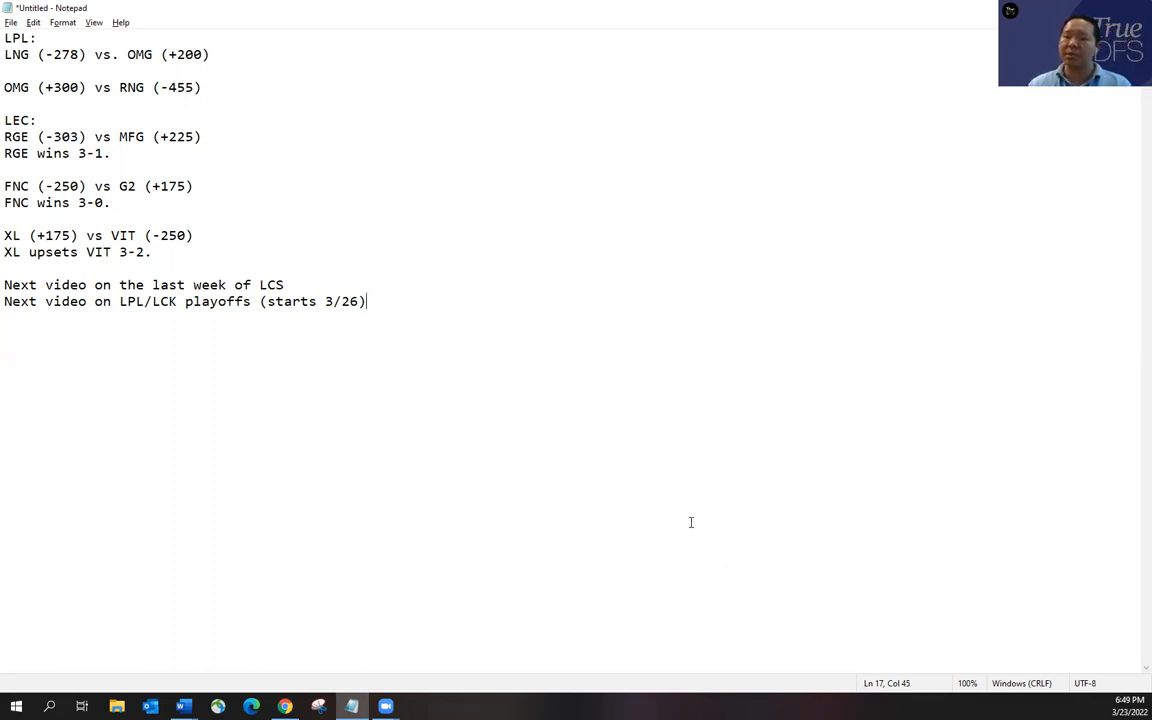
mouse_move(584, 488)
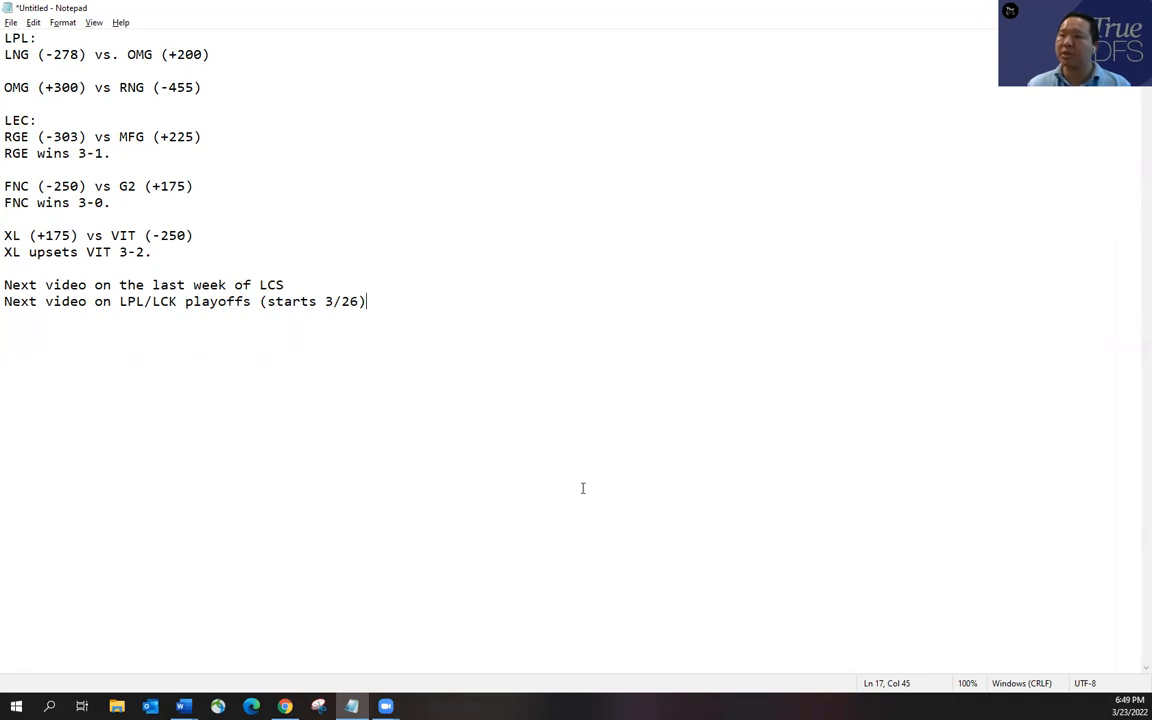
mouse_move(590, 474)
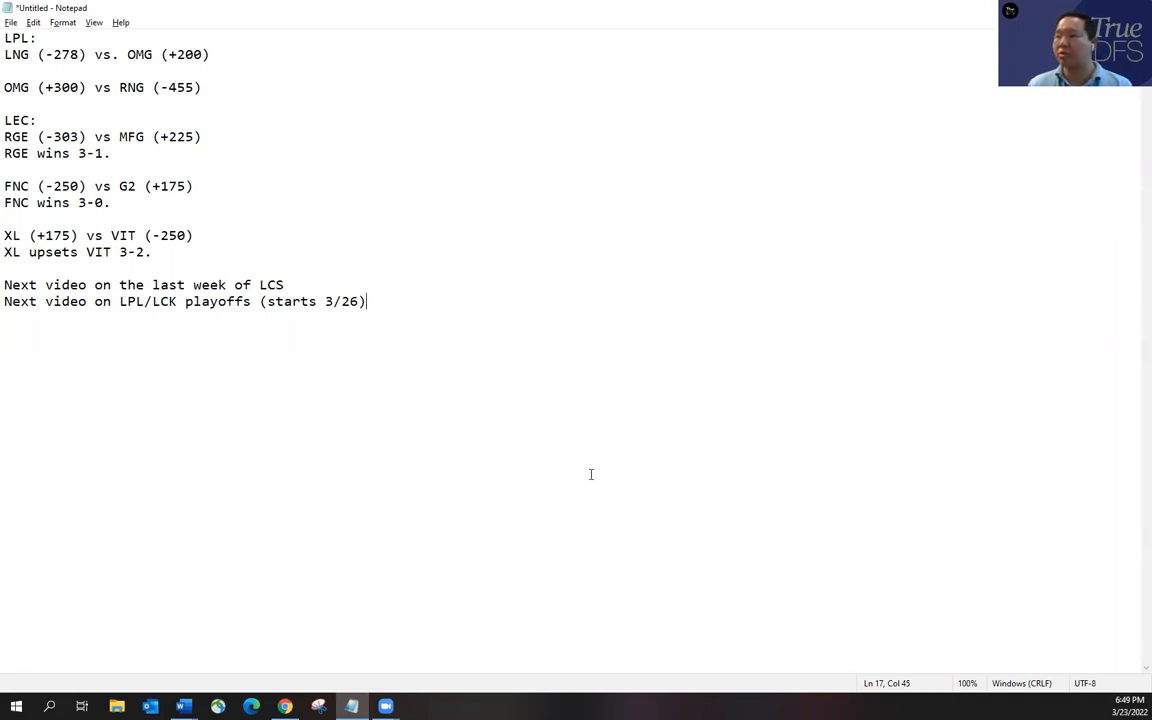
mouse_move(580, 468)
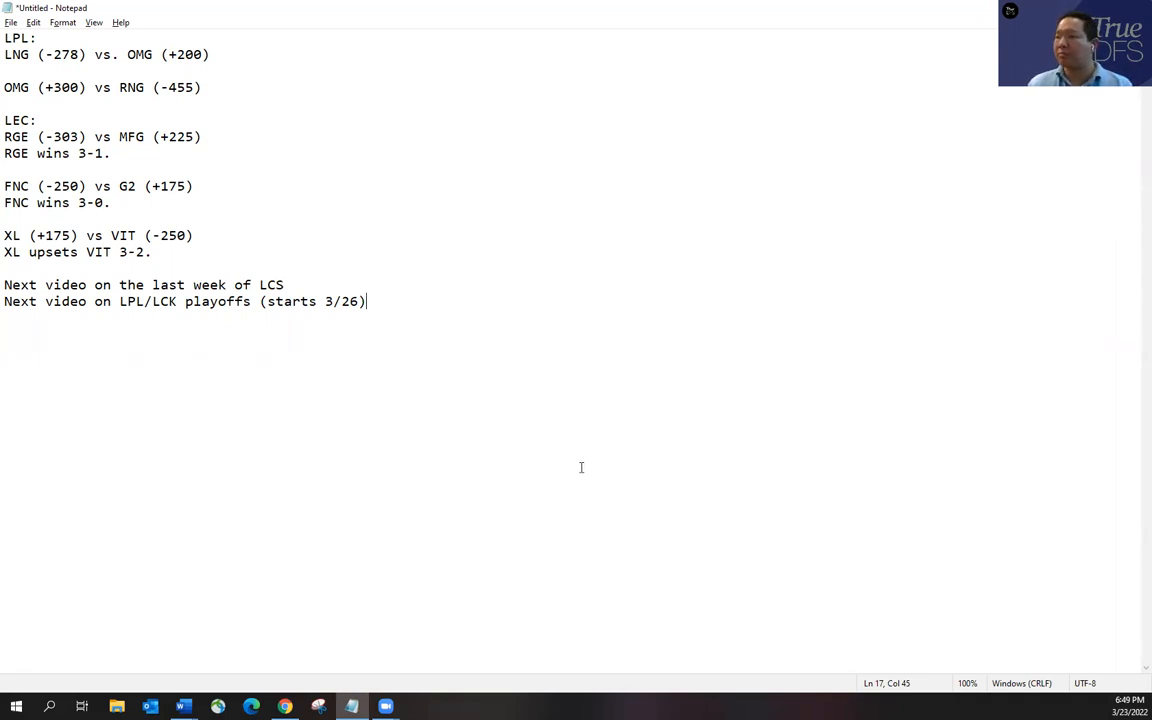